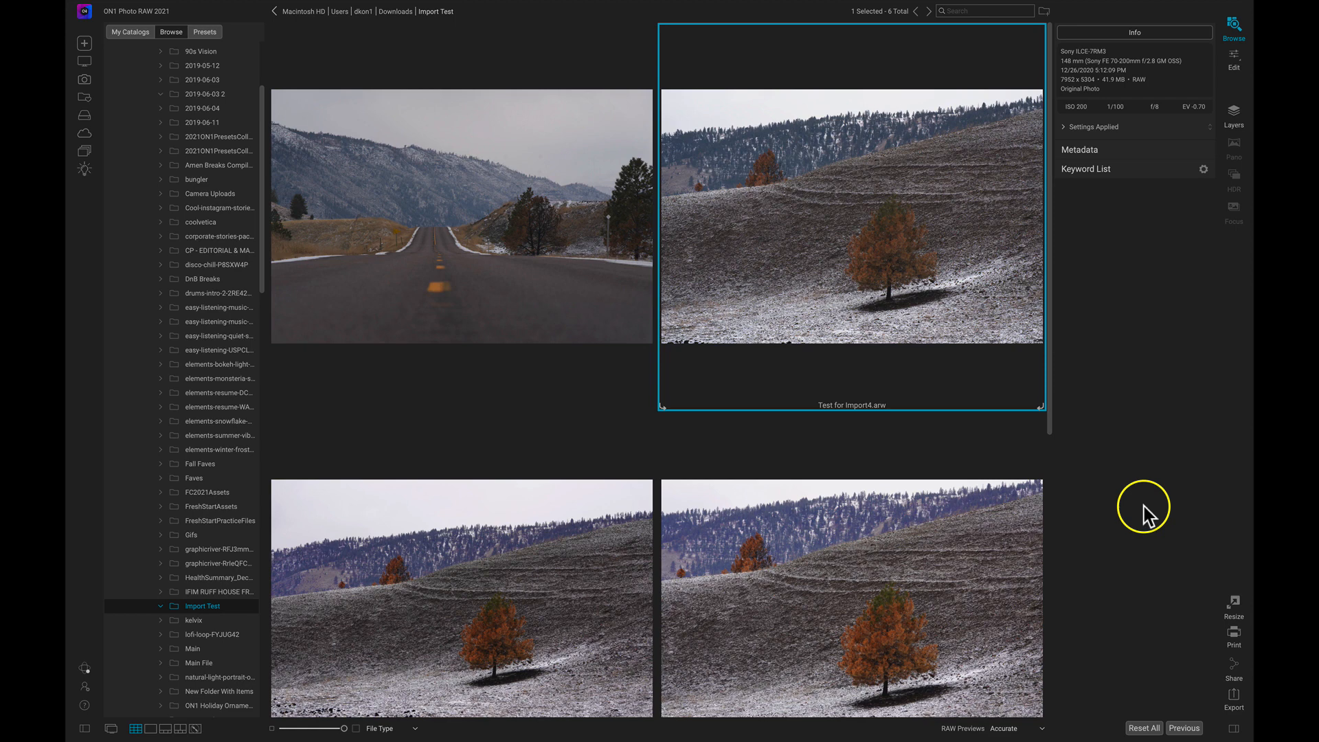
{"action": "mouse_move", "coordinate": [1047, 526]}
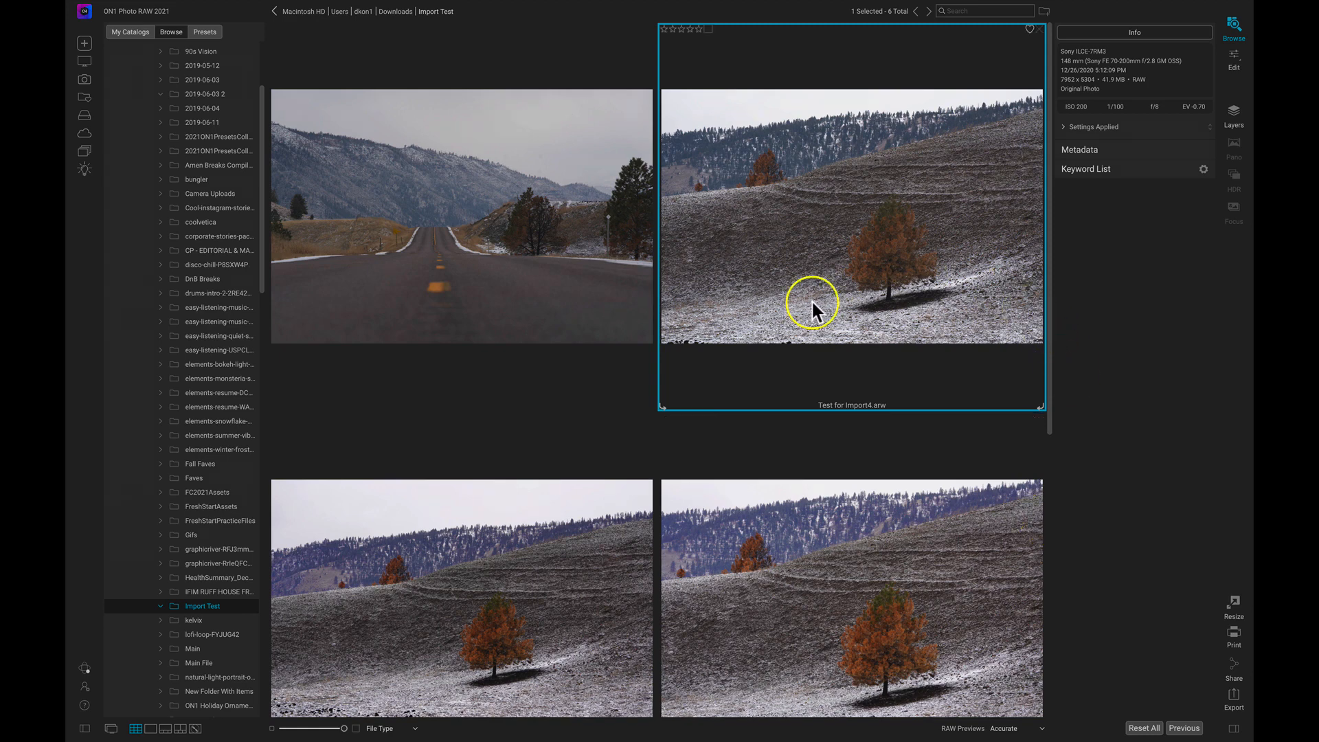
{"action": "mouse_move", "coordinate": [820, 217]}
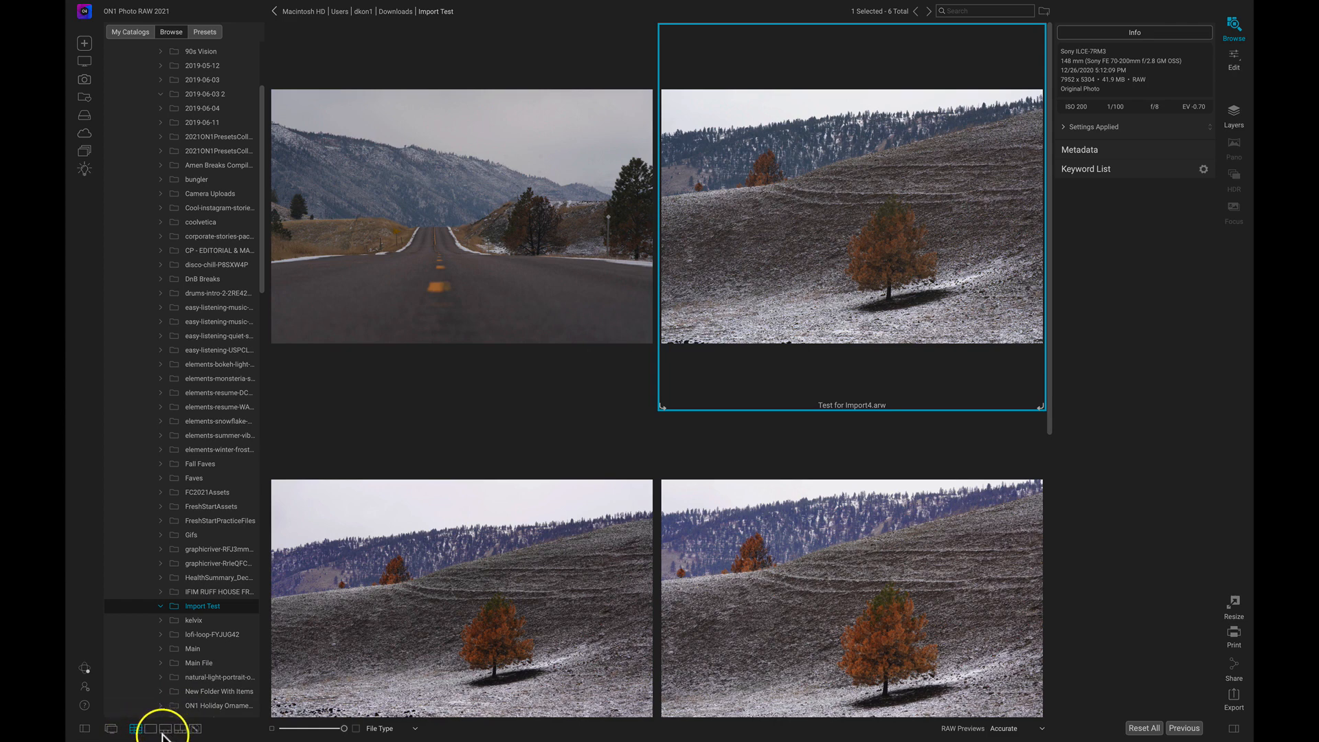
Open the road photo large and shift the view
{"action": "left_click", "coordinate": [133, 727]}
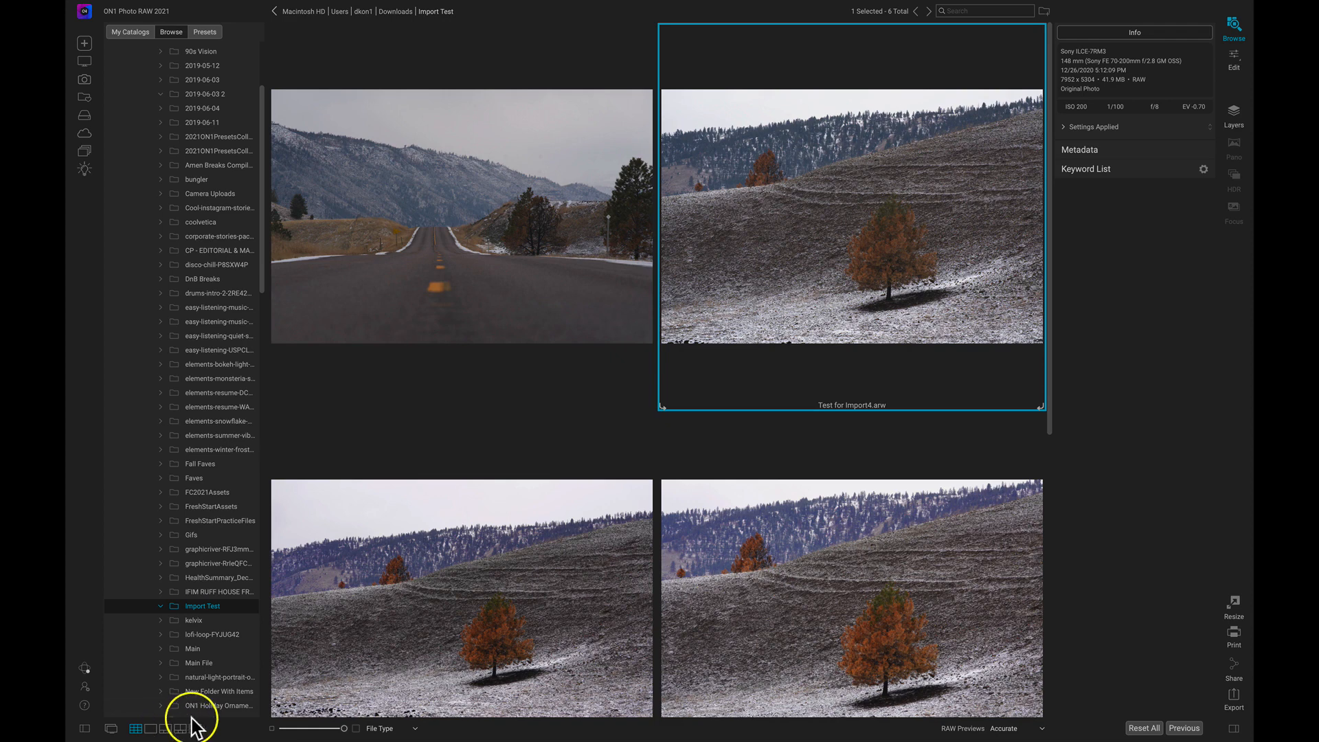
{"action": "mouse_move", "coordinate": [199, 730]}
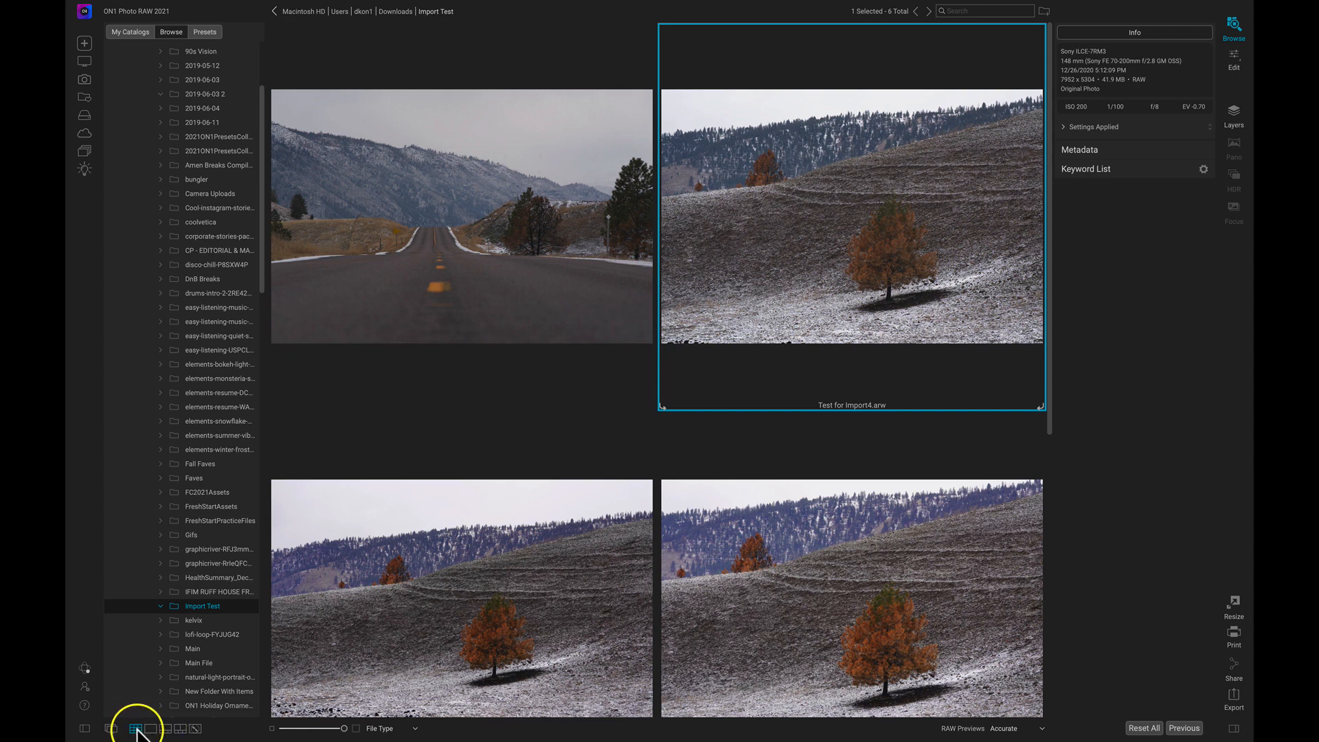
{"action": "mouse_move", "coordinate": [136, 729]}
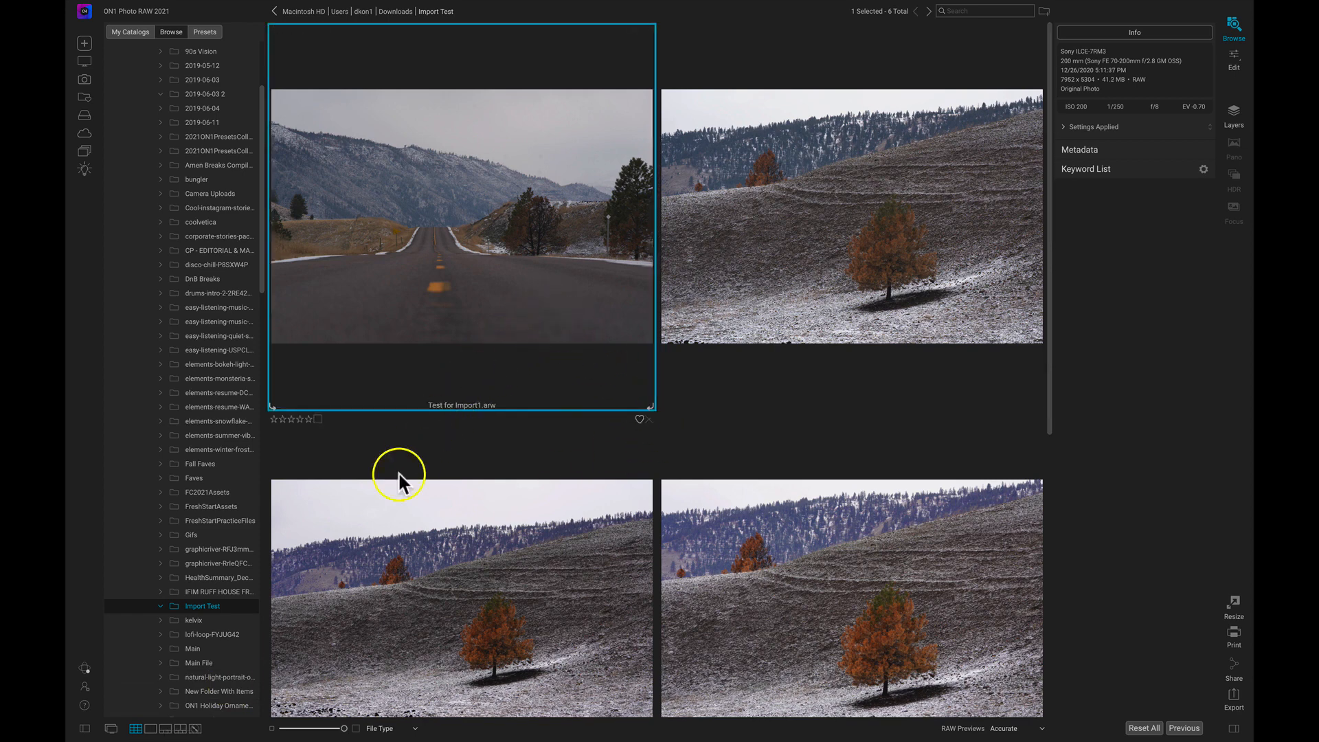
{"action": "left_click", "coordinate": [140, 729]}
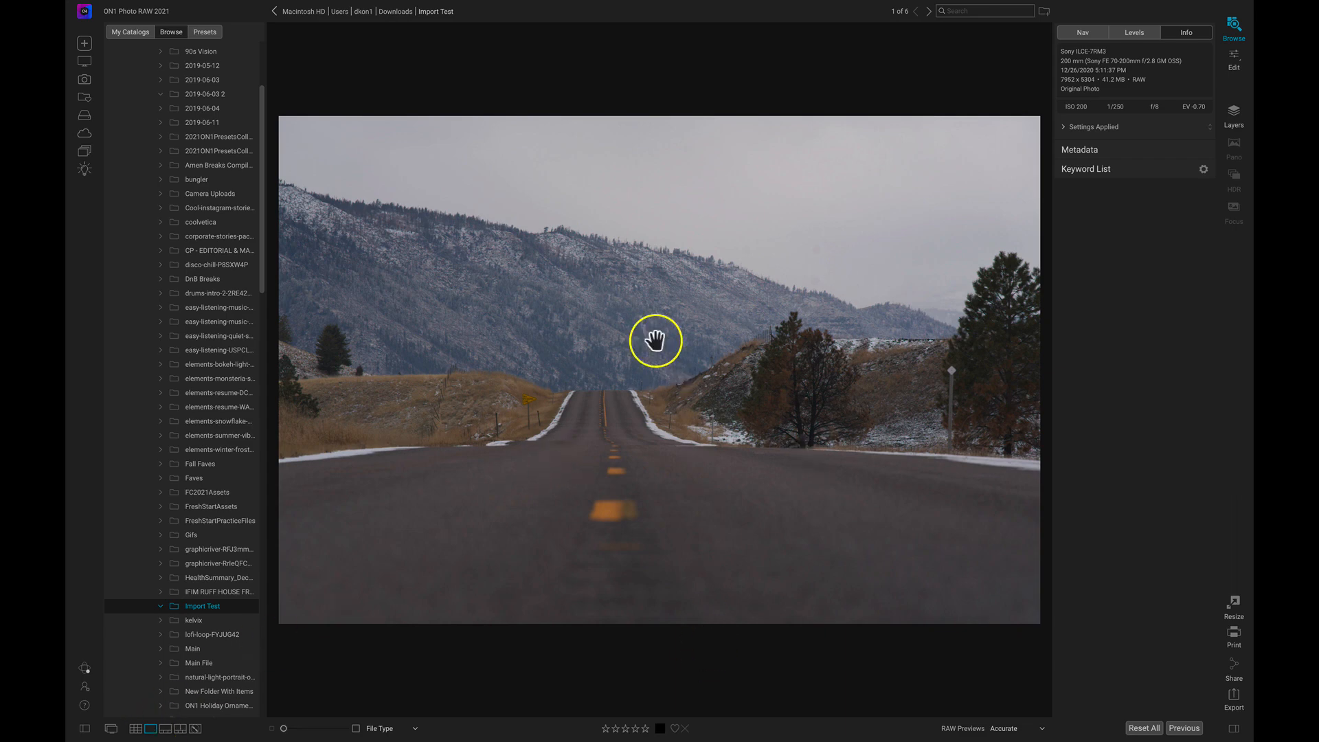
{"action": "left_click_drag", "start_coordinate": [656, 341], "coordinate": [615, 369]}
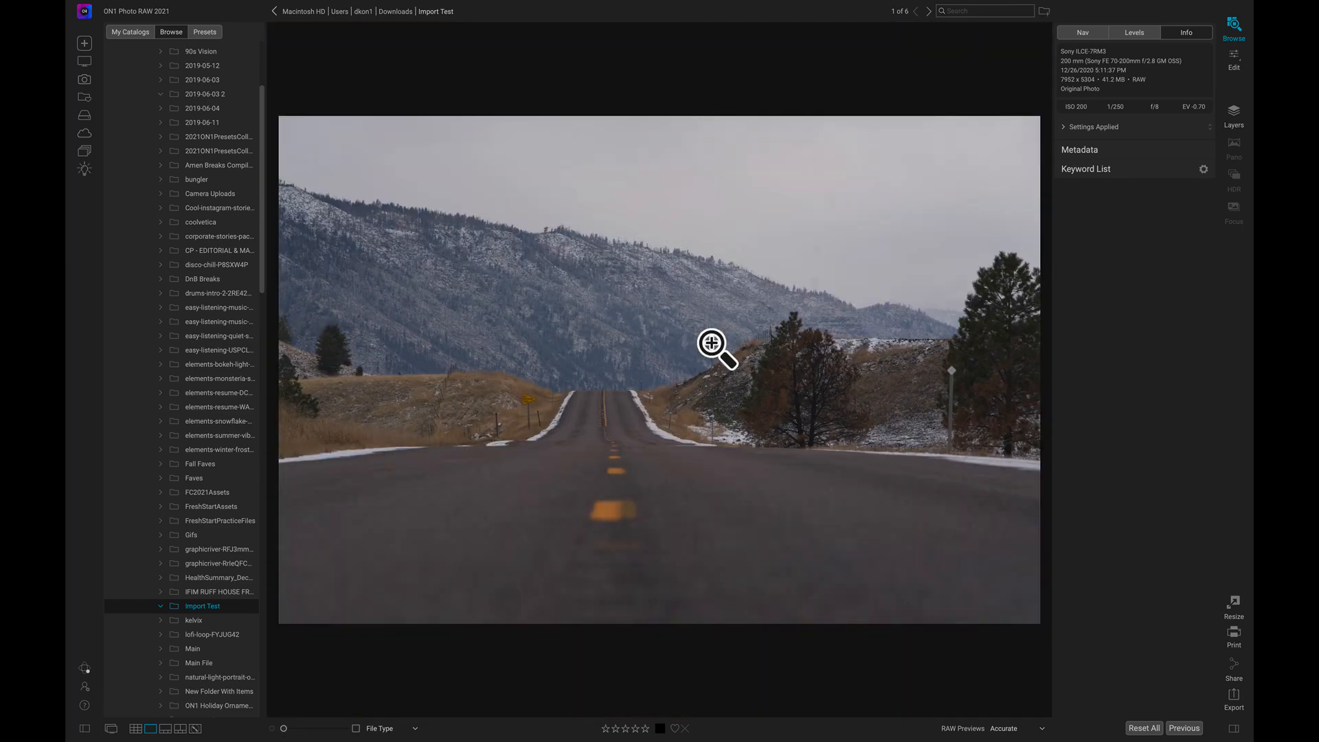
{"action": "mouse_move", "coordinate": [397, 524]}
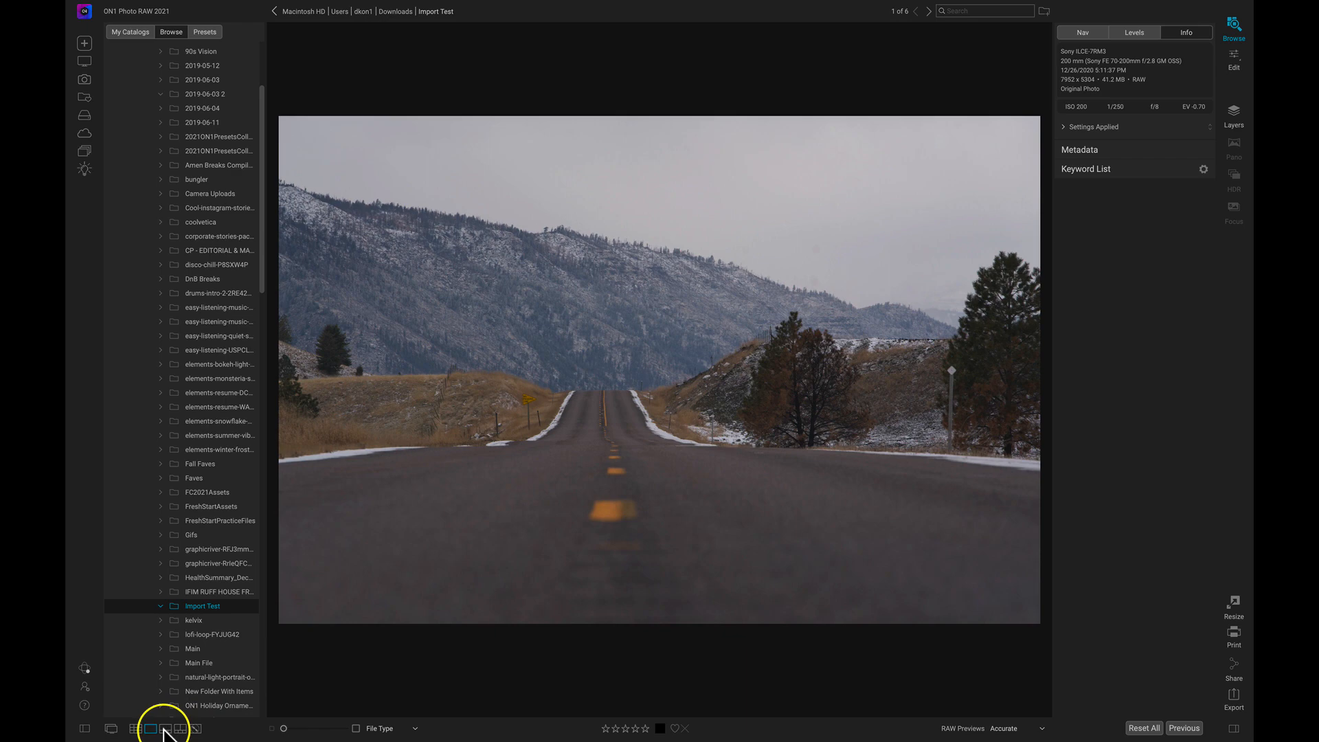
Switch to the filmstrip and open the Test for Import4 hillside pine photo in Detail view
{"action": "left_click", "coordinate": [160, 728]}
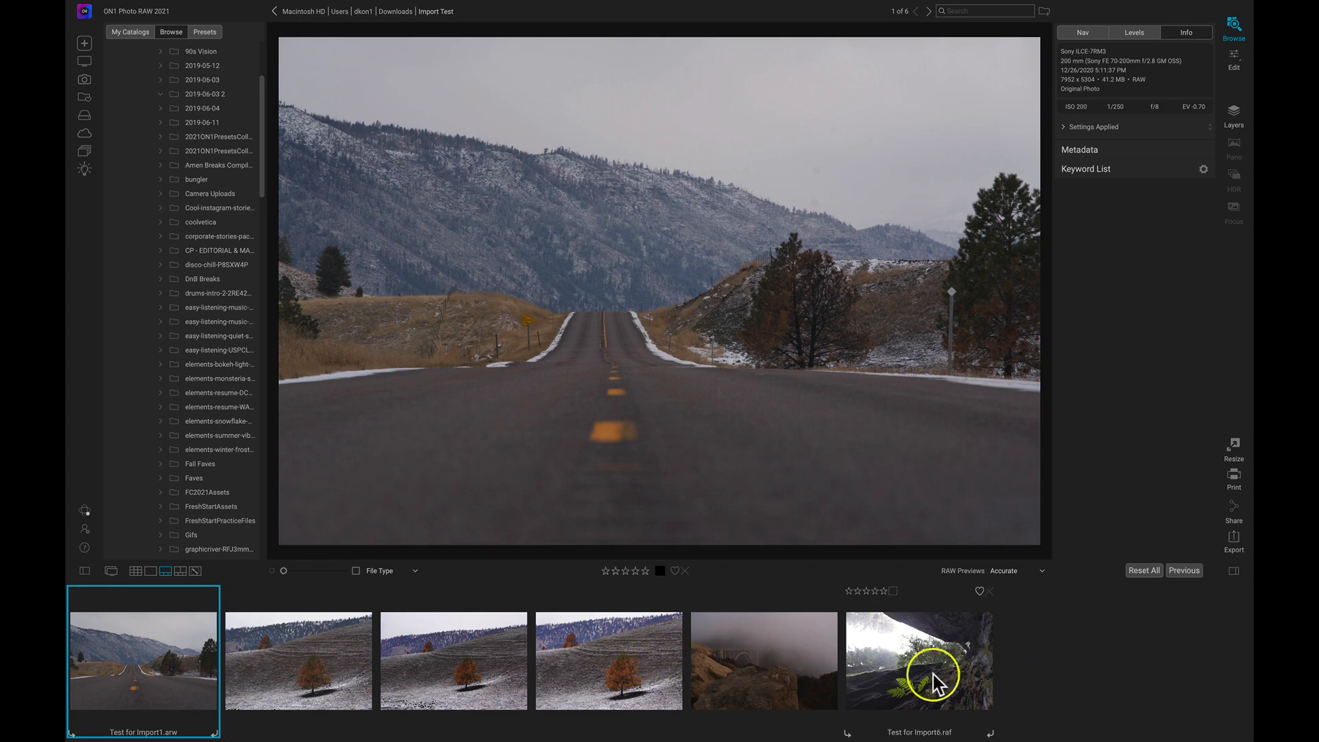
{"action": "mouse_move", "coordinate": [1093, 686]}
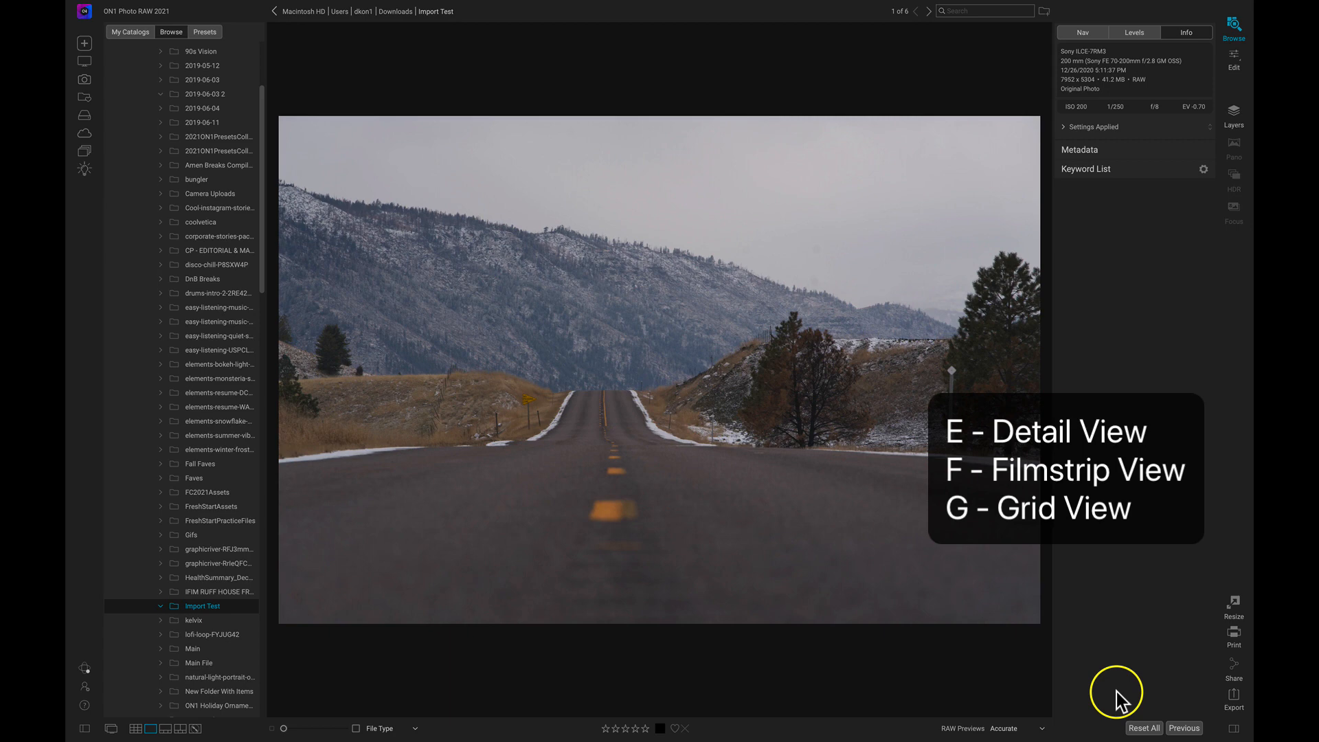
{"action": "mouse_move", "coordinate": [661, 406]}
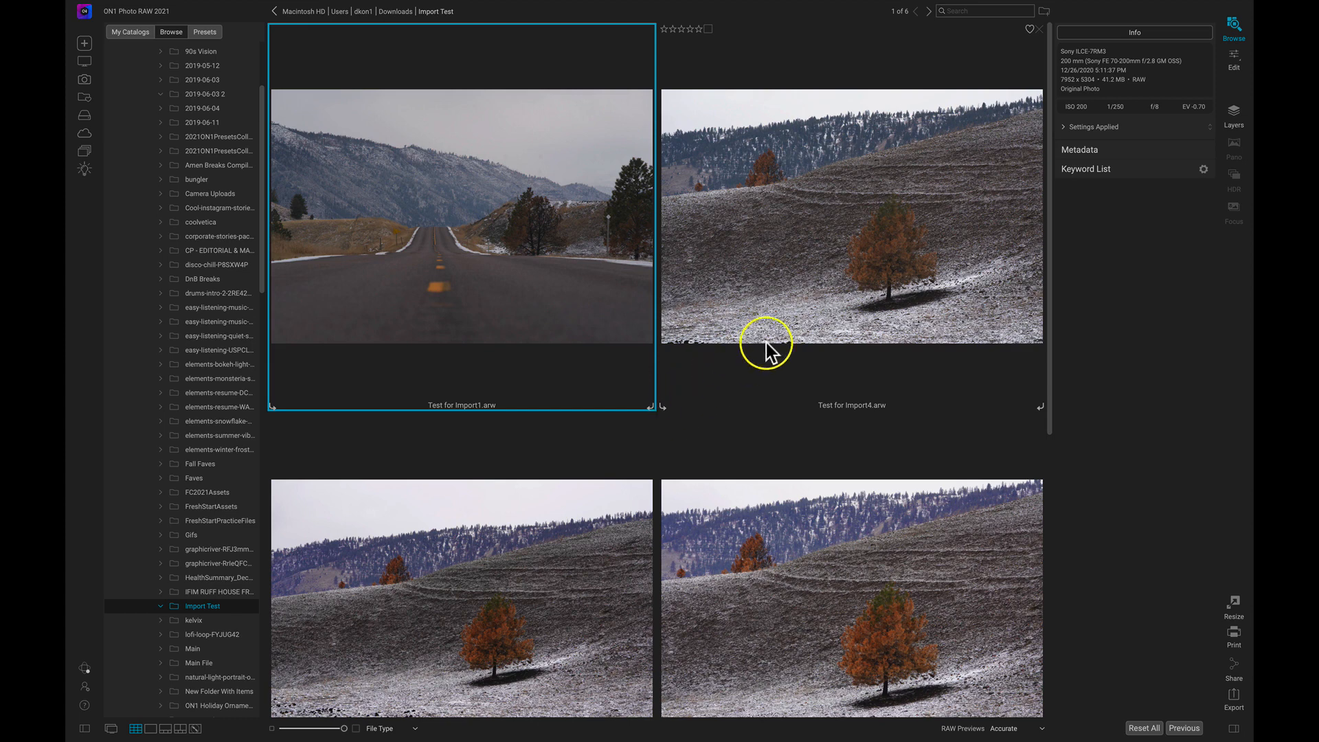
{"action": "left_click", "coordinate": [771, 345]}
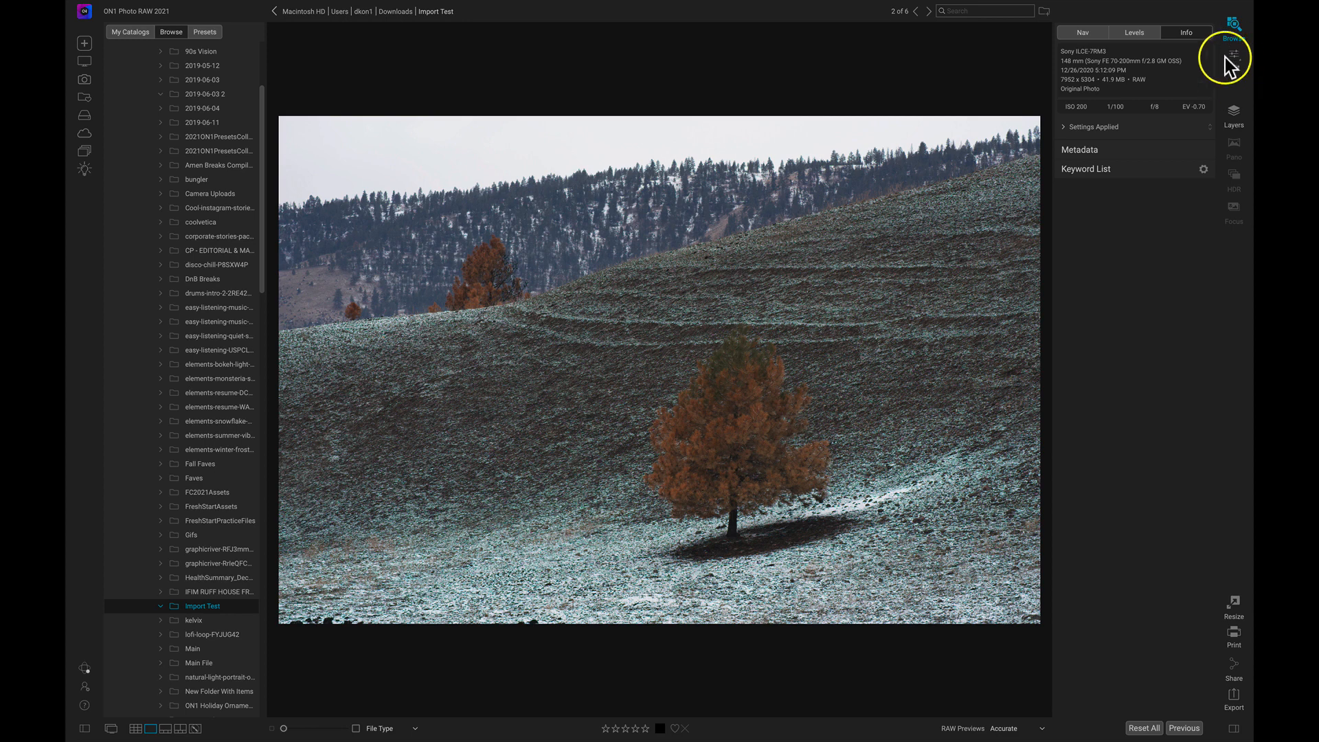
{"action": "mouse_move", "coordinate": [1235, 90]}
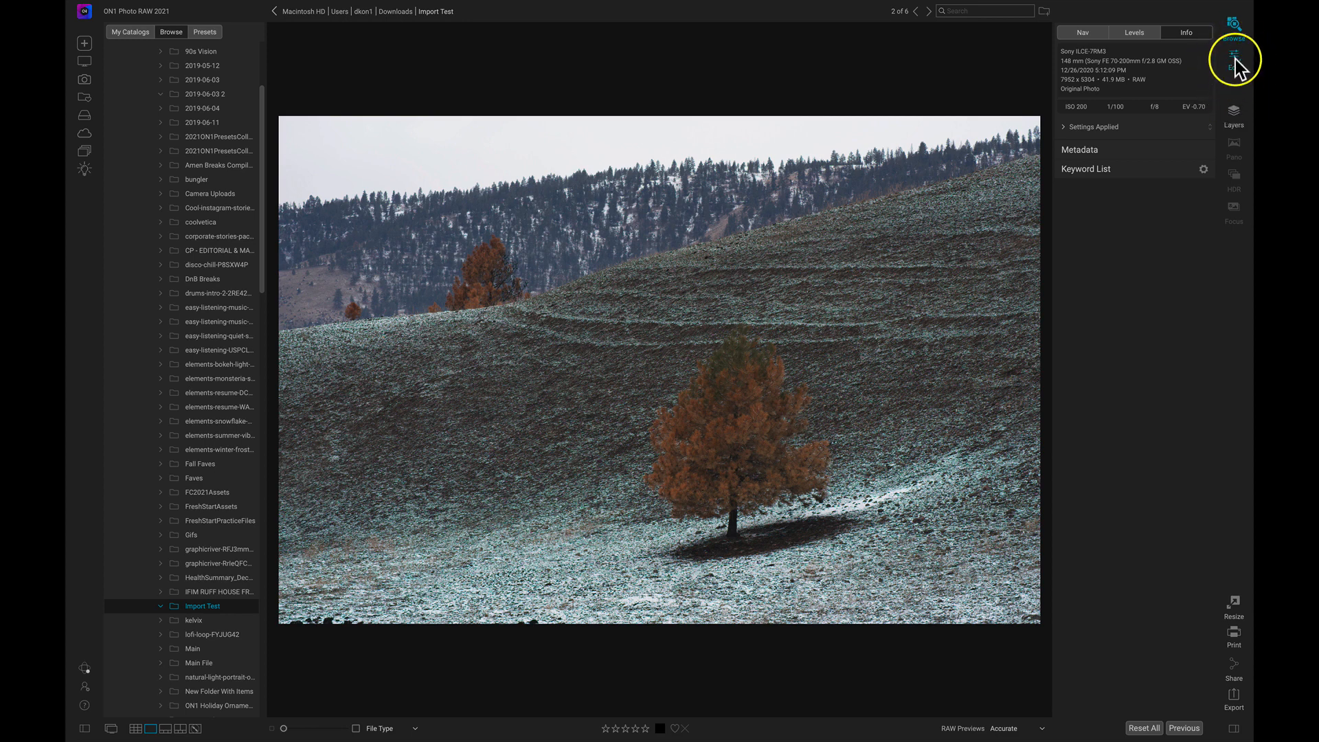
{"action": "left_click", "coordinate": [1235, 62]}
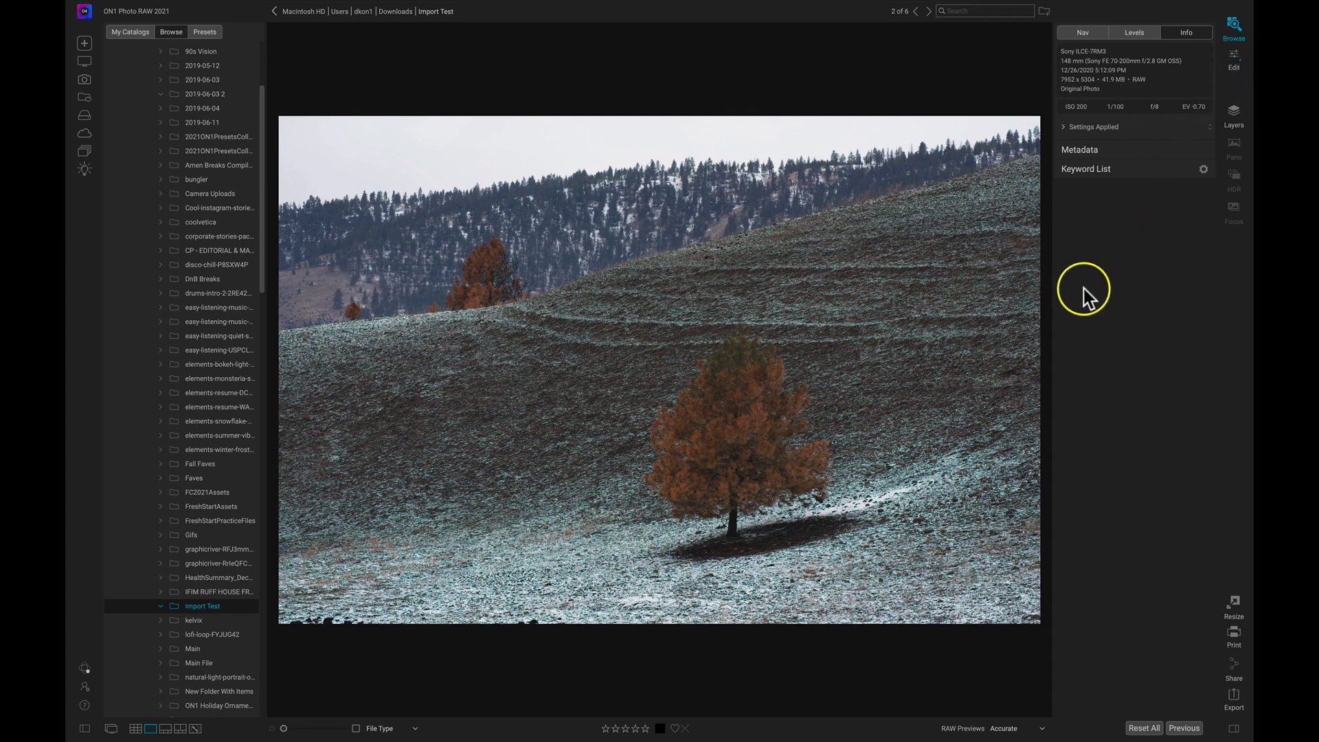
Press D to bring the pine photo into Edit > Develop with Tone & Color sliders
{"action": "key", "text": "d"}
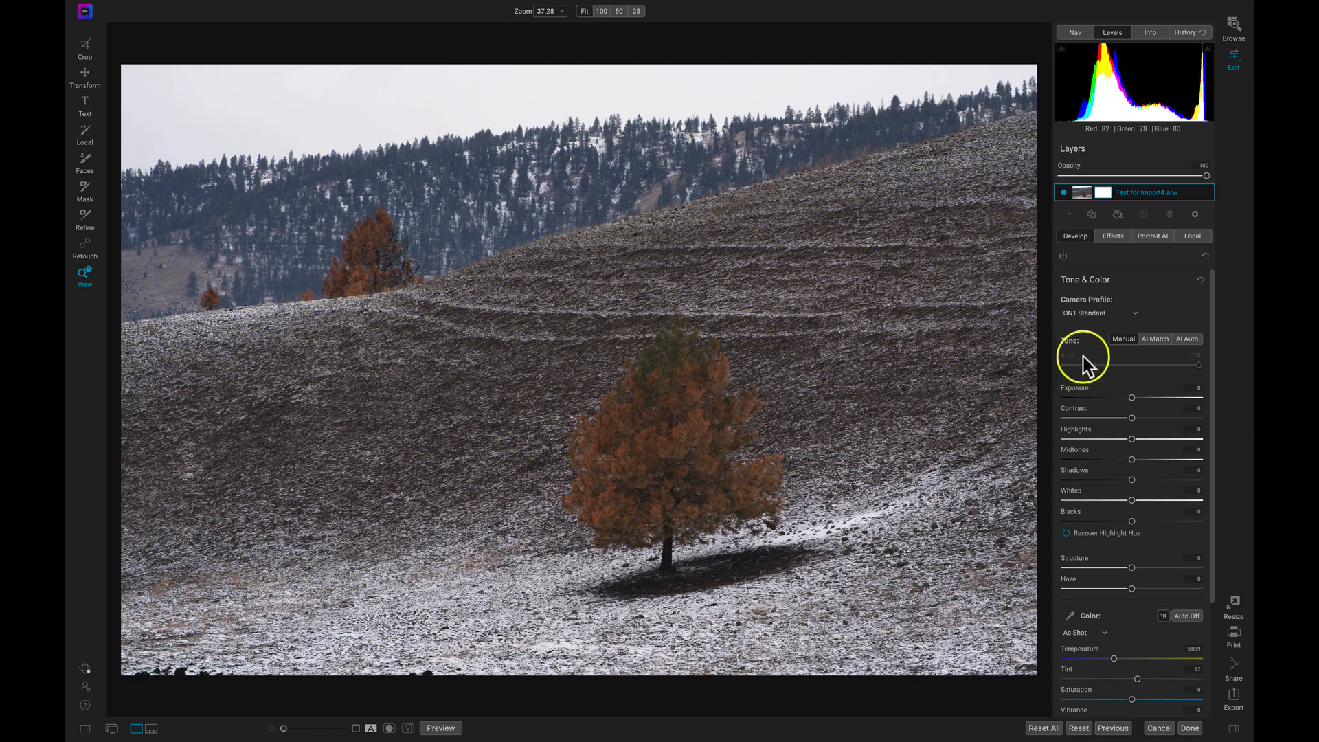
{"action": "mouse_move", "coordinate": [1085, 251]}
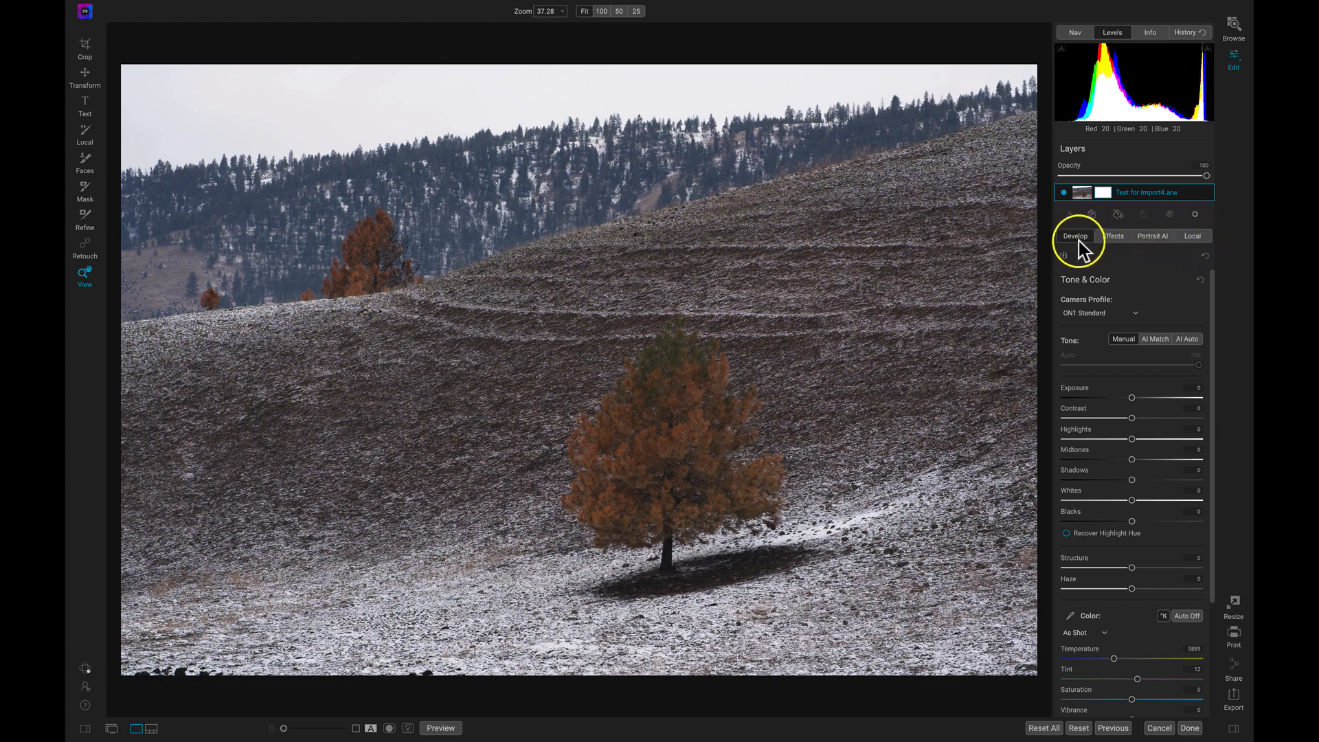
{"action": "mouse_move", "coordinate": [1088, 241]}
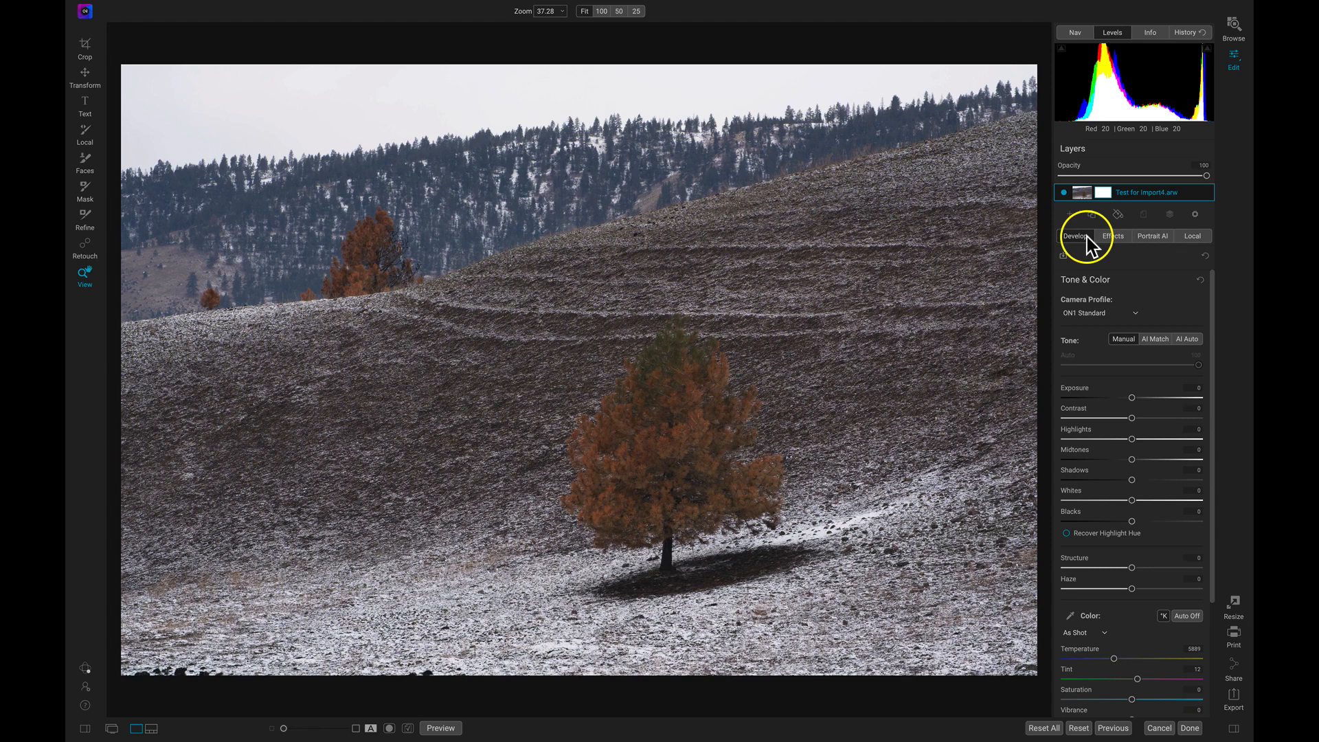
{"action": "mouse_move", "coordinate": [829, 218]}
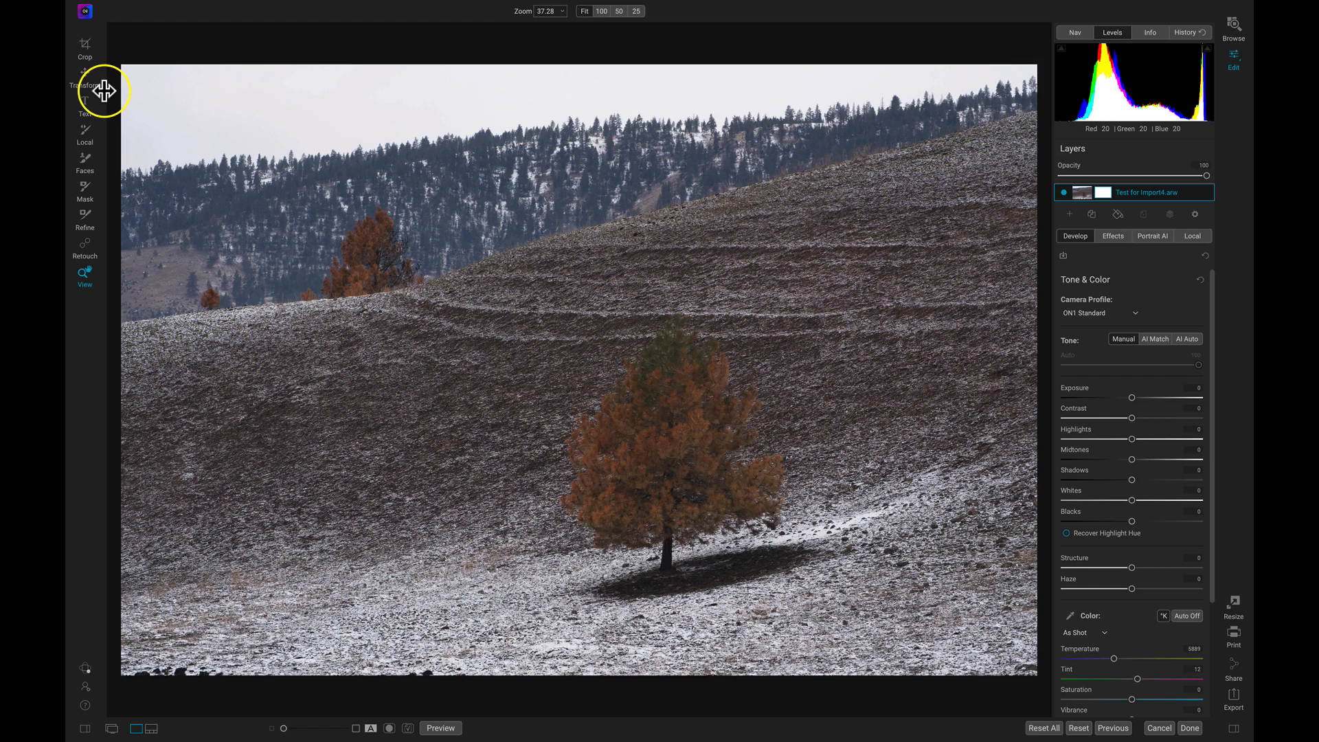
{"action": "mouse_move", "coordinate": [85, 57]}
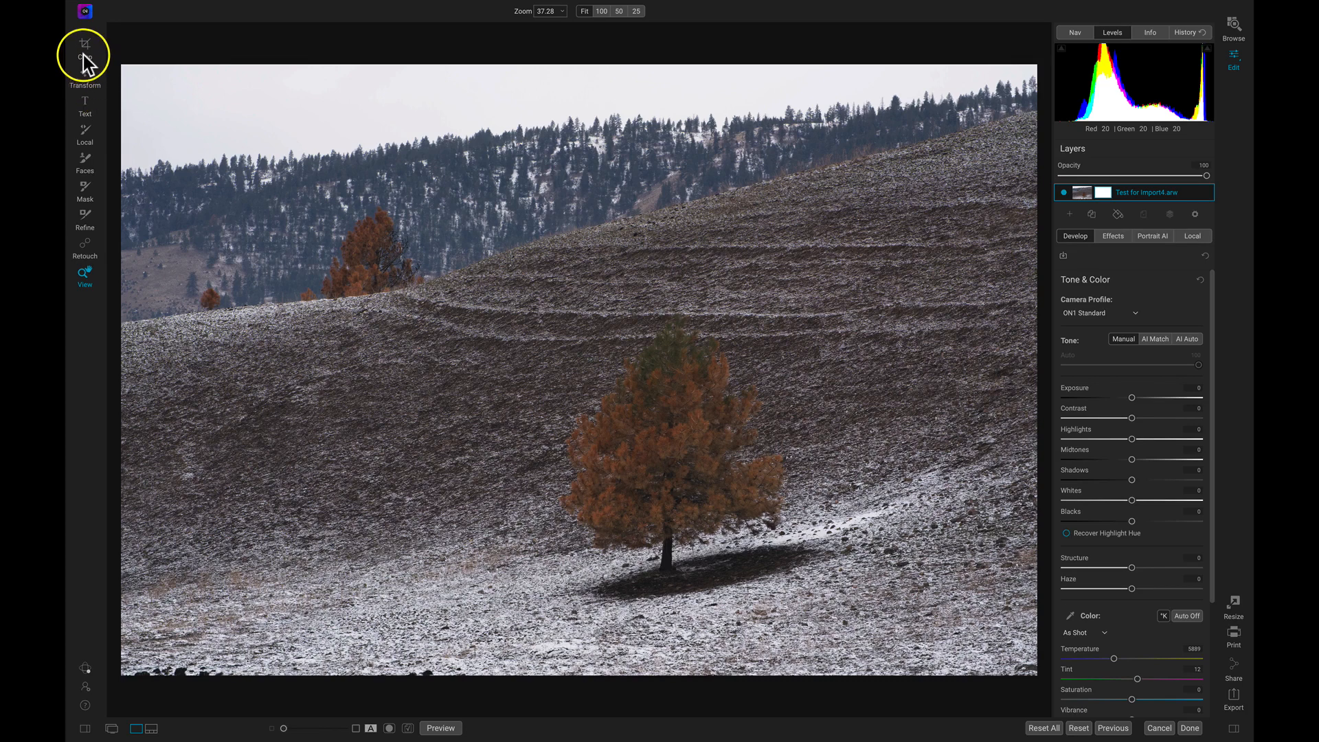
{"action": "mouse_move", "coordinate": [84, 43]}
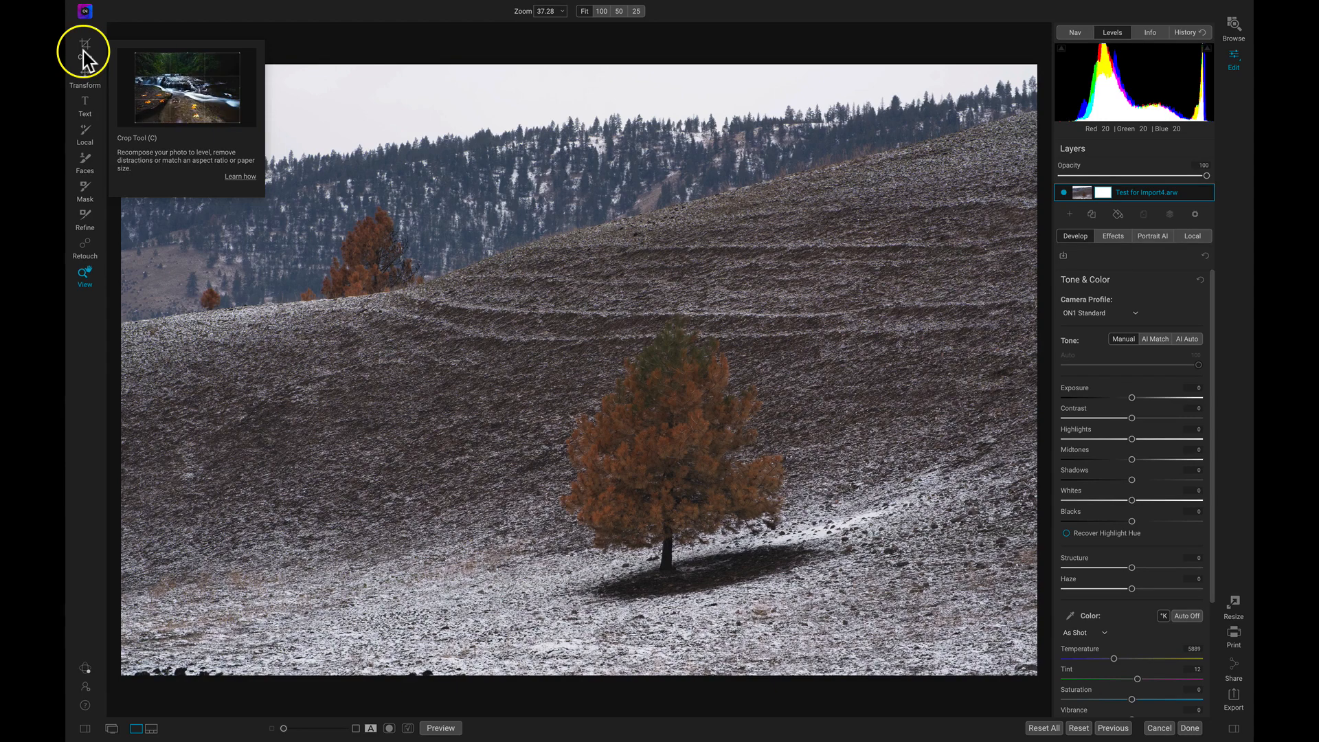
Apply a freeform crop, pulling in the top-left and bottom-right edges around the pine
{"action": "left_click", "coordinate": [81, 41]}
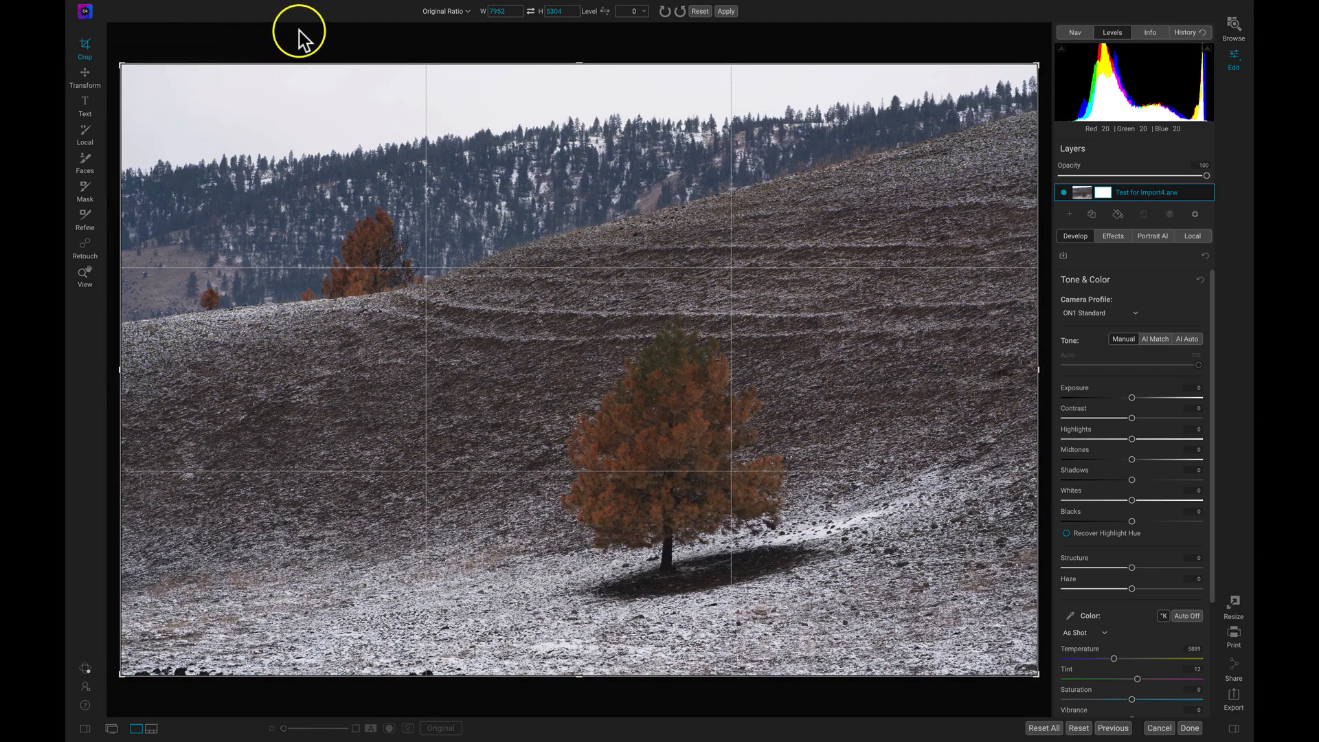
{"action": "mouse_move", "coordinate": [456, 51]}
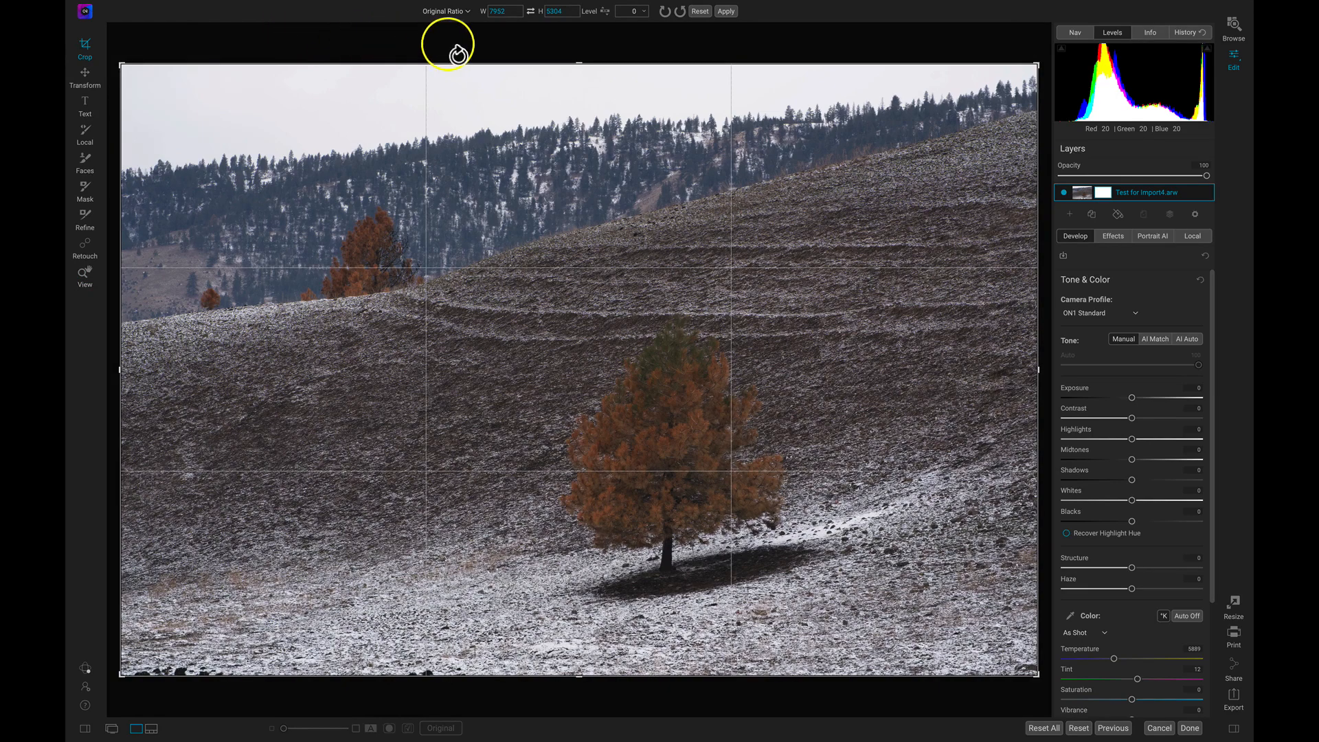
{"action": "mouse_move", "coordinate": [643, 36]}
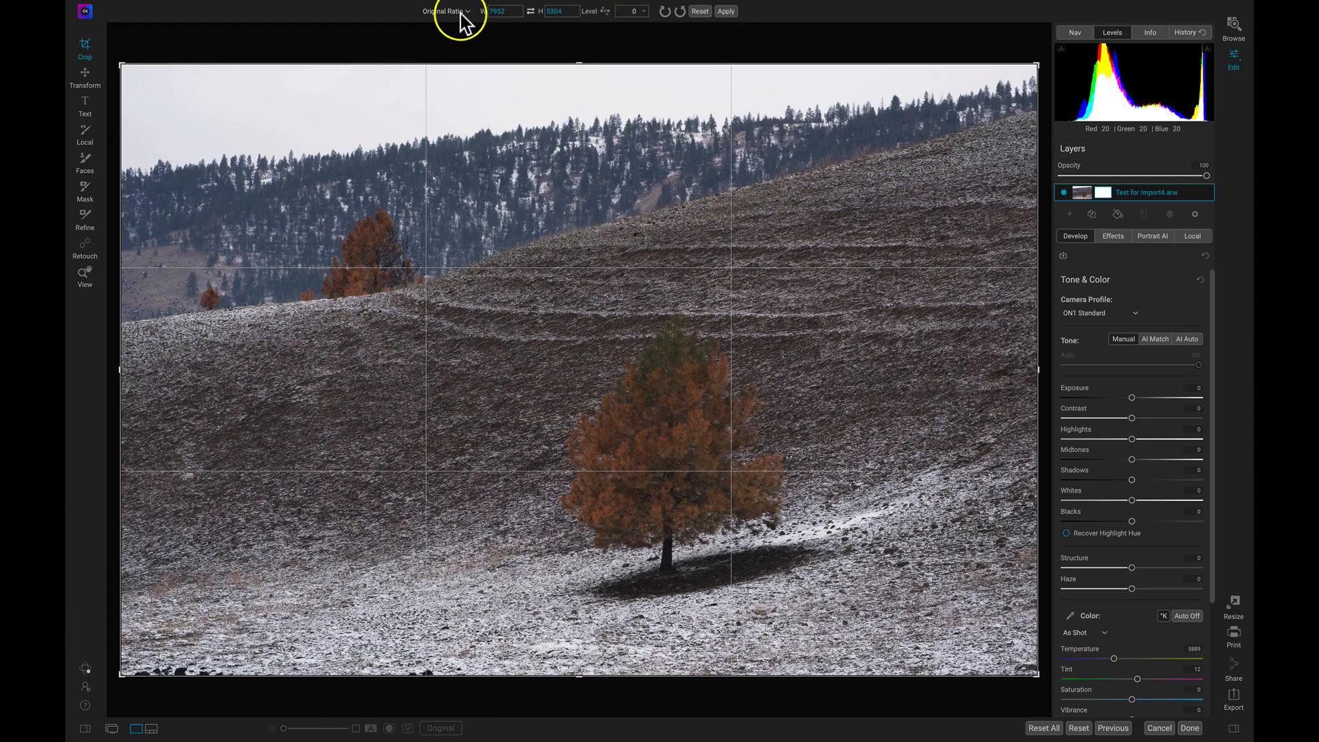
{"action": "left_click", "coordinate": [445, 11]}
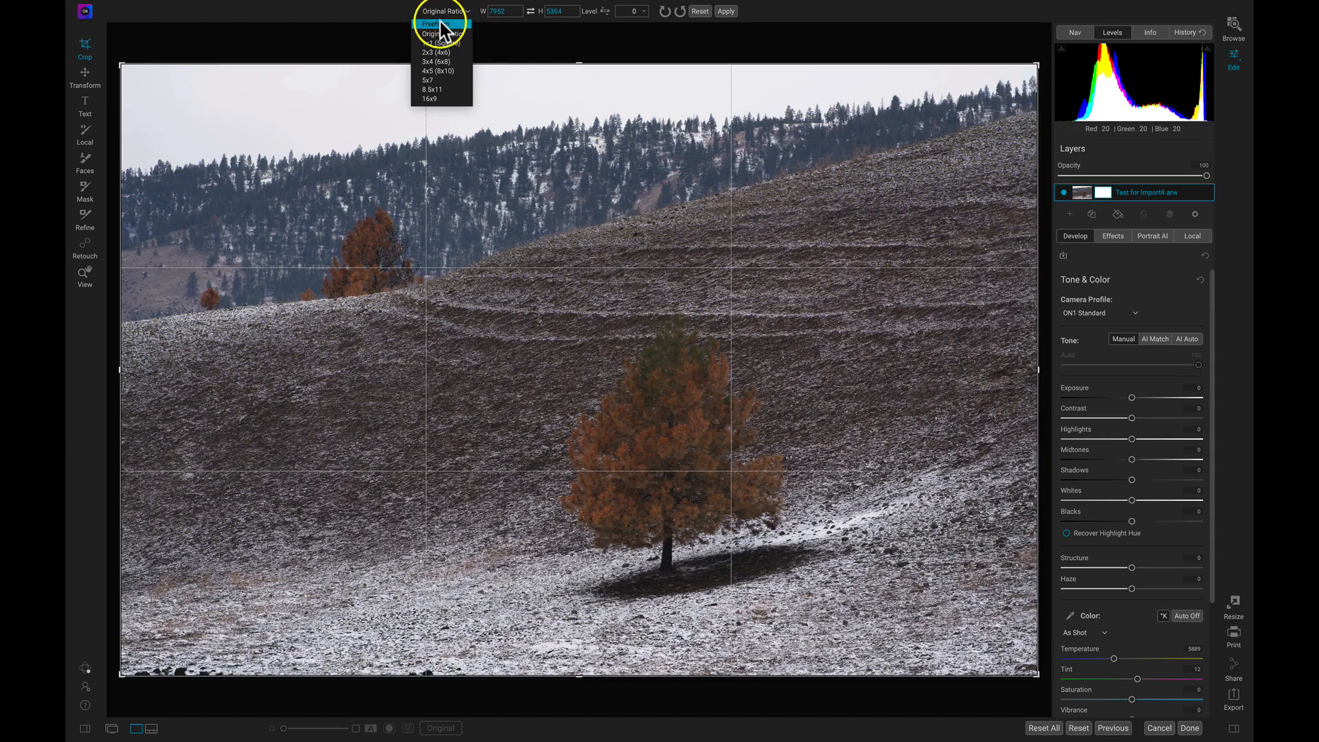
{"action": "left_click", "coordinate": [435, 26]}
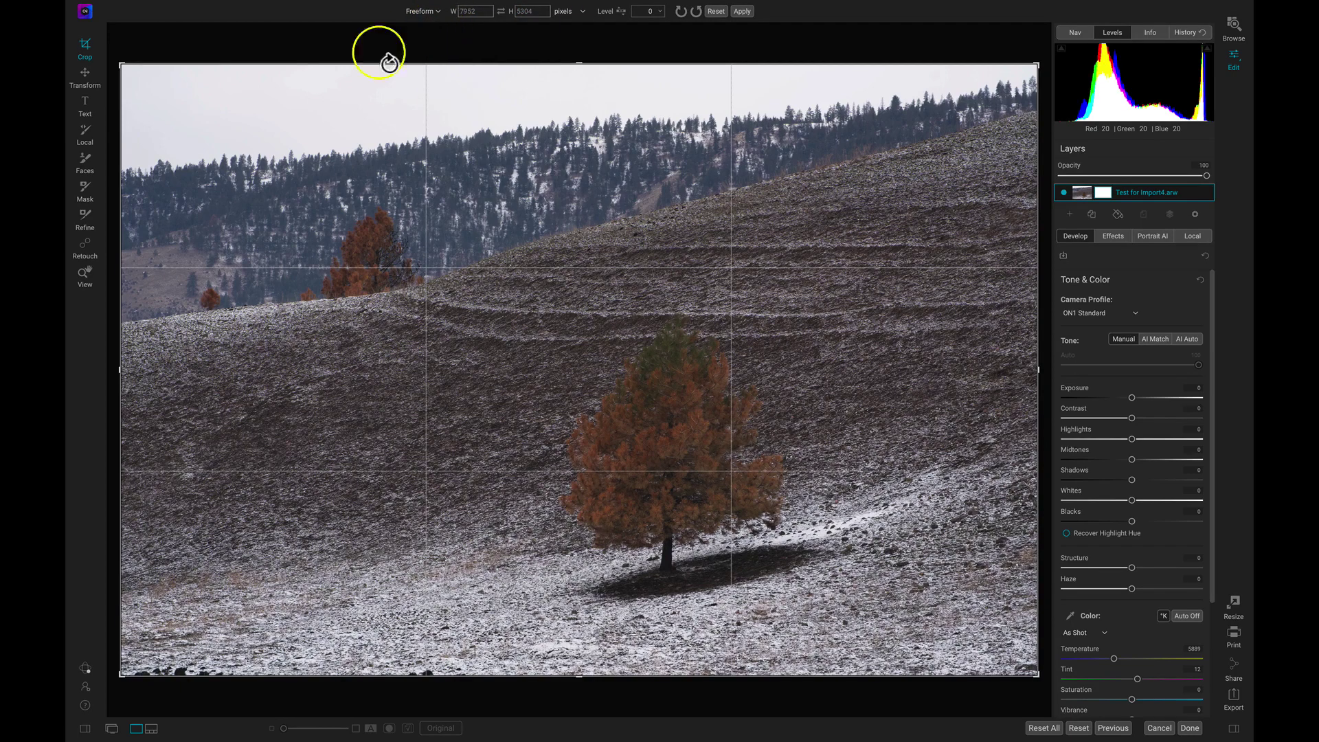
{"action": "mouse_move", "coordinate": [126, 68]}
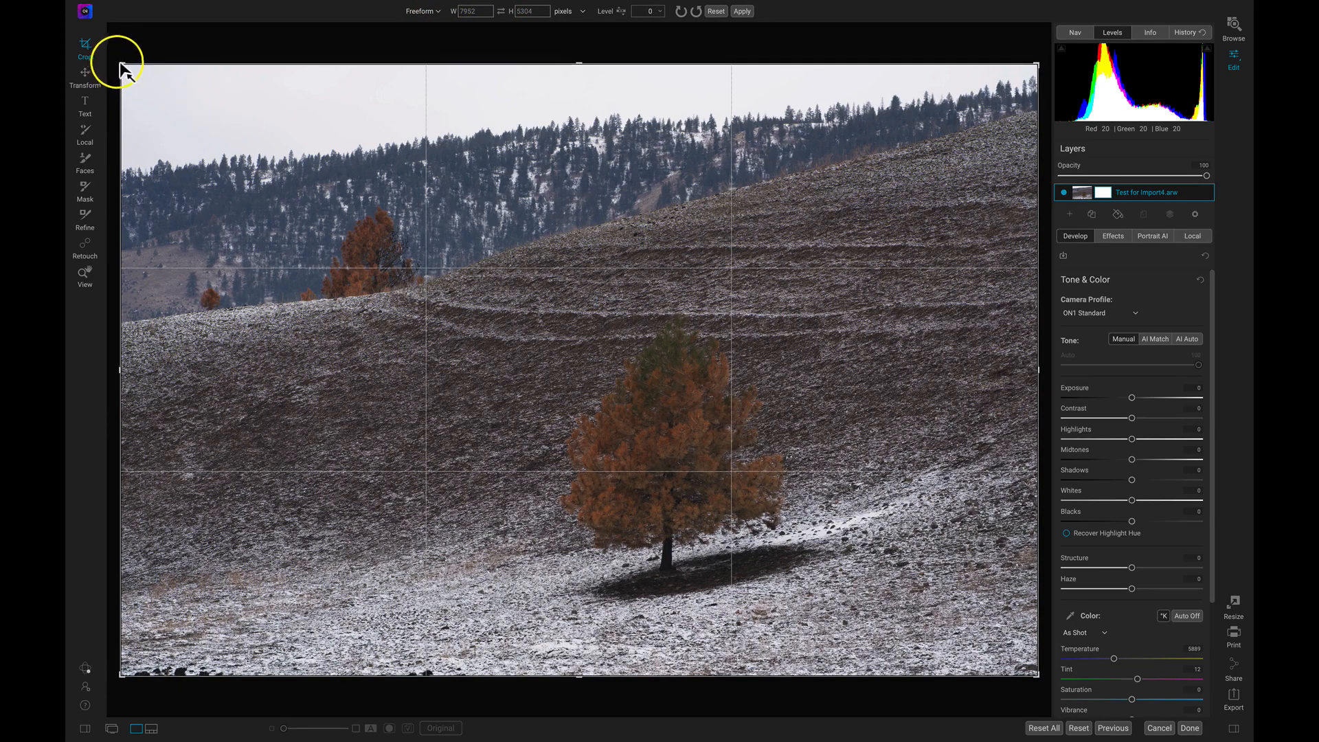
{"action": "left_click_drag", "start_coordinate": [123, 64], "coordinate": [187, 76]}
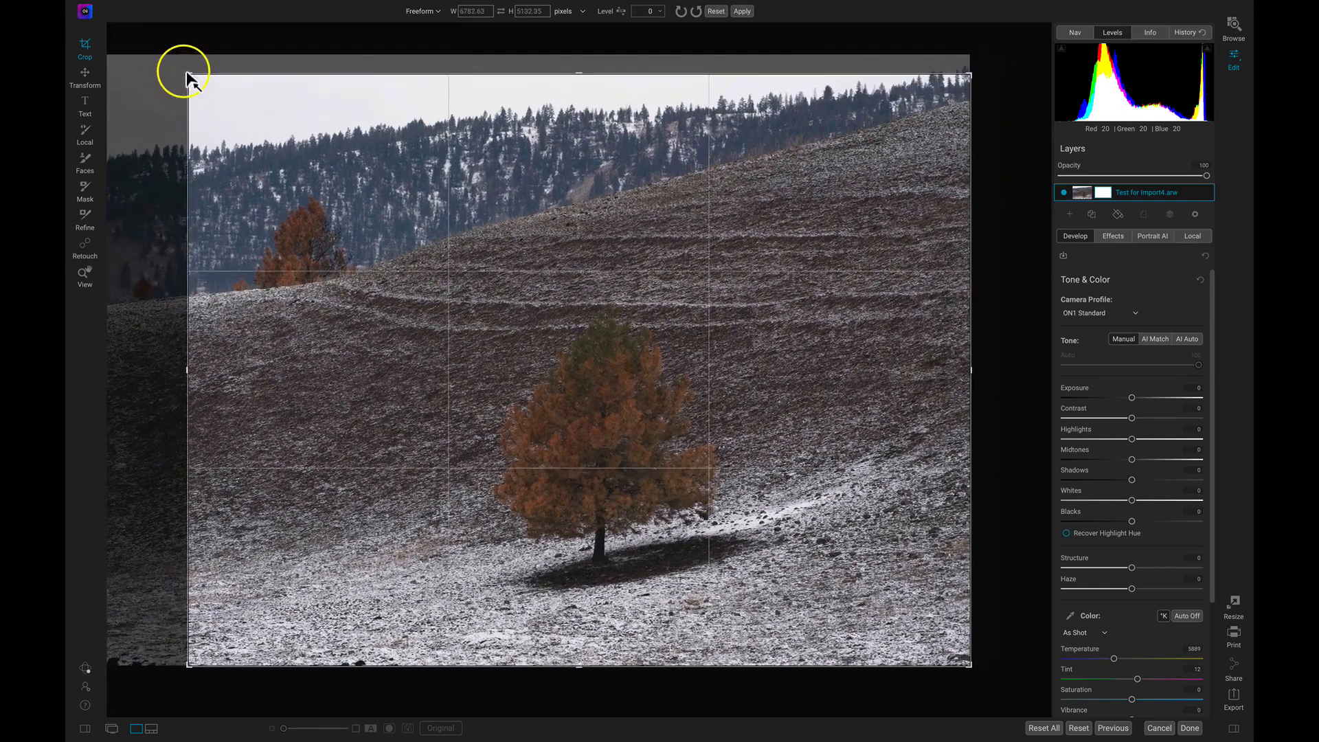
{"action": "left_click_drag", "start_coordinate": [187, 77], "coordinate": [157, 78]}
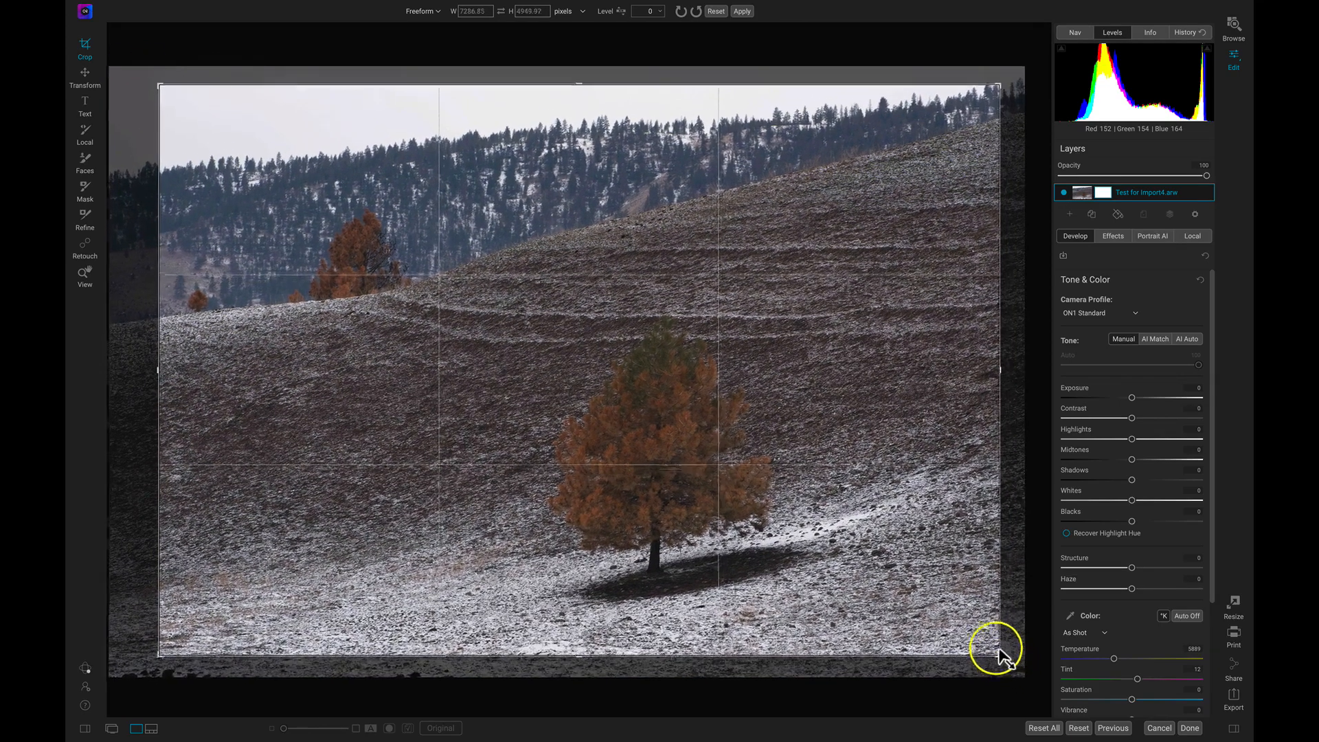
{"action": "left_click_drag", "start_coordinate": [1001, 656], "coordinate": [989, 648]}
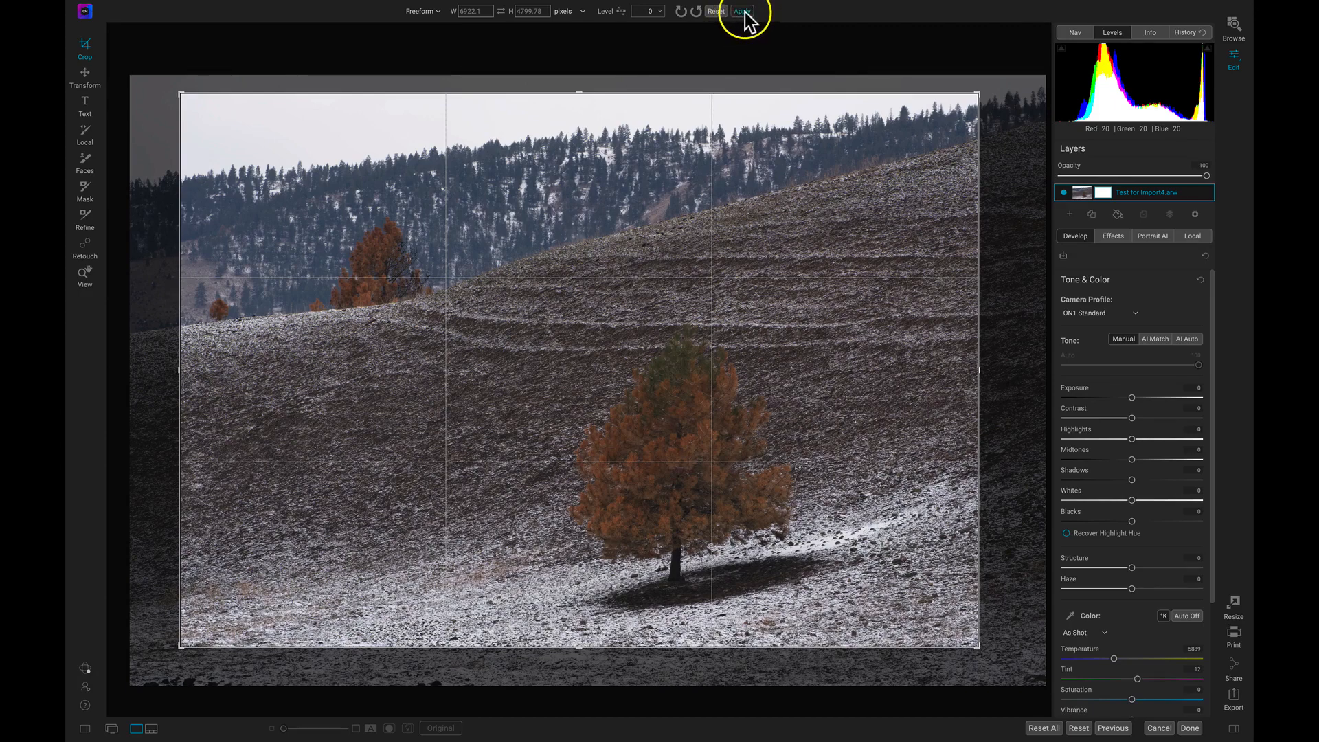
{"action": "left_click", "coordinate": [744, 11]}
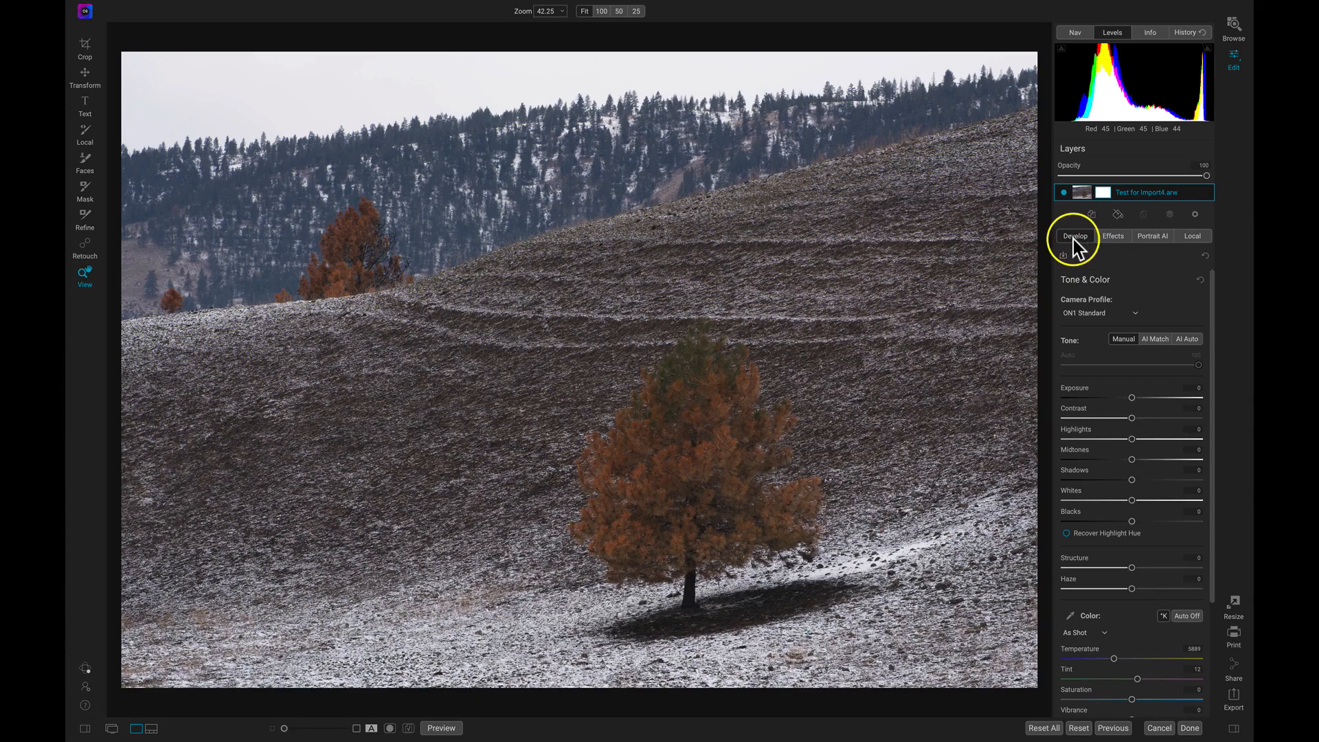
{"action": "mouse_move", "coordinate": [1148, 279]}
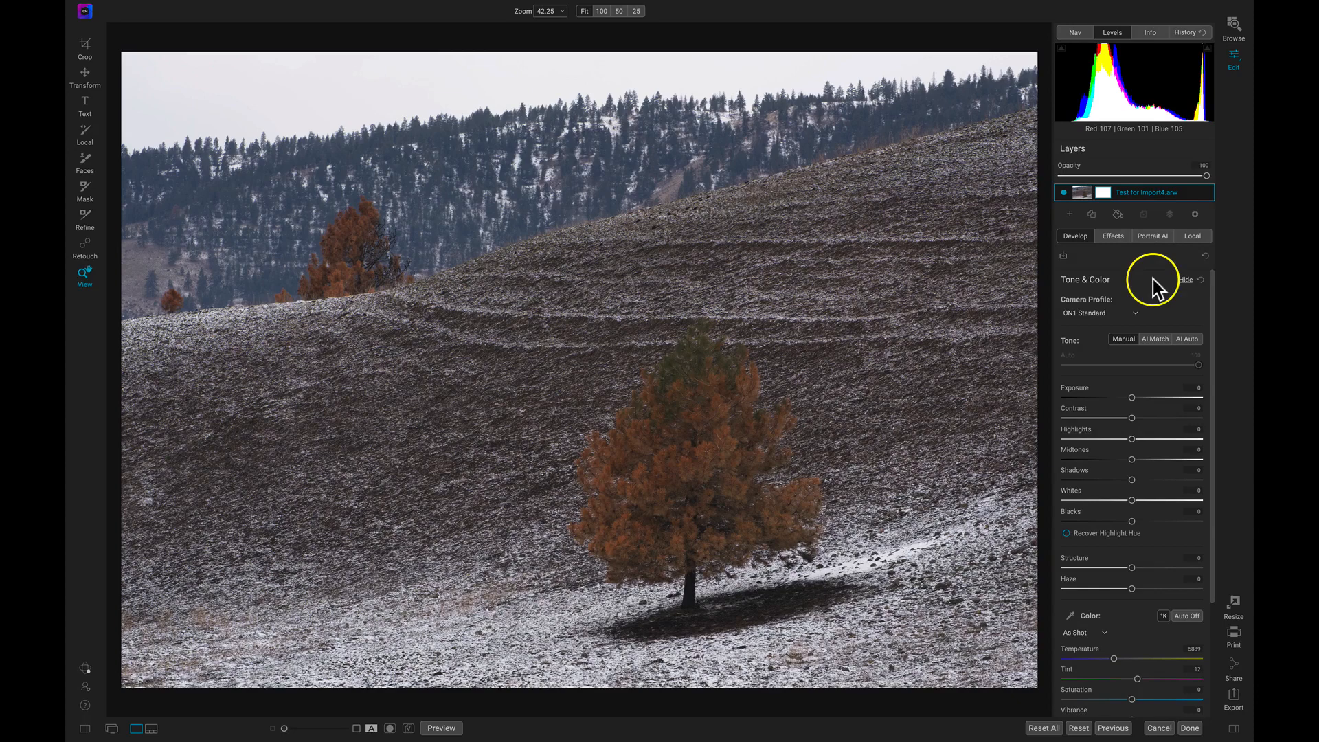
{"action": "mouse_move", "coordinate": [1100, 299]}
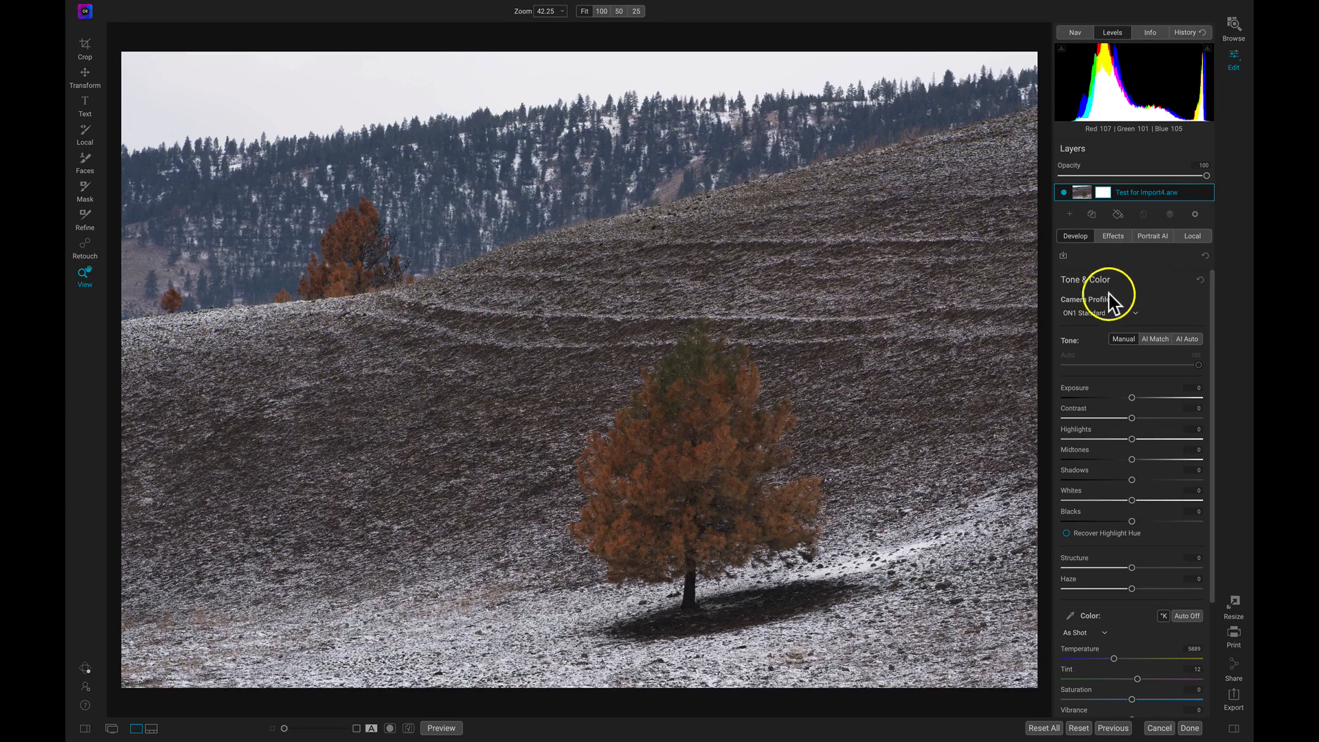
{"action": "mouse_move", "coordinate": [1132, 397]}
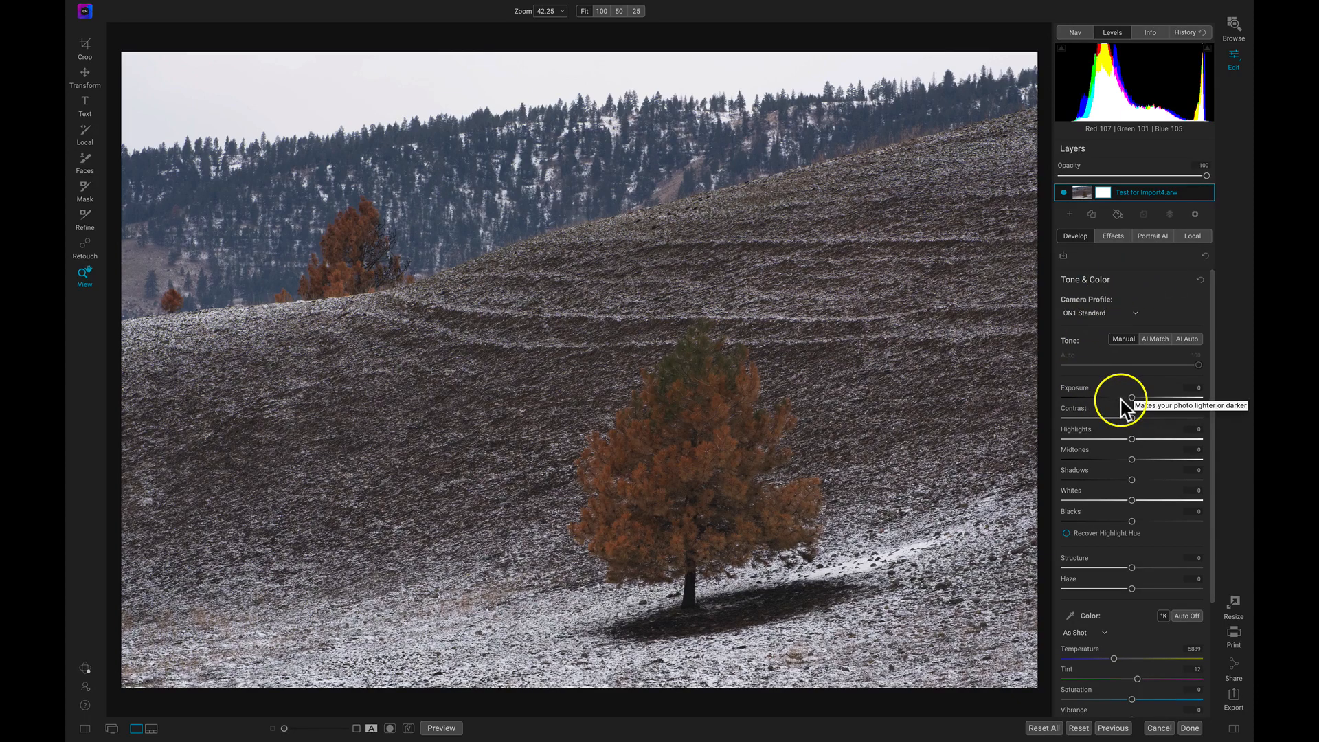
{"action": "mouse_move", "coordinate": [1134, 285]}
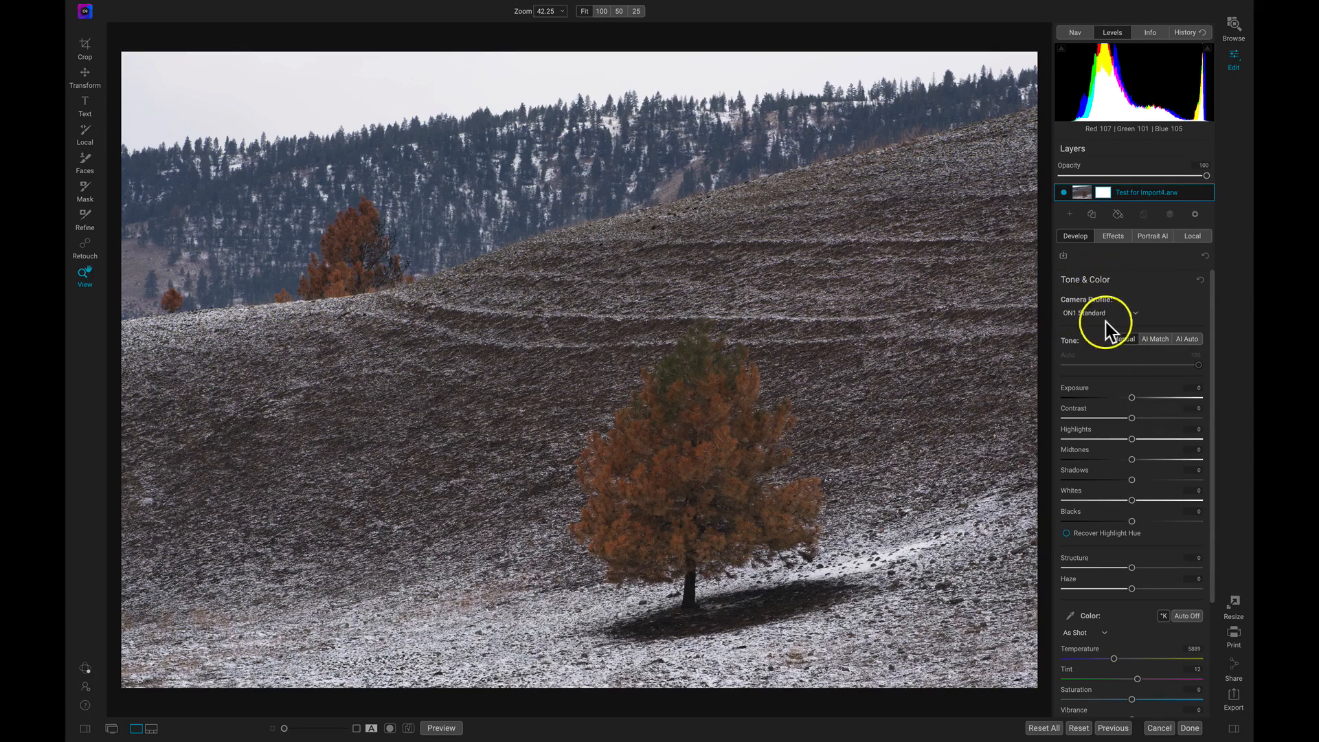
{"action": "mouse_move", "coordinate": [1085, 310]}
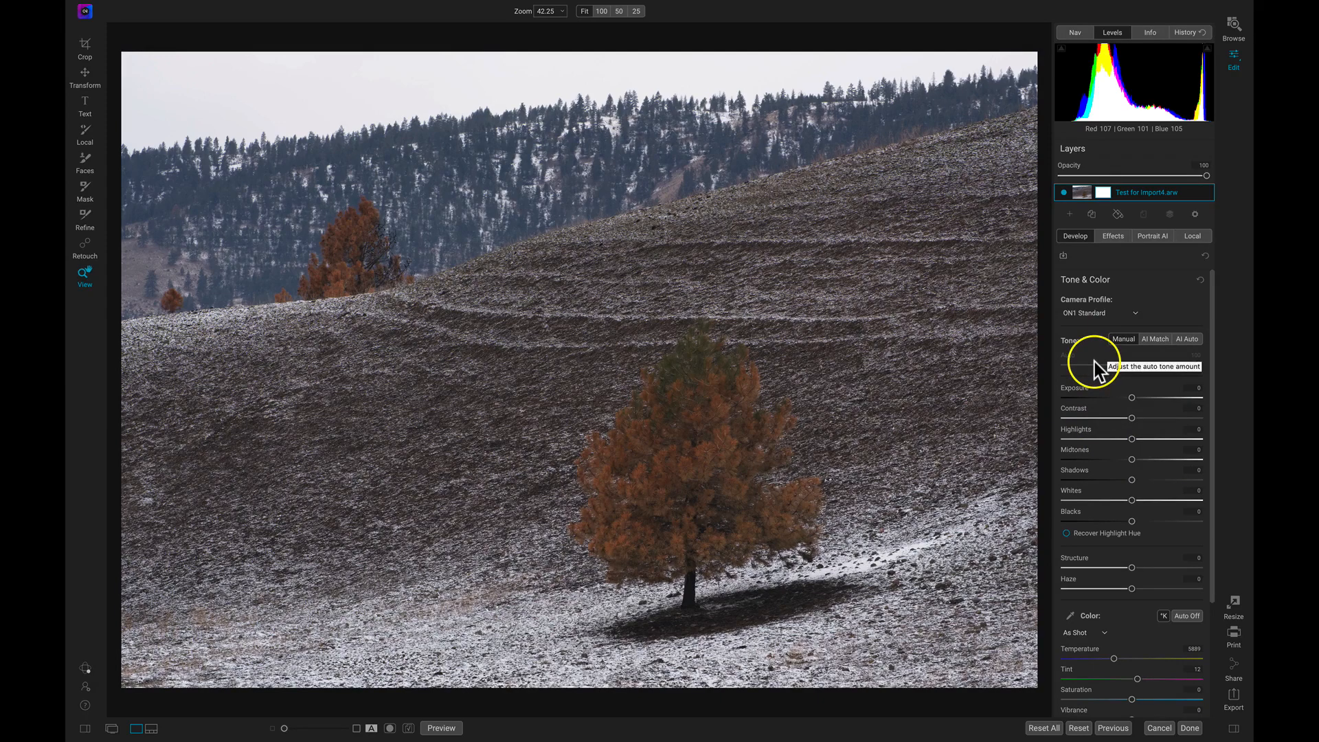
{"action": "mouse_move", "coordinate": [1079, 340]}
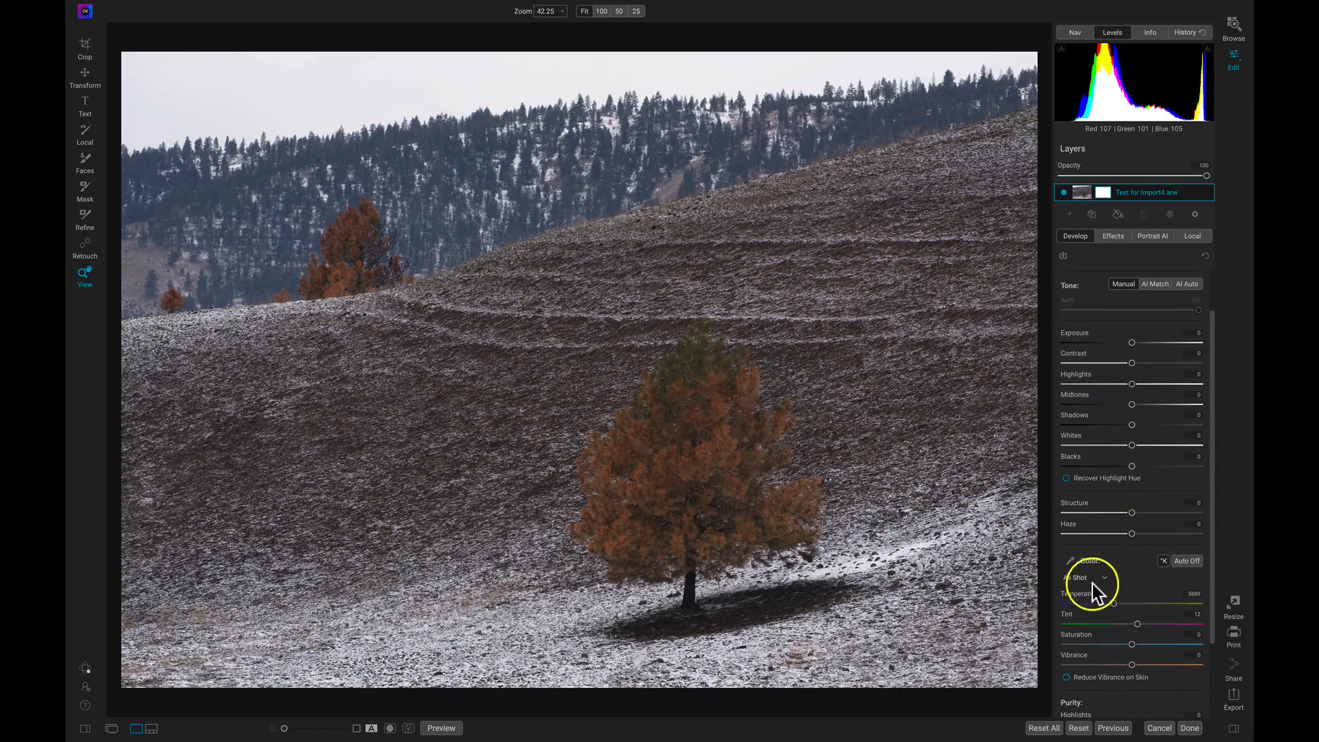
{"action": "mouse_move", "coordinate": [1106, 332]}
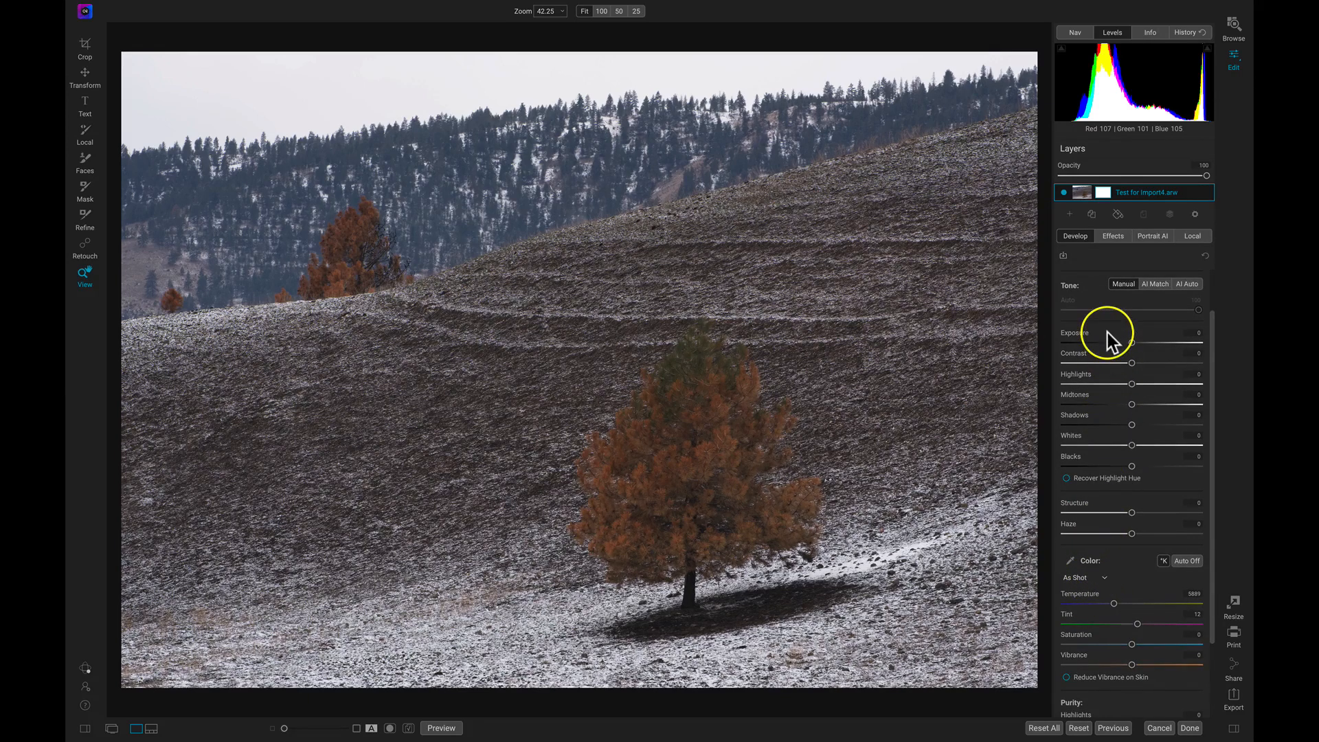
{"action": "mouse_move", "coordinate": [1108, 337]}
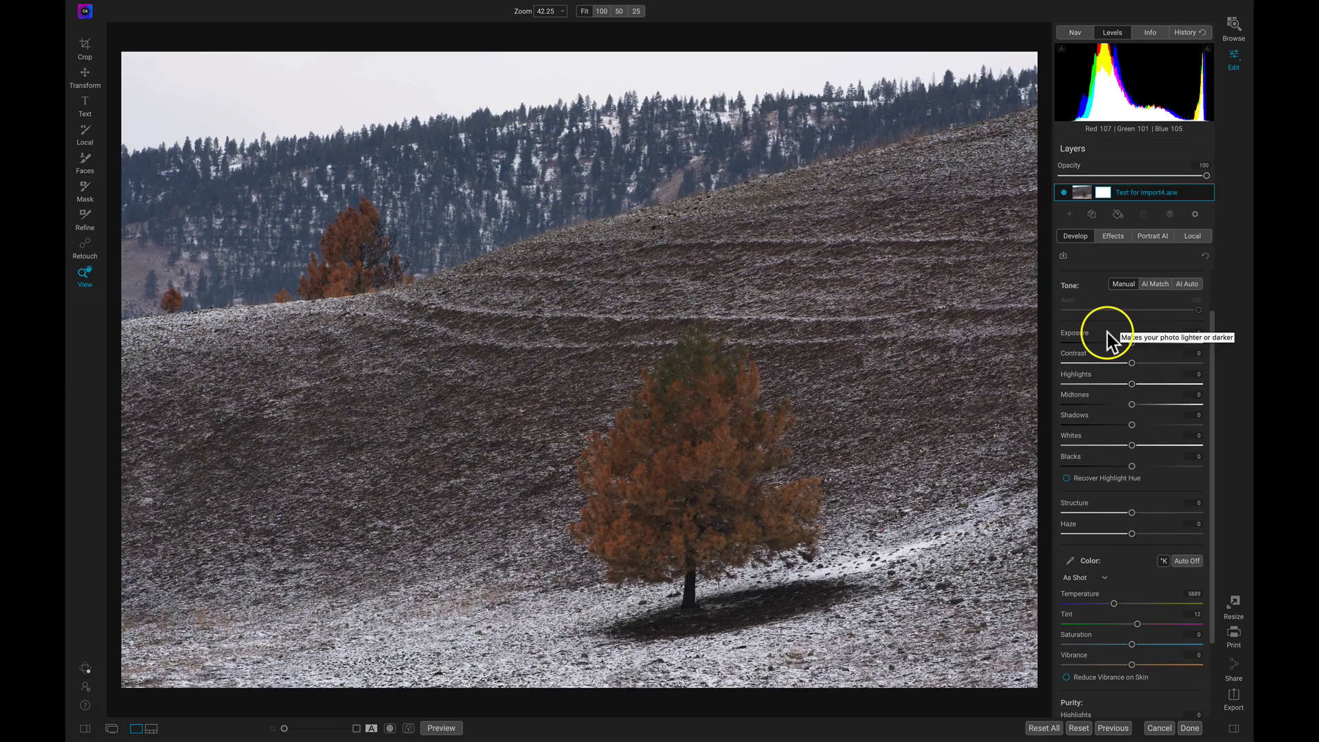
{"action": "scroll", "scroll_direction": "down", "scroll_amount": 3}
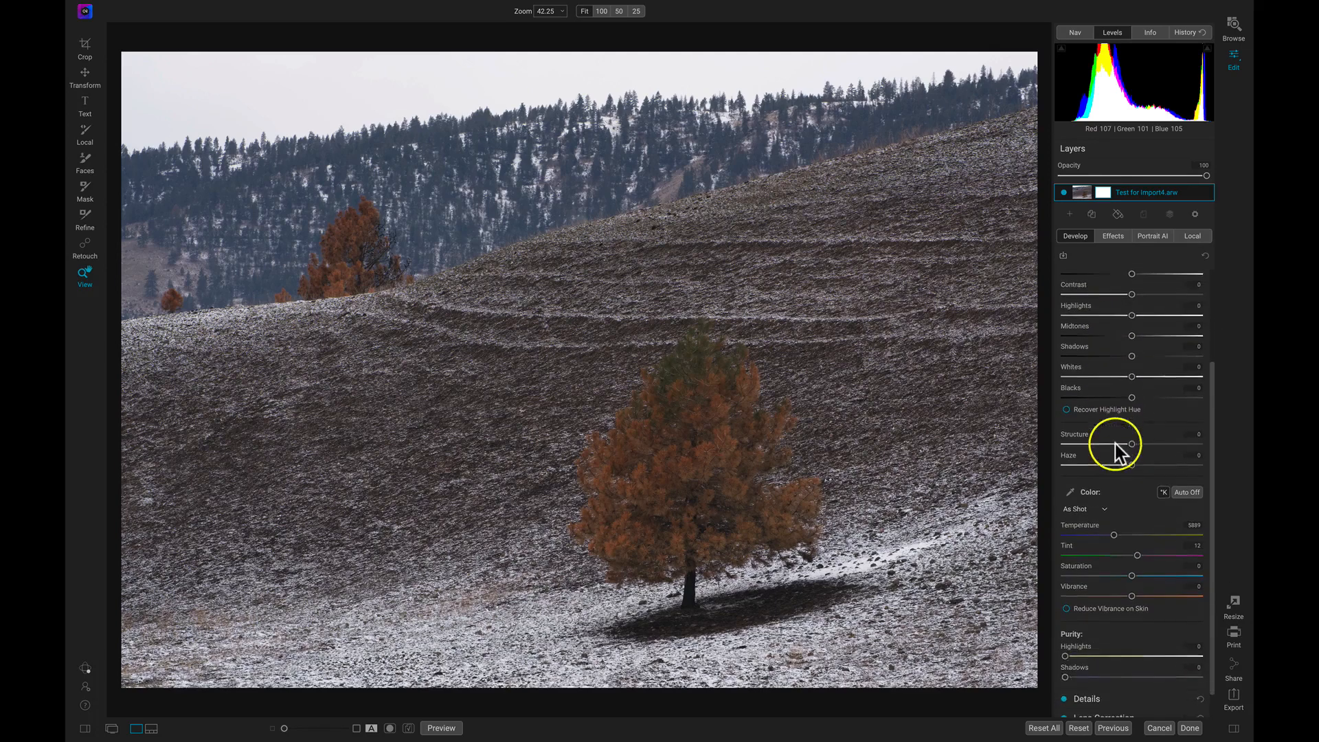
{"action": "mouse_move", "coordinate": [1104, 501]}
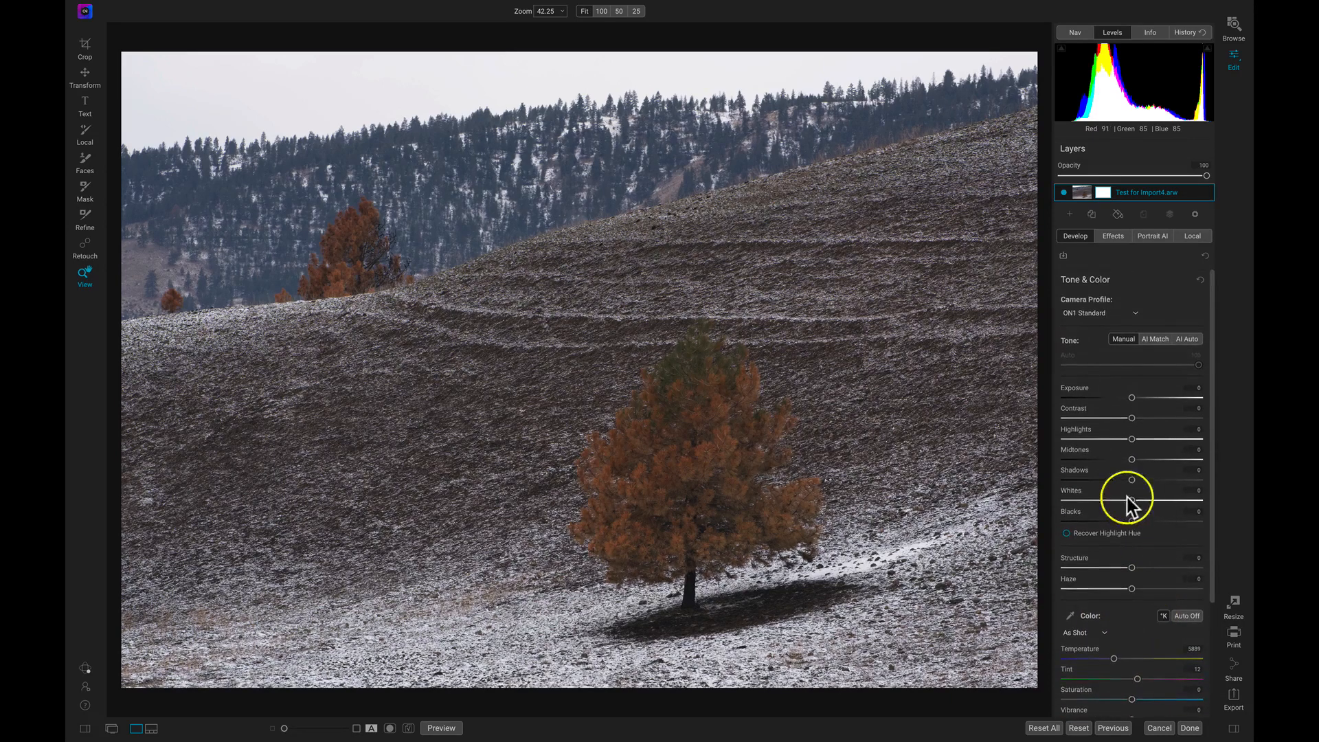
{"action": "mouse_move", "coordinate": [1095, 409]}
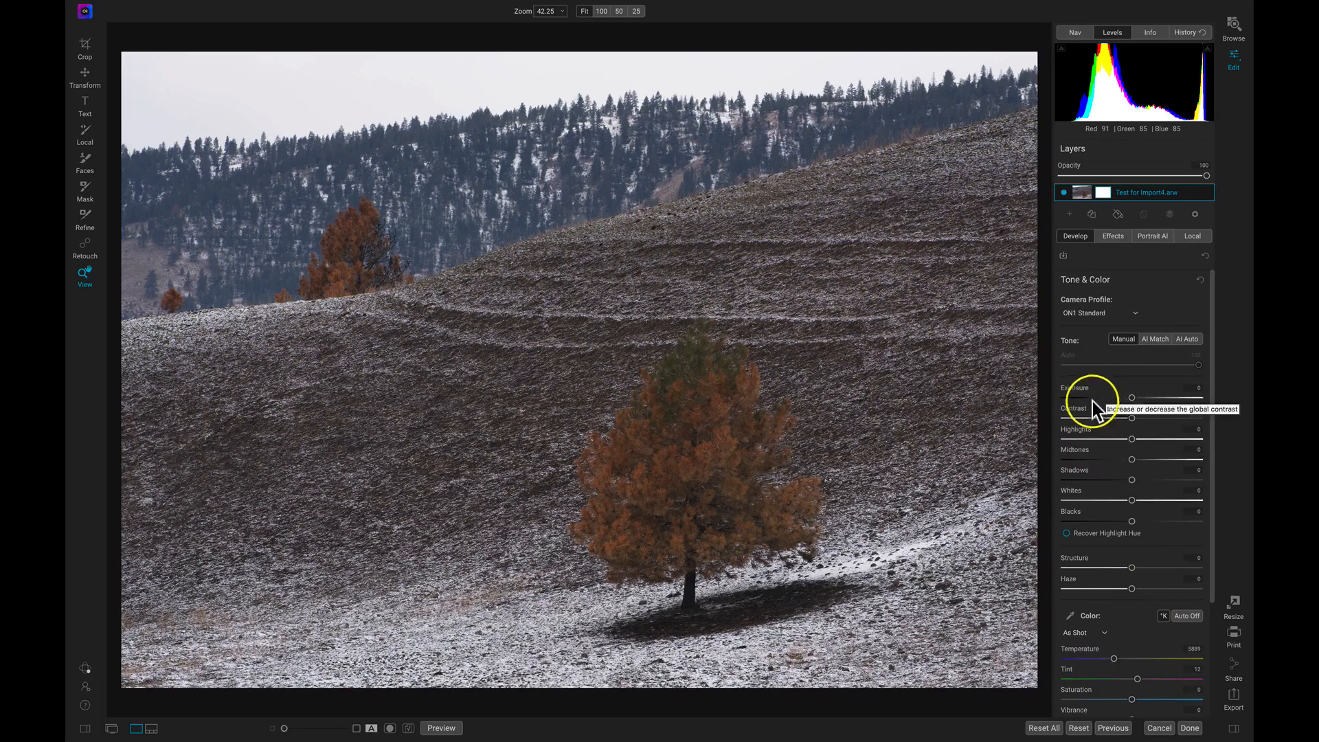
{"action": "mouse_move", "coordinate": [1075, 457]}
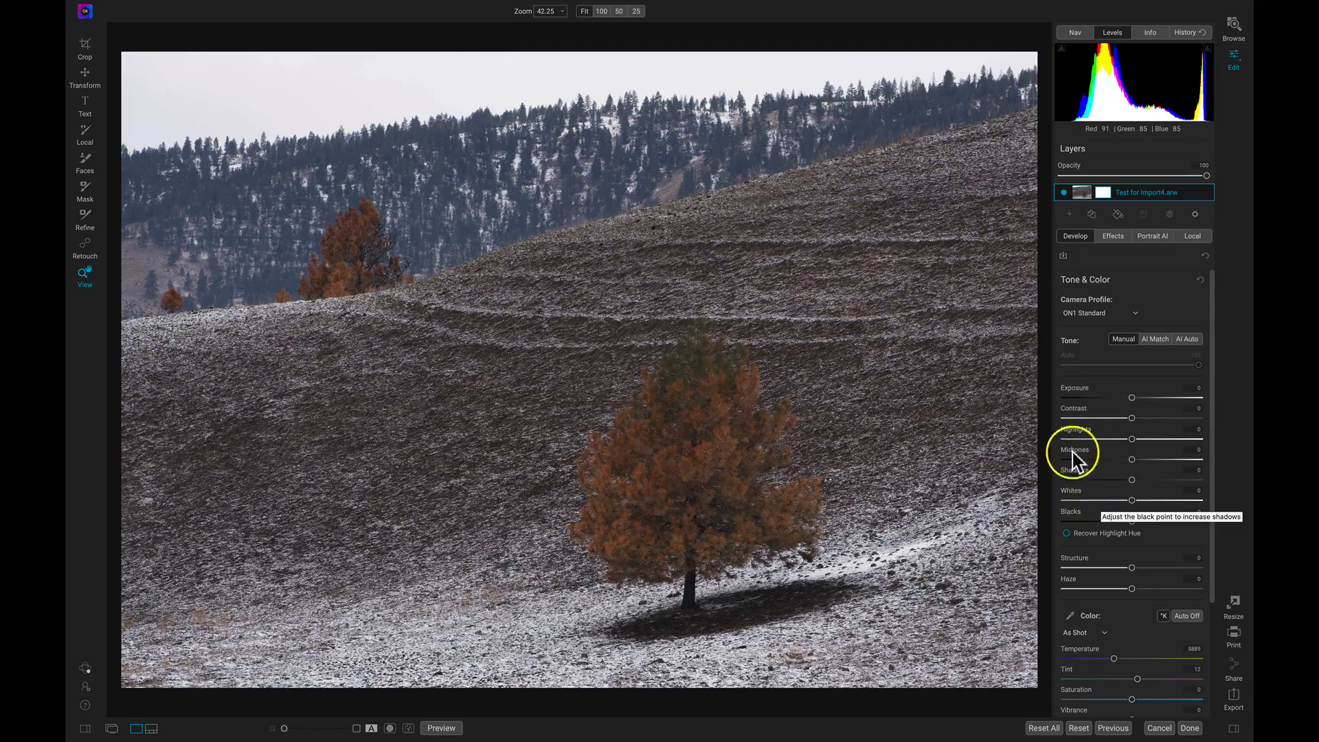
{"action": "mouse_move", "coordinate": [1075, 397]}
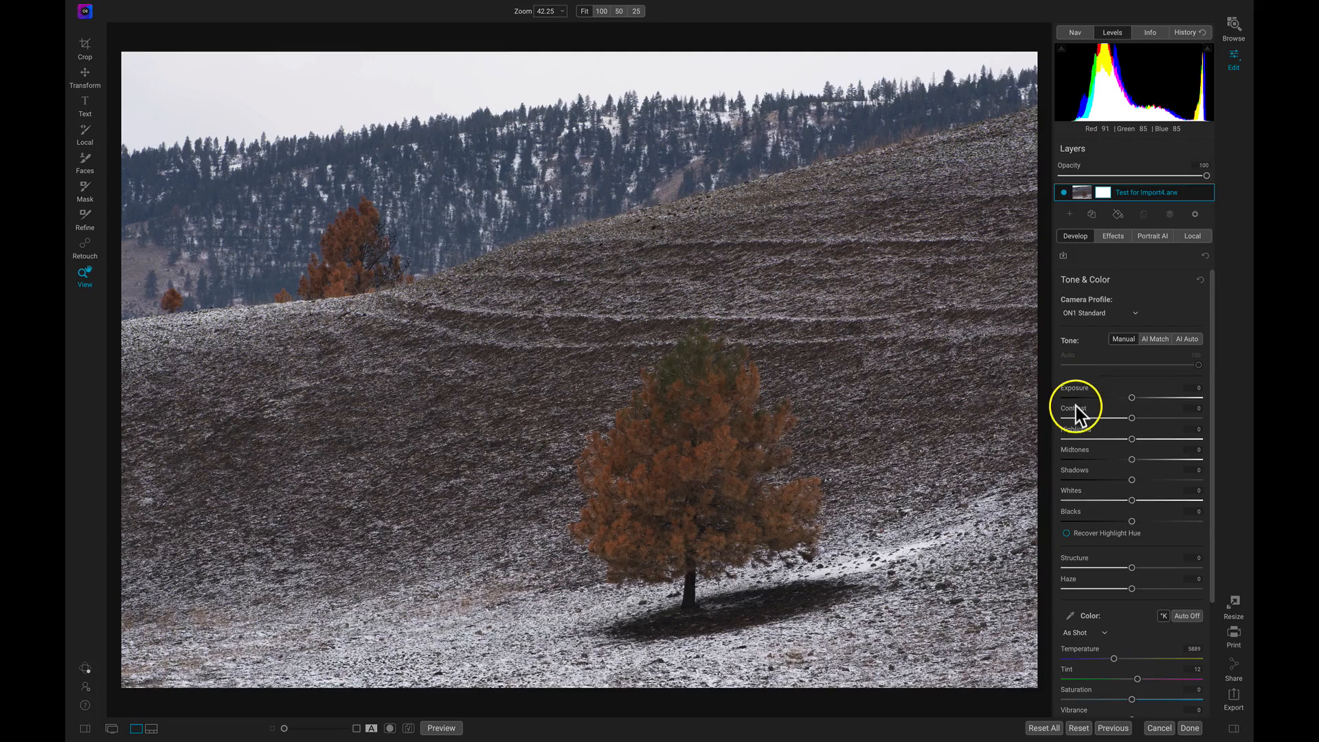
{"action": "mouse_move", "coordinate": [1077, 411]}
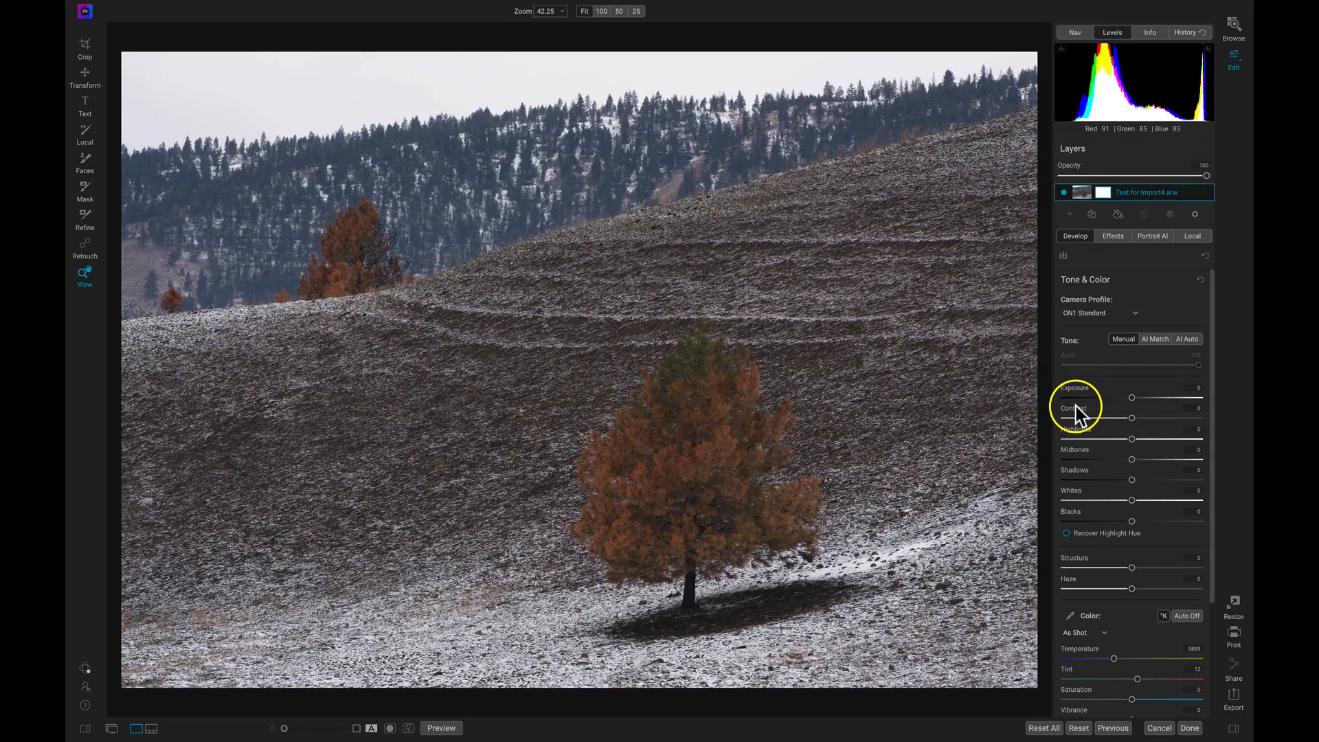
{"action": "mouse_move", "coordinate": [1085, 412]}
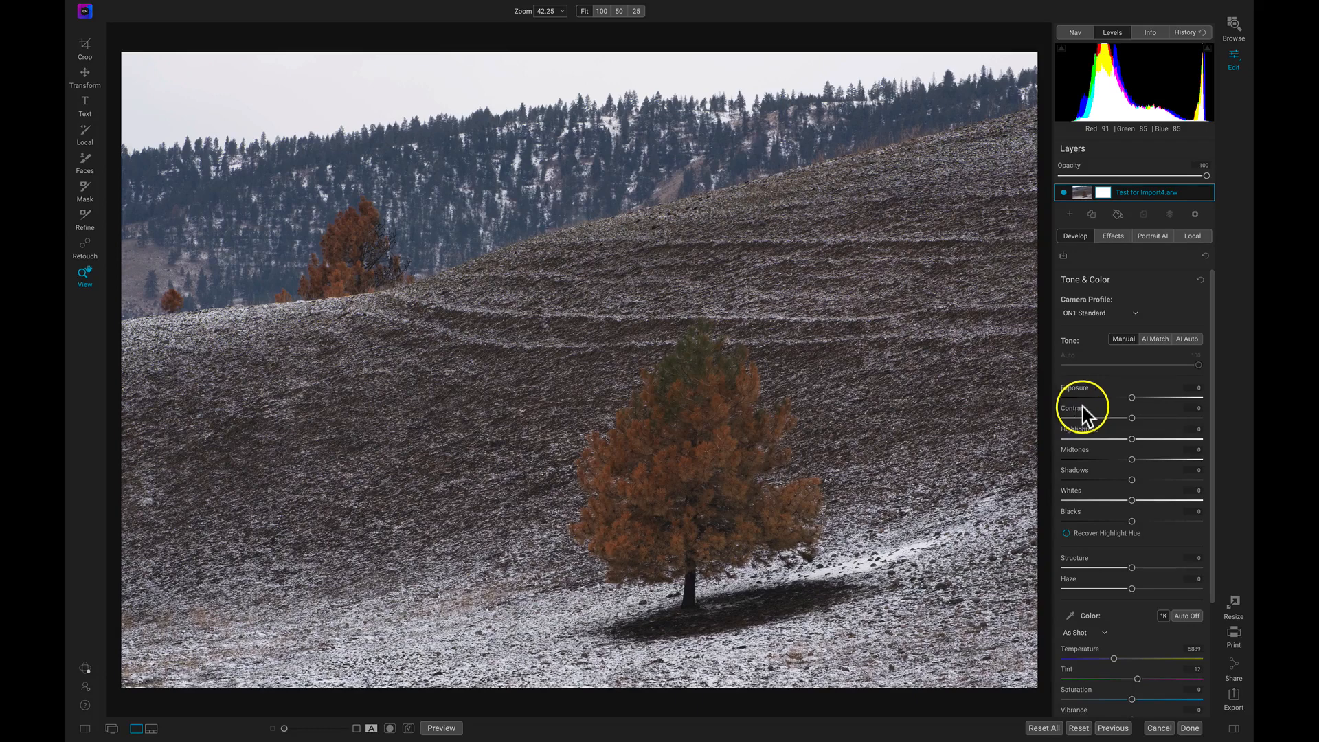
{"action": "mouse_move", "coordinate": [1132, 398]}
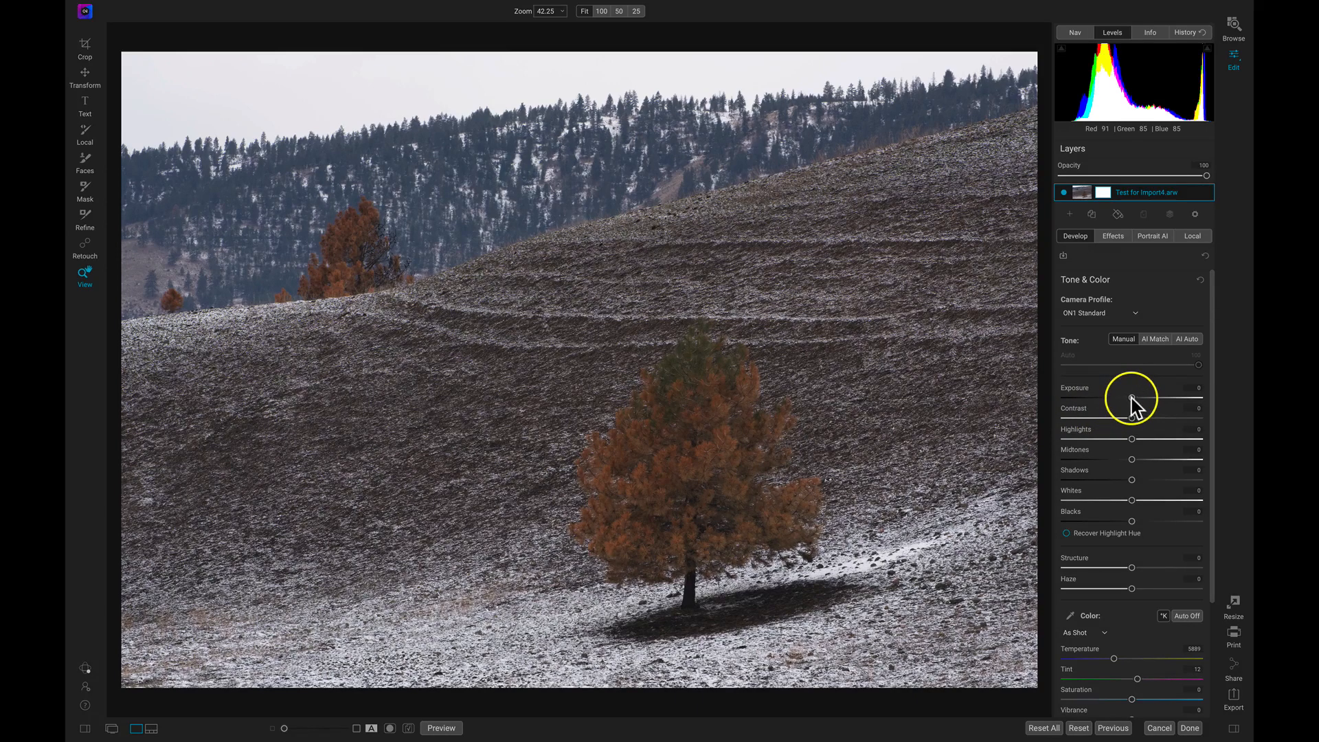
Raise Exposure slightly and increase Contrast to a moderate amount
{"action": "left_click_drag", "start_coordinate": [1131, 398], "coordinate": [1143, 398]}
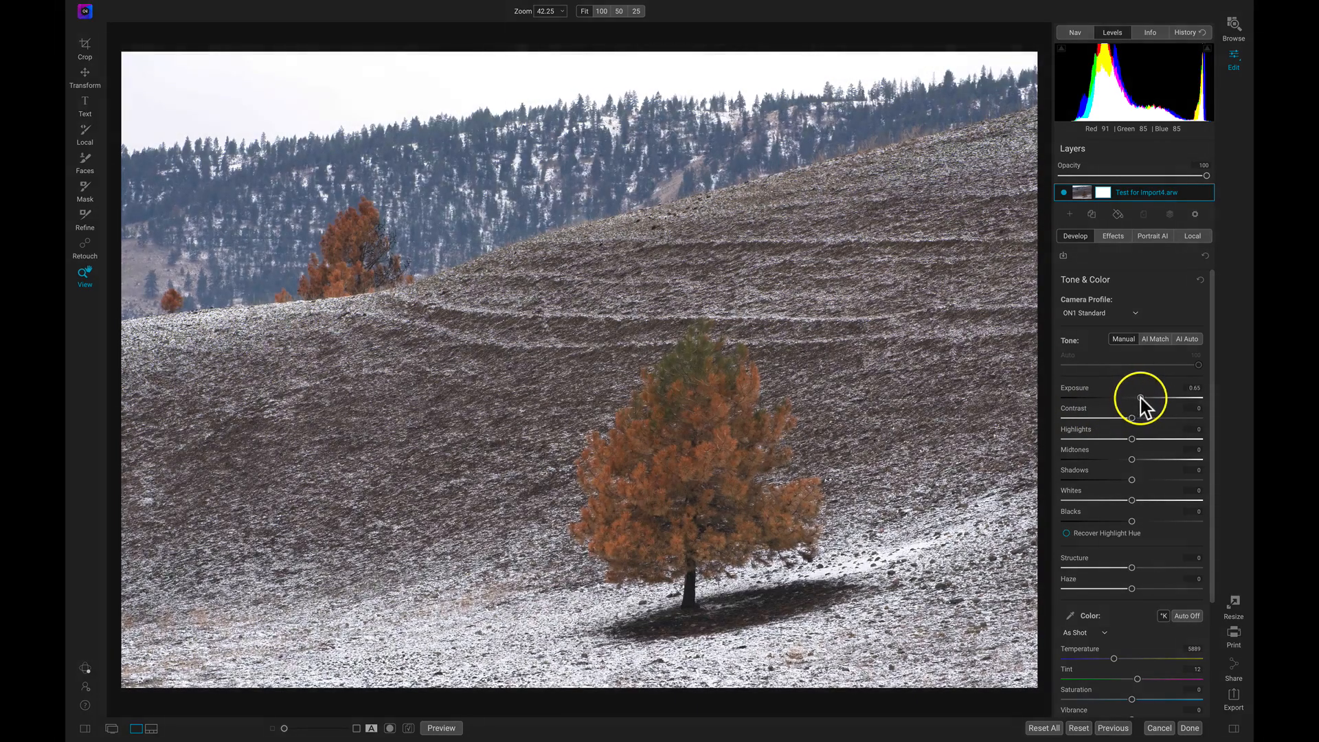
{"action": "left_click_drag", "start_coordinate": [1134, 398], "coordinate": [1137, 397]}
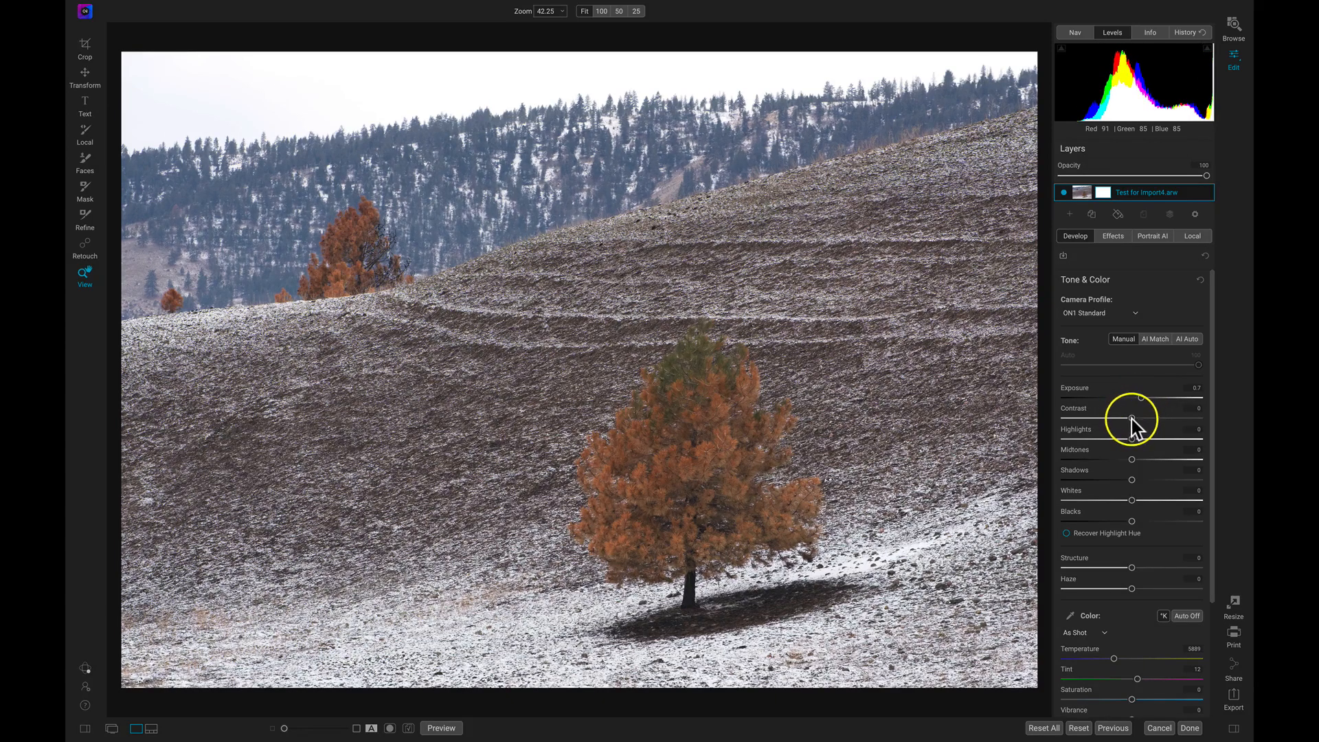
{"action": "left_click_drag", "start_coordinate": [1132, 418], "coordinate": [1159, 418]}
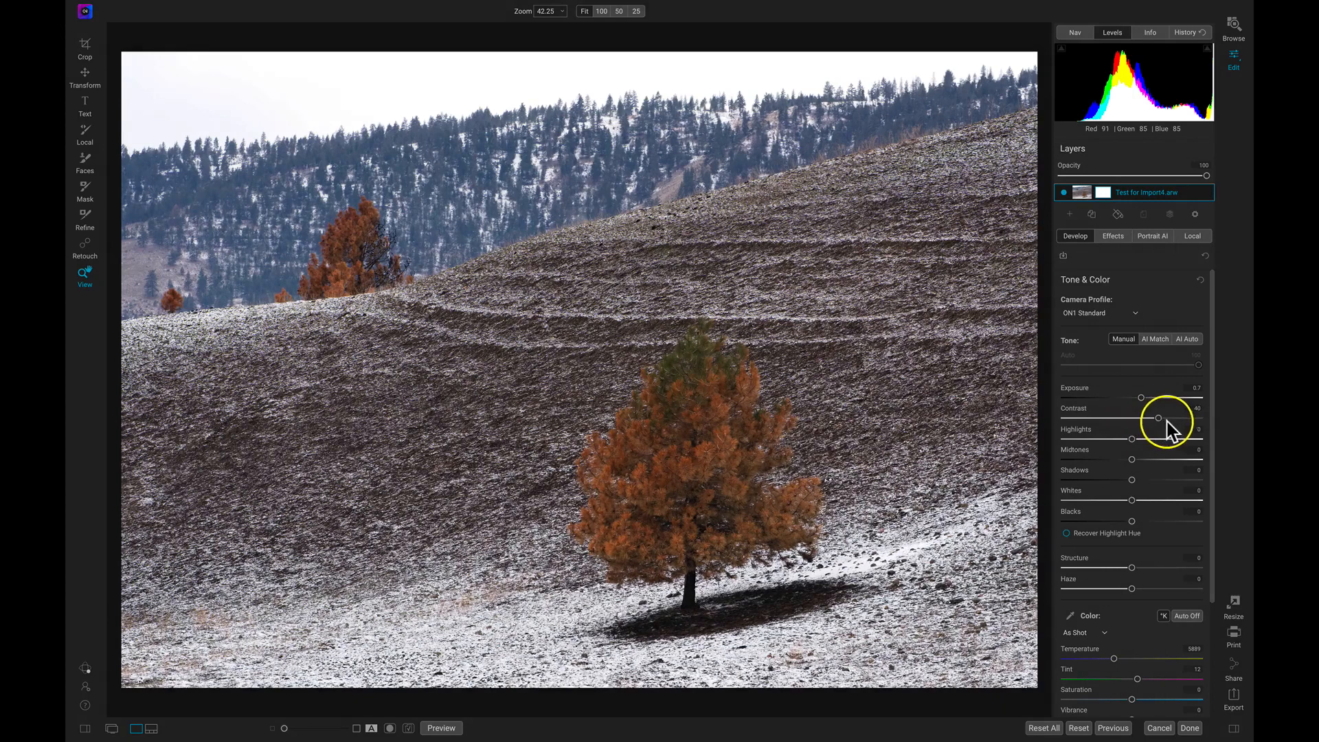
{"action": "left_click_drag", "start_coordinate": [1159, 419], "coordinate": [1168, 419]}
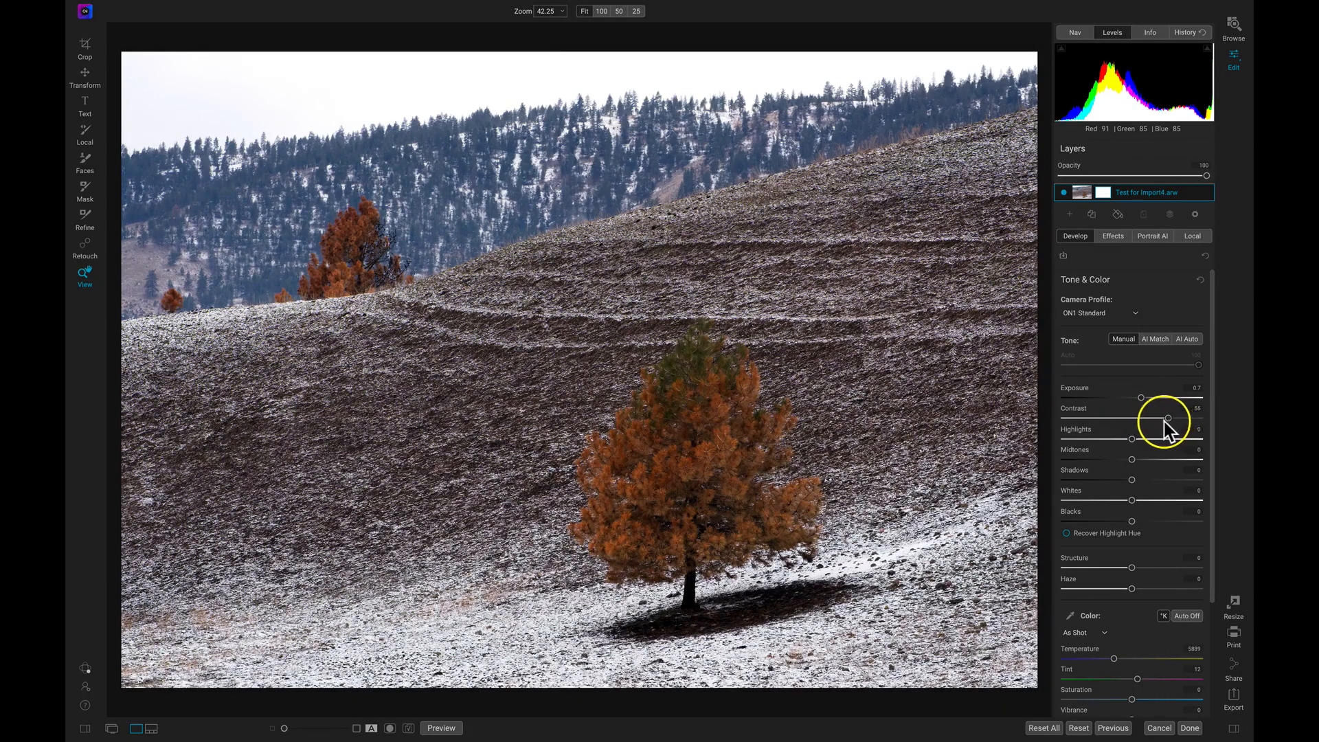
{"action": "left_click_drag", "start_coordinate": [1167, 418], "coordinate": [1153, 419]}
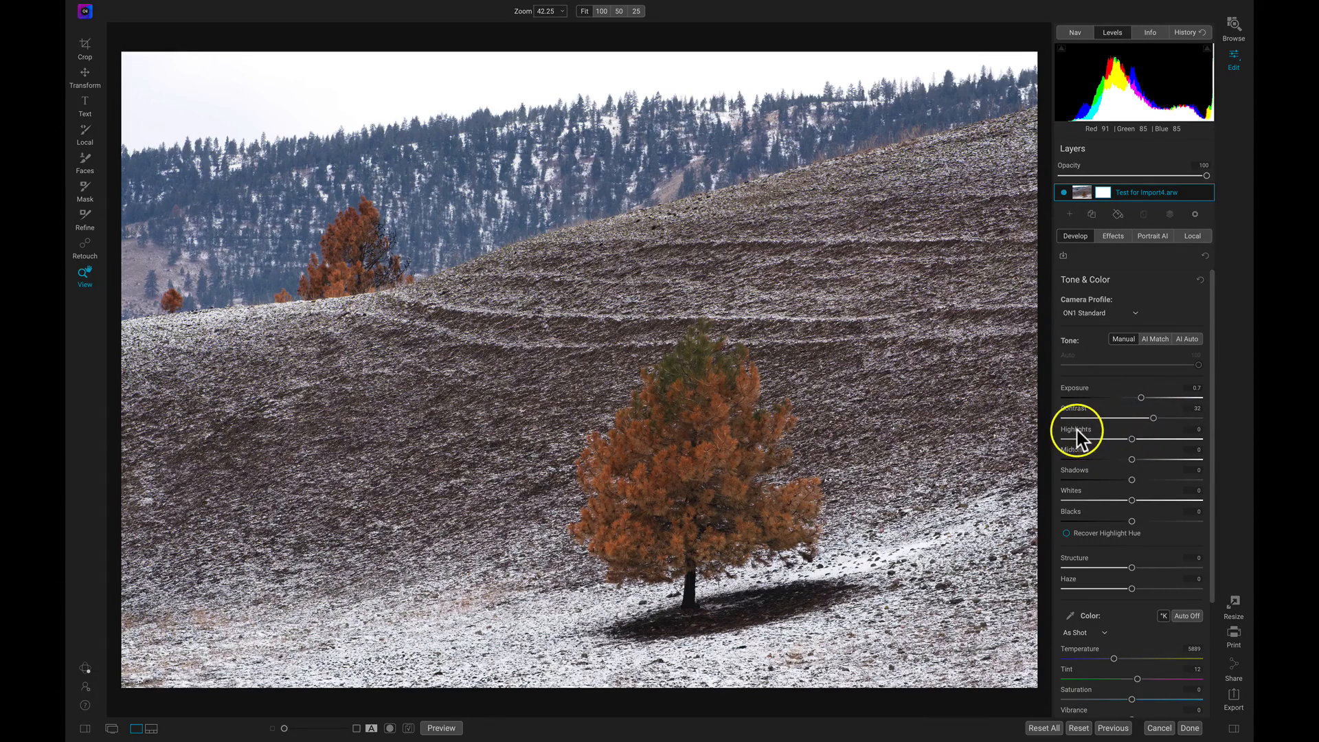
{"action": "mouse_move", "coordinate": [1080, 433]}
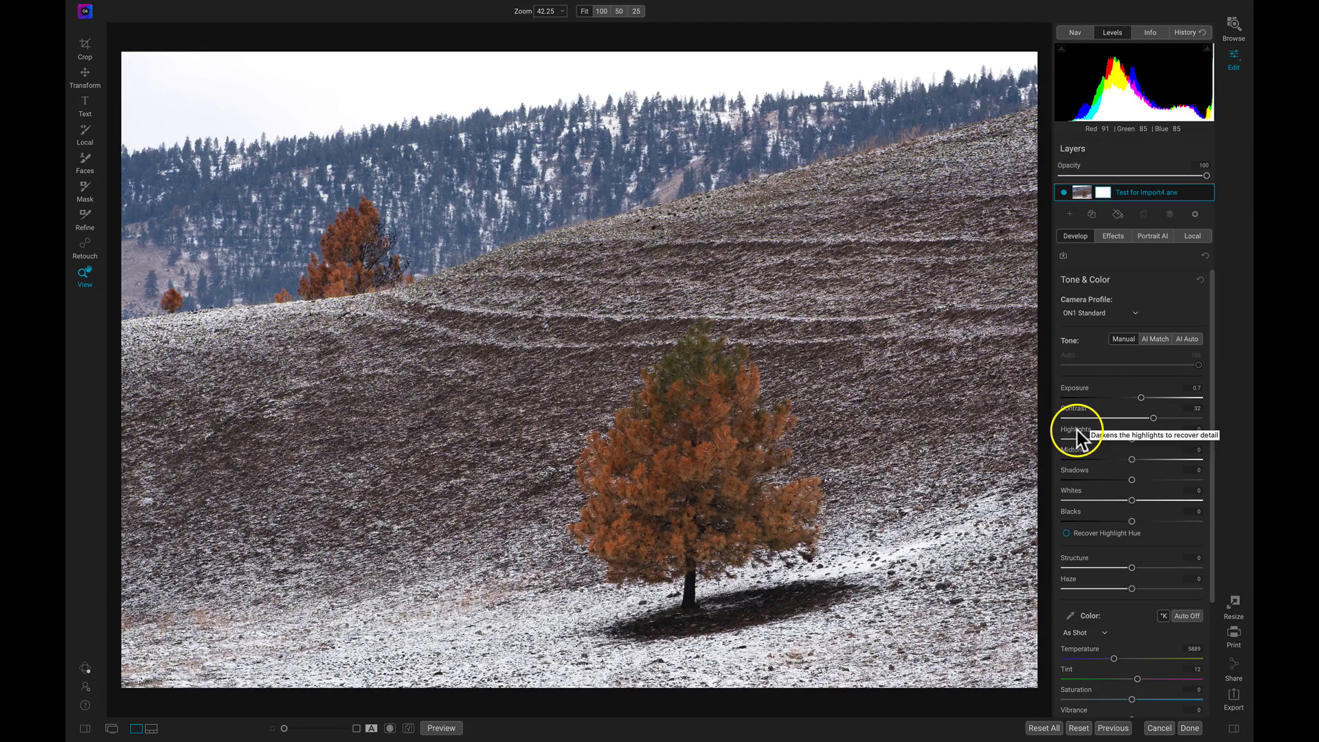
{"action": "mouse_move", "coordinate": [1143, 457]}
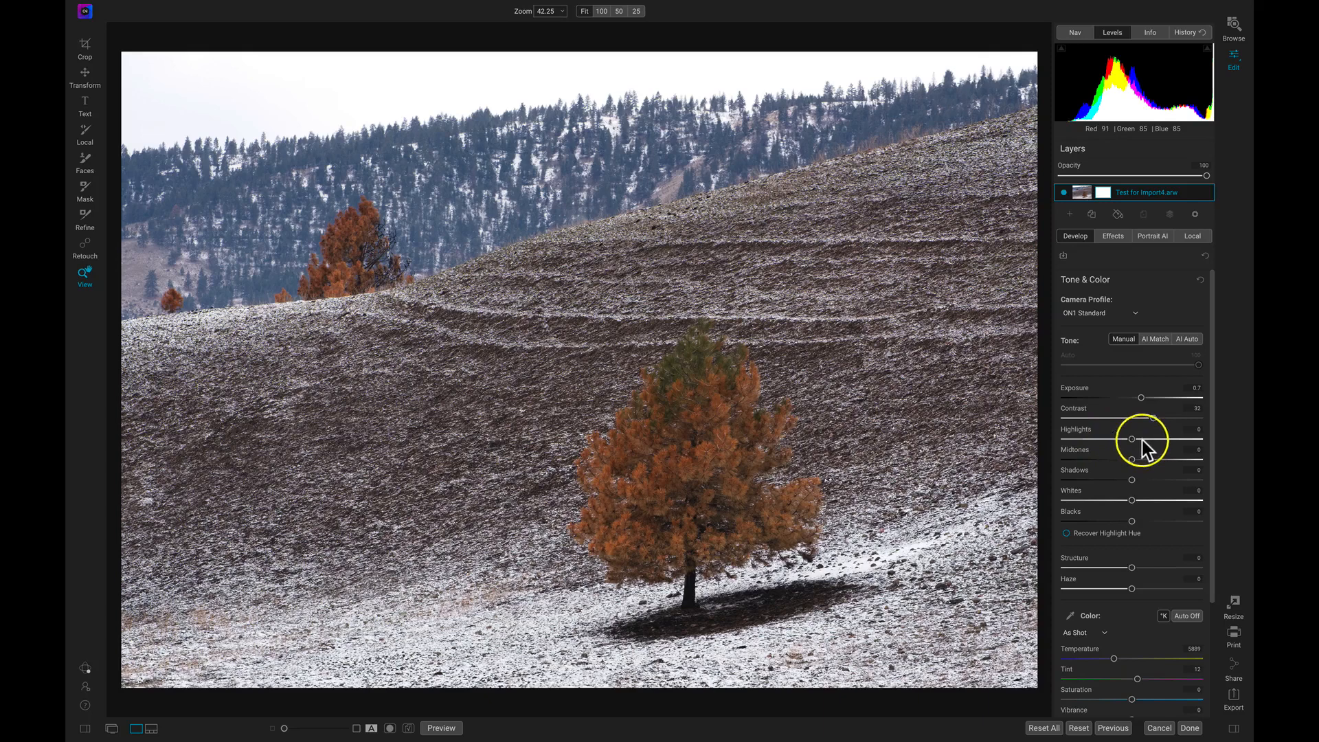
Apply a mild Highlights reduction to recover snow detail
{"action": "left_click_drag", "start_coordinate": [1131, 439], "coordinate": [1064, 439]}
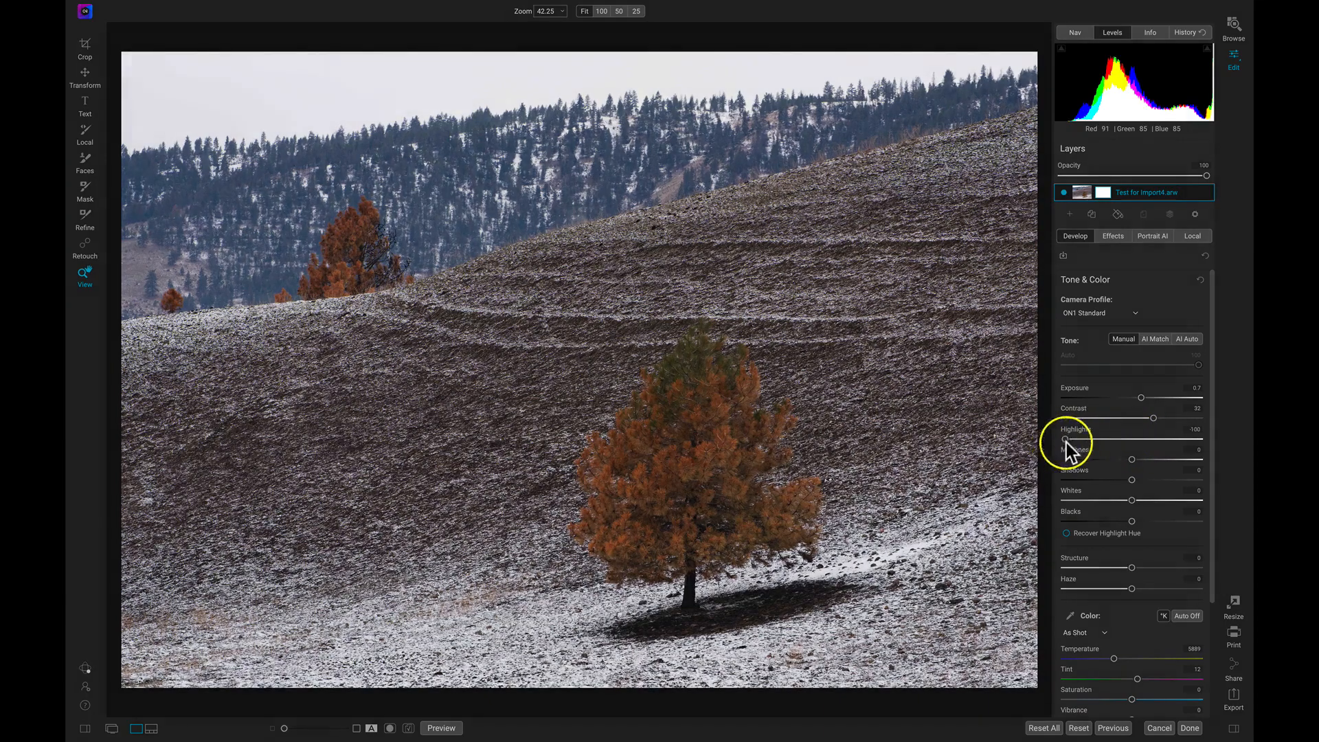
{"action": "left_click_drag", "start_coordinate": [1062, 439], "coordinate": [1075, 438]}
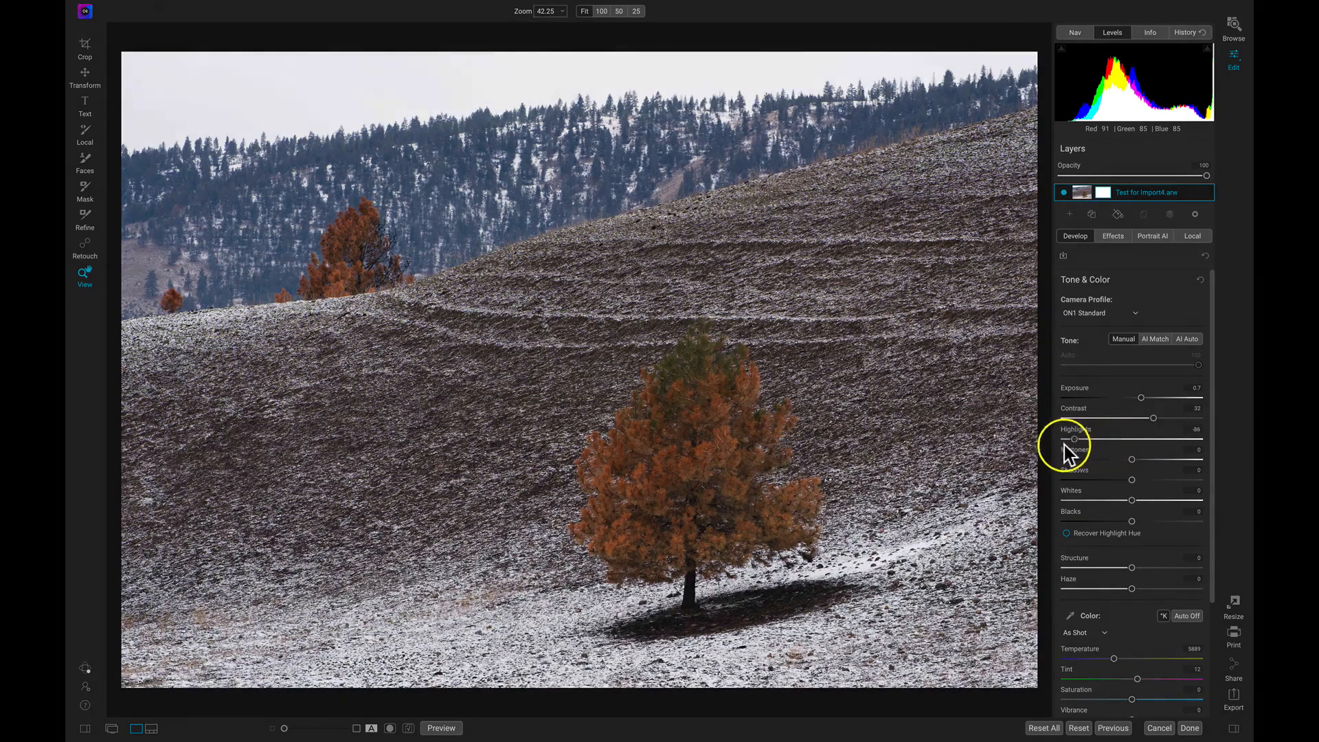
{"action": "left_click_drag", "start_coordinate": [1075, 438], "coordinate": [1133, 438]}
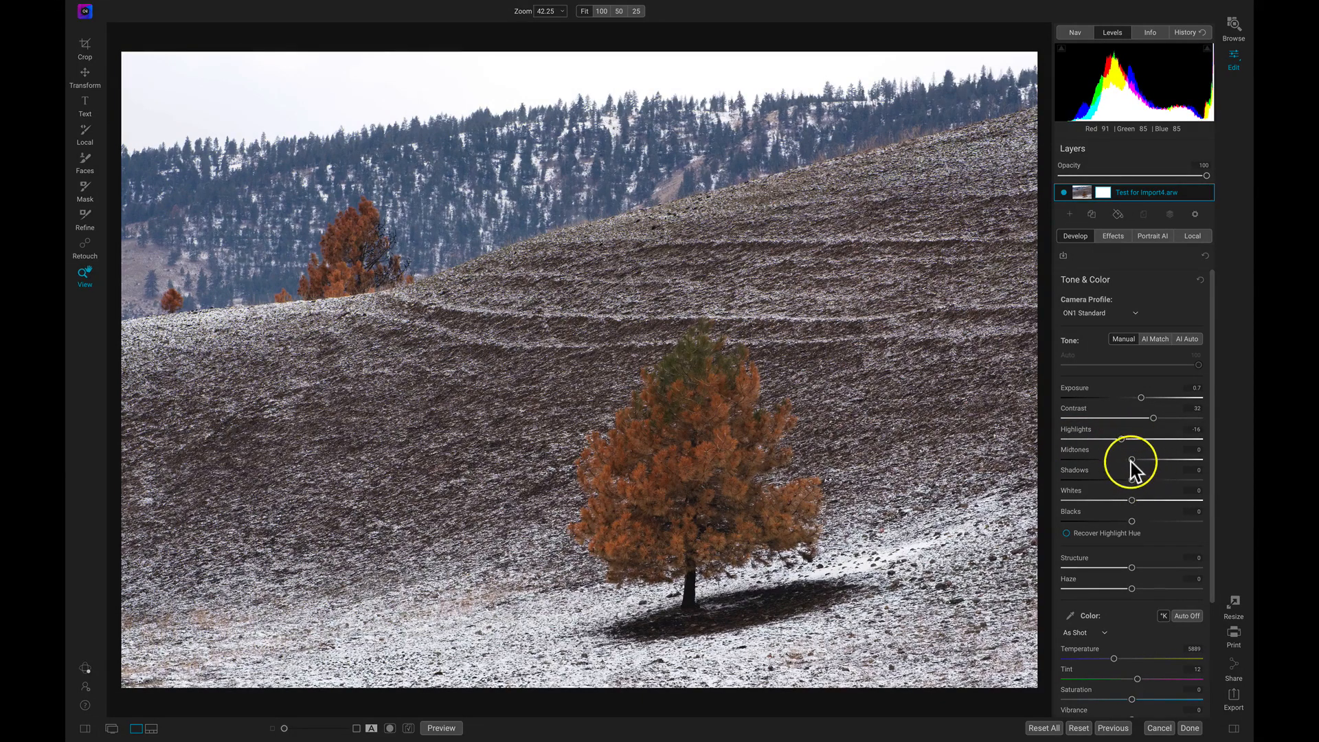
{"action": "mouse_move", "coordinate": [1132, 460]}
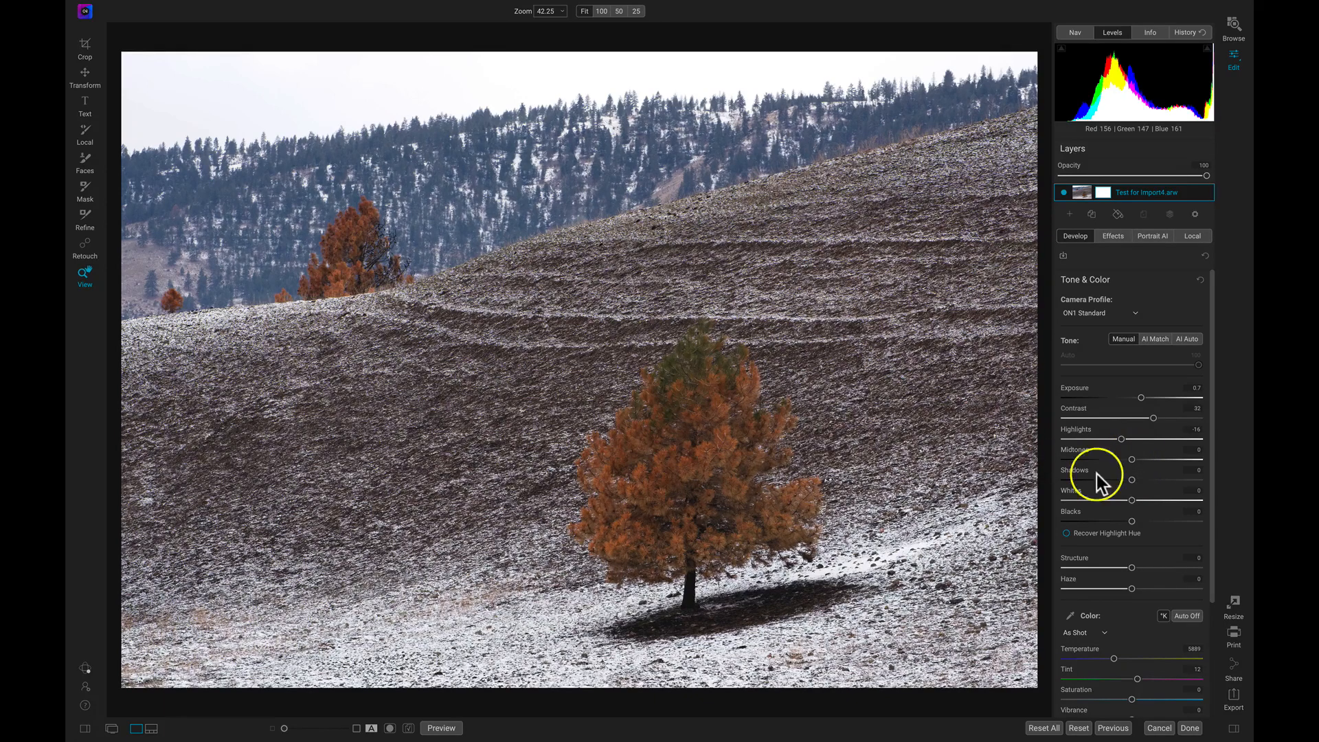
Try stronger and weaker Midtones boosts, settling at about +8
{"action": "left_click_drag", "start_coordinate": [1133, 460], "coordinate": [1146, 460]}
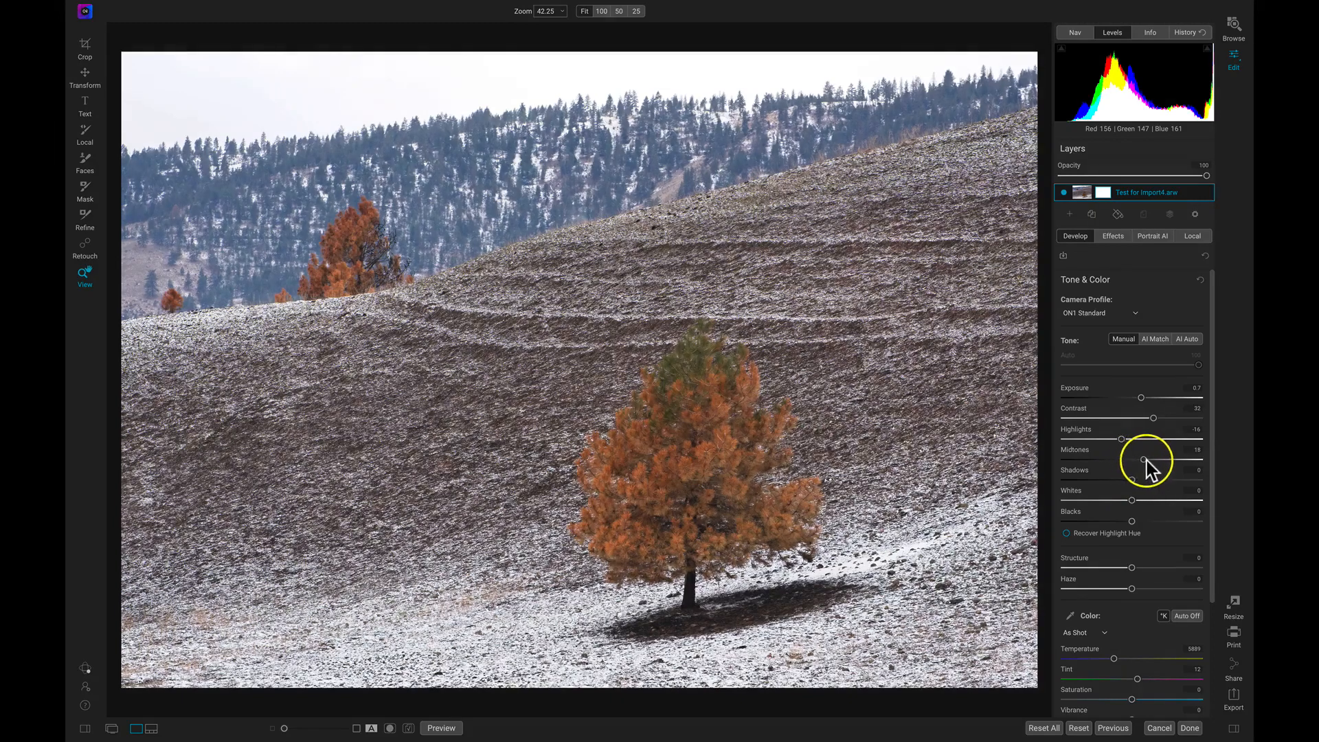
{"action": "left_click_drag", "start_coordinate": [1142, 460], "coordinate": [1153, 460]}
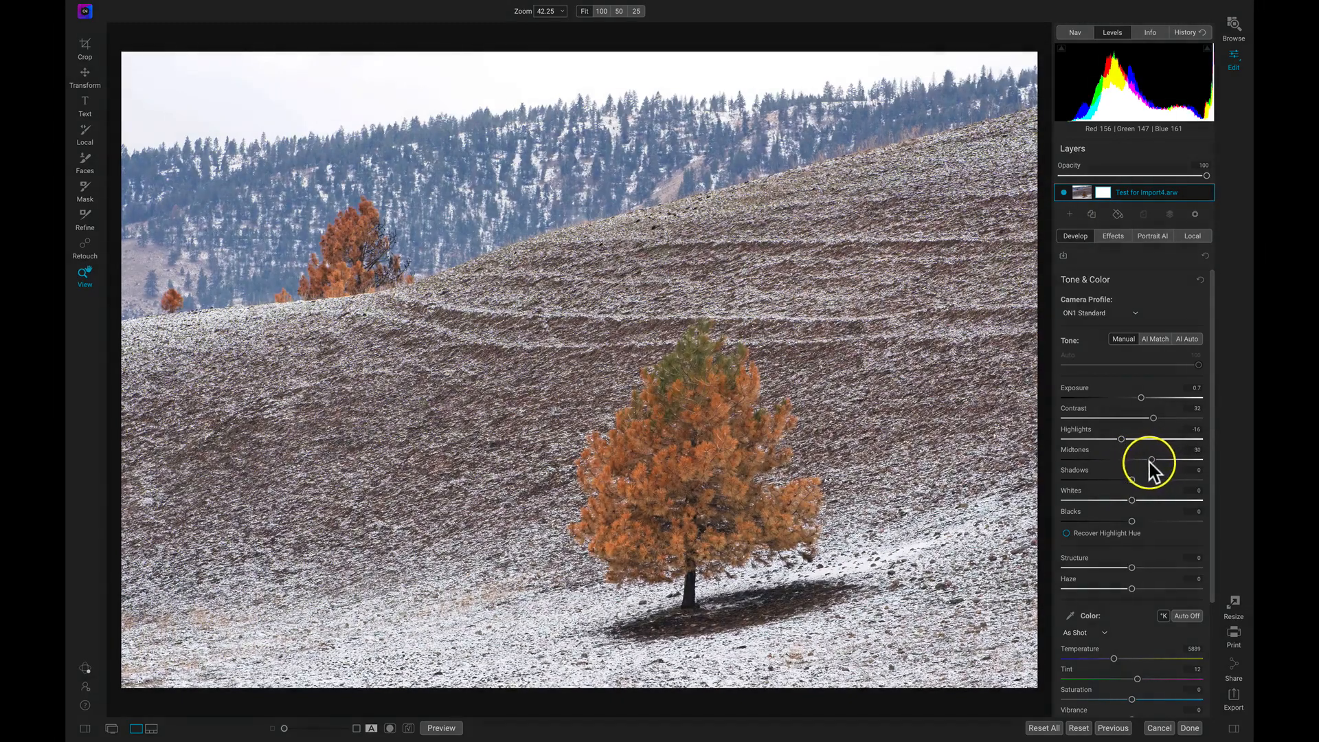
{"action": "left_click_drag", "start_coordinate": [1151, 458], "coordinate": [1135, 459]}
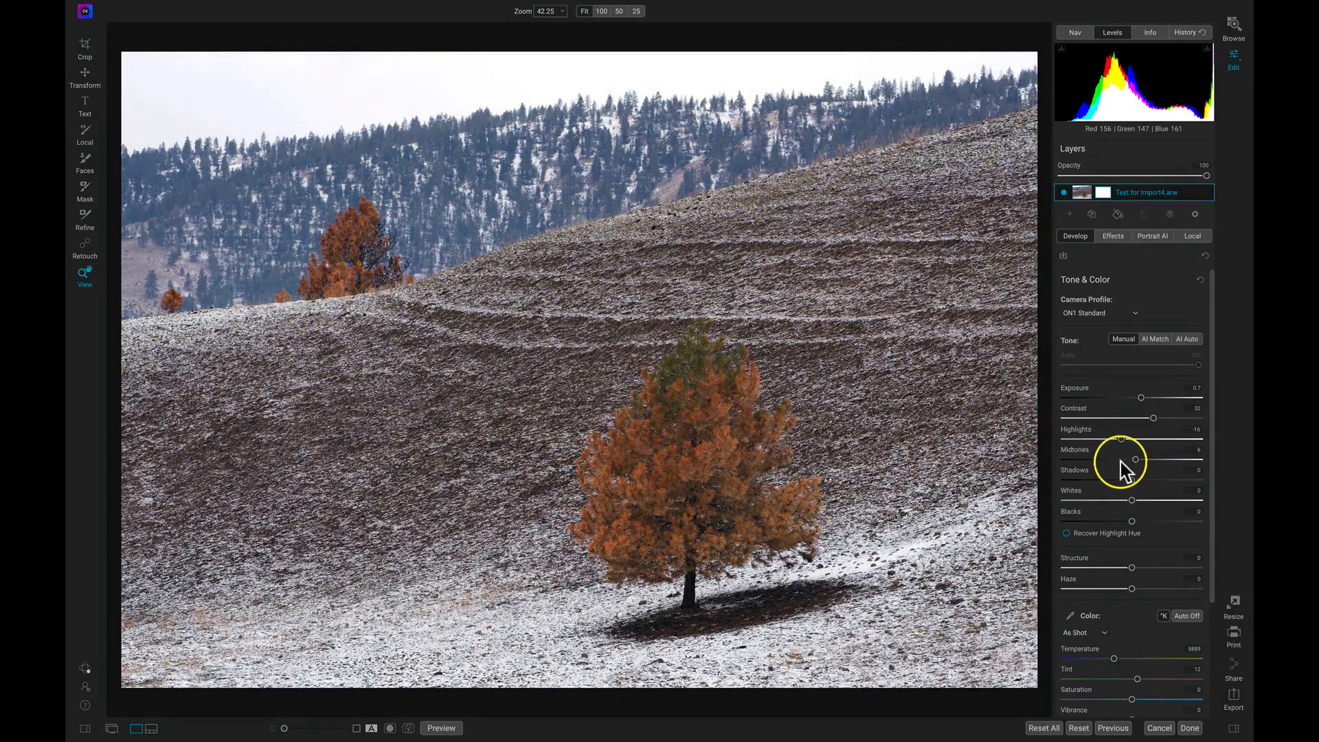
{"action": "left_click_drag", "start_coordinate": [1136, 458], "coordinate": [1133, 458]}
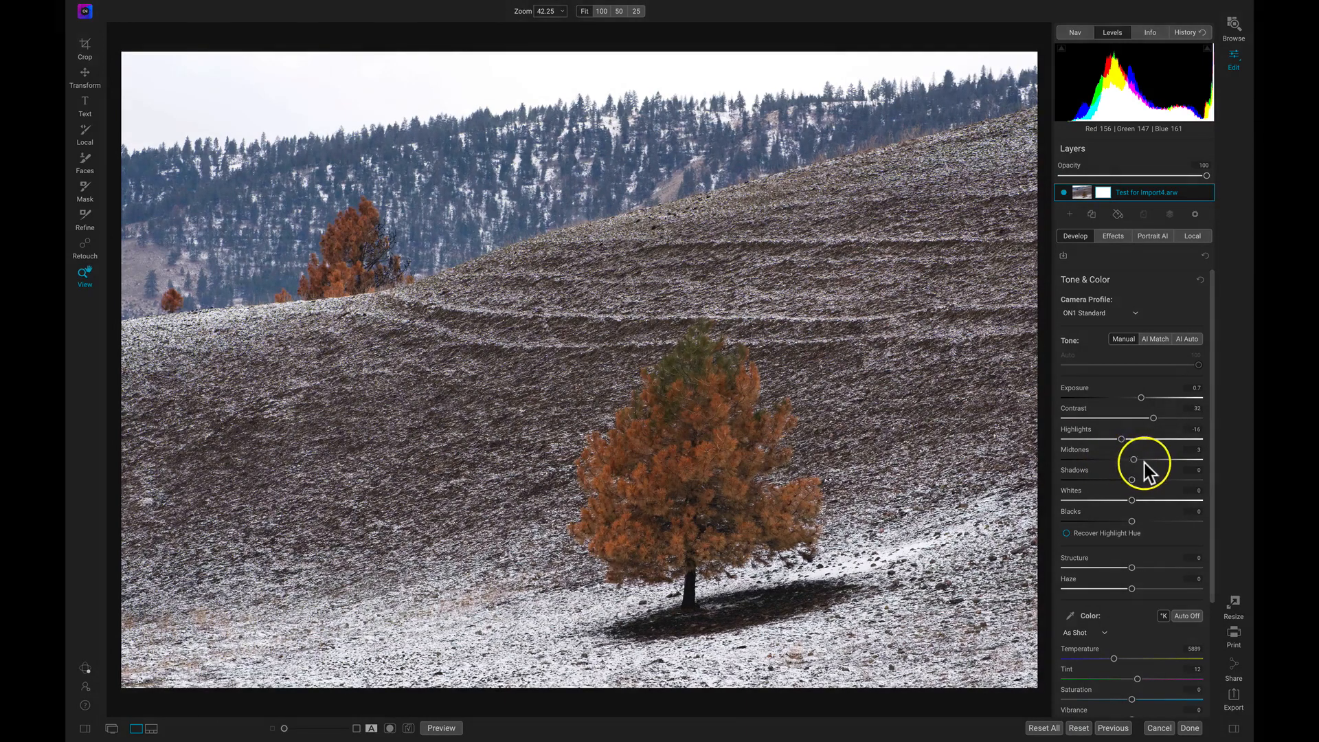
{"action": "left_click_drag", "start_coordinate": [1133, 459], "coordinate": [1137, 458]}
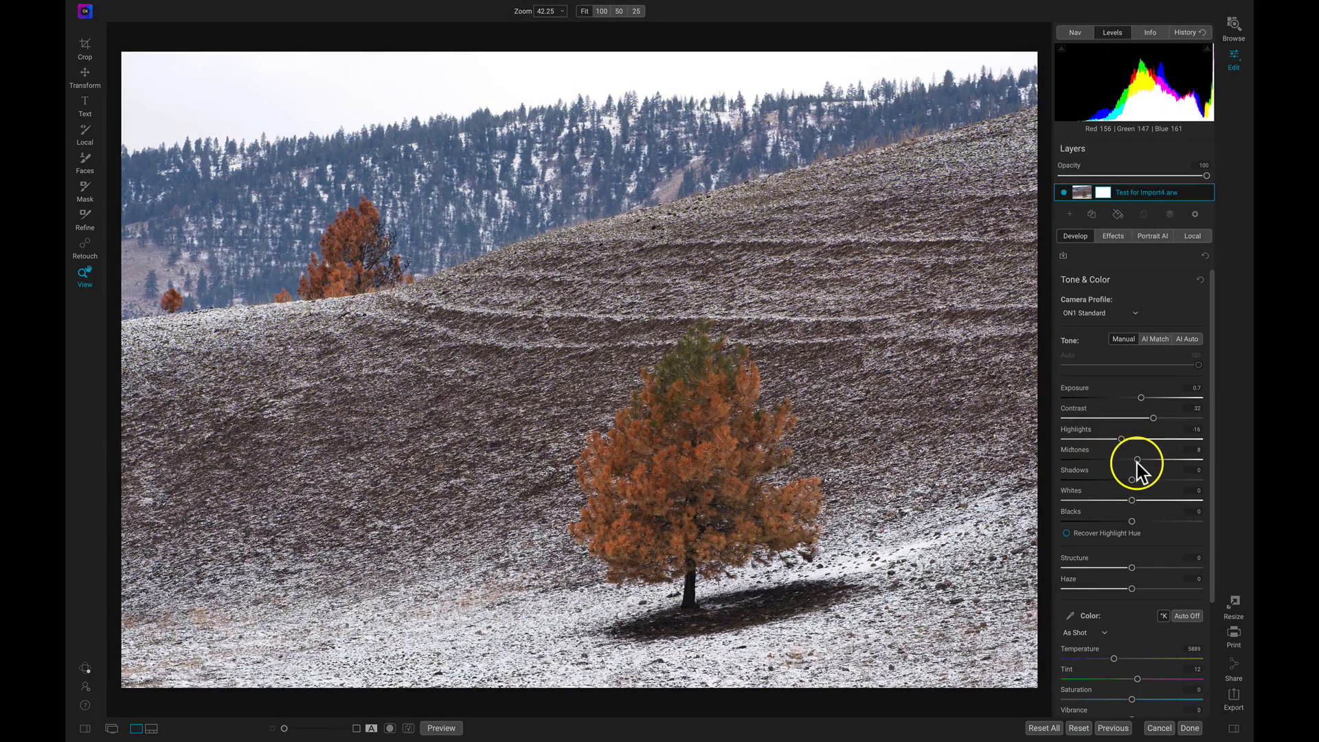
{"action": "mouse_move", "coordinate": [1134, 480]}
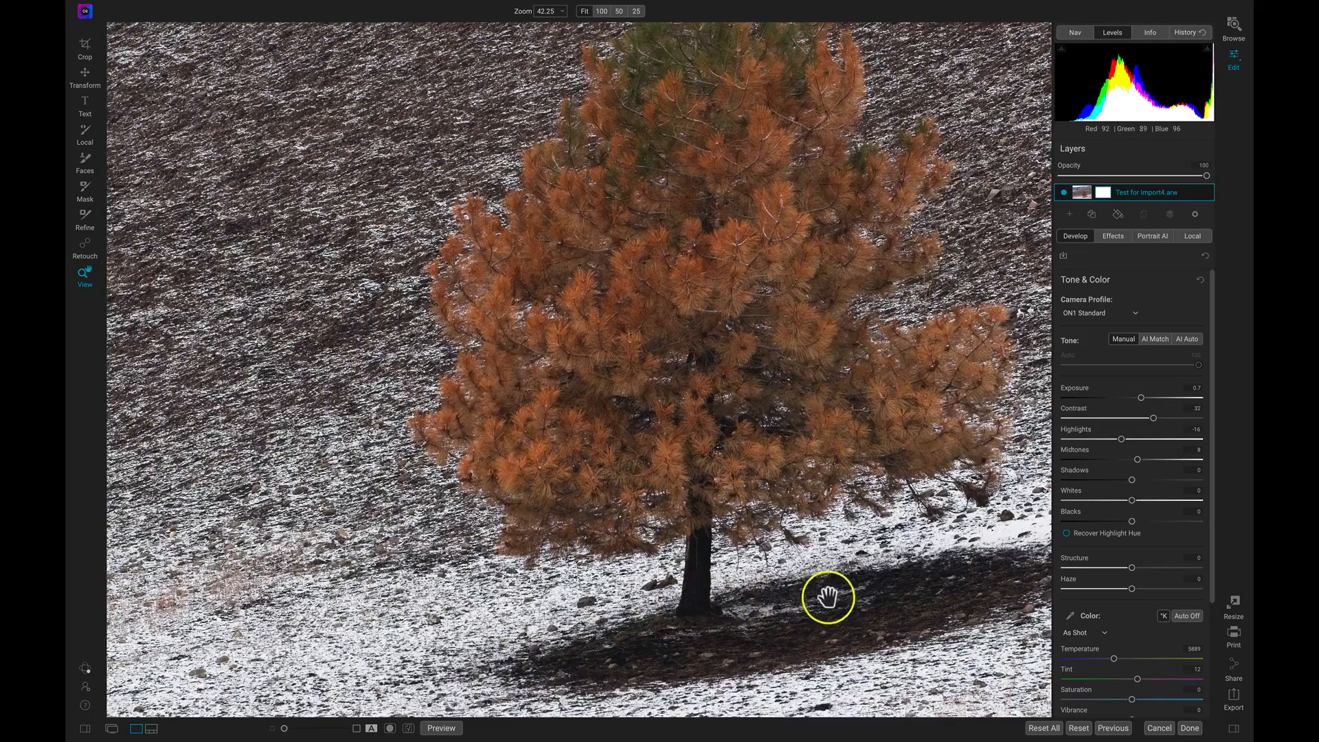
Zoom to 100% on the pine, settle Shadows around +4, then return to Fit view
{"action": "left_click", "coordinate": [600, 11]}
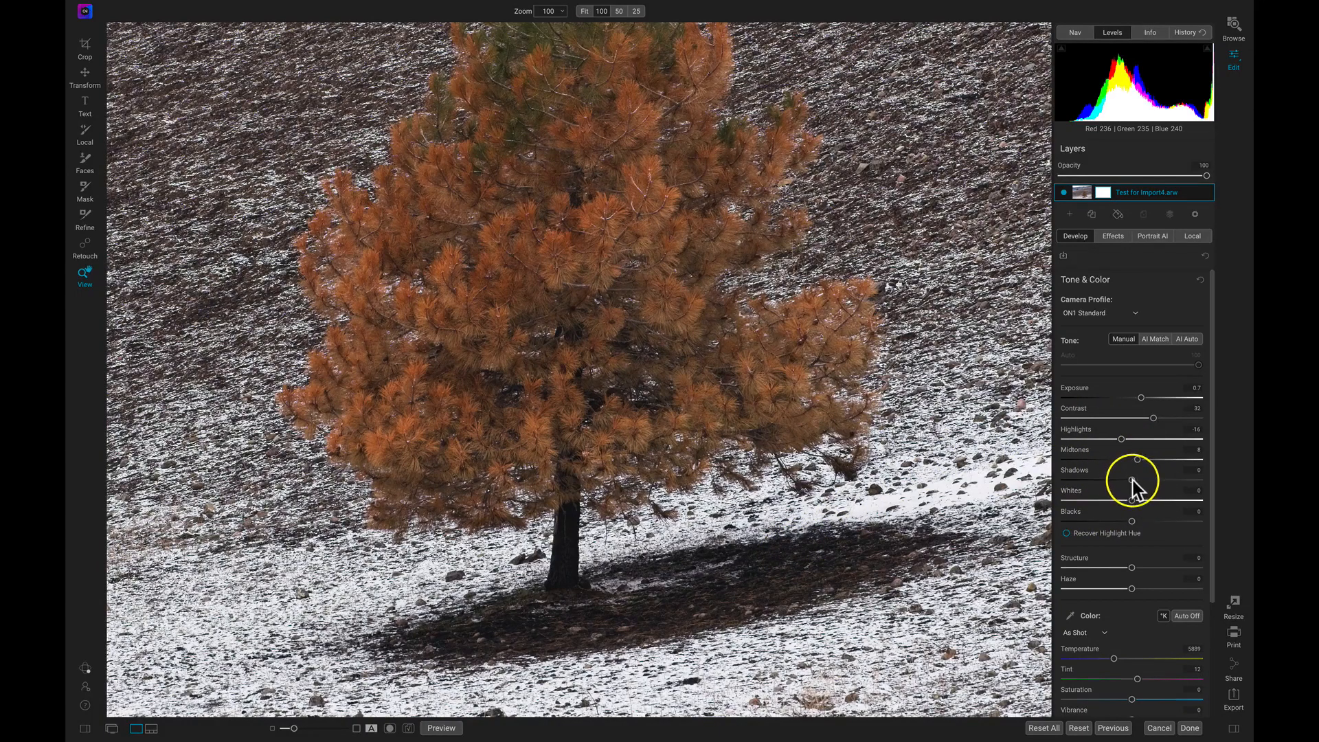
{"action": "mouse_move", "coordinate": [1134, 483]}
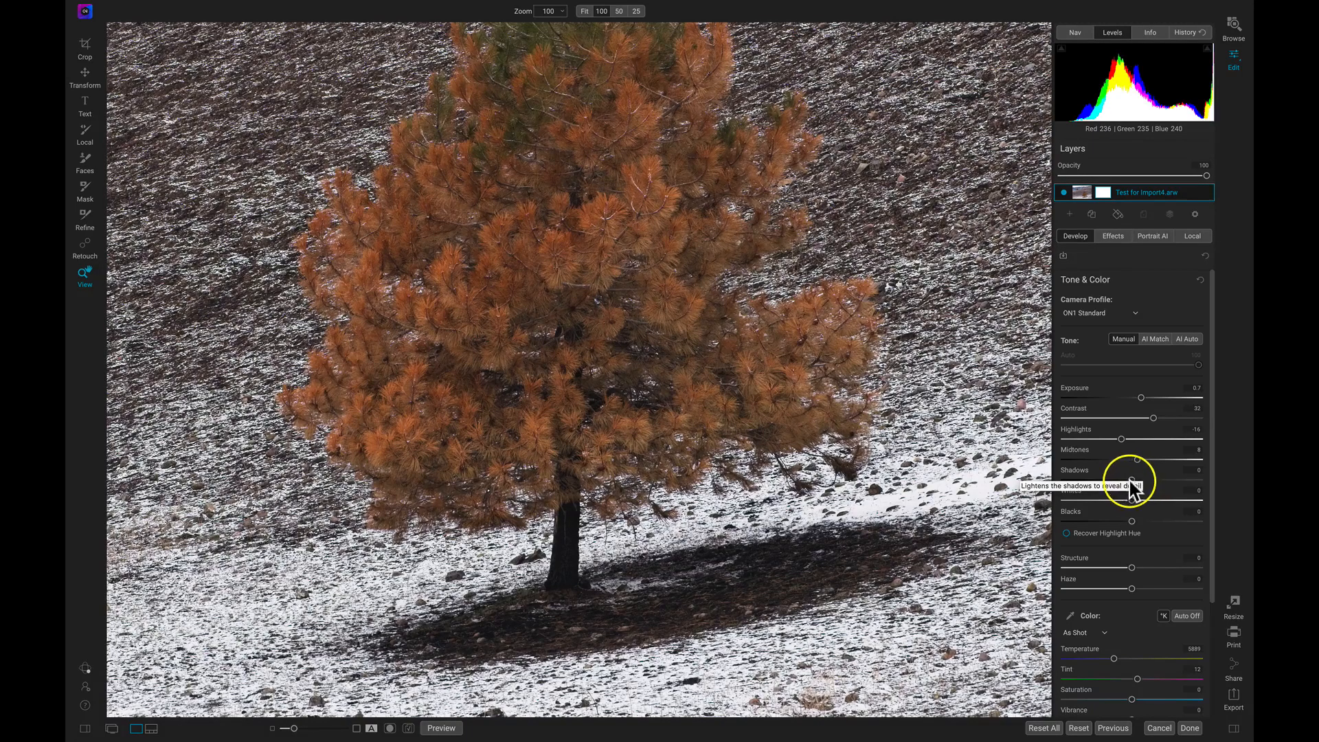
{"action": "left_click_drag", "start_coordinate": [1137, 480], "coordinate": [1159, 480]}
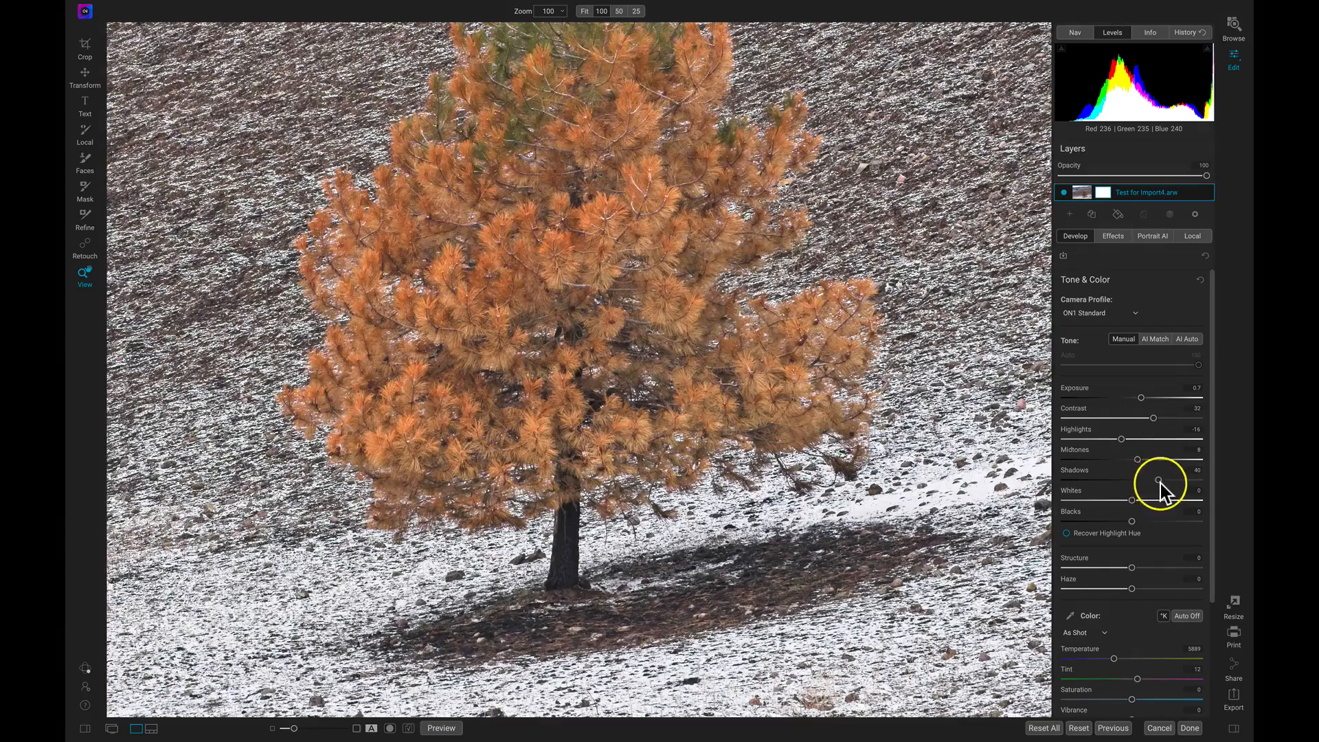
{"action": "left_click_drag", "start_coordinate": [1159, 479], "coordinate": [1162, 480]}
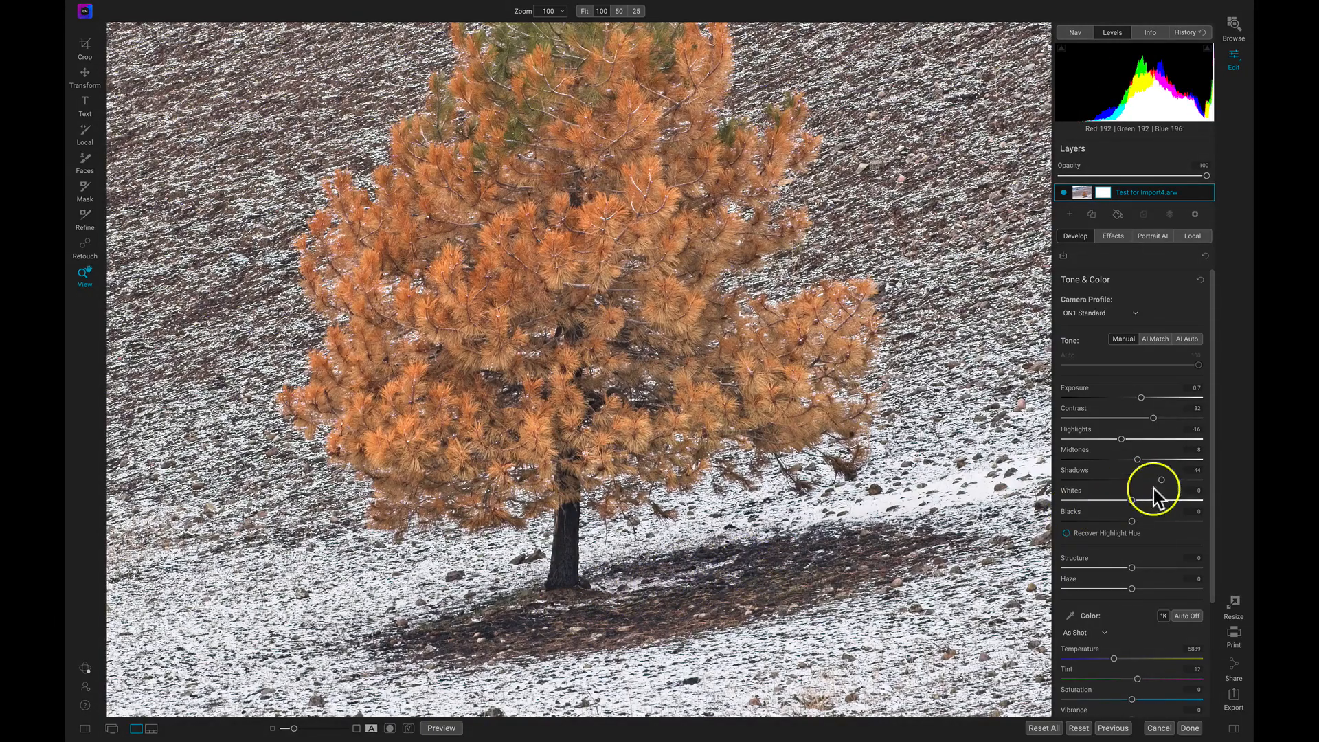
{"action": "left_click_drag", "start_coordinate": [1162, 480], "coordinate": [1138, 479]}
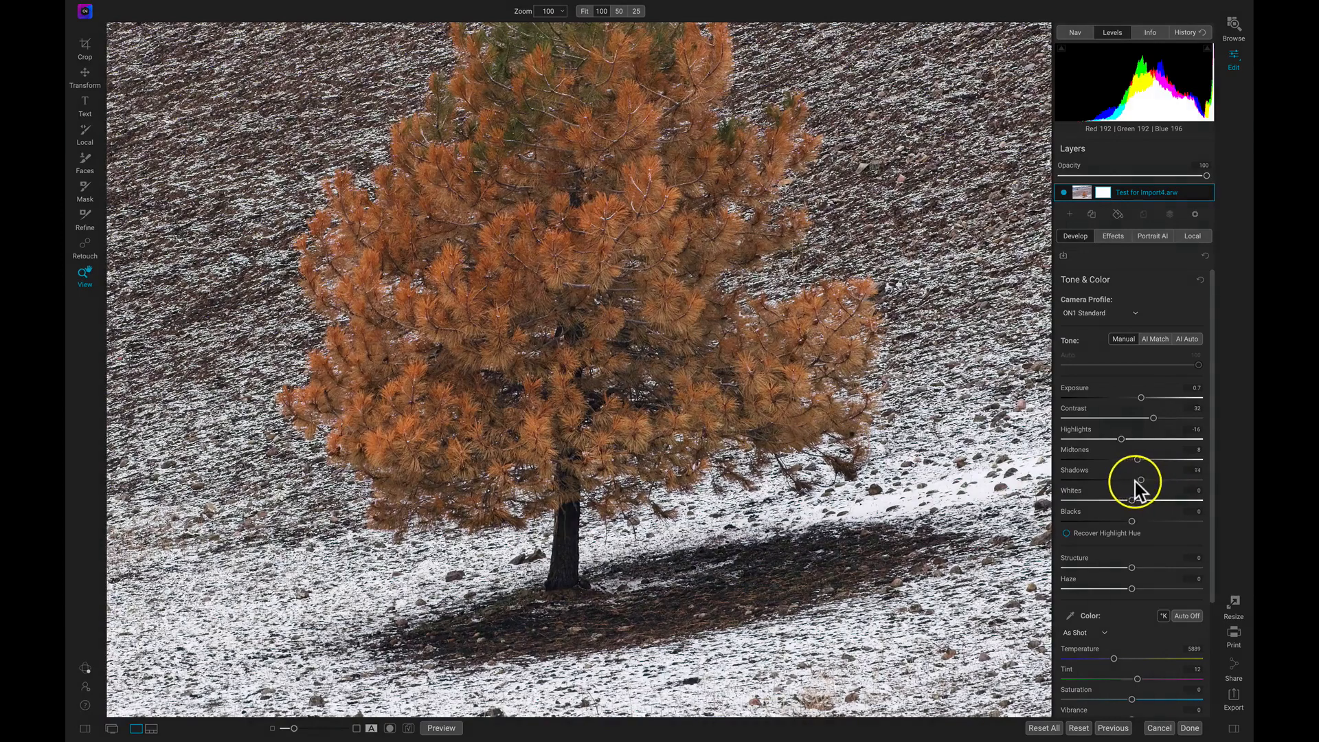
{"action": "left_click_drag", "start_coordinate": [1139, 459], "coordinate": [1135, 479]}
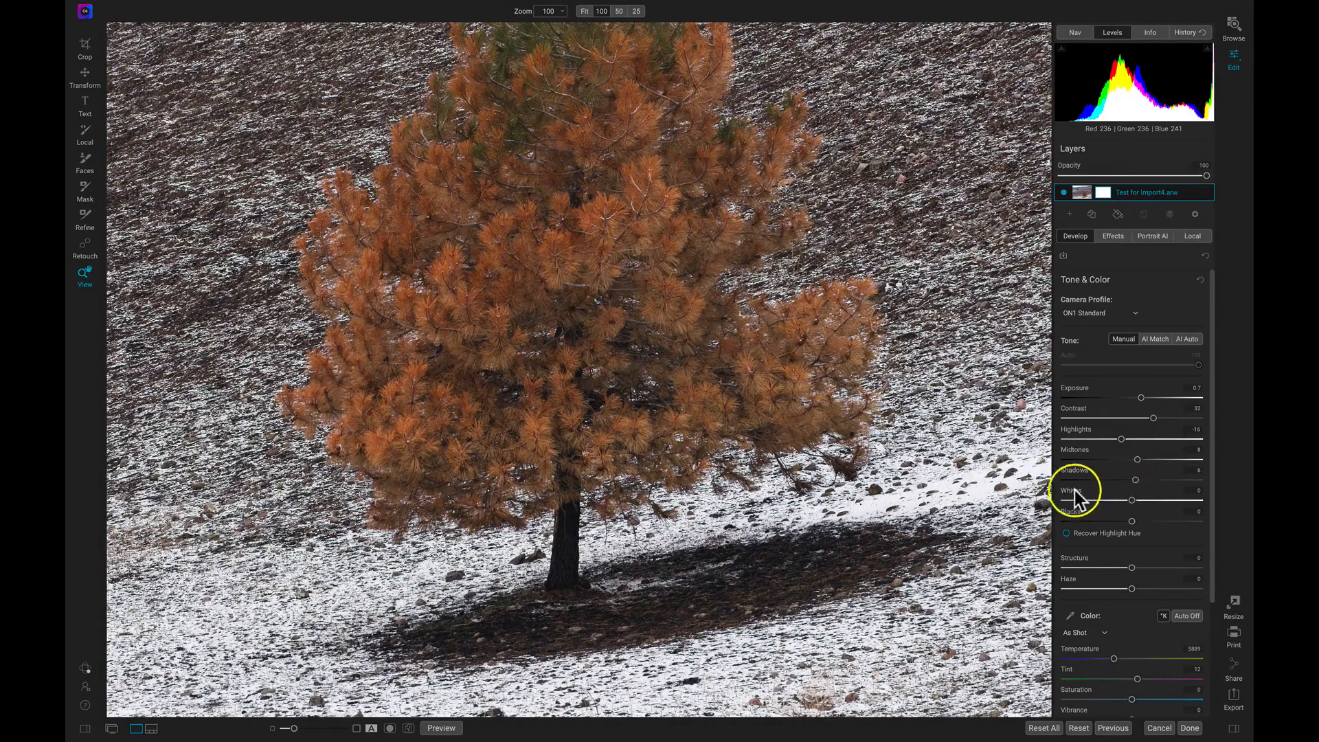
{"action": "left_click", "coordinate": [587, 13]}
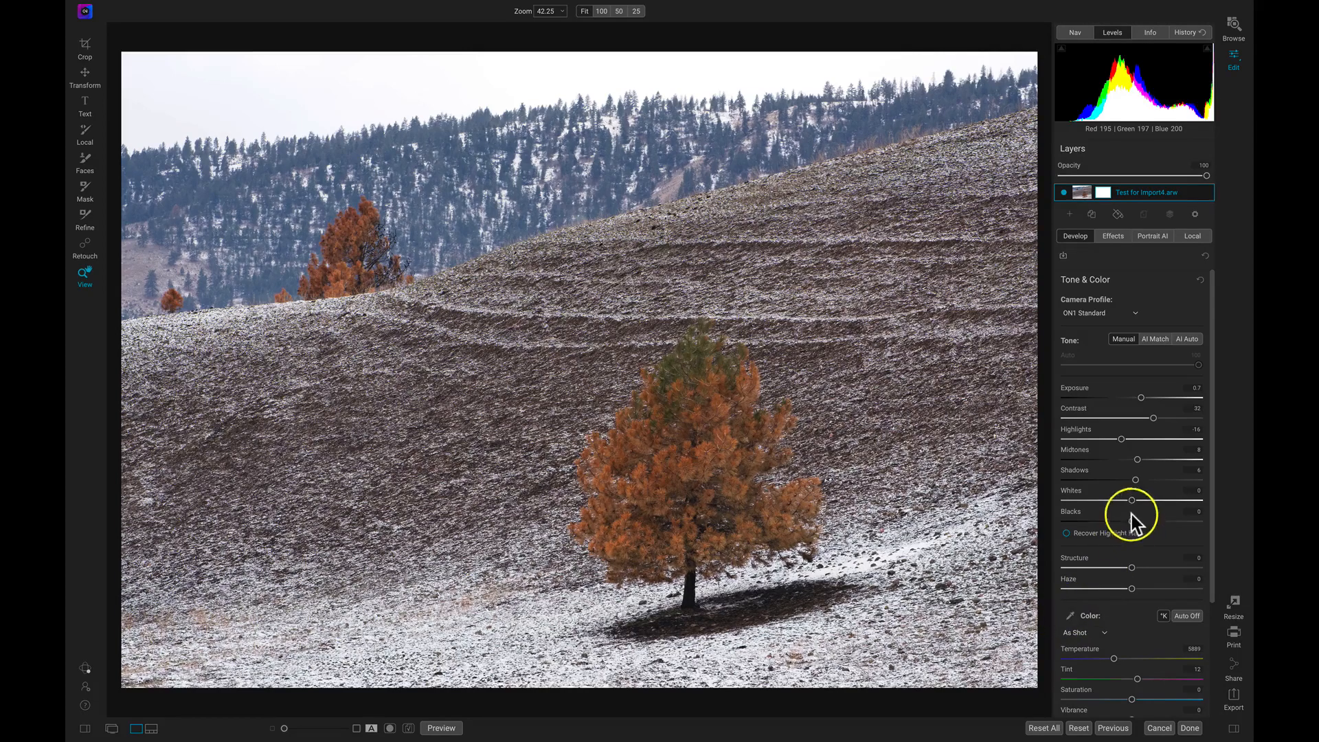
Test several Whites values and leave the slider at about +20
{"action": "left_click_drag", "start_coordinate": [1135, 501], "coordinate": [1153, 501]}
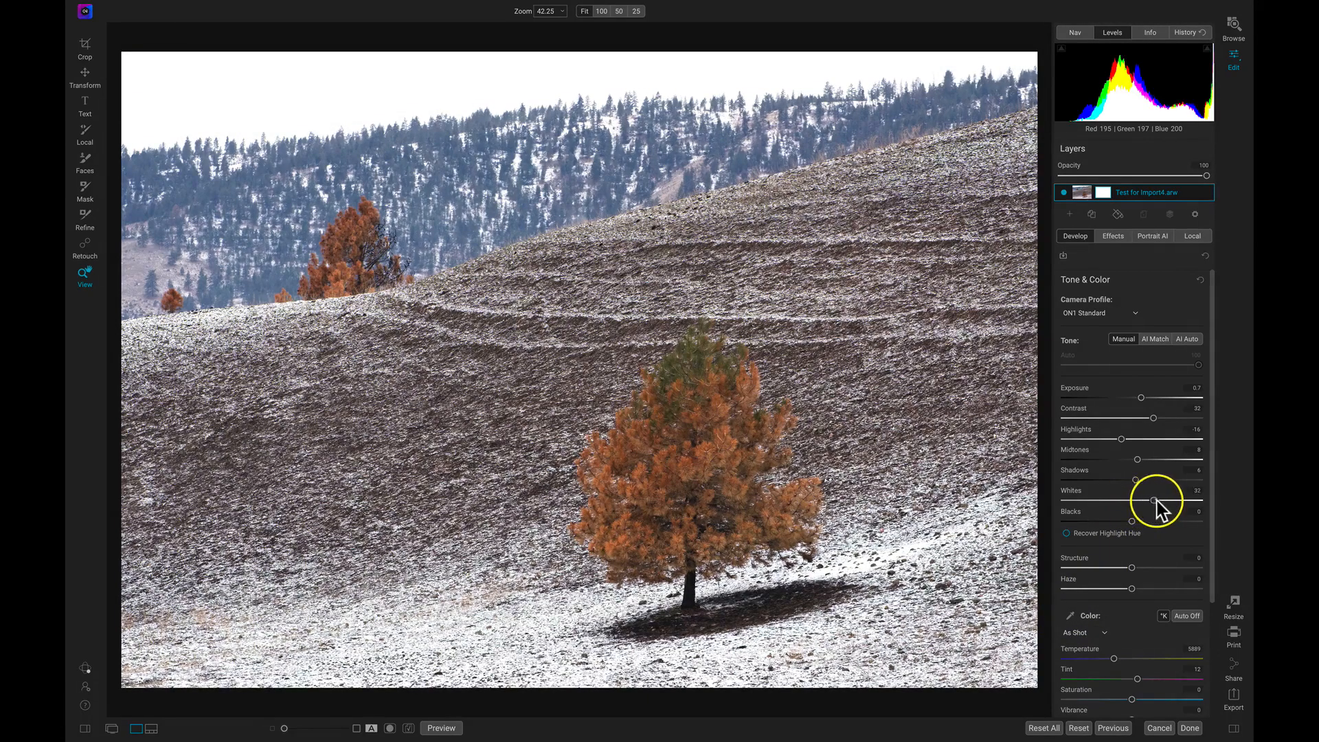
{"action": "left_click_drag", "start_coordinate": [1154, 501], "coordinate": [1138, 500]}
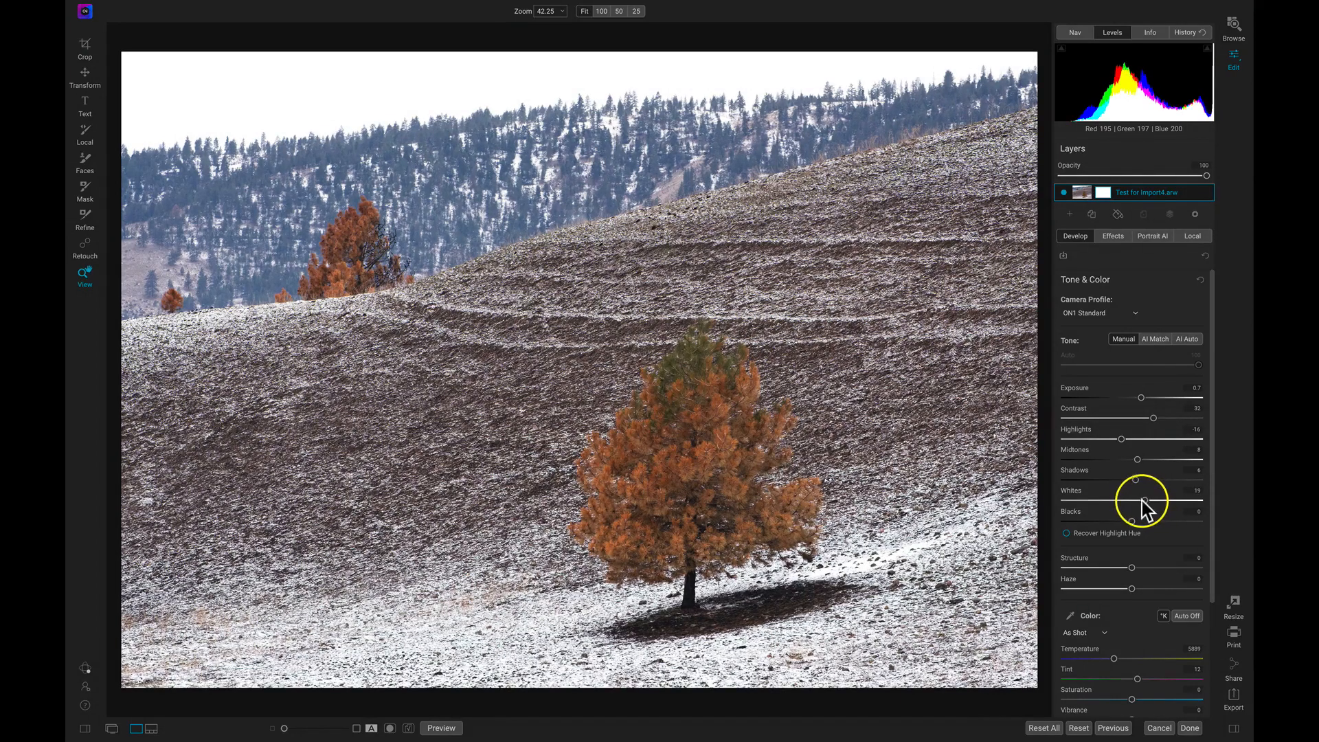
{"action": "left_click_drag", "start_coordinate": [1135, 501], "coordinate": [1105, 501]}
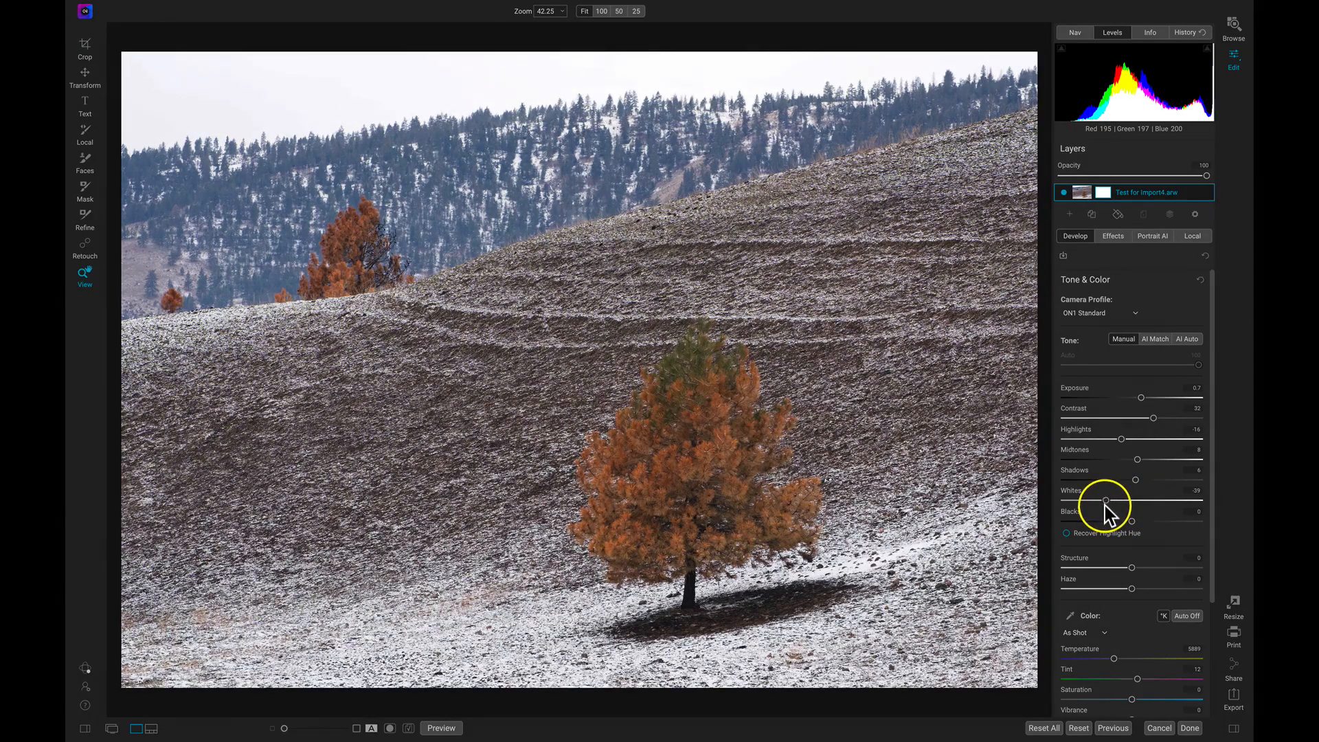
{"action": "left_click_drag", "start_coordinate": [1133, 501], "coordinate": [1101, 501]}
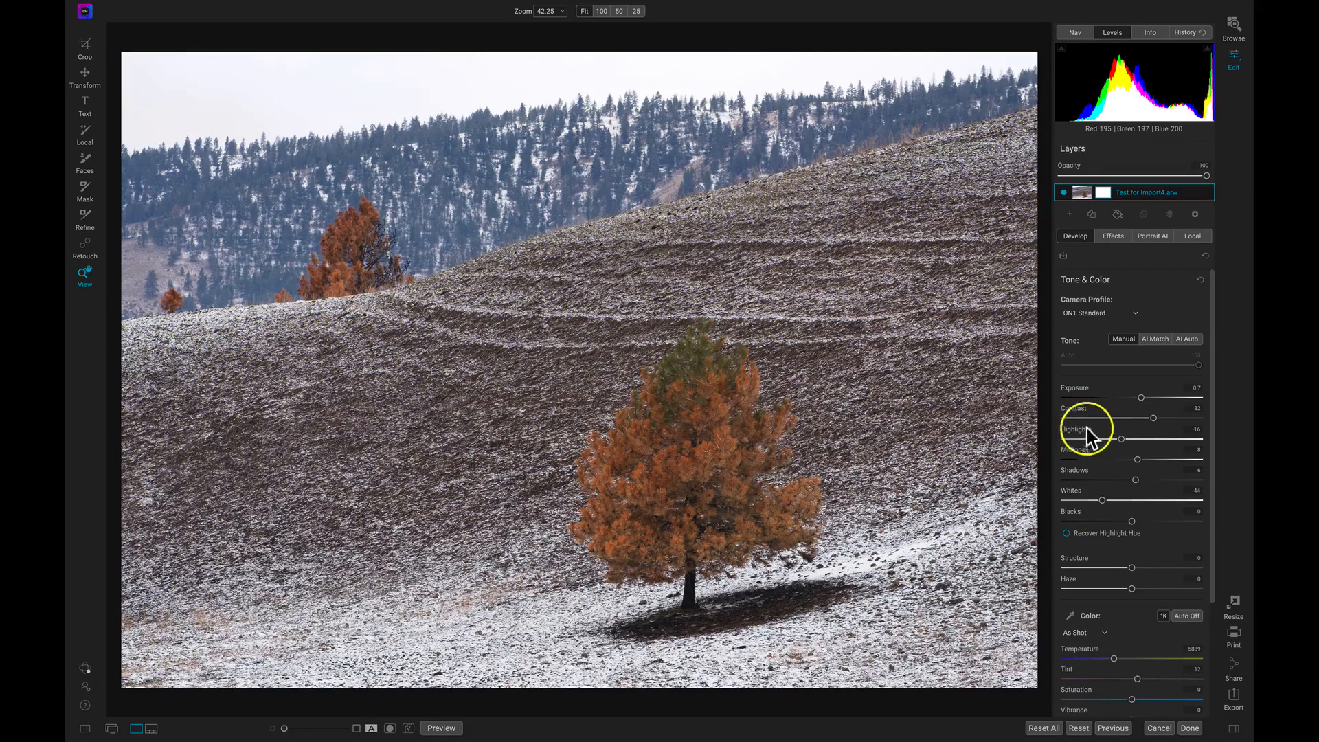
{"action": "mouse_move", "coordinate": [1100, 502]}
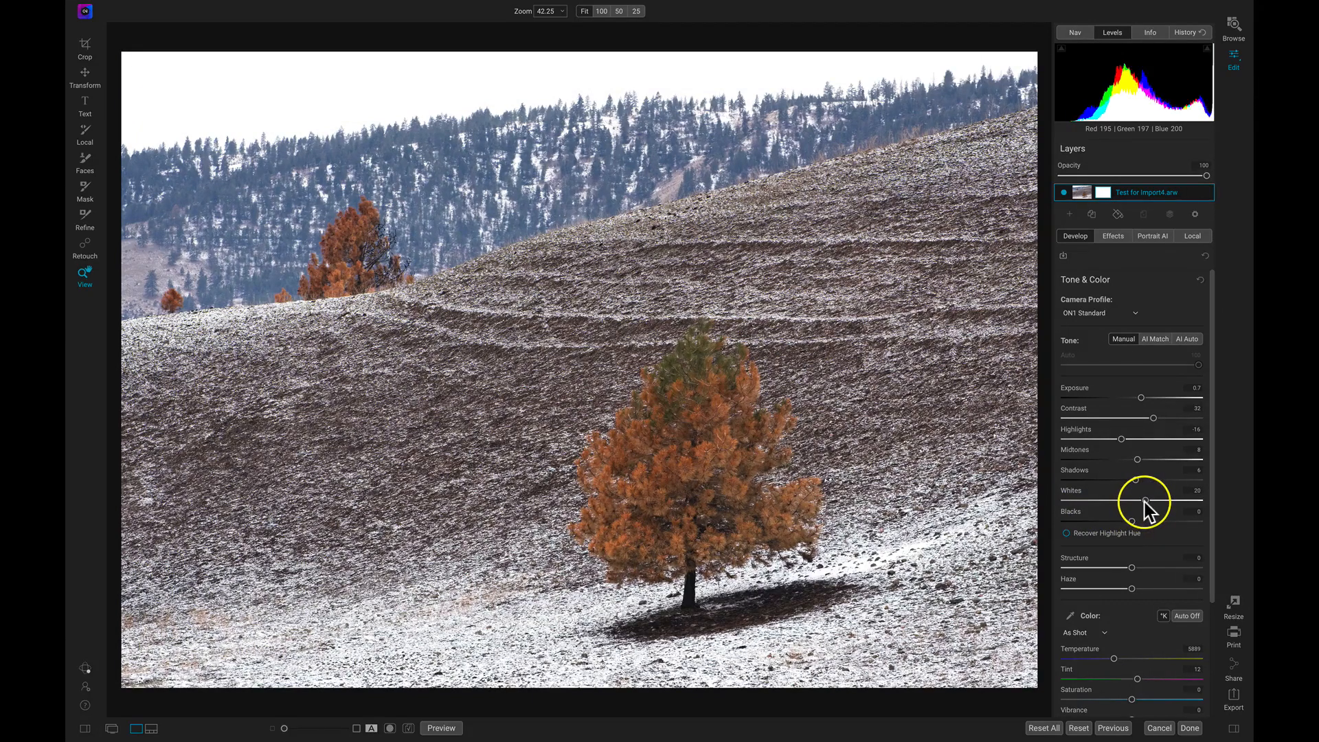
{"action": "mouse_move", "coordinate": [1145, 500]}
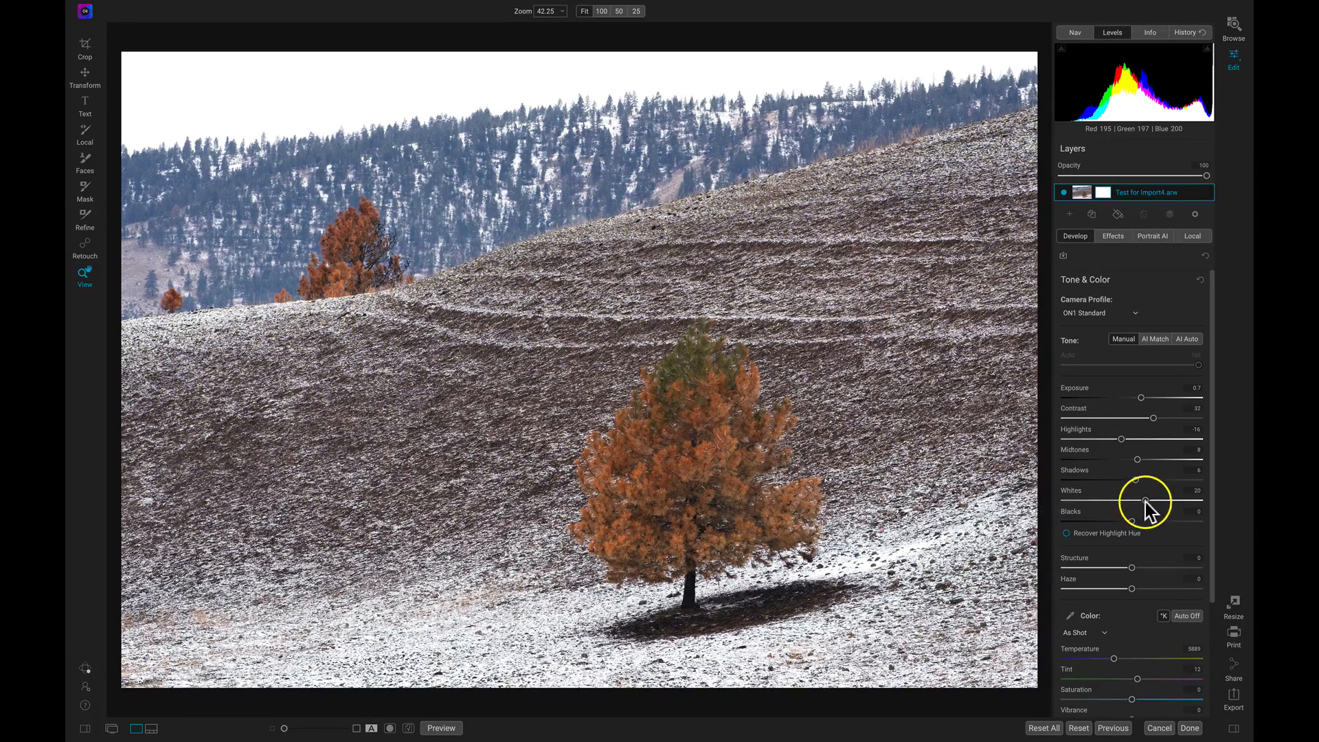
{"action": "mouse_move", "coordinate": [1133, 525]}
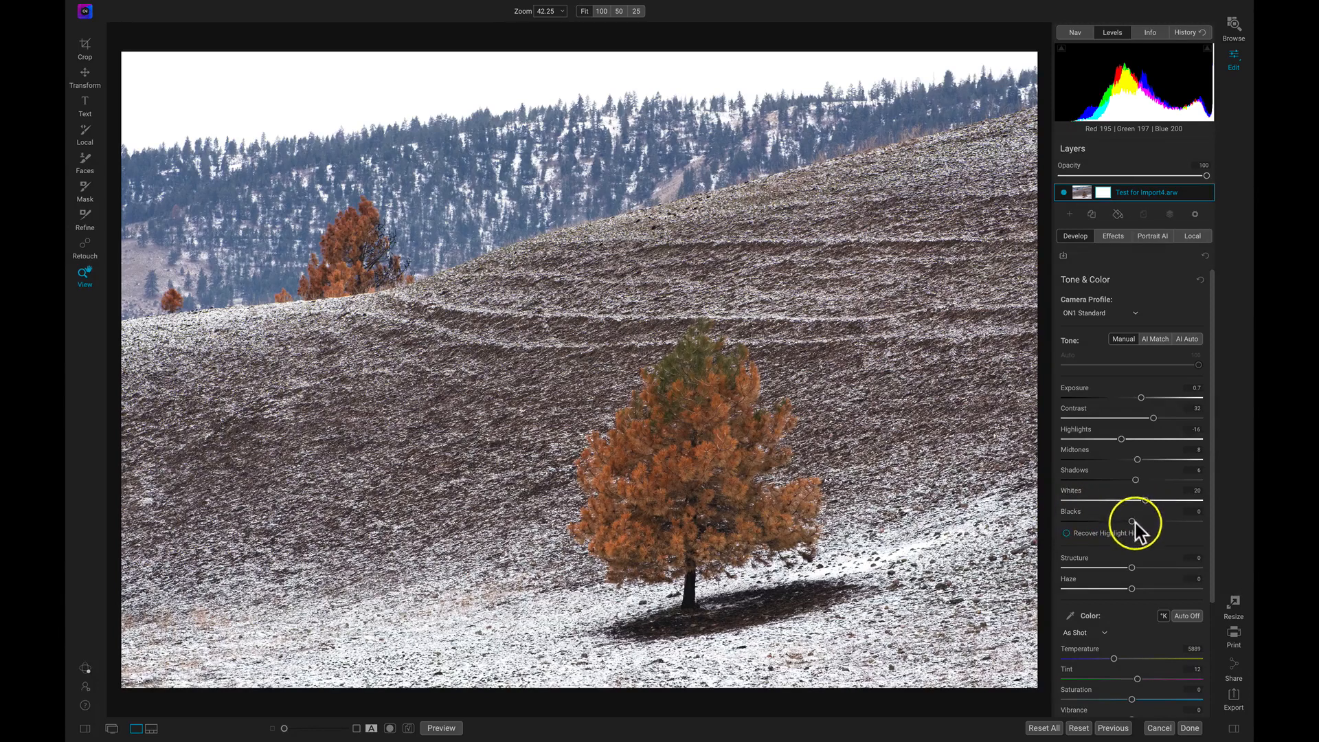
{"action": "mouse_move", "coordinate": [1156, 527]}
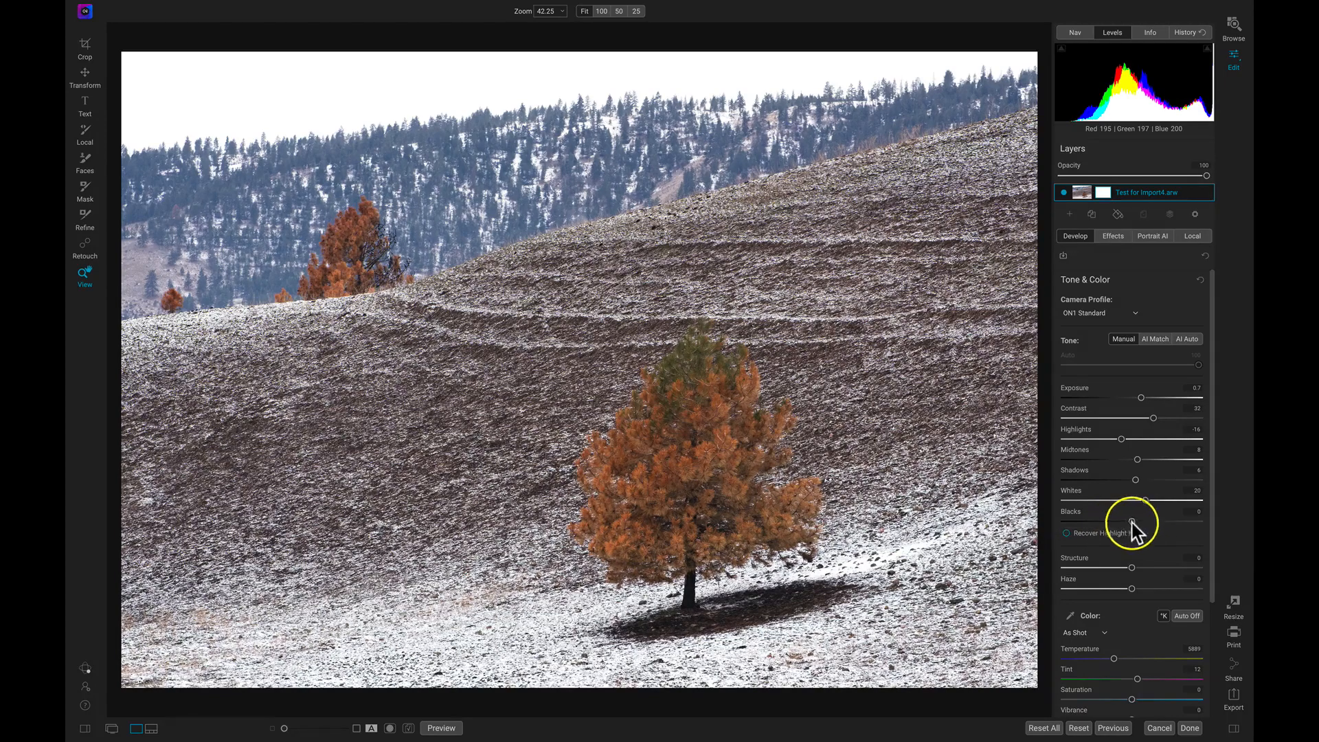
Compare deep and lifted Blacks settings, ending at a small positive value
{"action": "left_click_drag", "start_coordinate": [1132, 524], "coordinate": [1155, 523]}
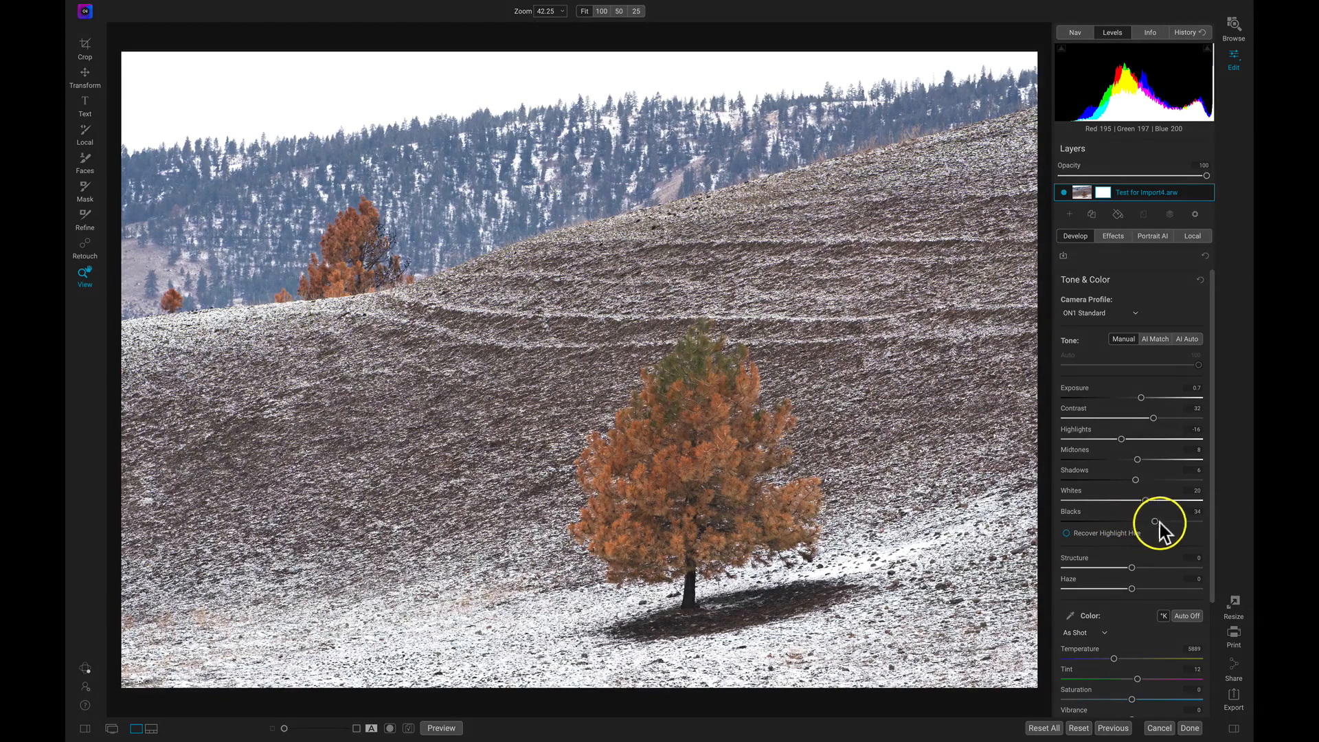
{"action": "left_click_drag", "start_coordinate": [1153, 522], "coordinate": [1138, 522]}
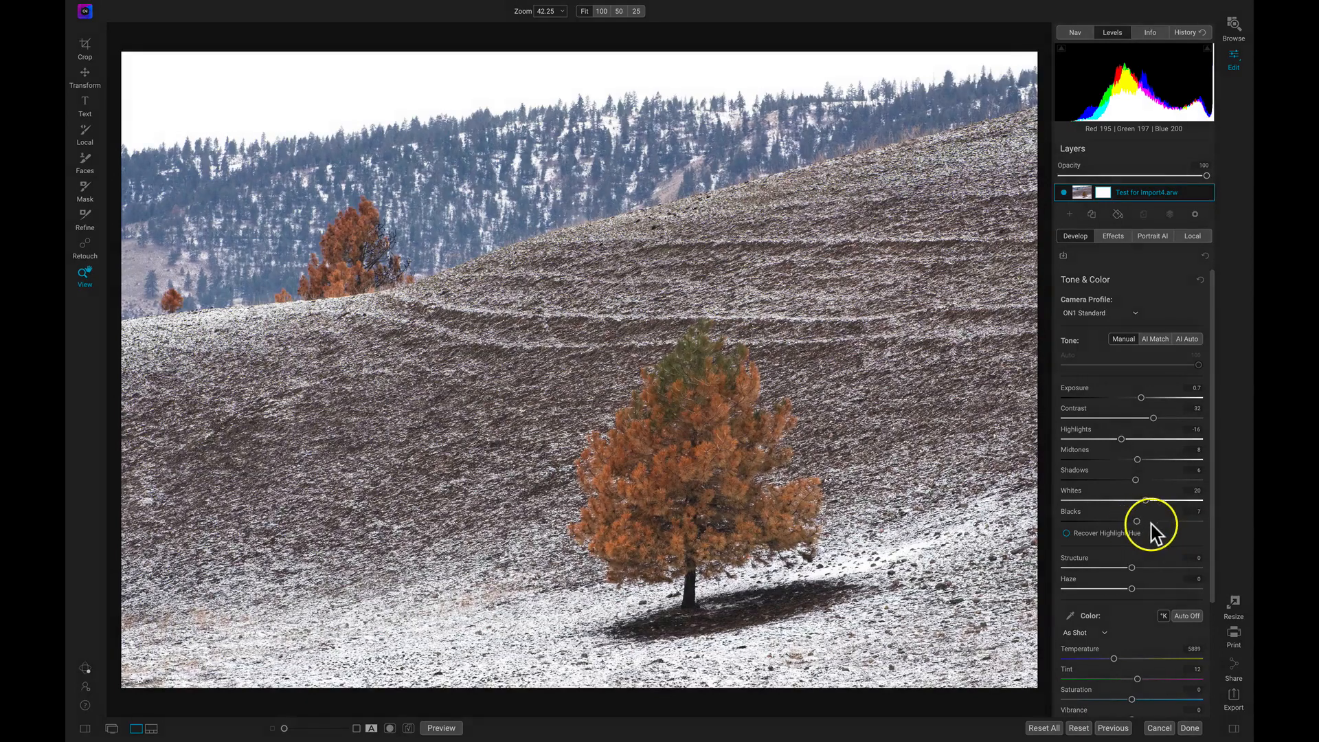
{"action": "left_click_drag", "start_coordinate": [1138, 521], "coordinate": [1151, 521]}
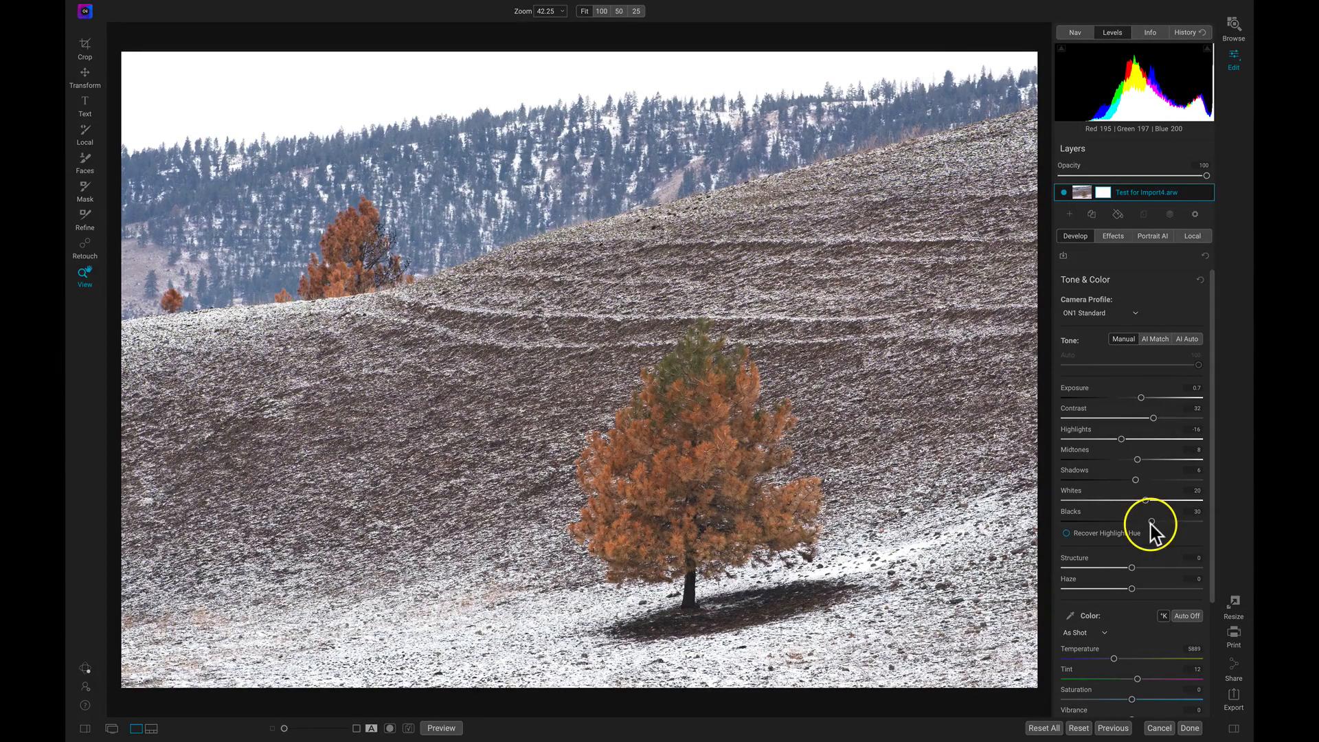
{"action": "left_click_drag", "start_coordinate": [1150, 510], "coordinate": [1131, 522]}
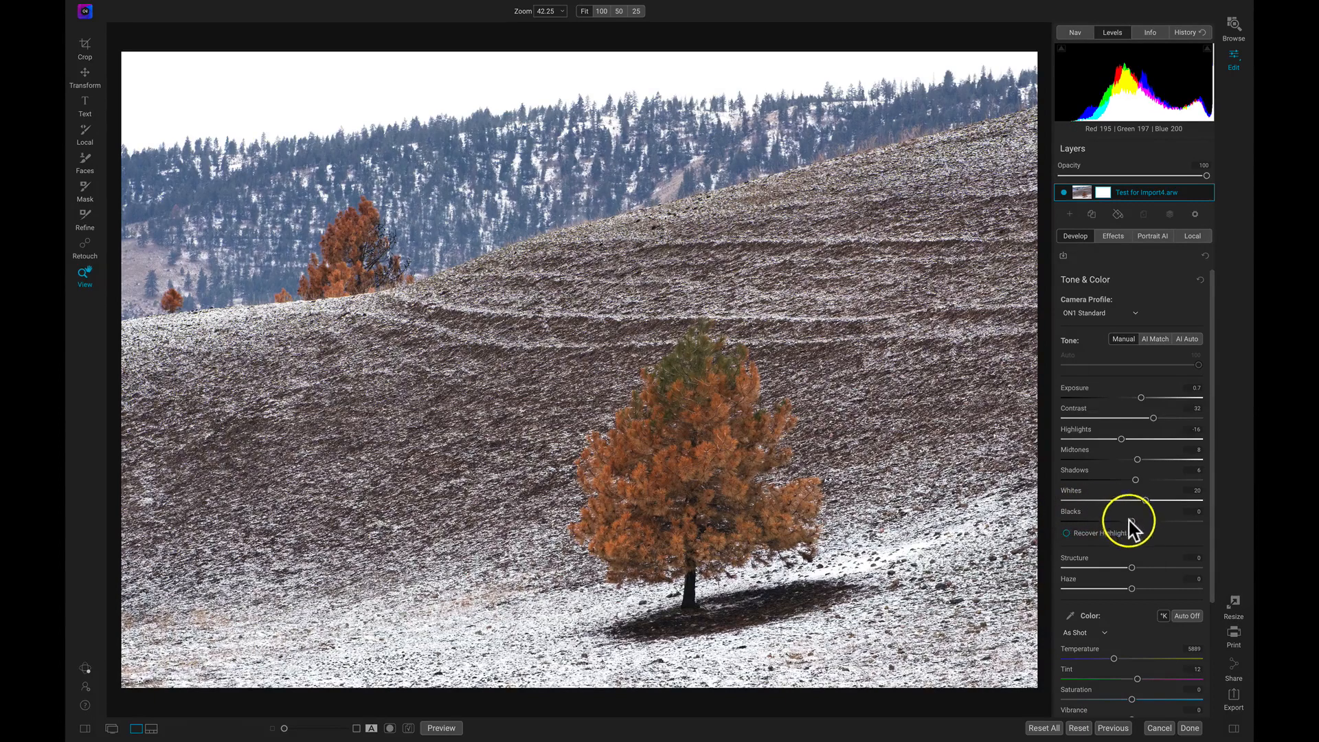
{"action": "left_click_drag", "start_coordinate": [1131, 521], "coordinate": [1110, 522]}
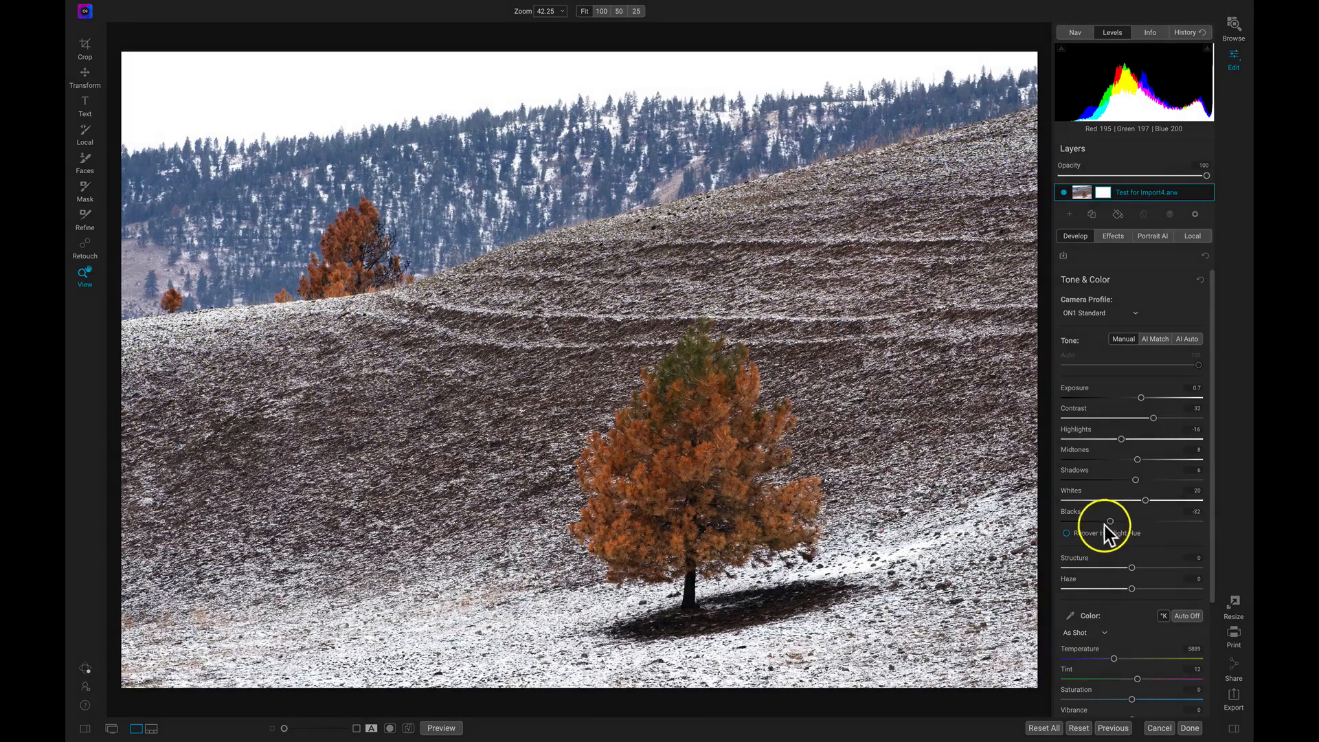
{"action": "left_click_drag", "start_coordinate": [1110, 522], "coordinate": [1104, 522]}
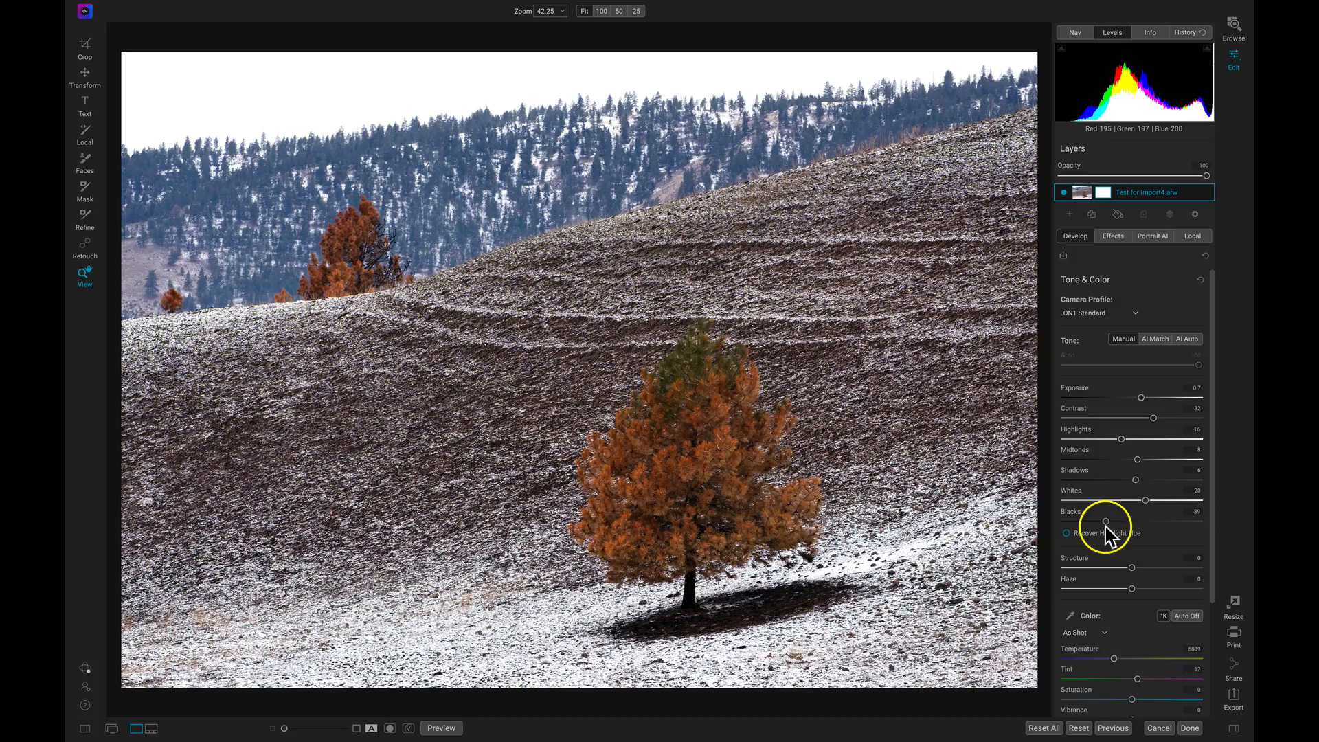
{"action": "left_click_drag", "start_coordinate": [1106, 522], "coordinate": [1125, 522]}
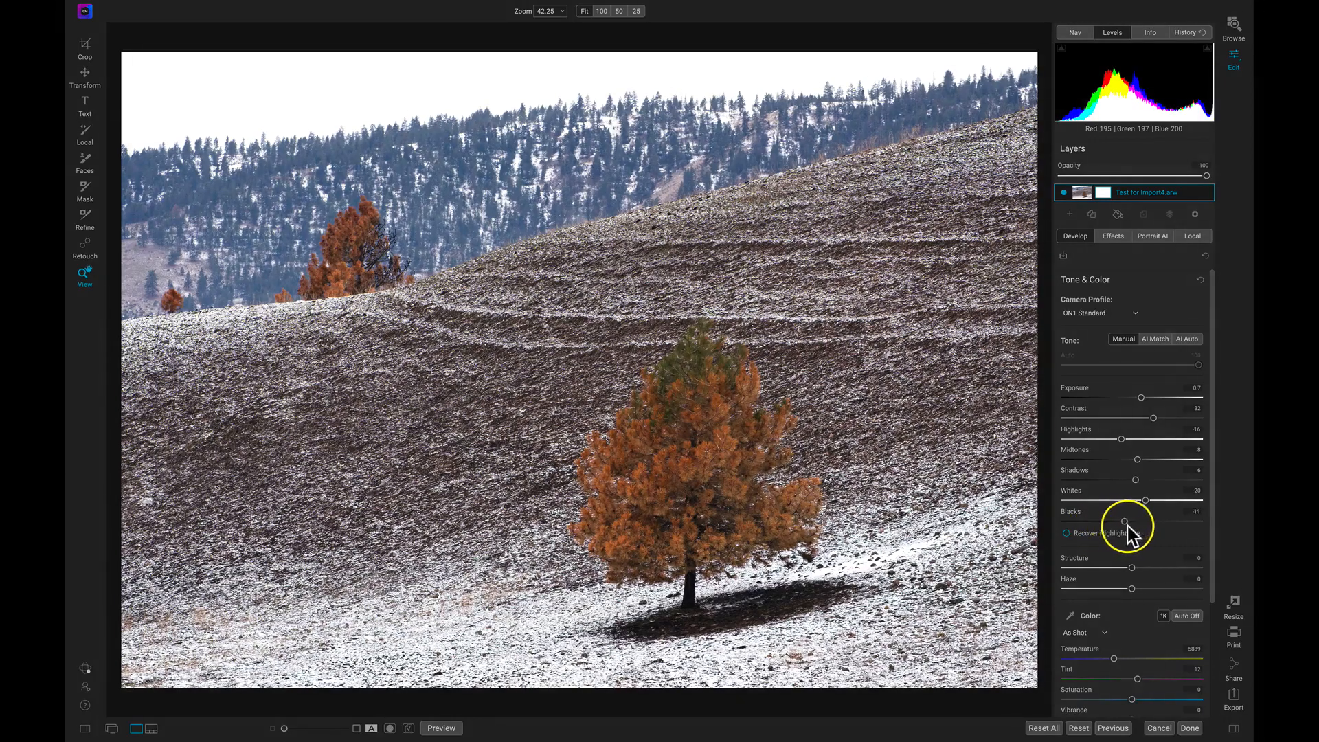
{"action": "left_click_drag", "start_coordinate": [1121, 522], "coordinate": [1135, 522]}
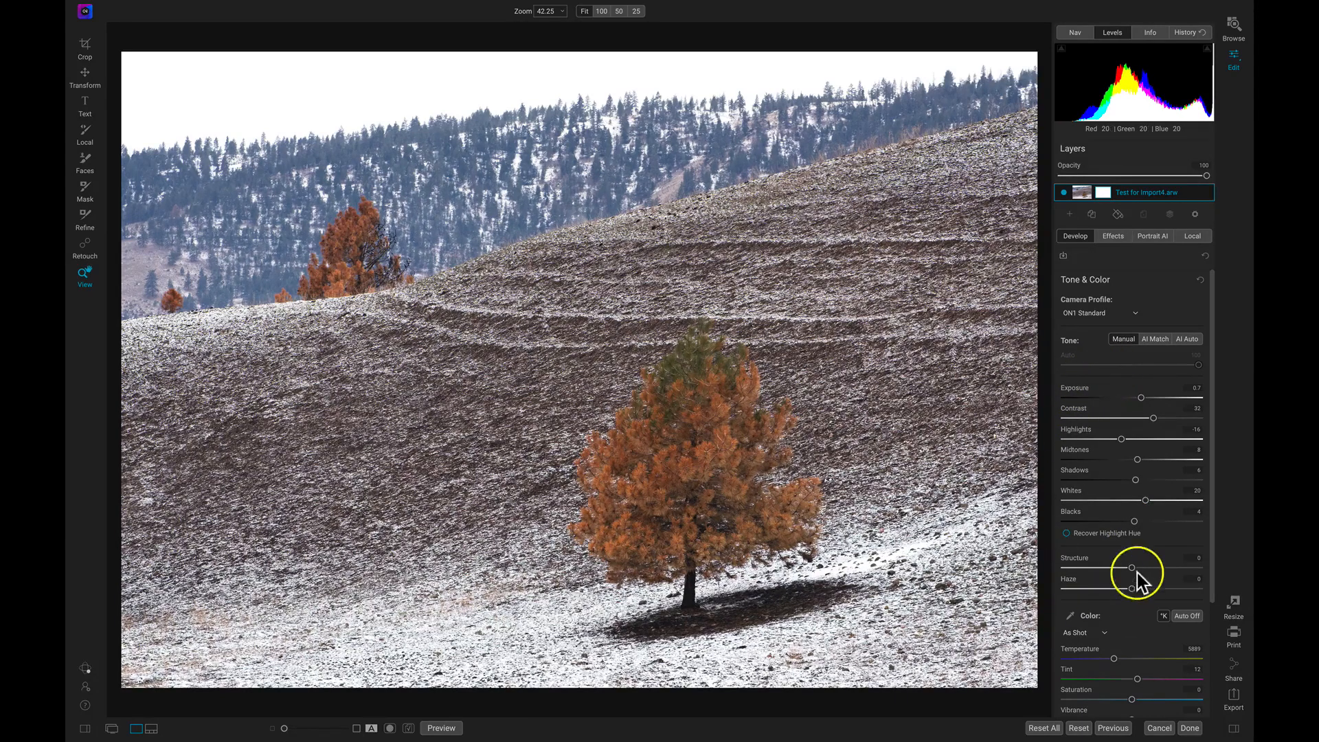
{"action": "mouse_move", "coordinate": [1131, 542]}
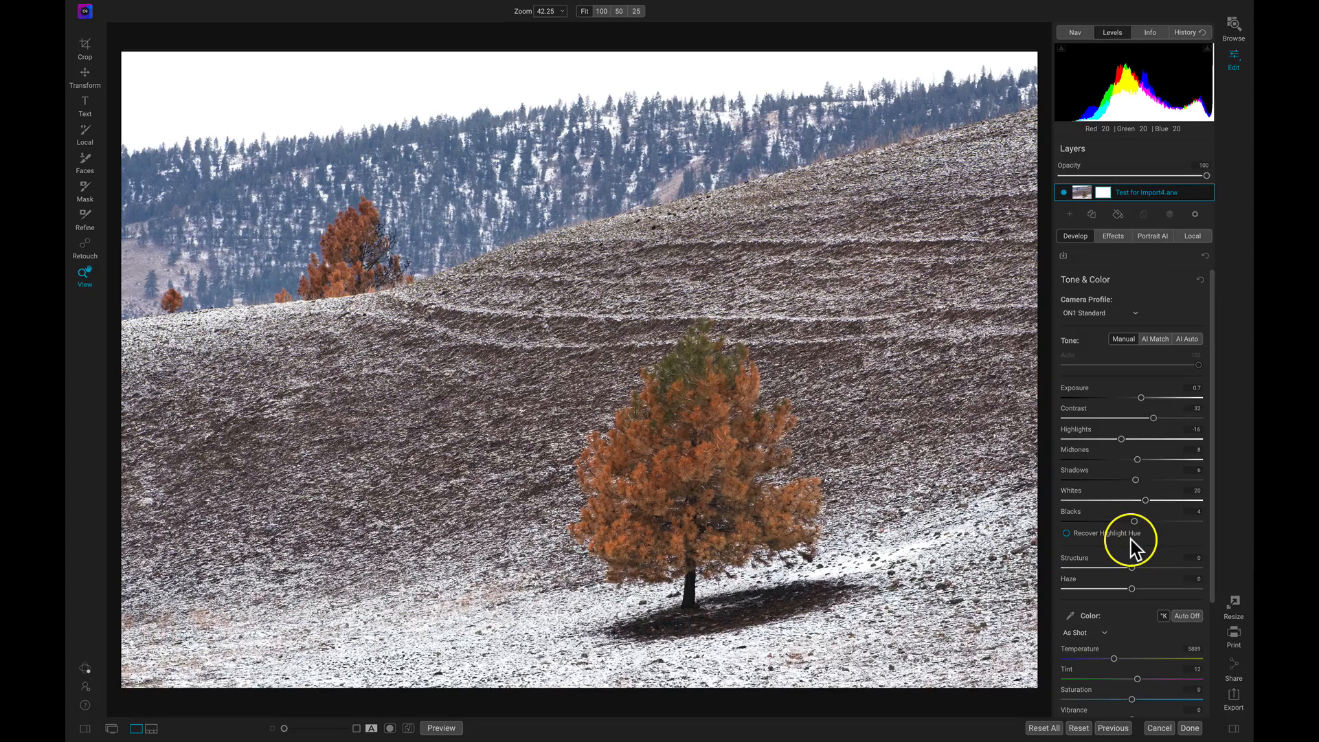
{"action": "mouse_move", "coordinate": [1173, 343]}
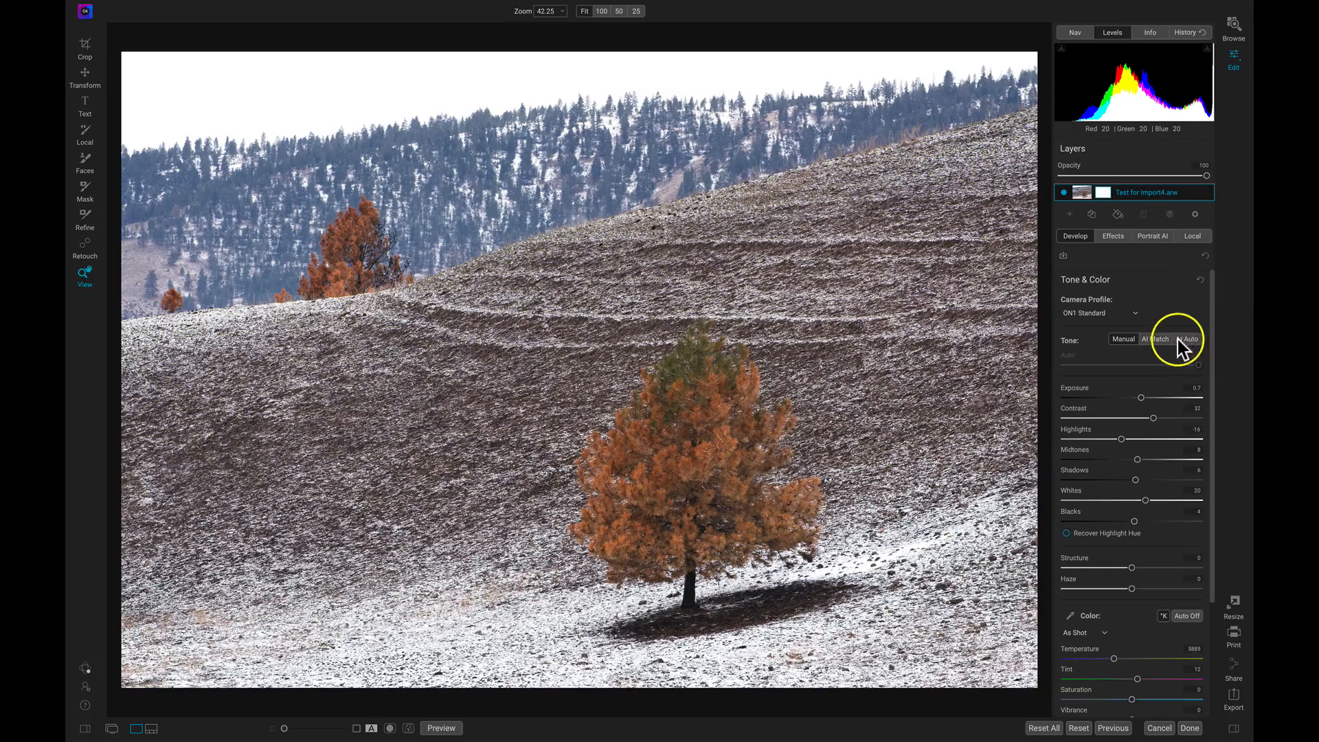
Use the AI Auto tone button to set exposure, contrast, highlights and blacks automatically
{"action": "left_click", "coordinate": [1190, 339]}
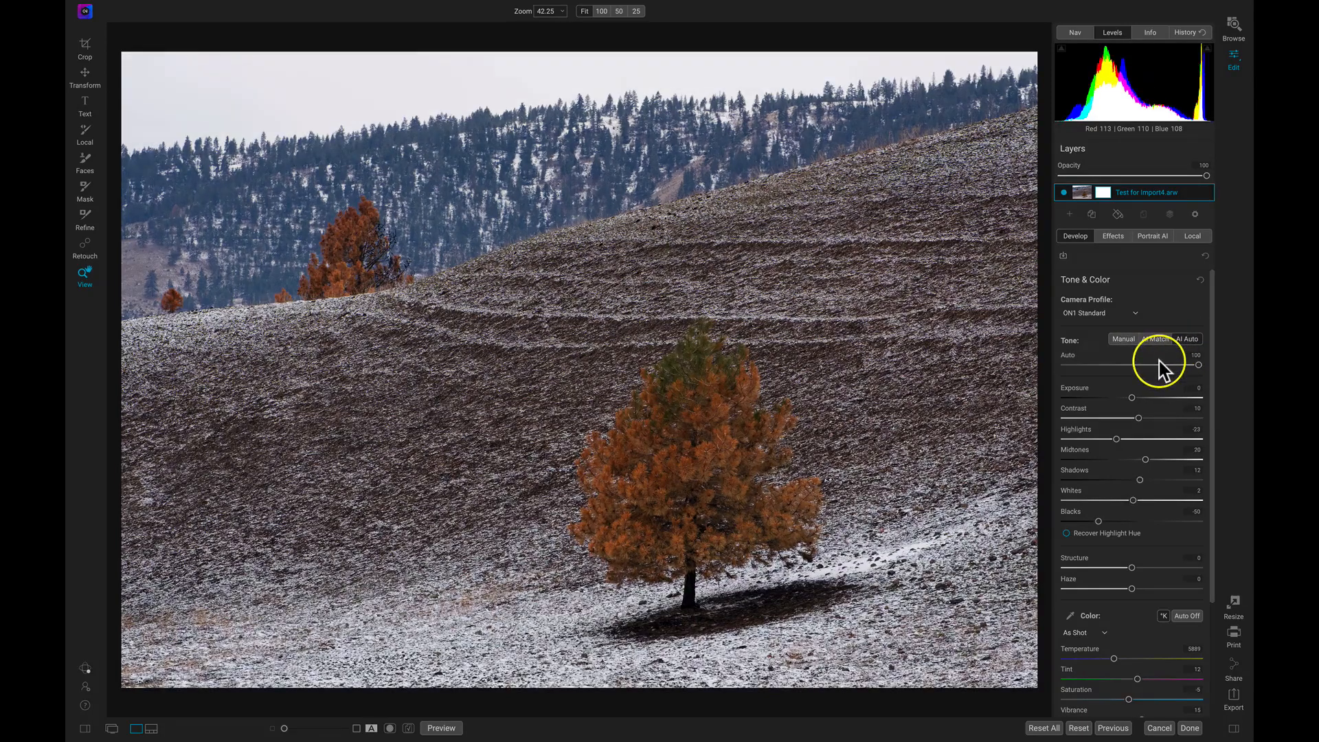
{"action": "mouse_move", "coordinate": [1166, 365]}
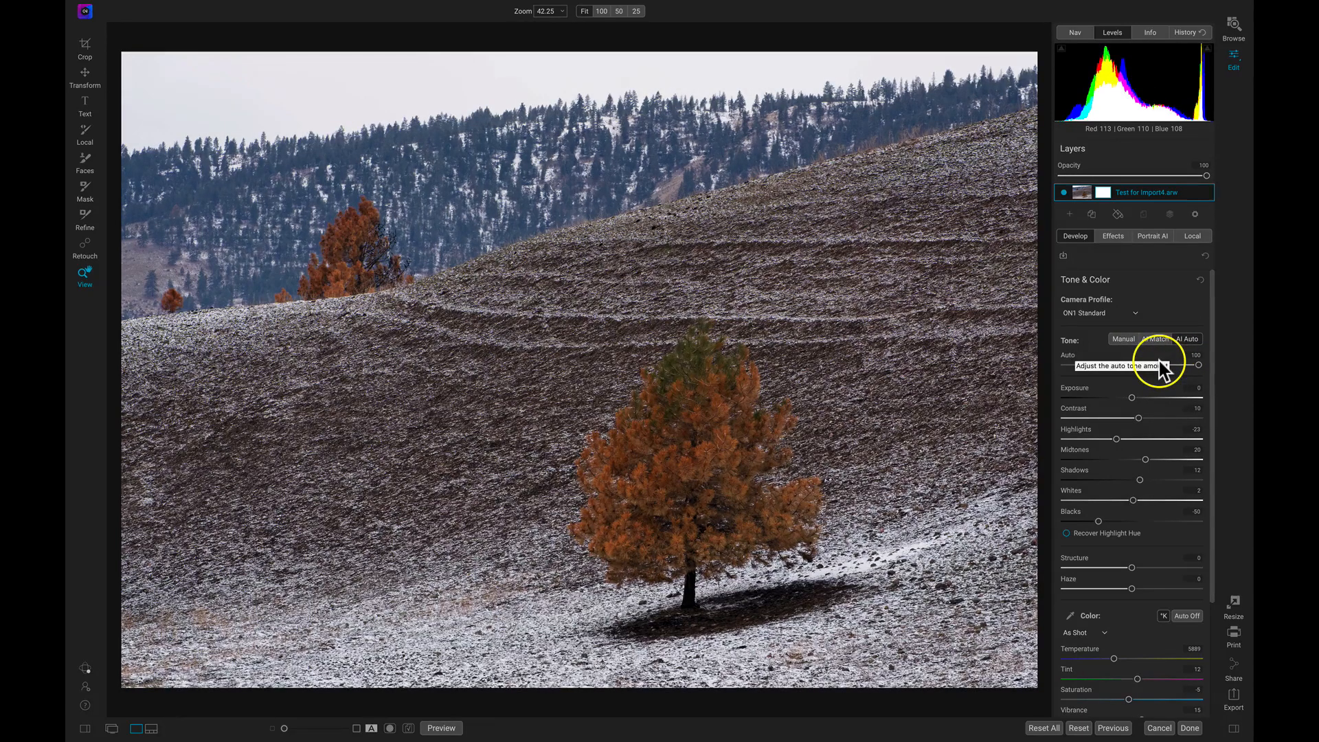
{"action": "mouse_move", "coordinate": [1153, 433]}
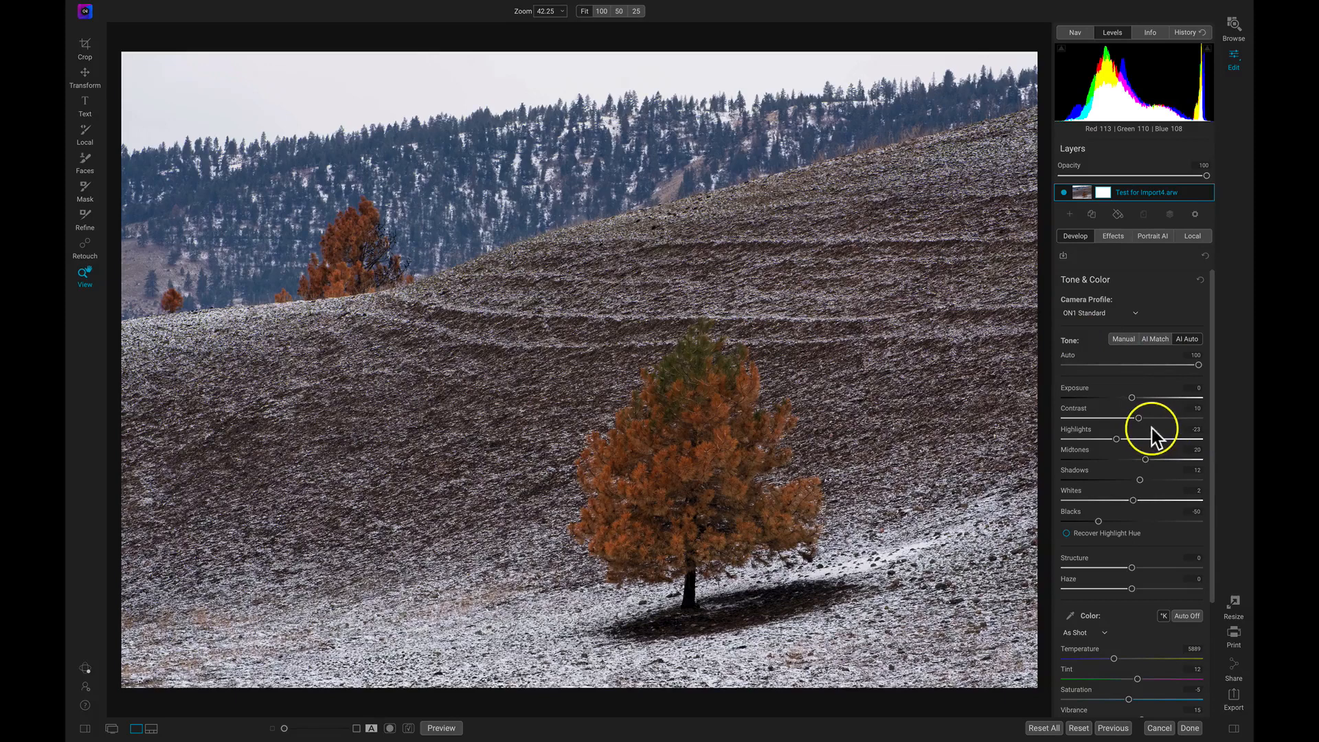
{"action": "mouse_move", "coordinate": [1116, 439]}
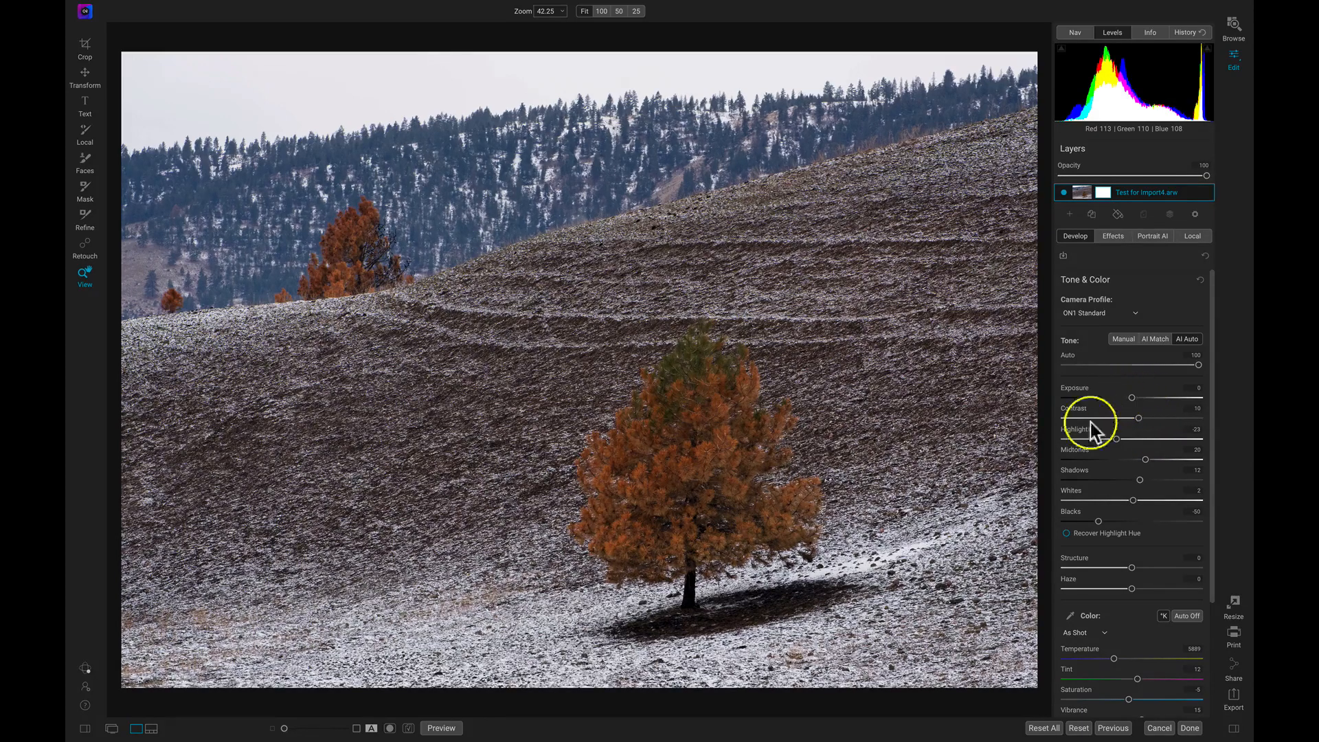
{"action": "mouse_move", "coordinate": [1128, 527]}
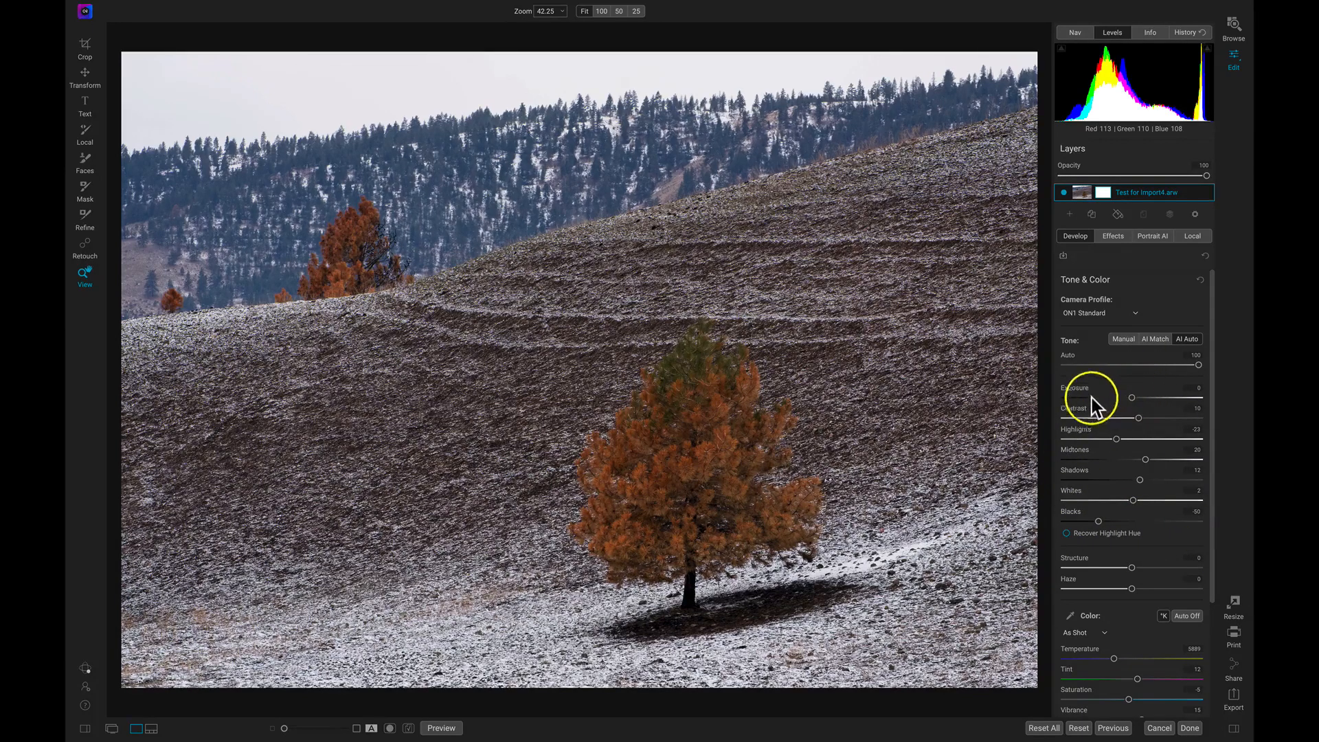
{"action": "mouse_move", "coordinate": [1168, 441]}
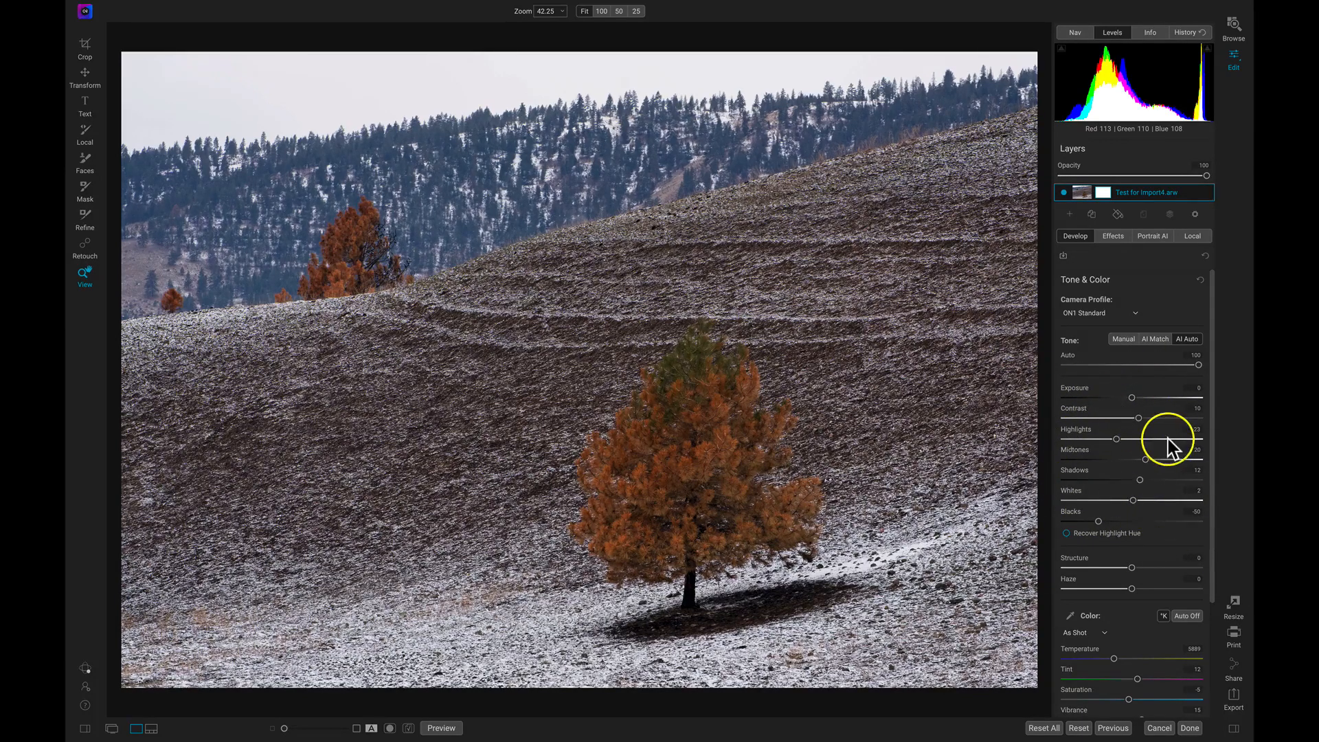
{"action": "left_click", "coordinate": [1186, 339]}
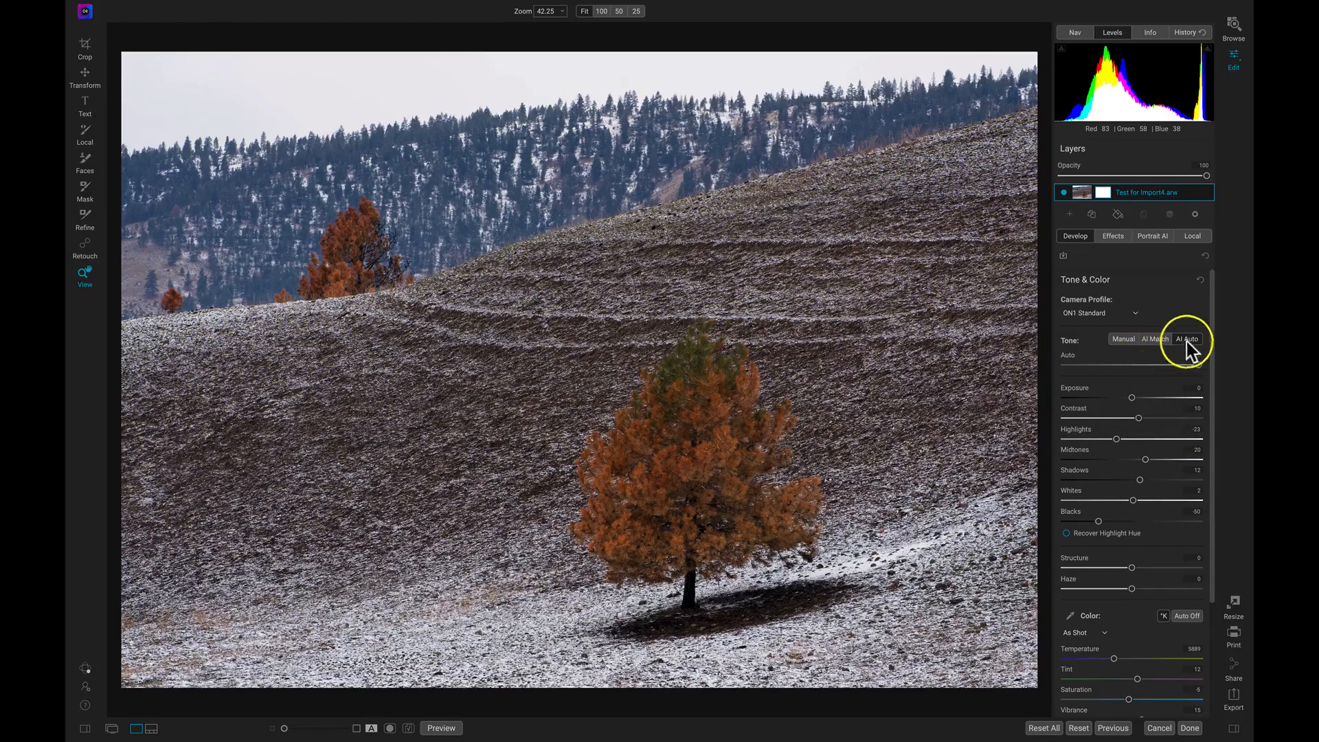
Over the AI Auto result, set Exposure to 0.5 and Contrast to 24
{"action": "left_click", "coordinate": [1187, 338]}
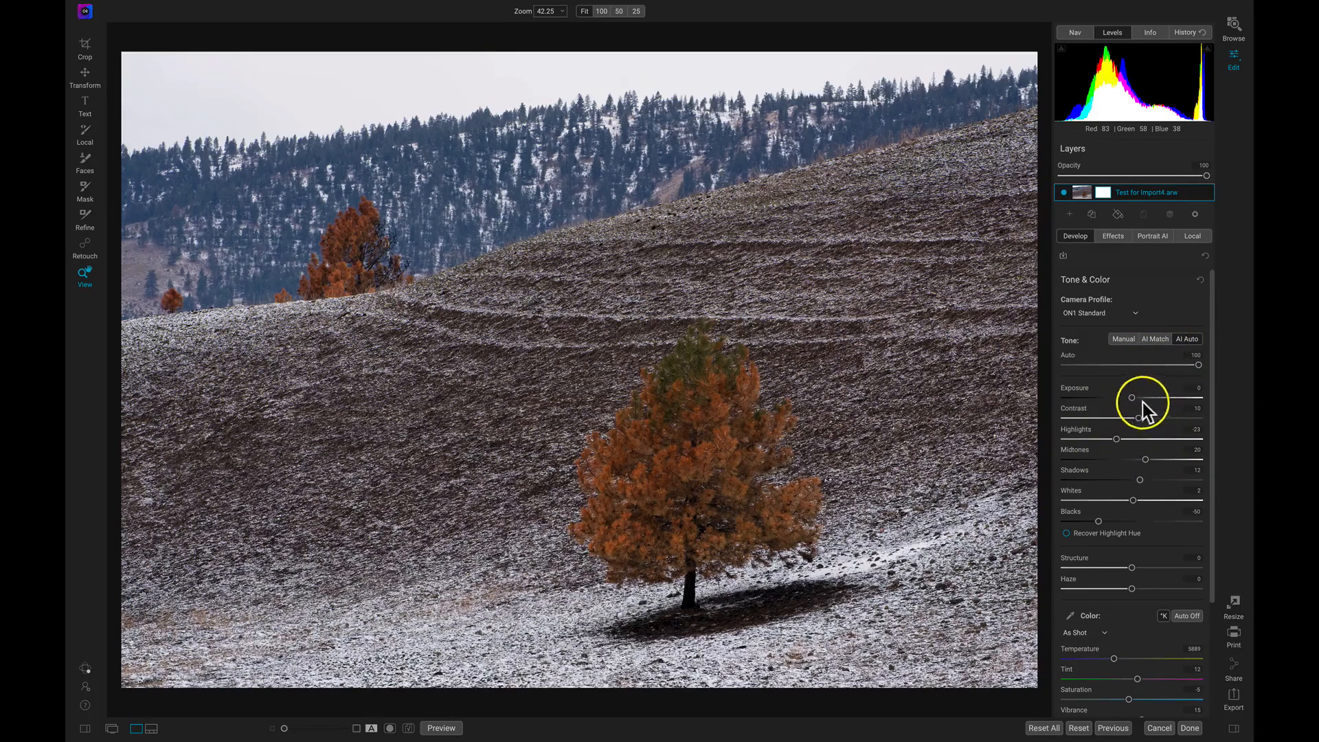
{"action": "mouse_move", "coordinate": [1142, 484]}
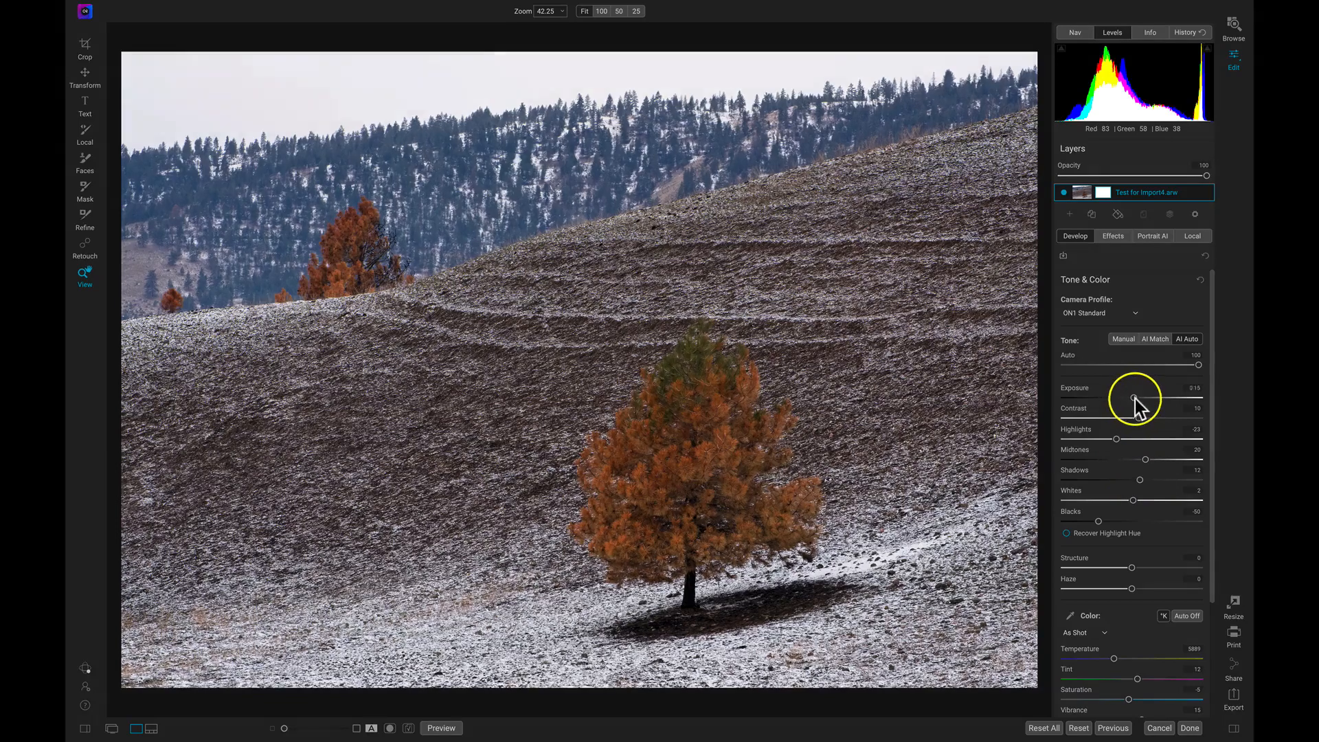
{"action": "left_click_drag", "start_coordinate": [1135, 397], "coordinate": [1139, 397]}
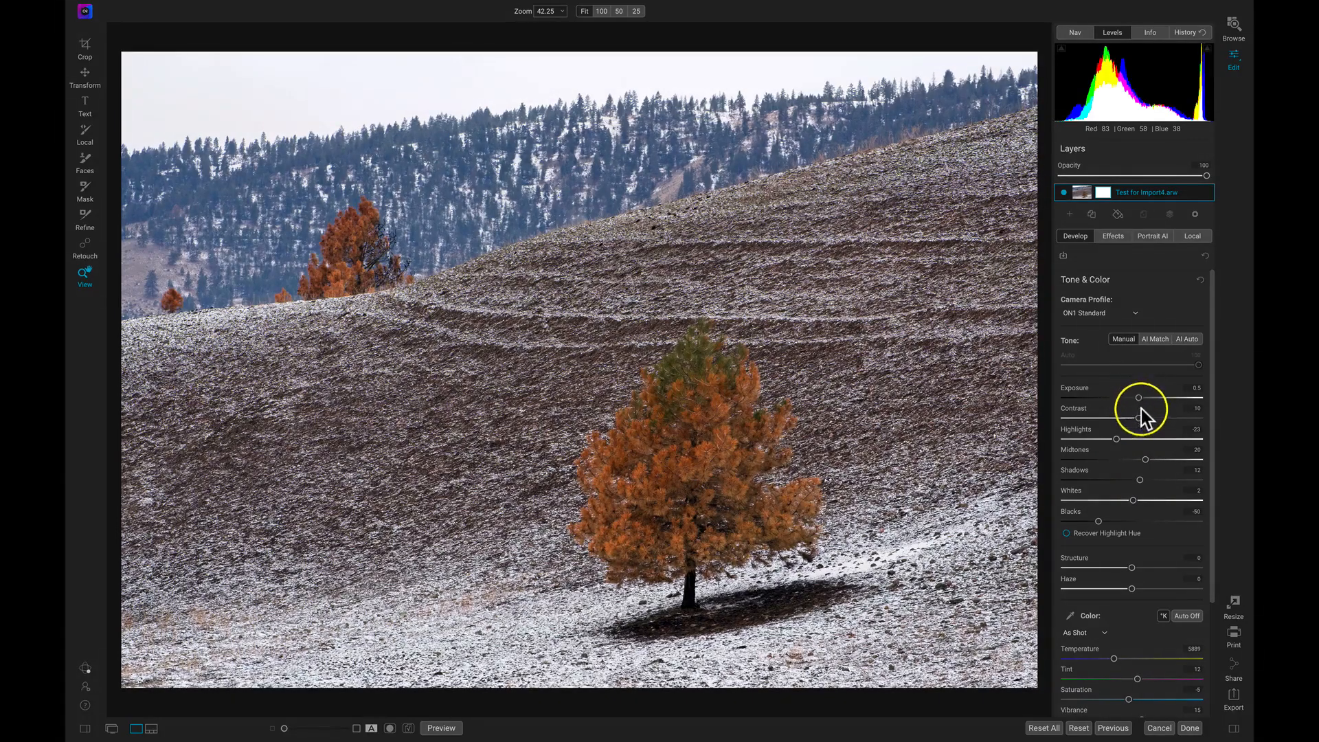
{"action": "left_click_drag", "start_coordinate": [1133, 417], "coordinate": [1150, 417]}
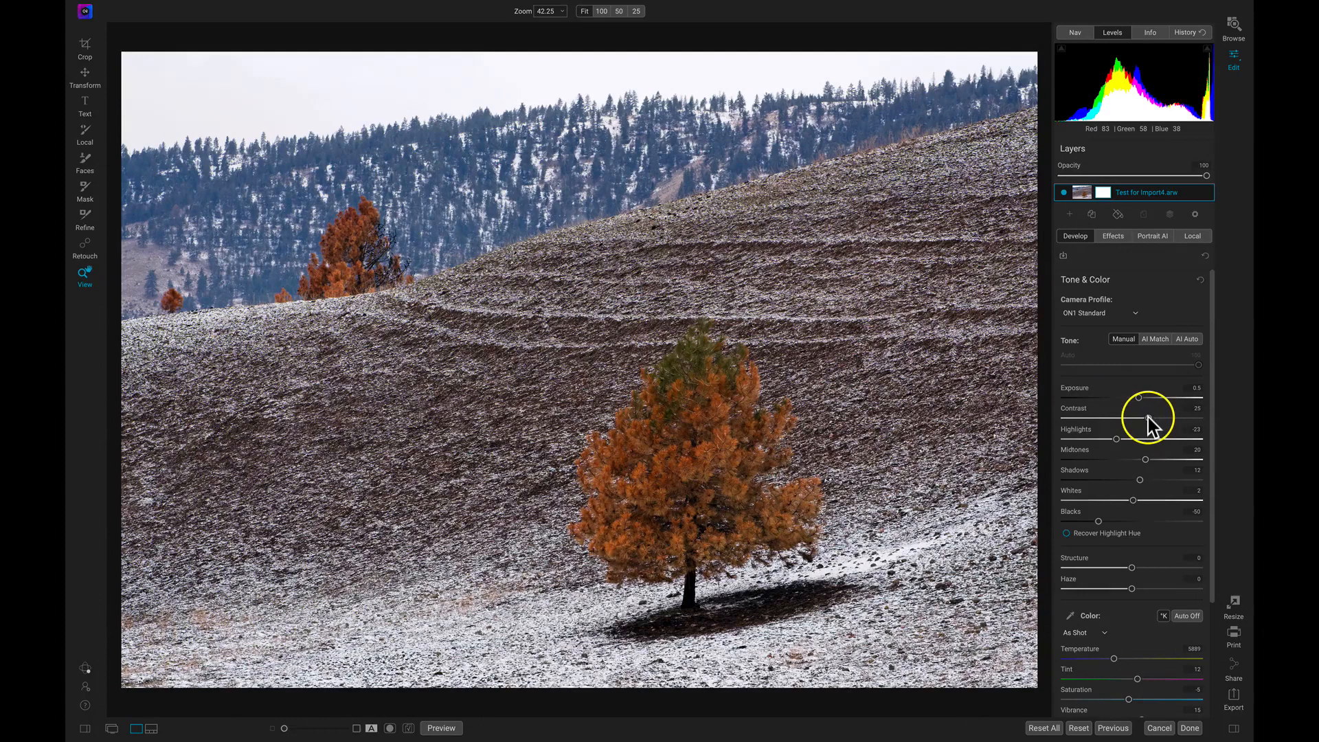
{"action": "left_click_drag", "start_coordinate": [1146, 418], "coordinate": [1144, 418]}
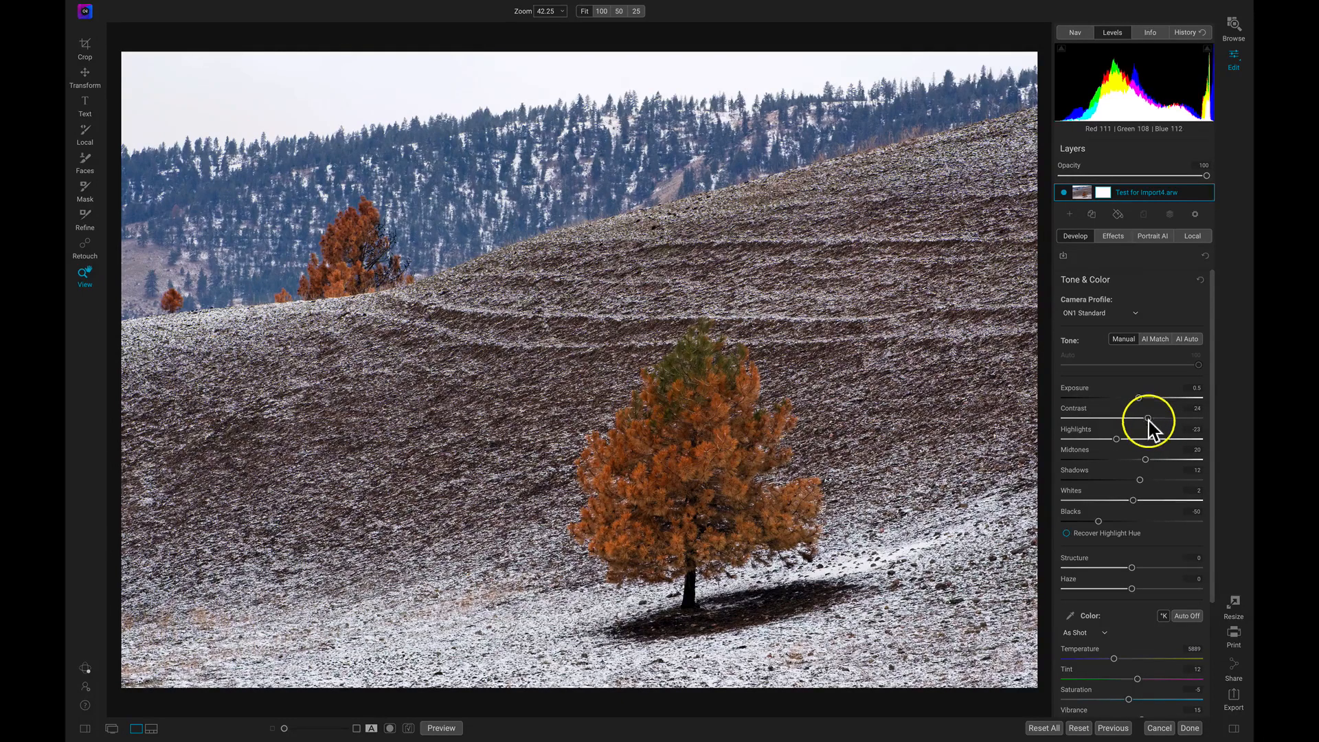
{"action": "scroll", "scroll_direction": "down", "scroll_amount": 3}
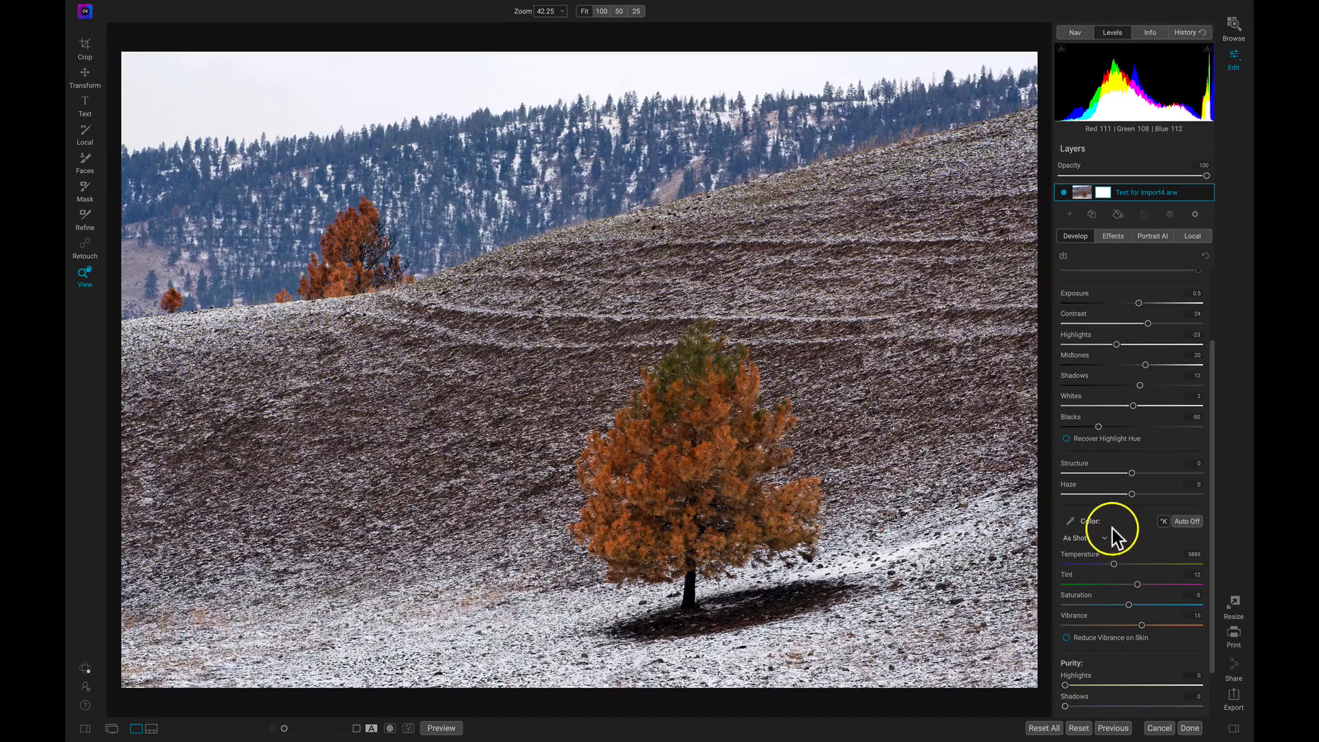
{"action": "mouse_move", "coordinate": [1132, 571]}
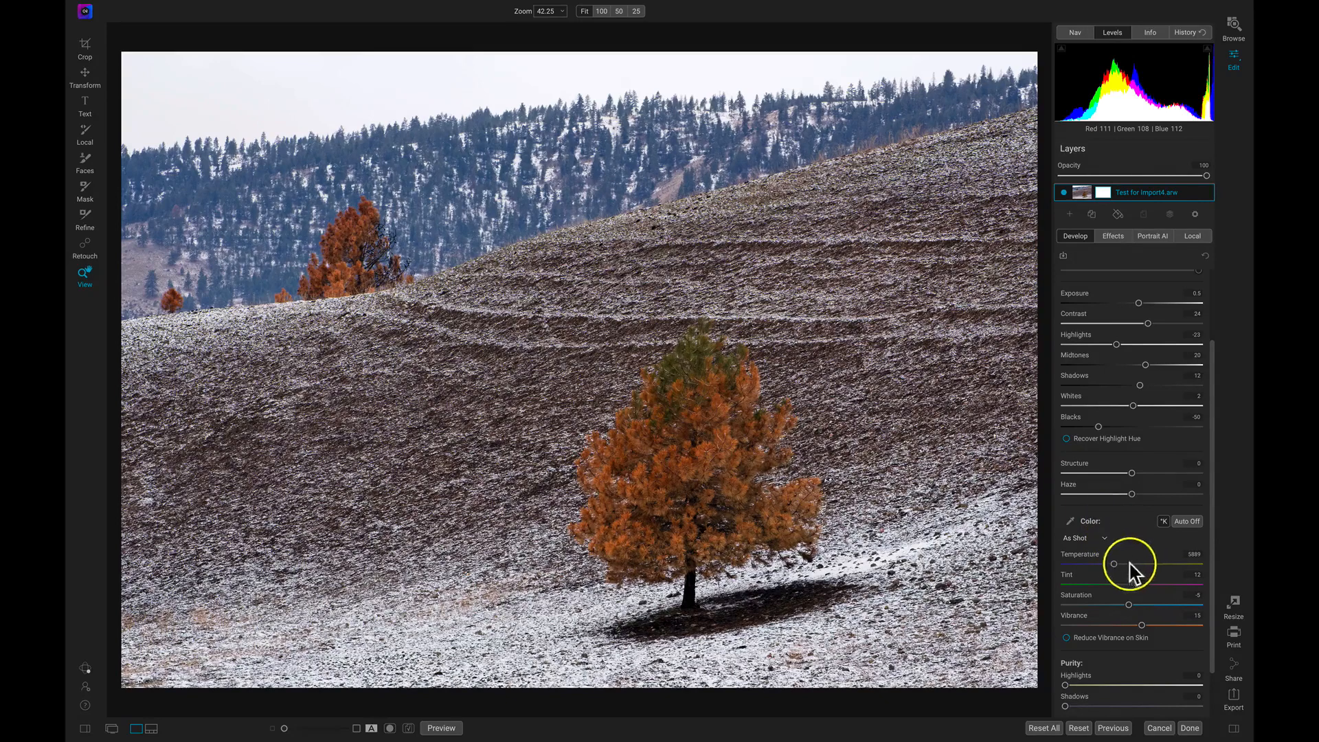
{"action": "mouse_move", "coordinate": [1131, 576]}
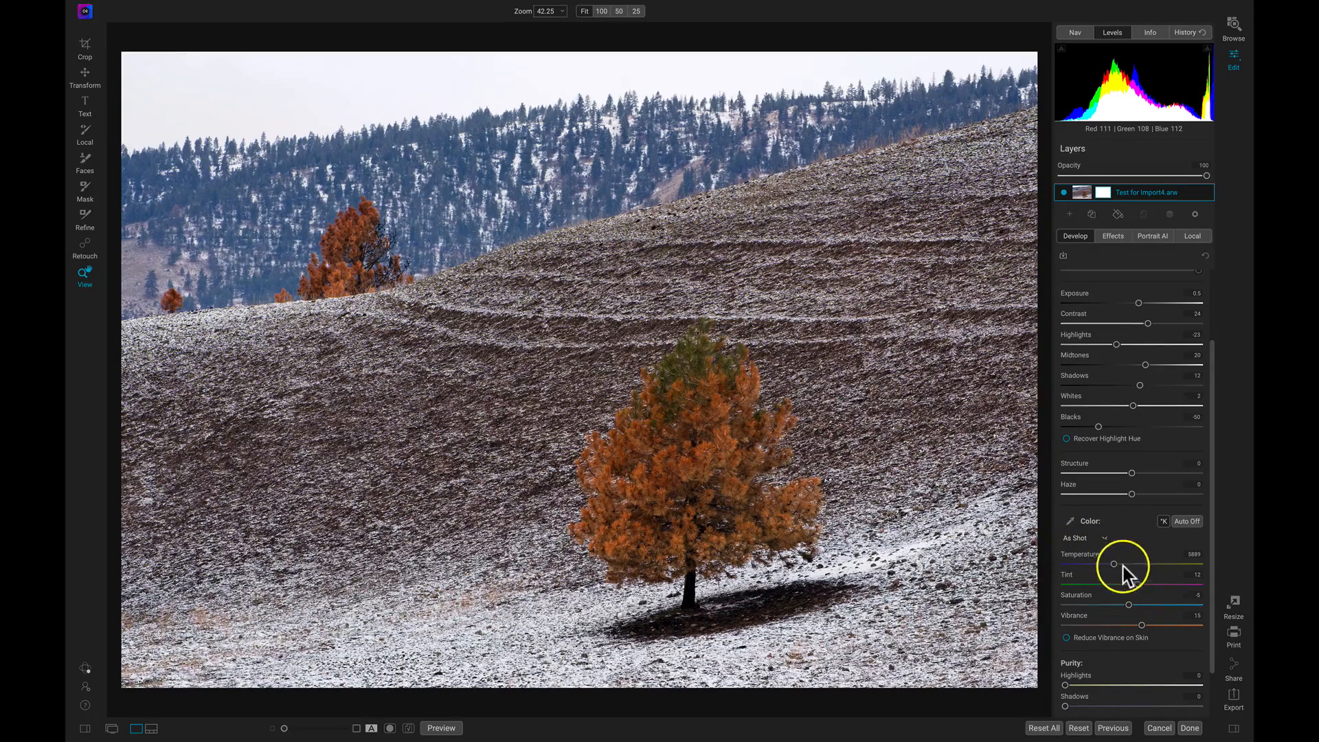
{"action": "mouse_move", "coordinate": [1092, 611]}
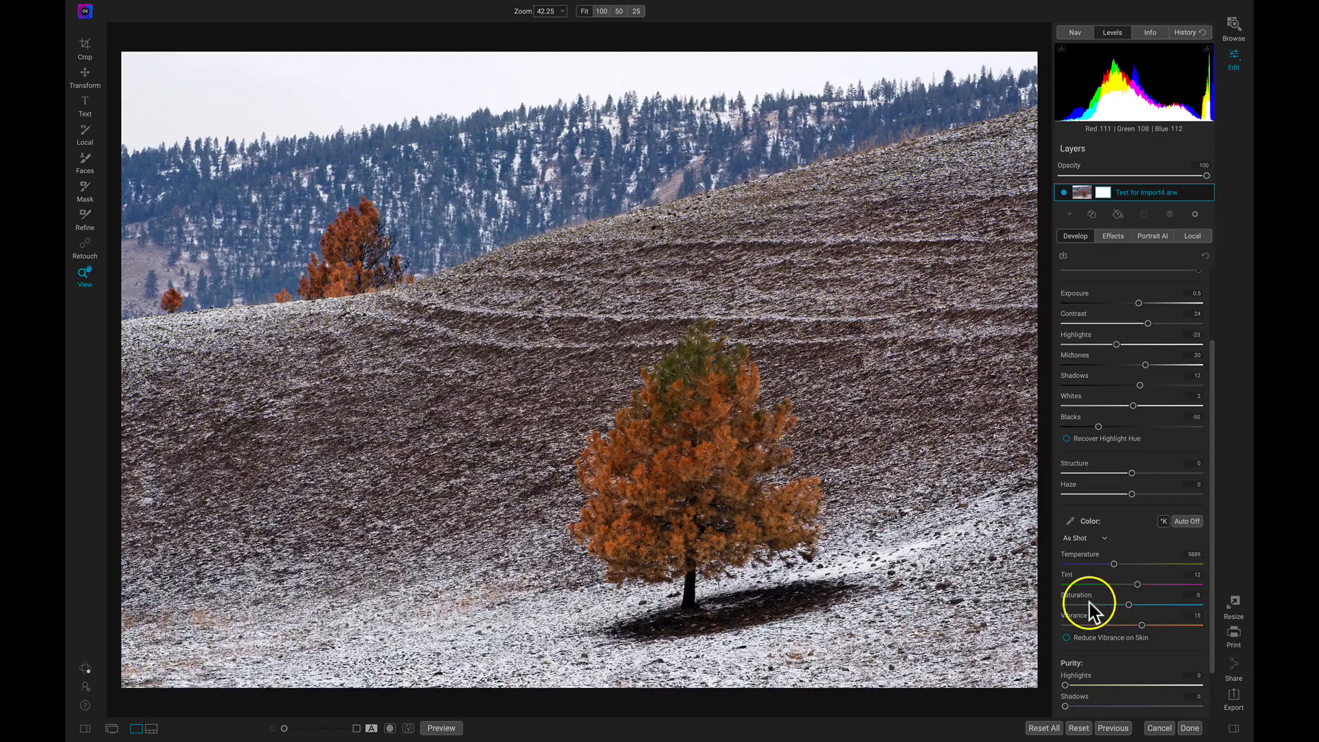
{"action": "mouse_move", "coordinate": [1126, 566]}
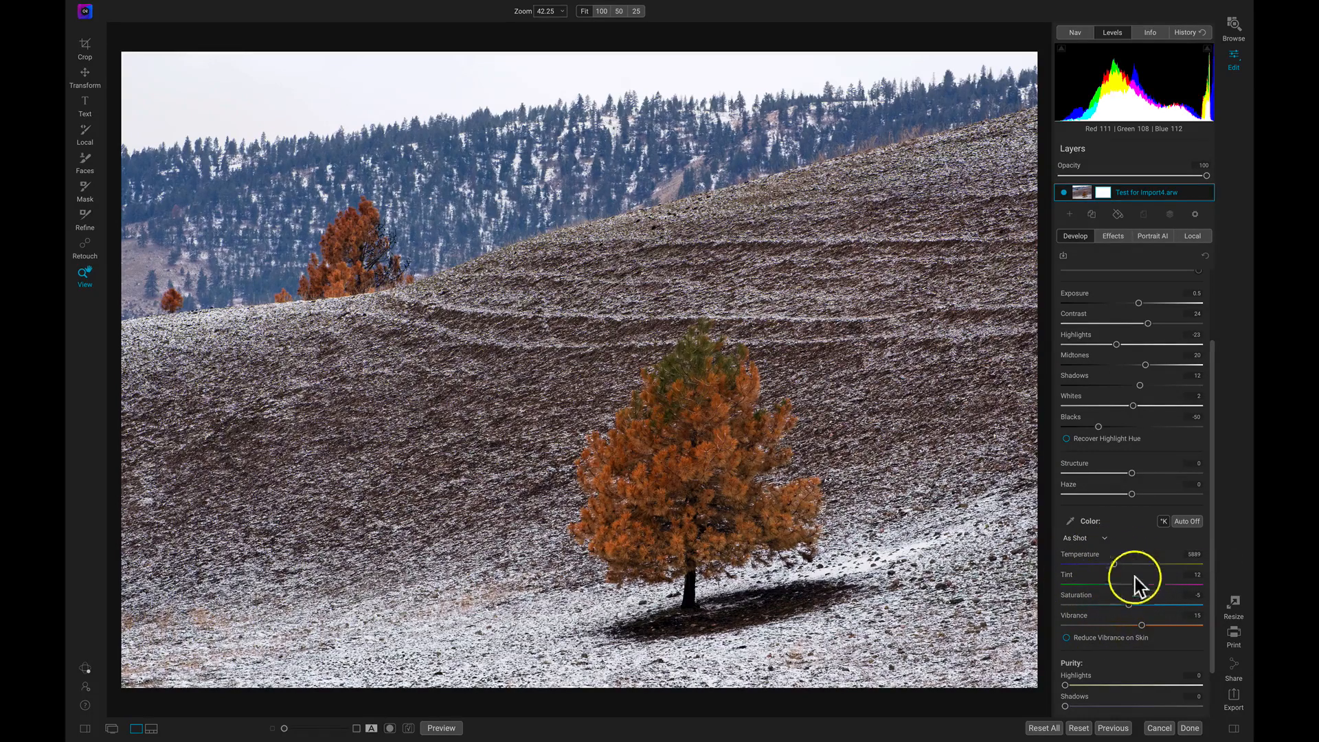
{"action": "mouse_move", "coordinate": [1086, 595]}
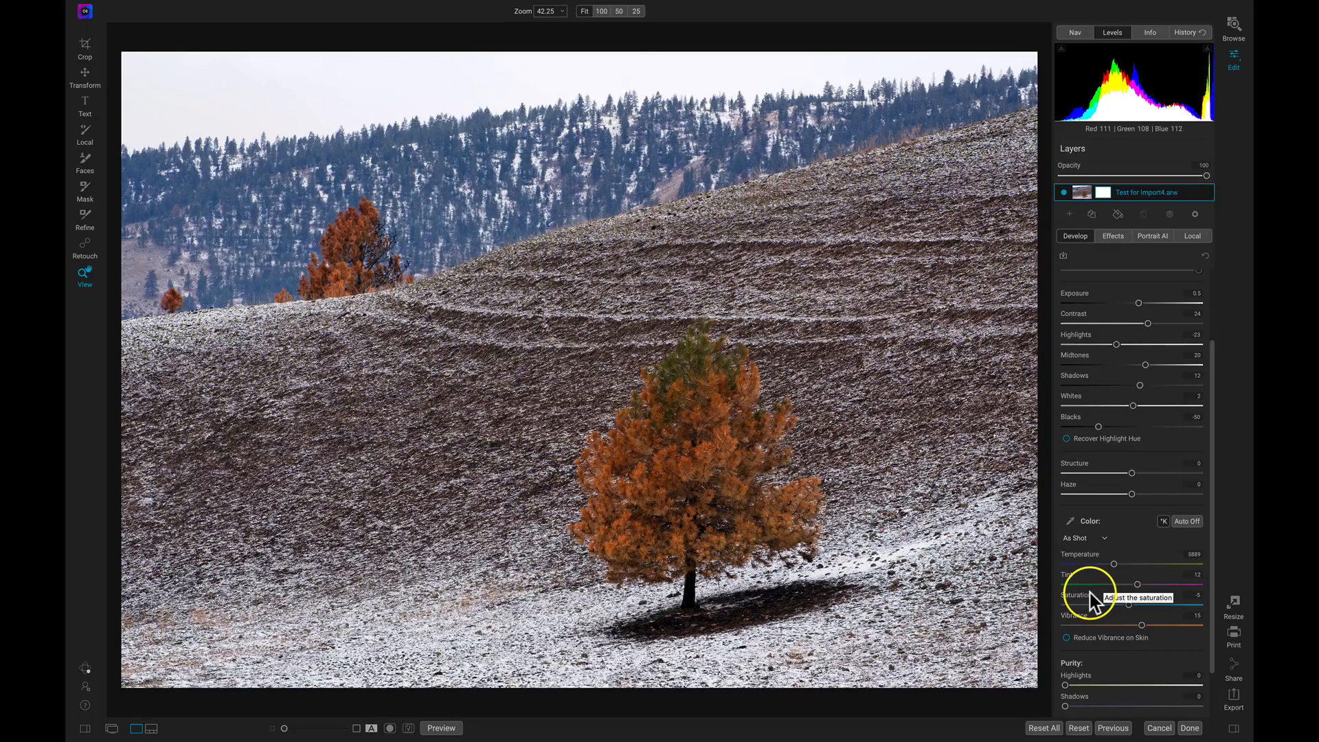
{"action": "mouse_move", "coordinate": [1131, 590]}
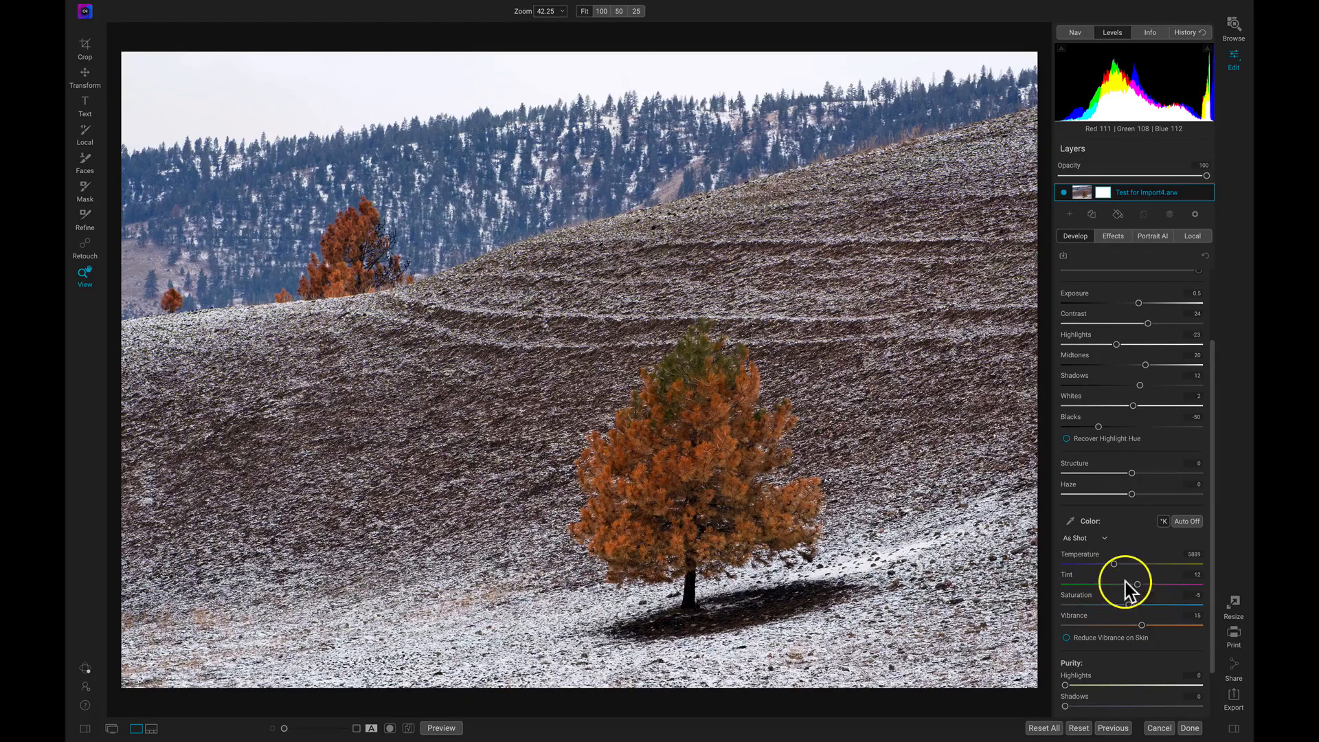
{"action": "mouse_move", "coordinate": [1089, 563]}
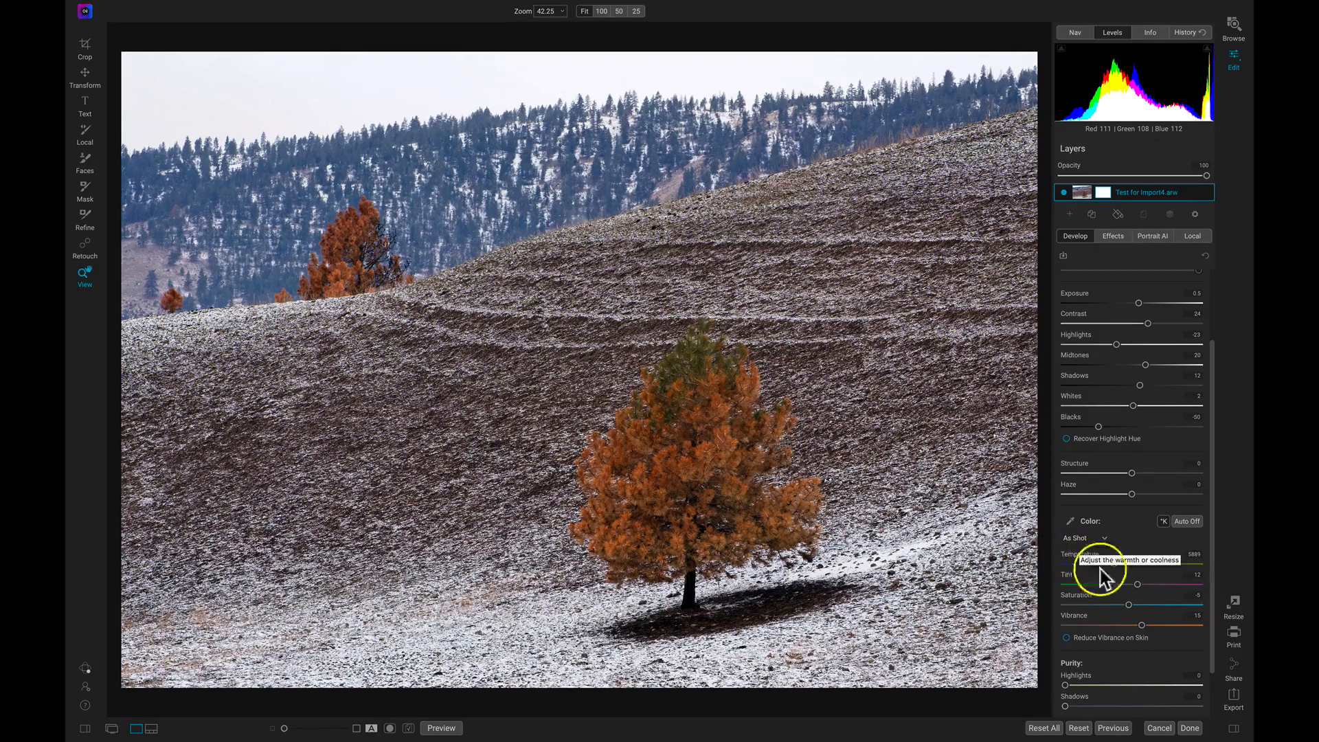
{"action": "mouse_move", "coordinate": [1072, 604]}
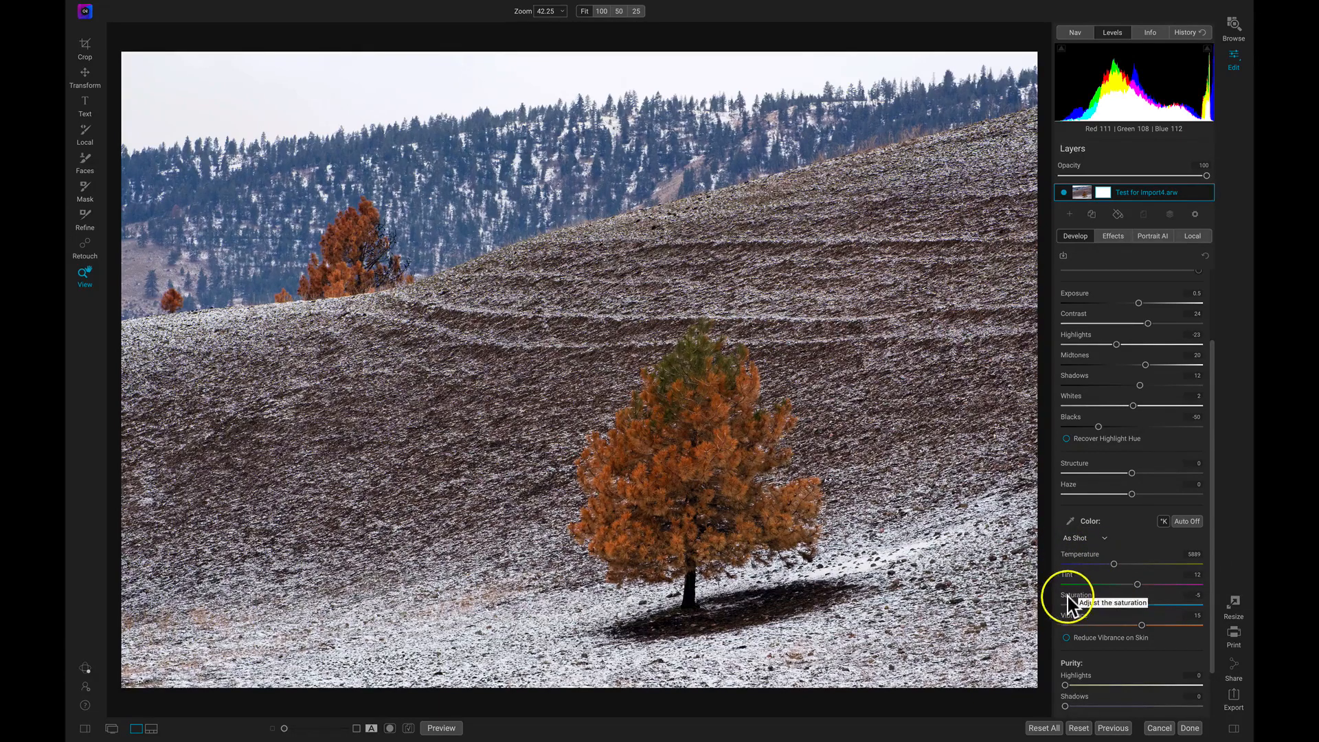
{"action": "mouse_move", "coordinate": [1079, 561]}
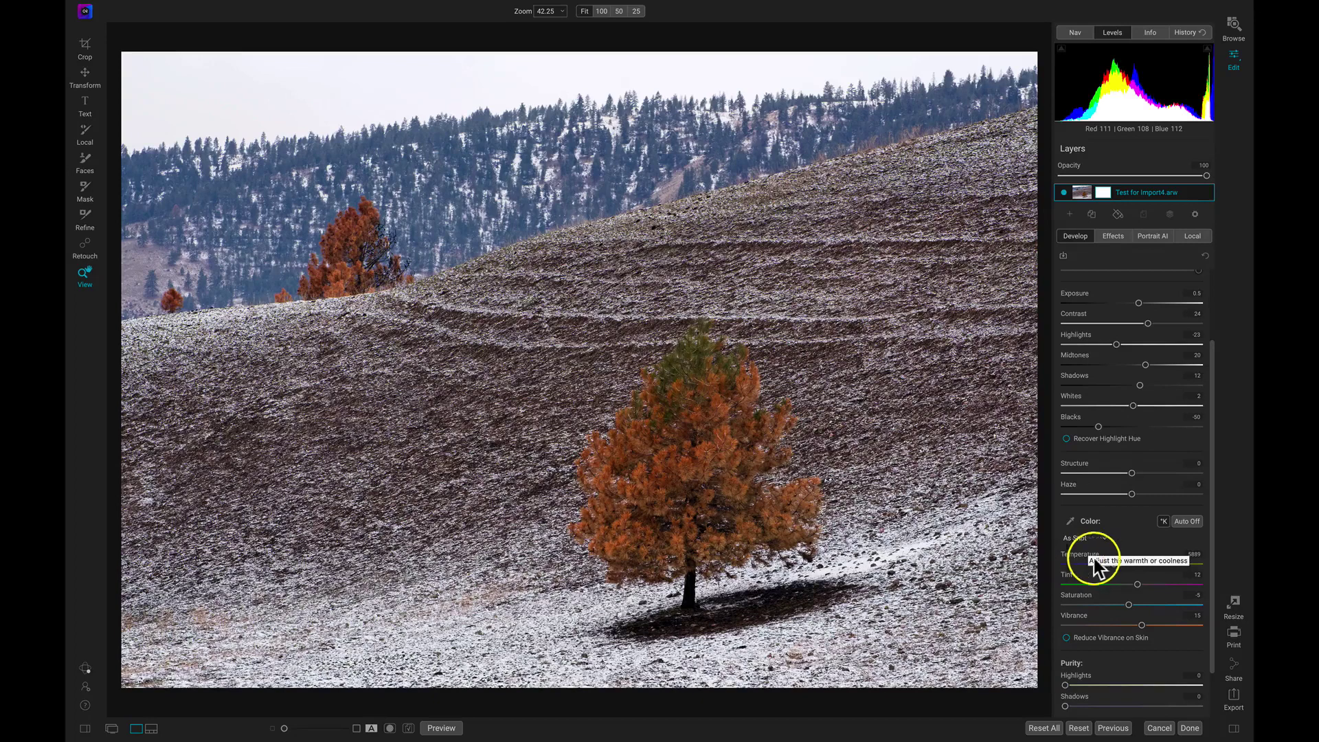
{"action": "mouse_move", "coordinate": [1147, 558]}
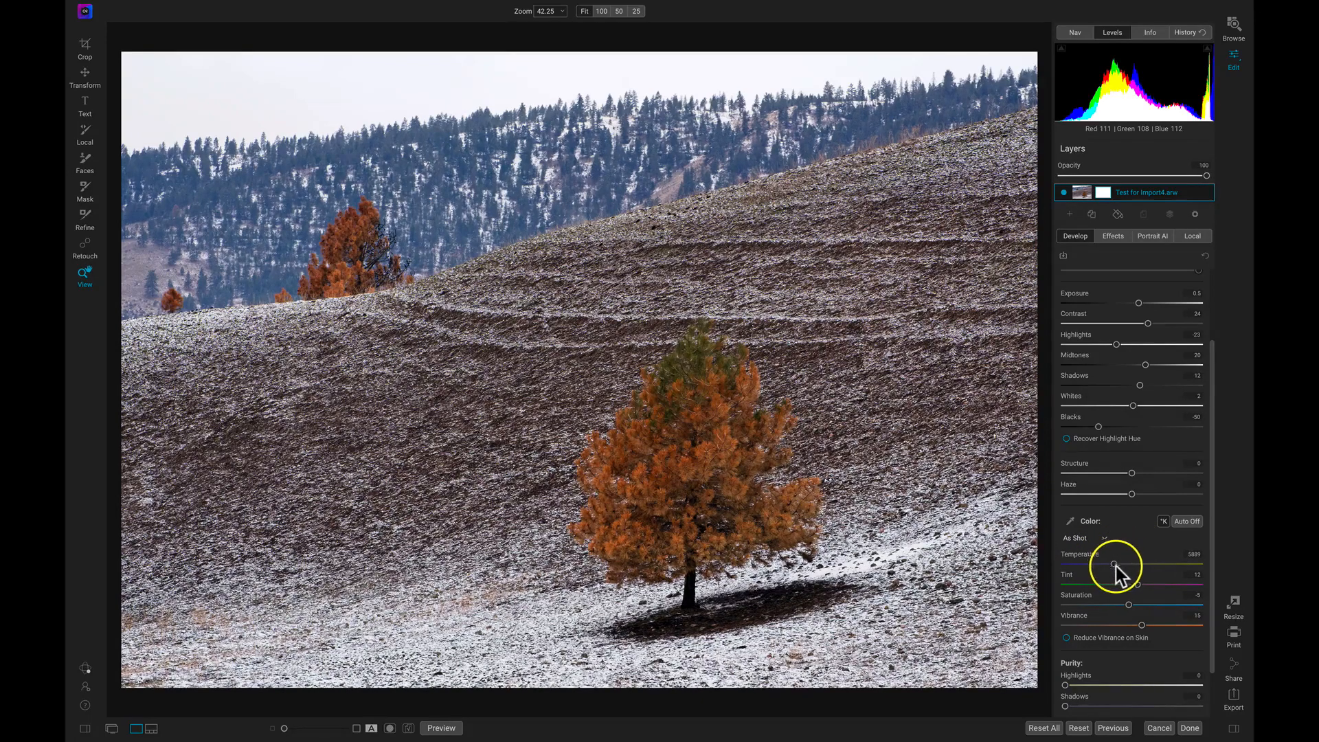
Swing Color Temperature through cool and warm trials, settling near 6025K
{"action": "left_click_drag", "start_coordinate": [1113, 563], "coordinate": [1156, 563]}
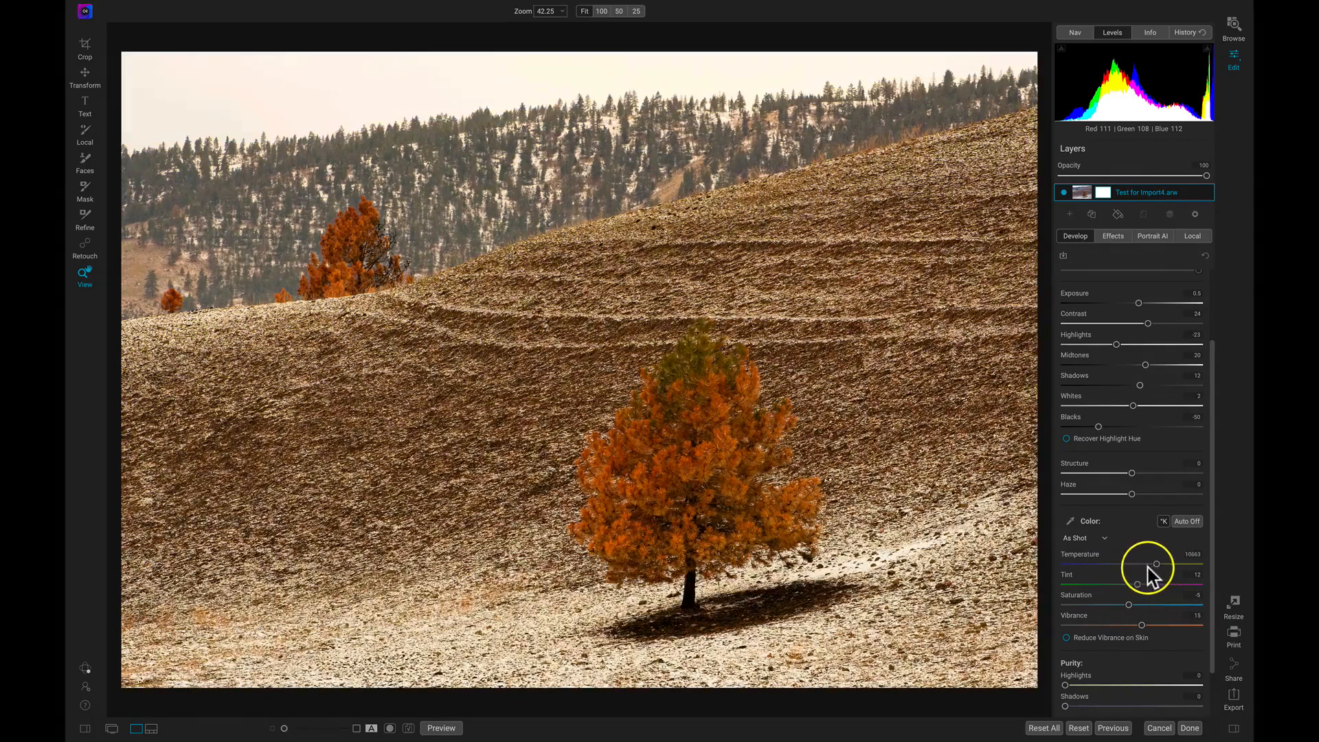
{"action": "left_click_drag", "start_coordinate": [1155, 563], "coordinate": [1135, 564]}
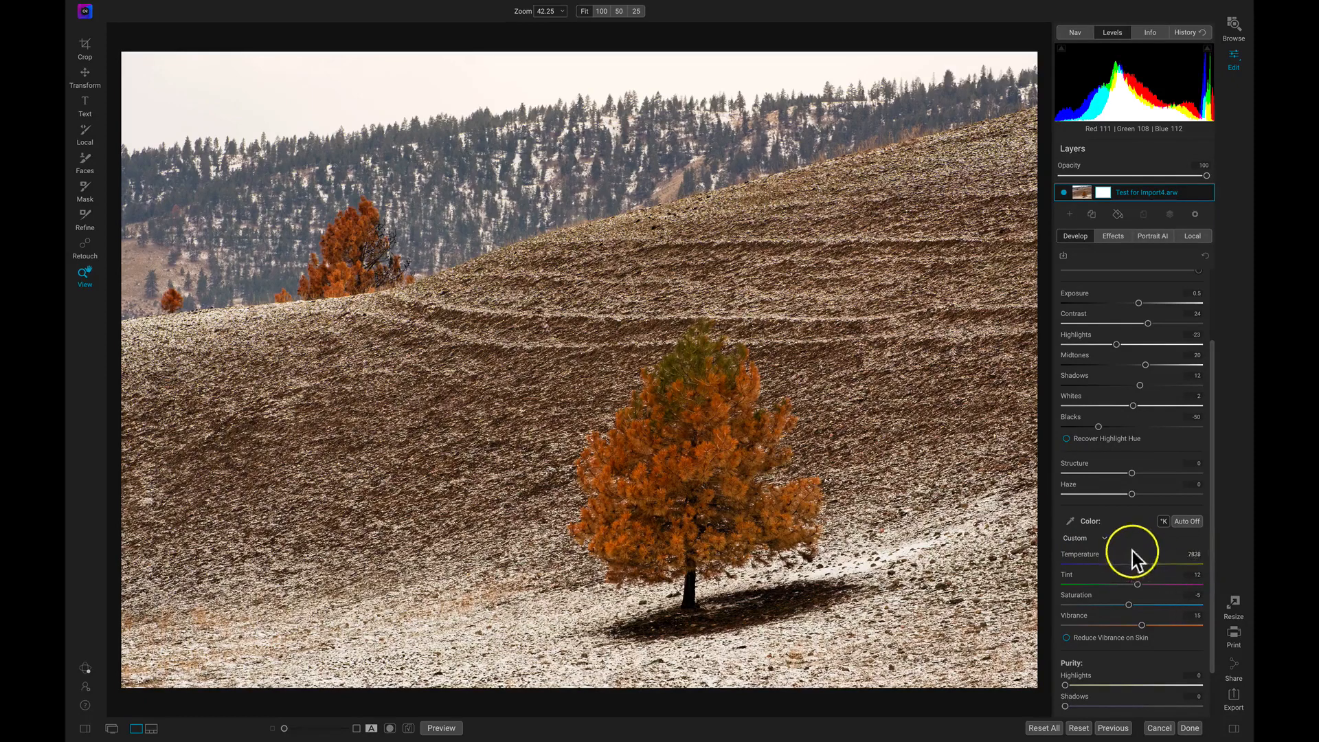
{"action": "left_click_drag", "start_coordinate": [1157, 562], "coordinate": [1127, 562]}
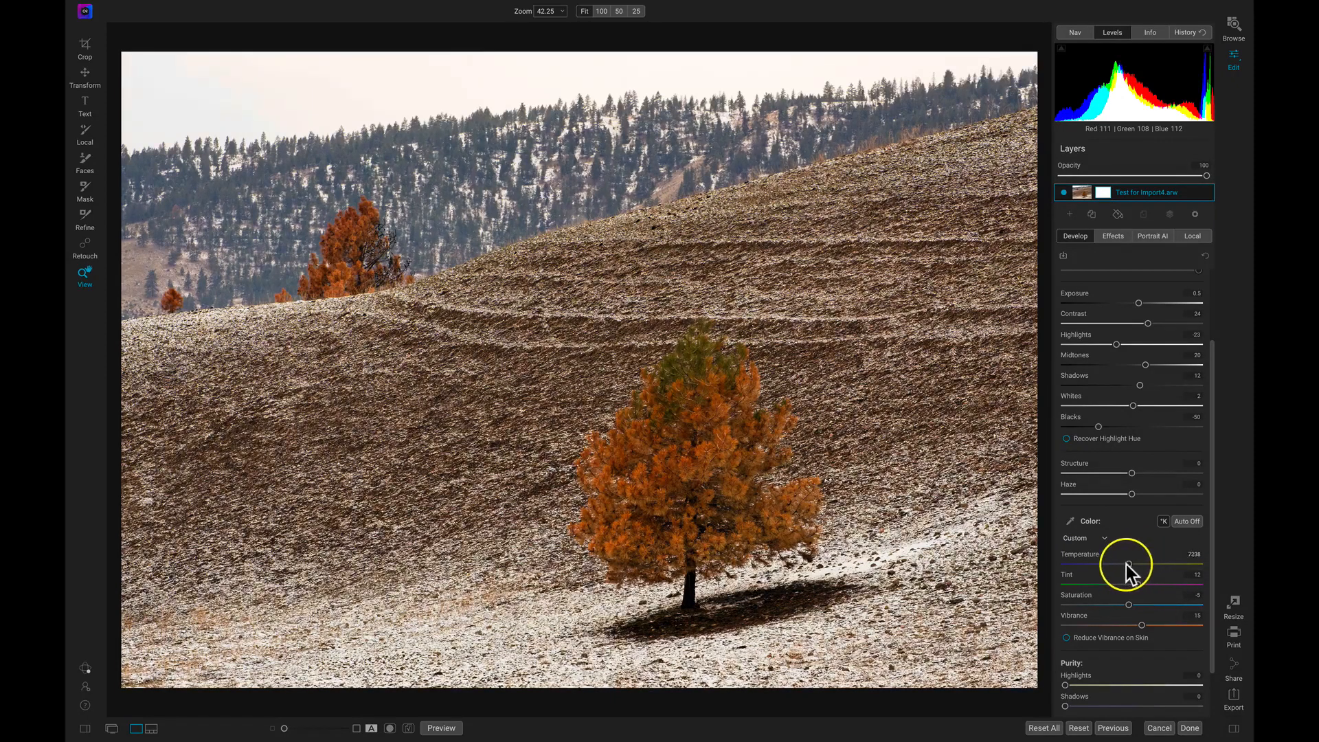
{"action": "left_click_drag", "start_coordinate": [1130, 562], "coordinate": [1108, 562]}
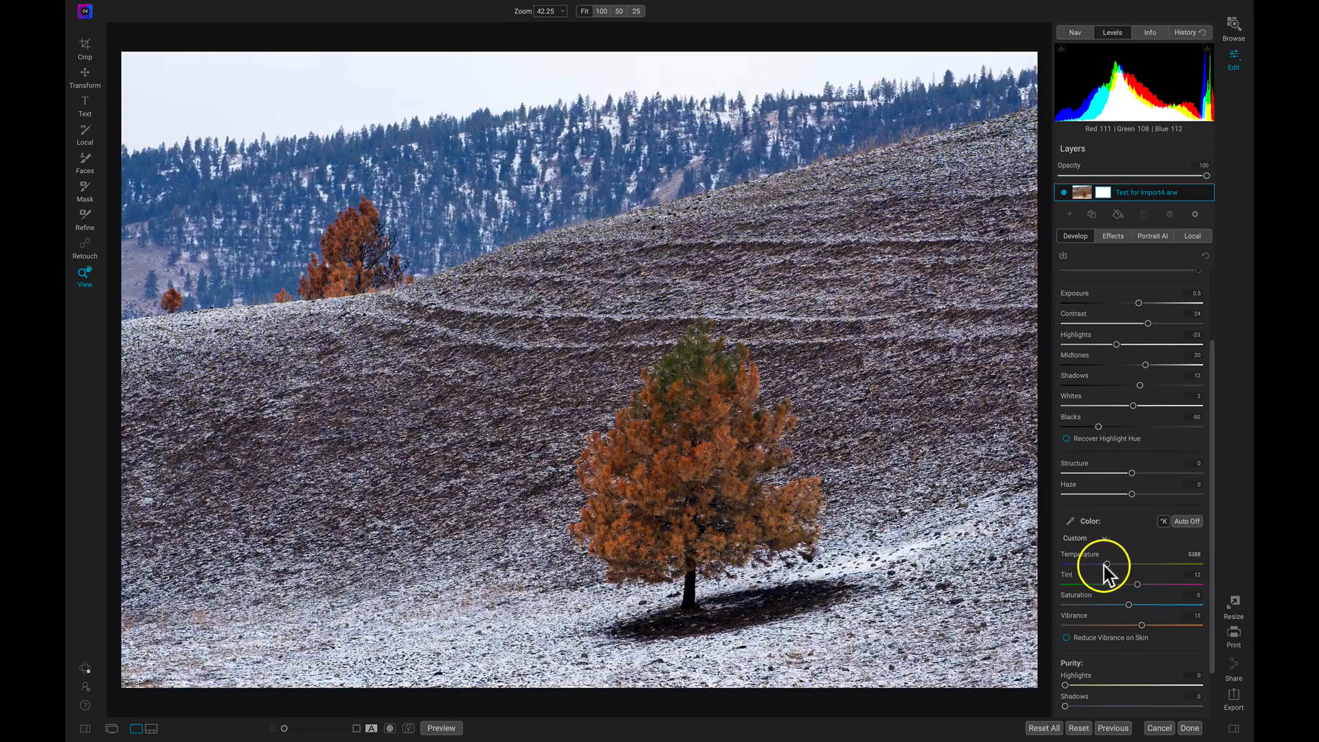
{"action": "left_click_drag", "start_coordinate": [1109, 563], "coordinate": [1098, 563]}
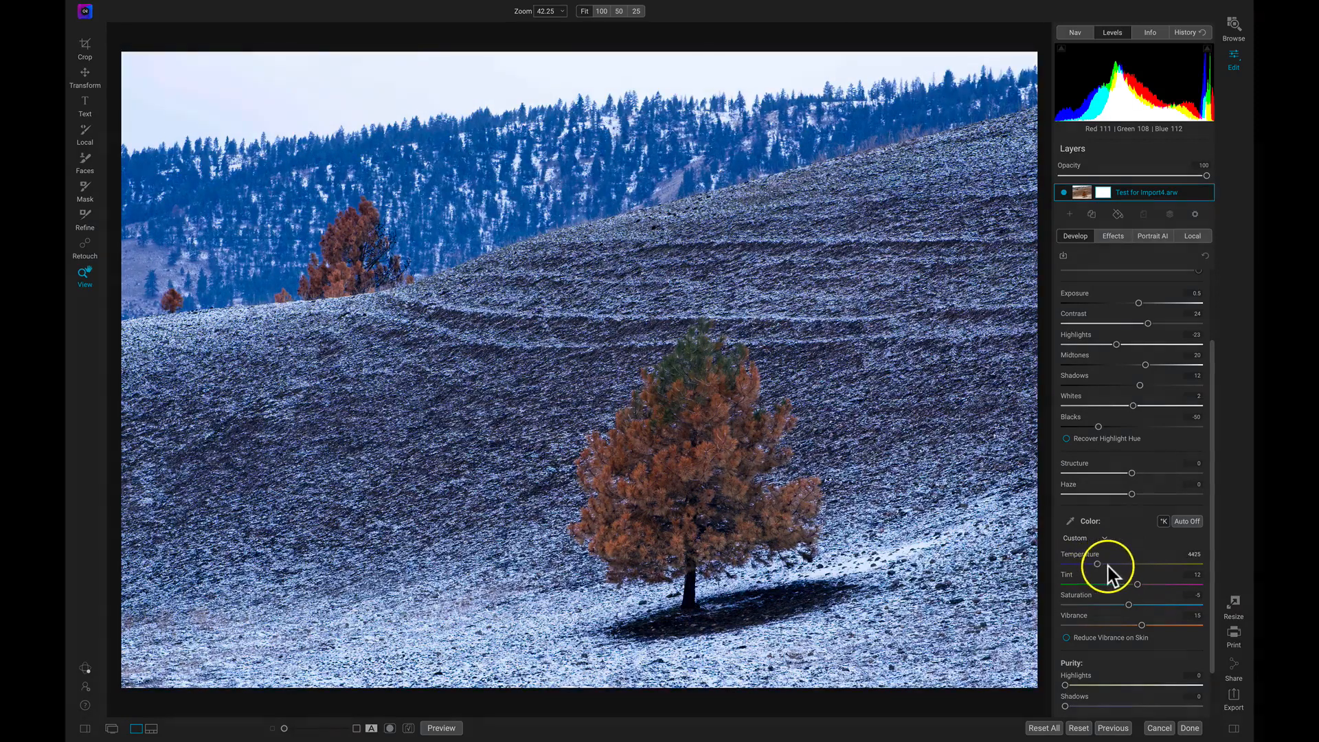
{"action": "left_click_drag", "start_coordinate": [1097, 564], "coordinate": [1153, 565]}
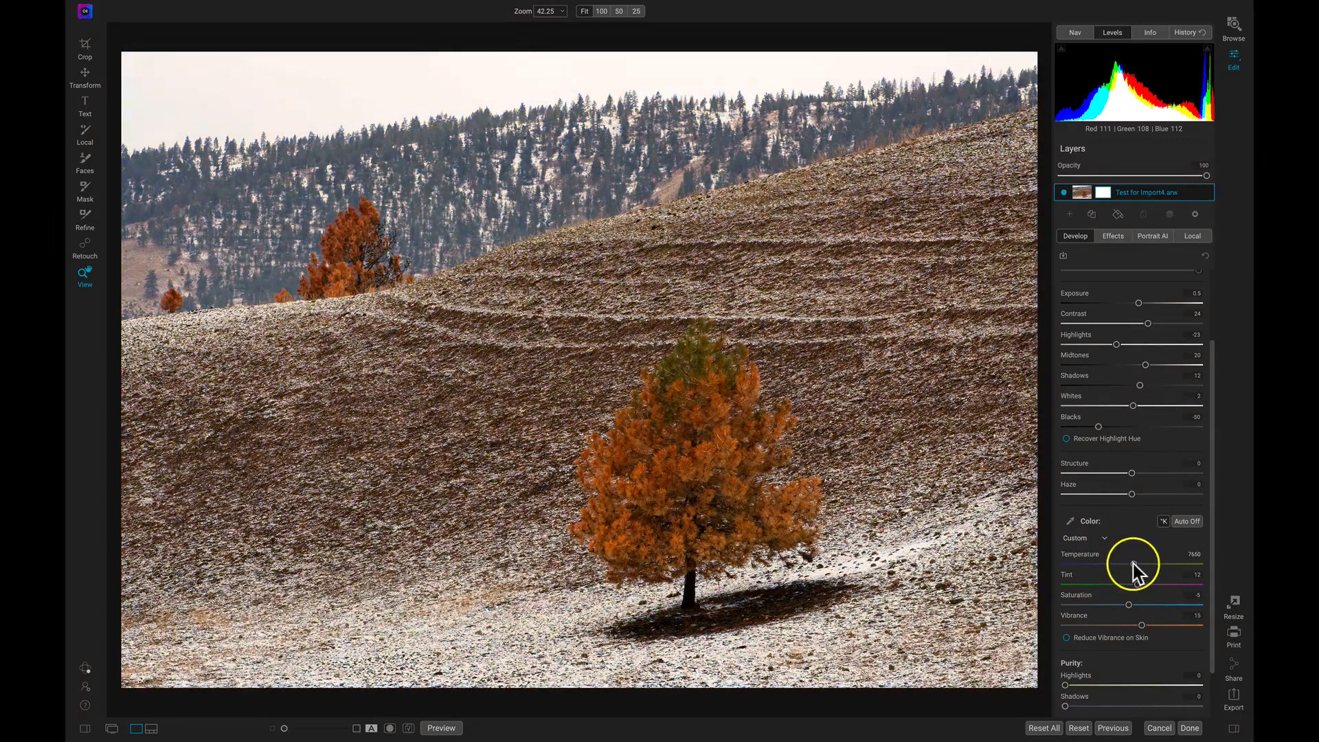
{"action": "left_click_drag", "start_coordinate": [1136, 565], "coordinate": [1125, 565]}
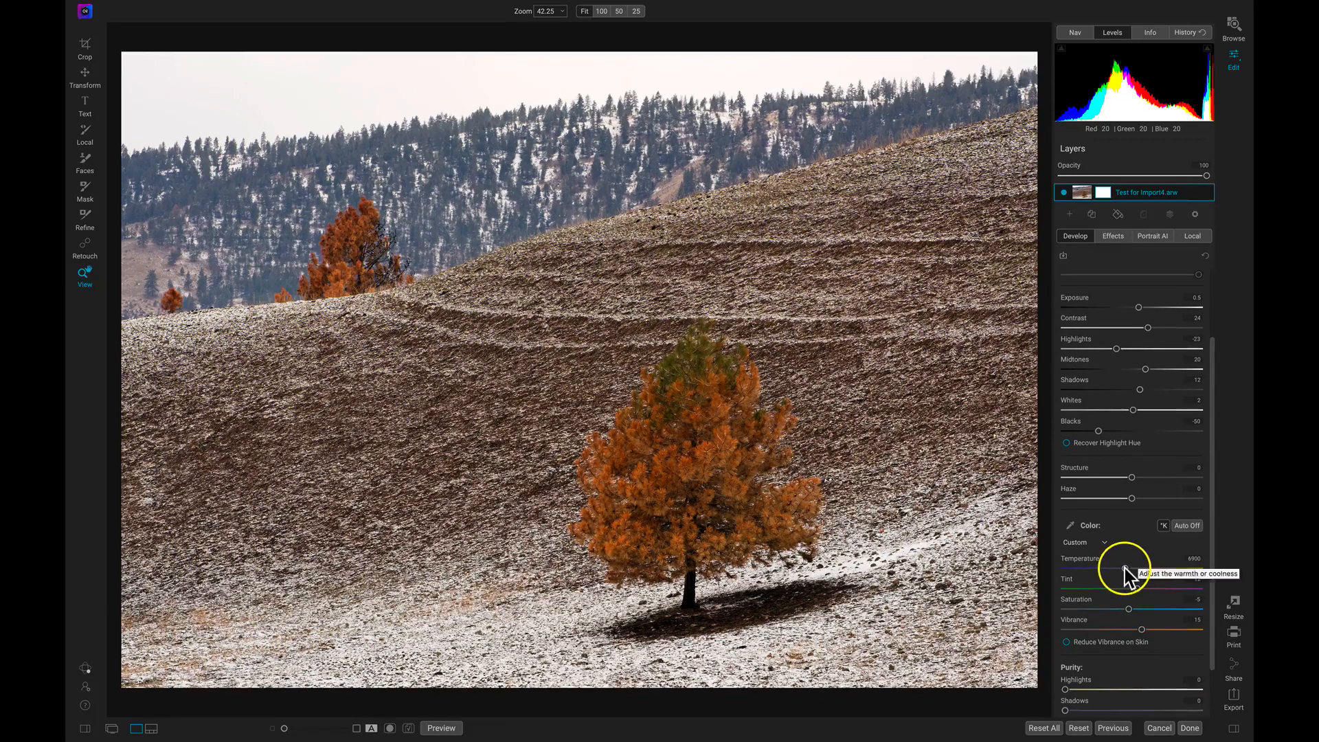
{"action": "left_click_drag", "start_coordinate": [1144, 568], "coordinate": [1117, 568]}
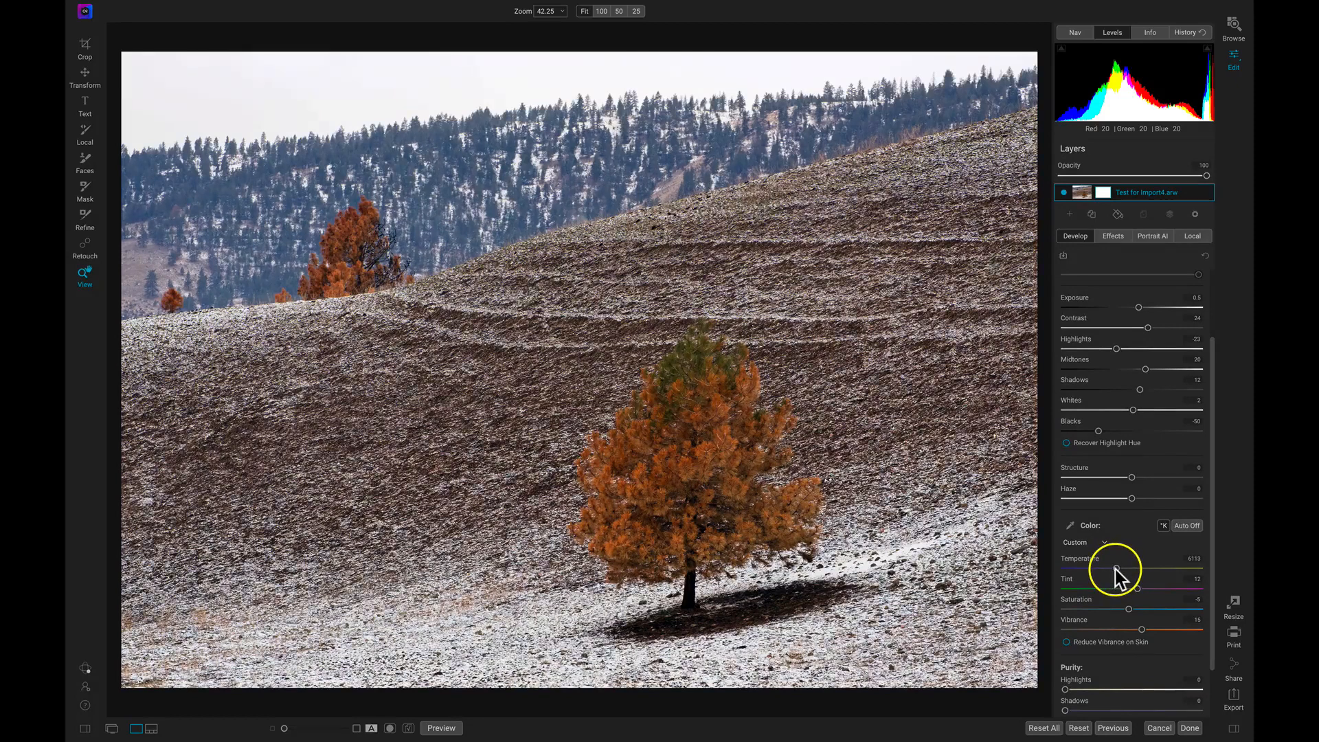
{"action": "left_click_drag", "start_coordinate": [1115, 568], "coordinate": [1120, 568]}
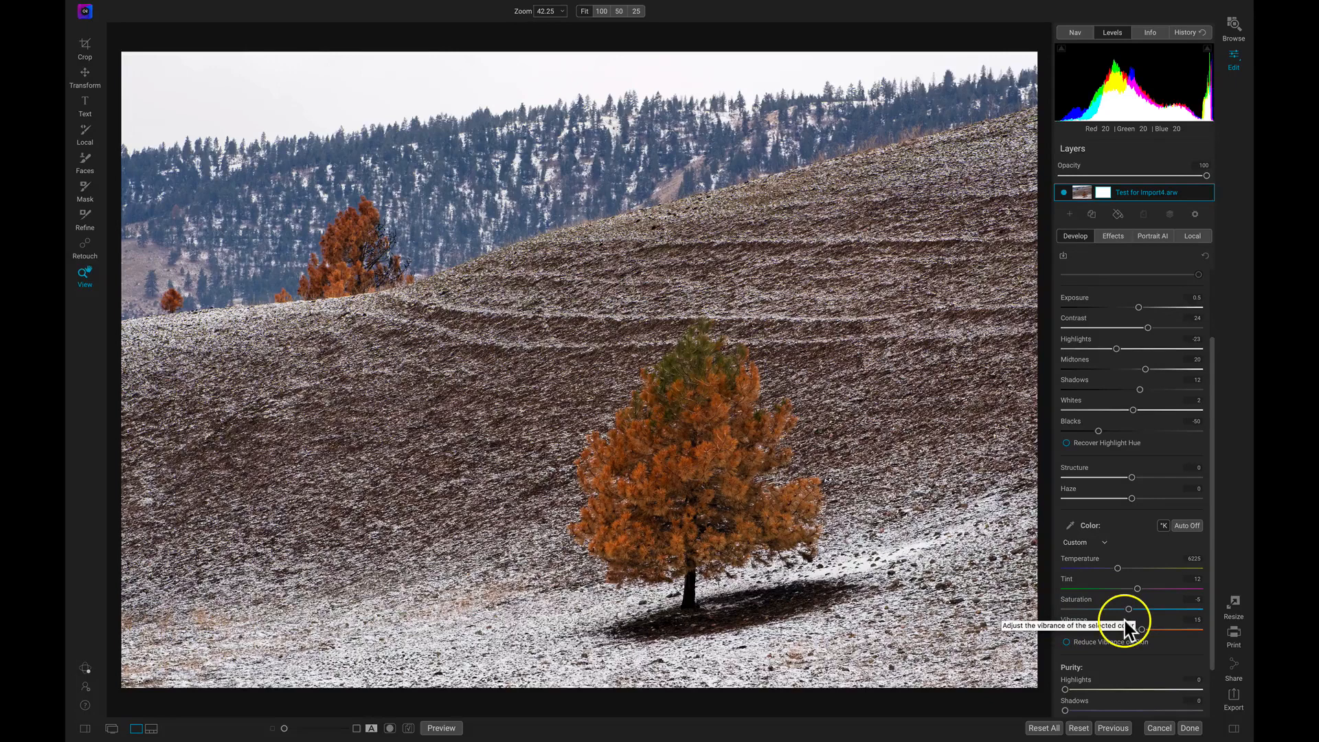
{"action": "mouse_move", "coordinate": [1187, 526]}
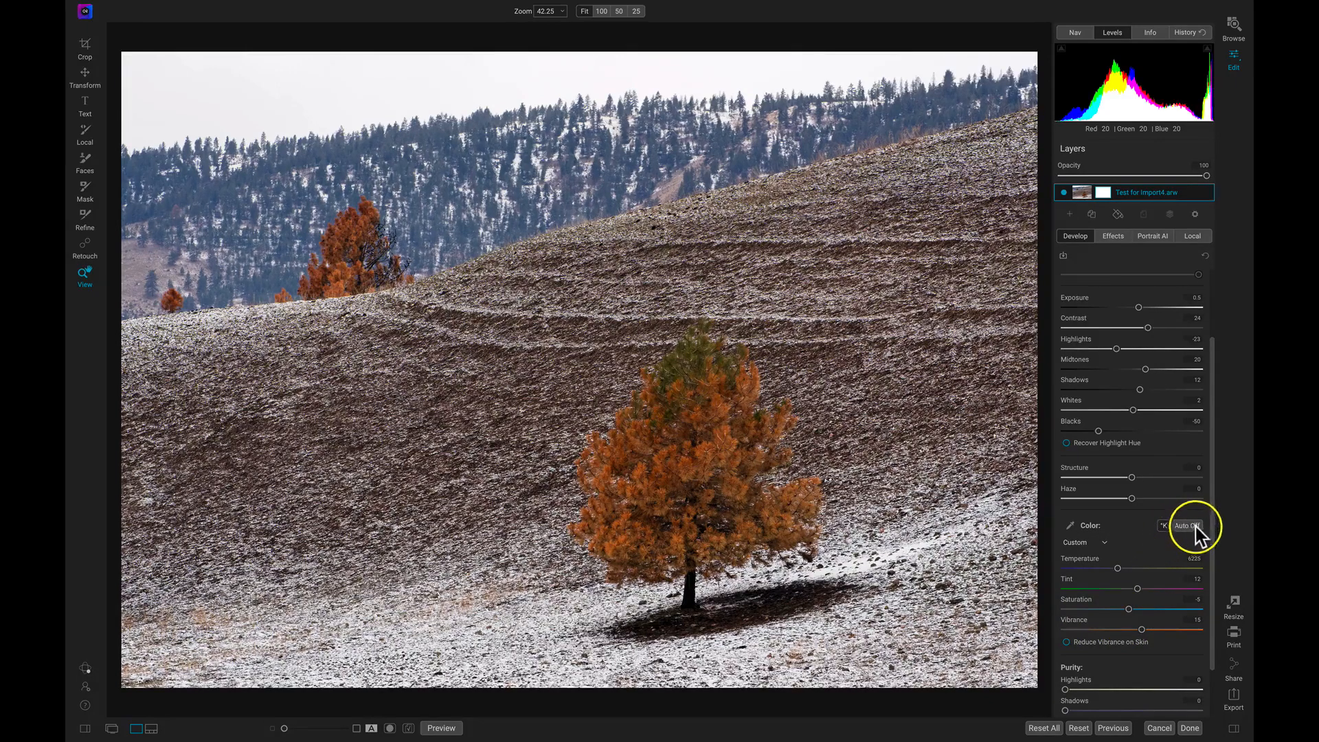
Turn Color Auto white balance on, setting temperature near 5844K
{"action": "left_click", "coordinate": [1187, 525]}
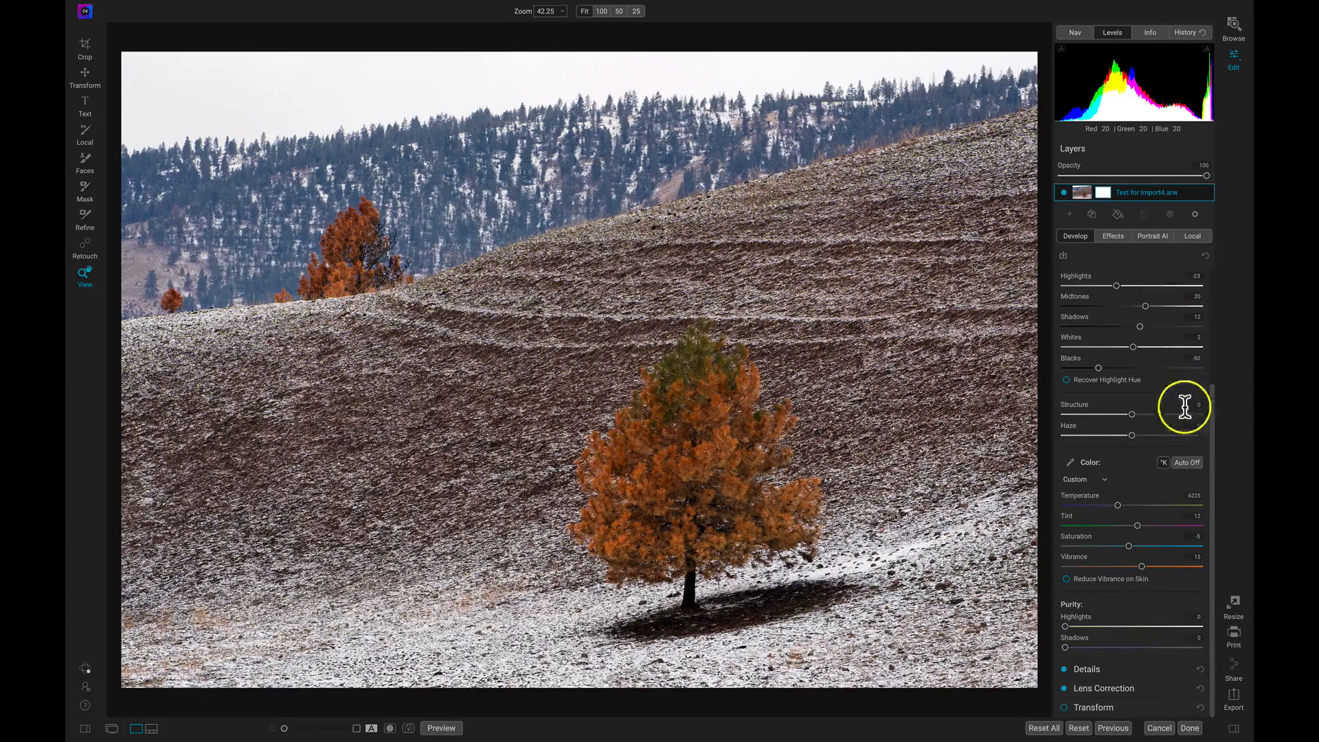
{"action": "left_click", "coordinate": [1187, 462]}
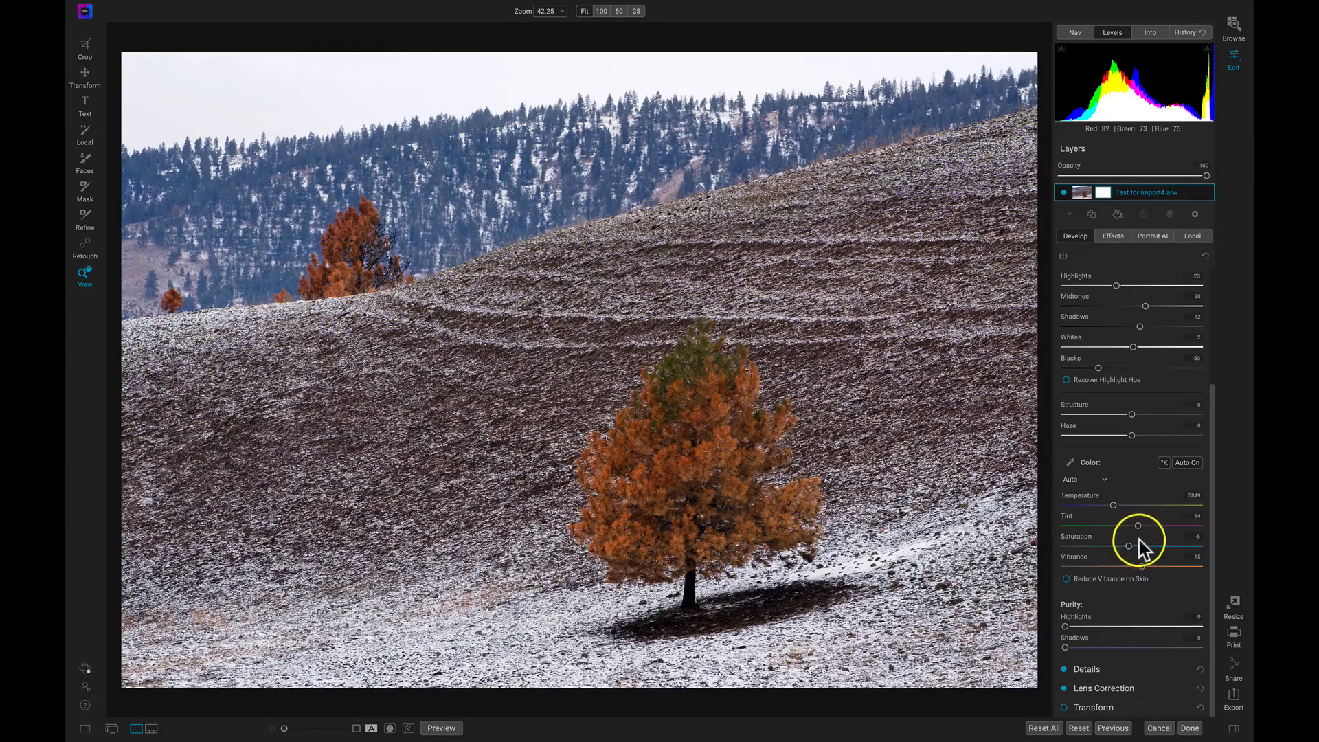
{"action": "mouse_move", "coordinate": [1128, 546]}
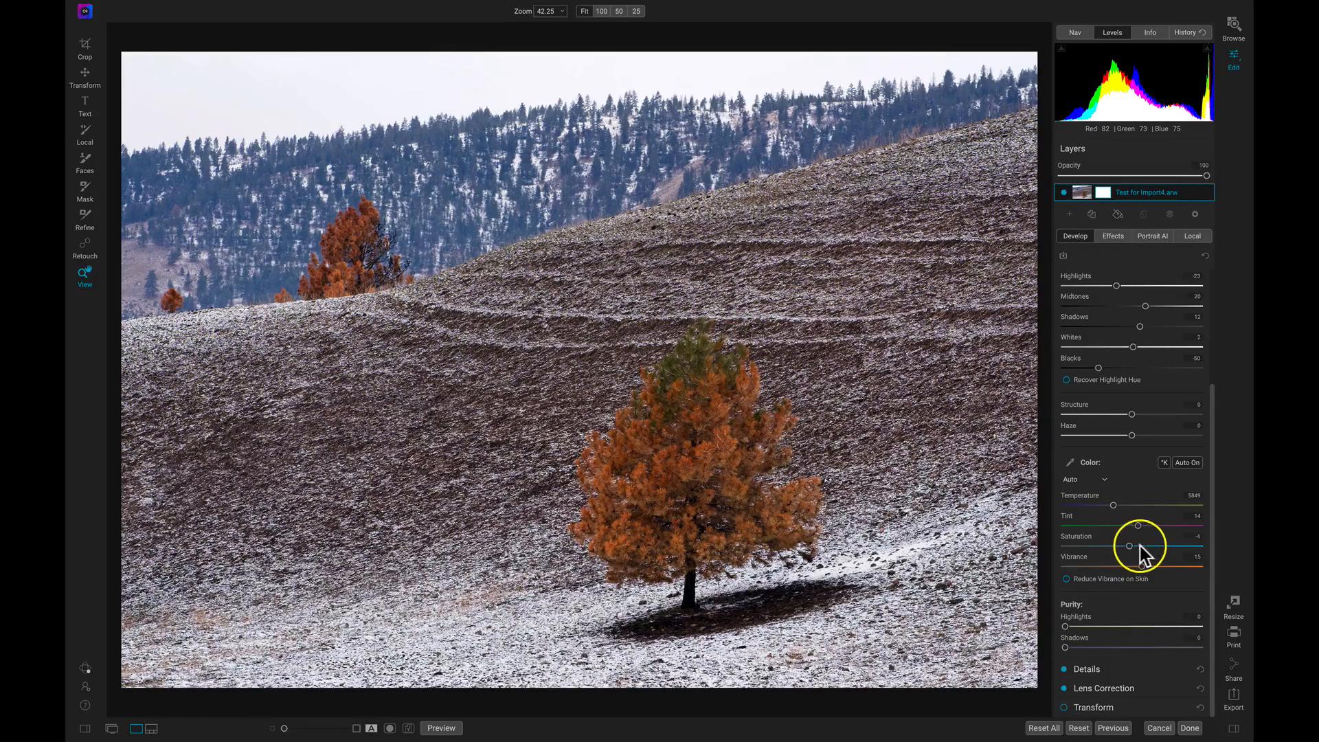
Preview Saturation at +100 and -100, then return it to about 0
{"action": "left_click_drag", "start_coordinate": [1127, 547], "coordinate": [1207, 546]}
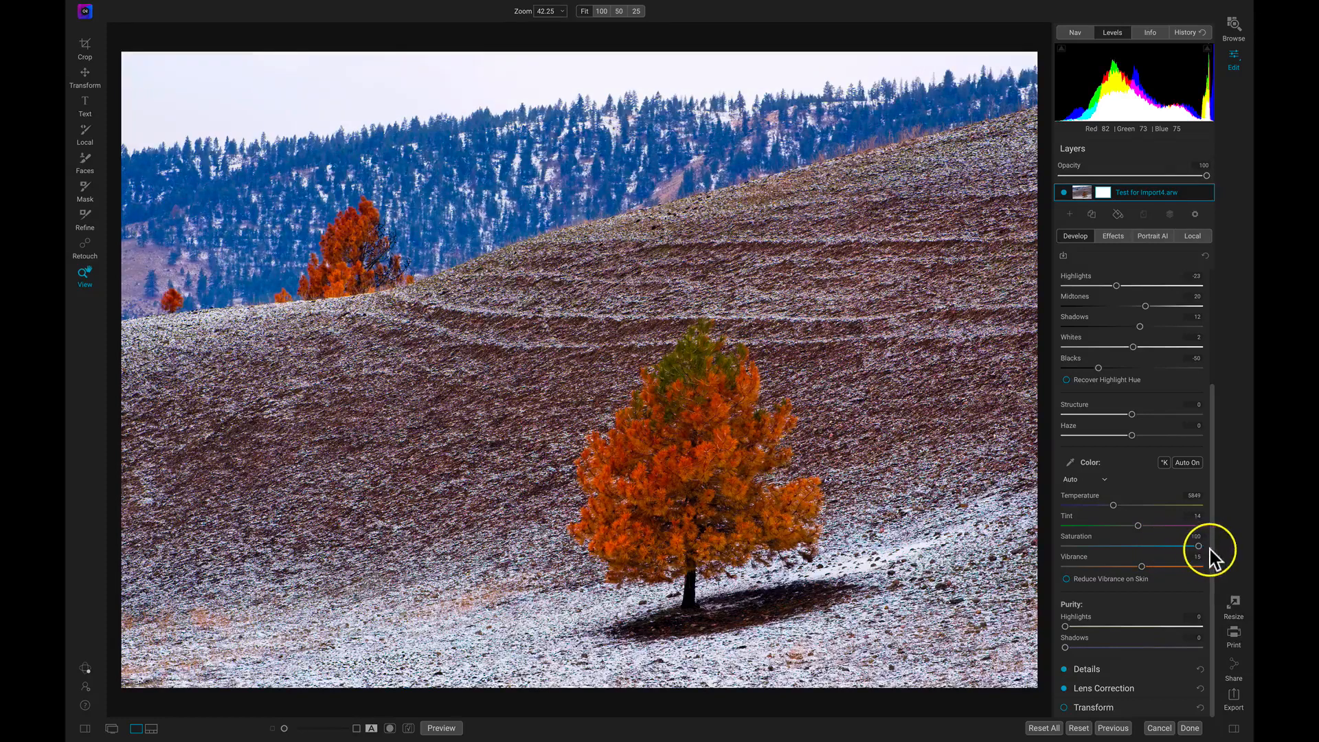
{"action": "left_click_drag", "start_coordinate": [1187, 547], "coordinate": [1181, 547]}
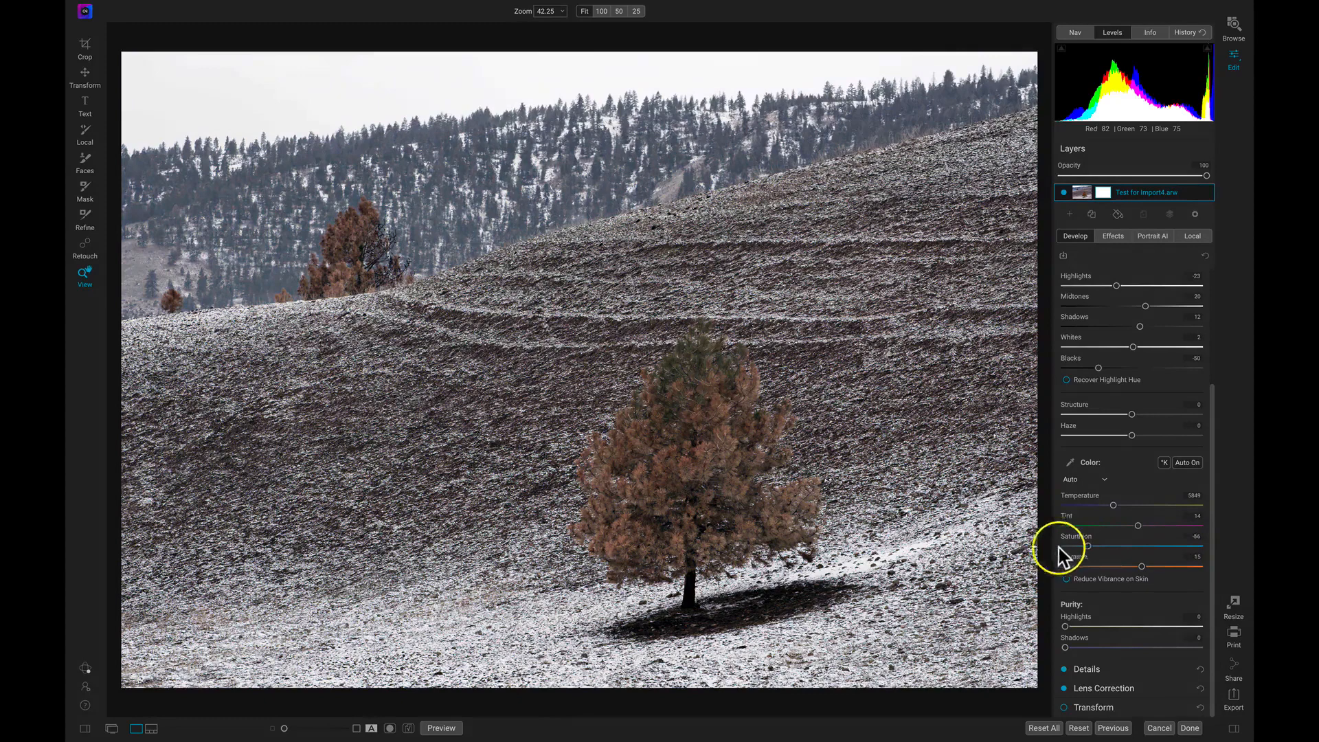
{"action": "left_click_drag", "start_coordinate": [1139, 546], "coordinate": [1066, 547]}
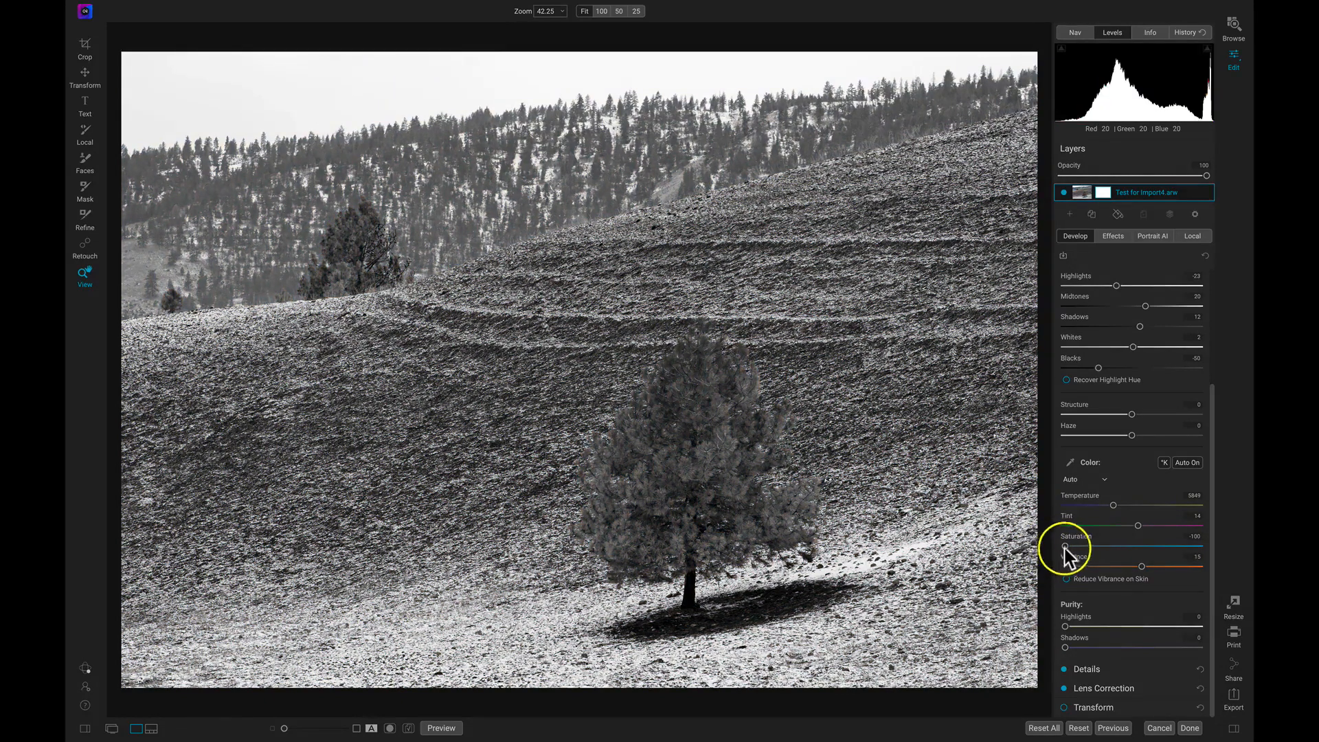
{"action": "left_click_drag", "start_coordinate": [1067, 546], "coordinate": [1106, 546]}
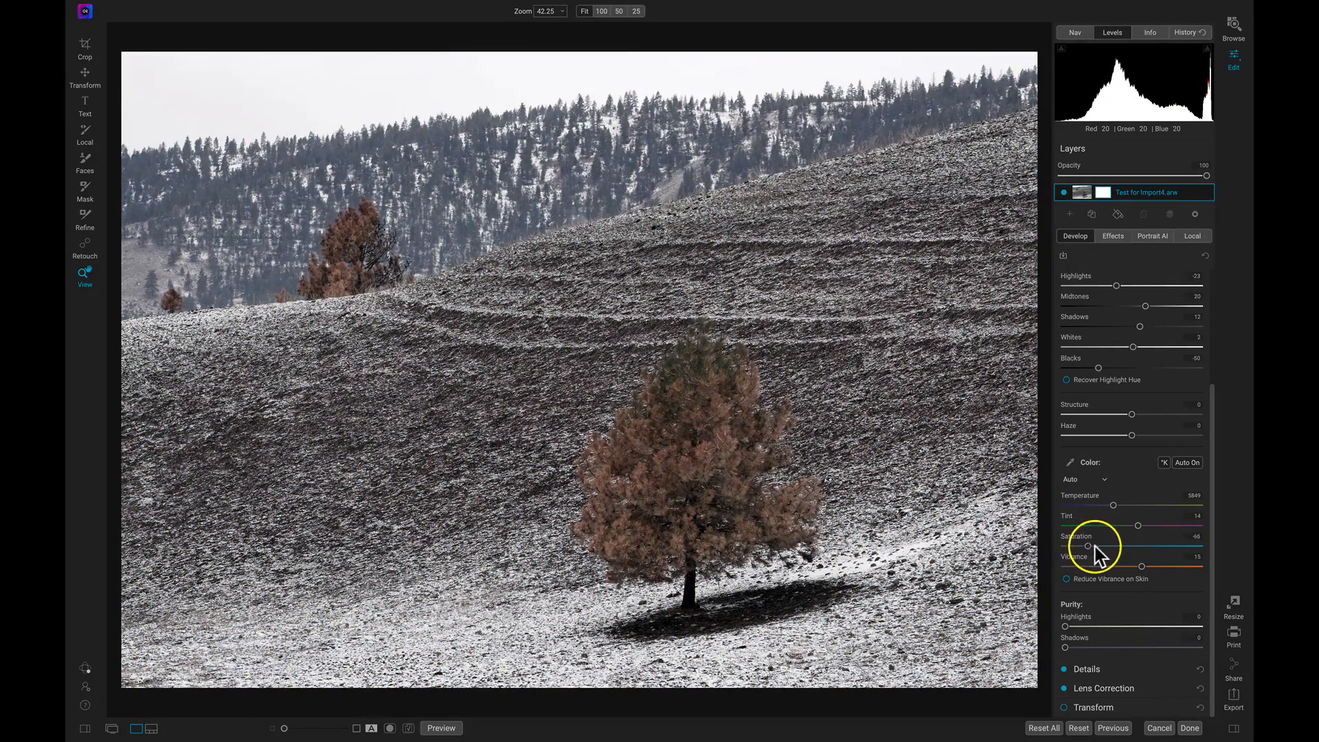
{"action": "left_click_drag", "start_coordinate": [1088, 547], "coordinate": [1137, 547]}
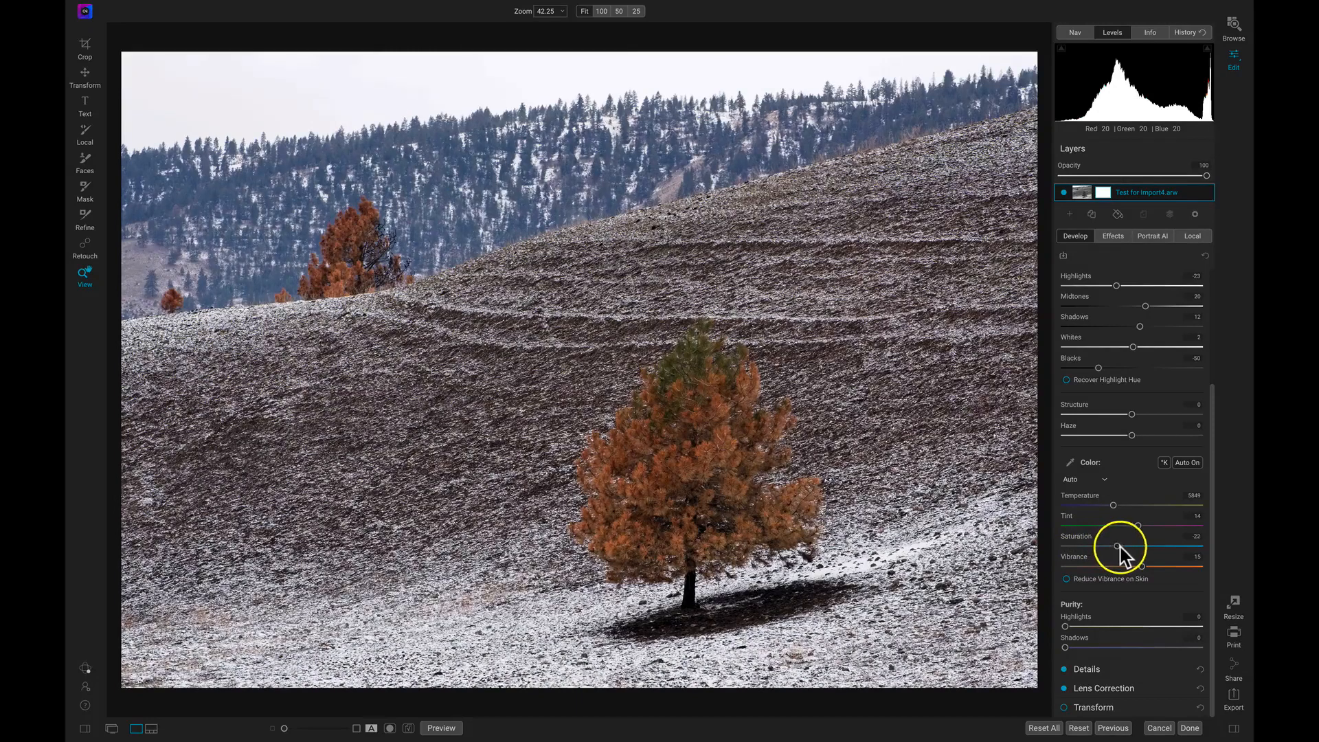
{"action": "left_click_drag", "start_coordinate": [1137, 547], "coordinate": [1135, 546]}
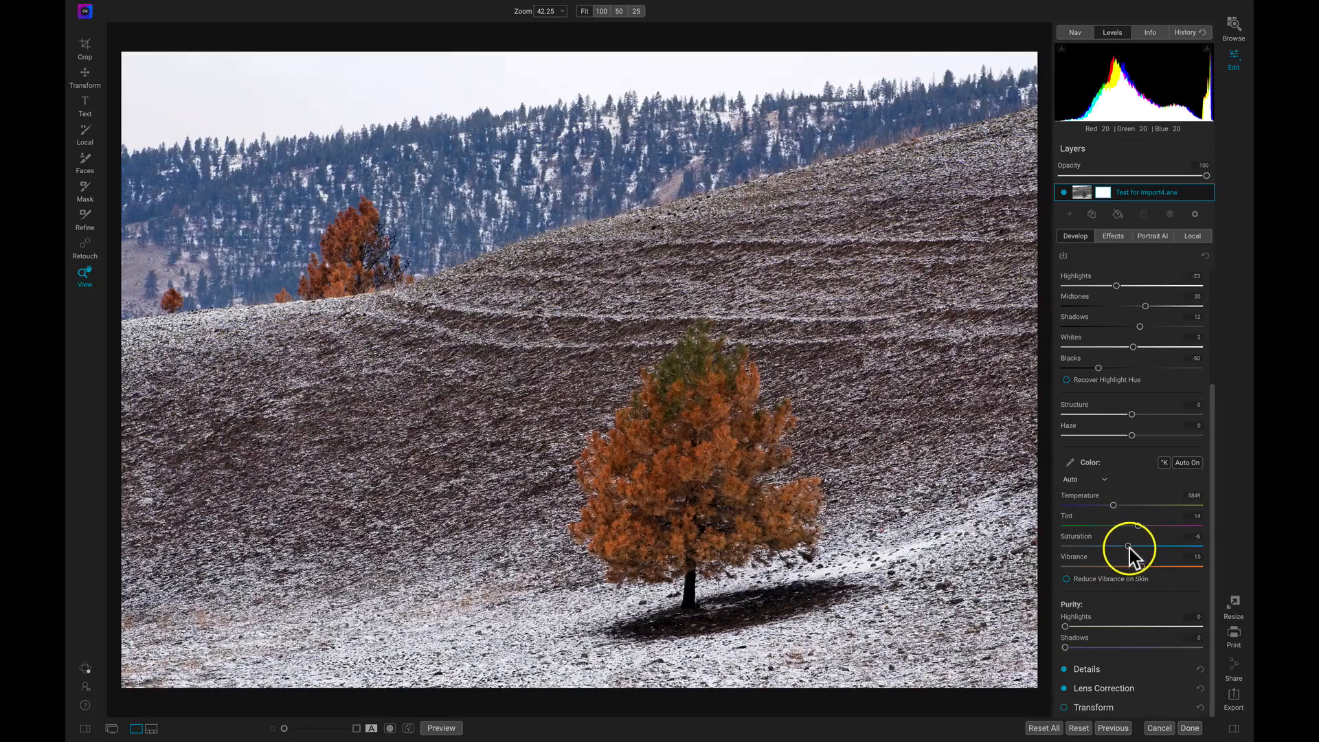
{"action": "left_click_drag", "start_coordinate": [1129, 547], "coordinate": [1133, 547]}
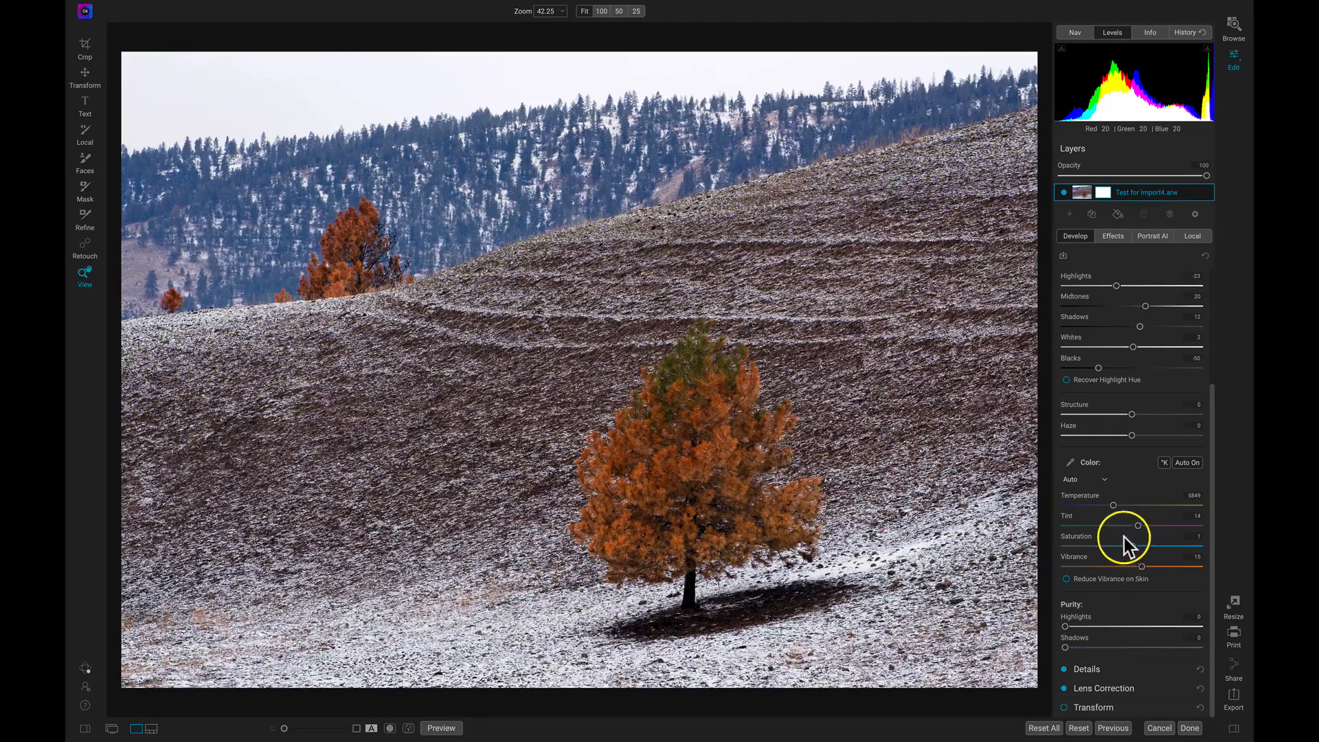
{"action": "left_click_drag", "start_coordinate": [1148, 545], "coordinate": [1134, 545]}
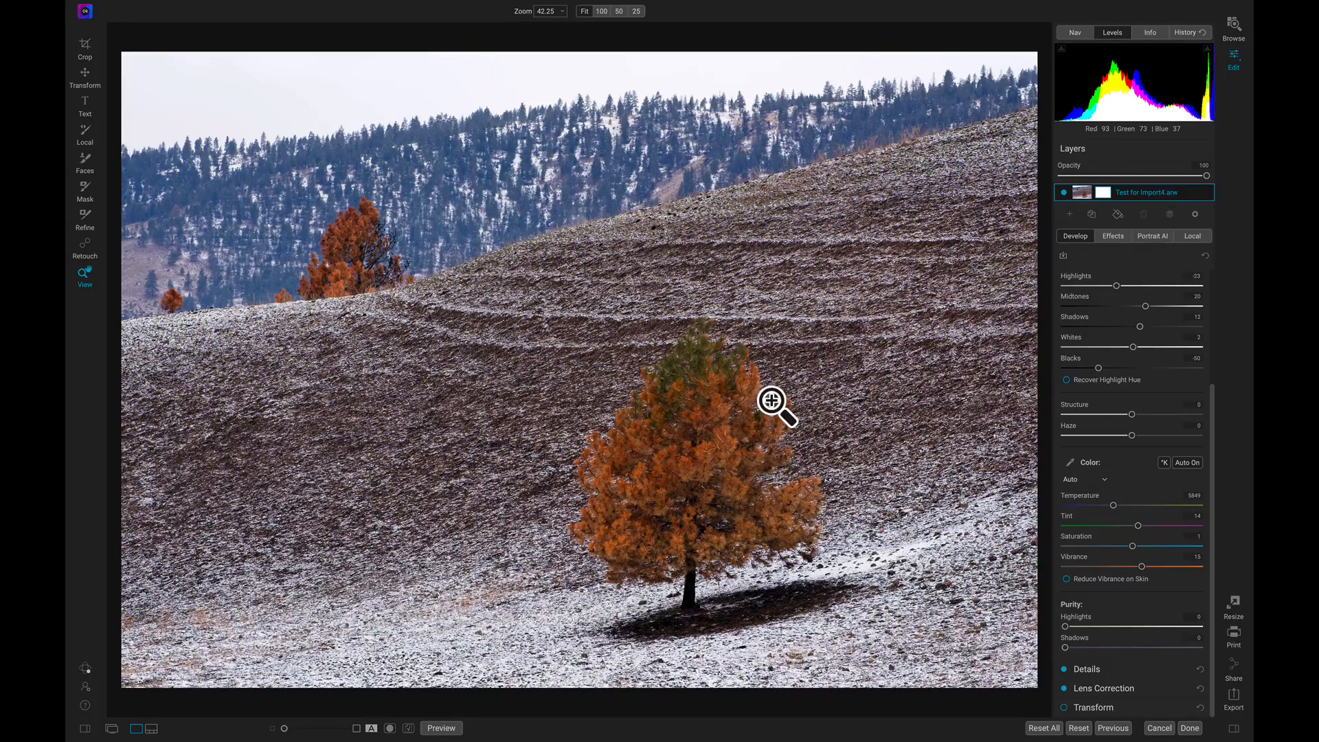
{"action": "mouse_move", "coordinate": [585, 165]}
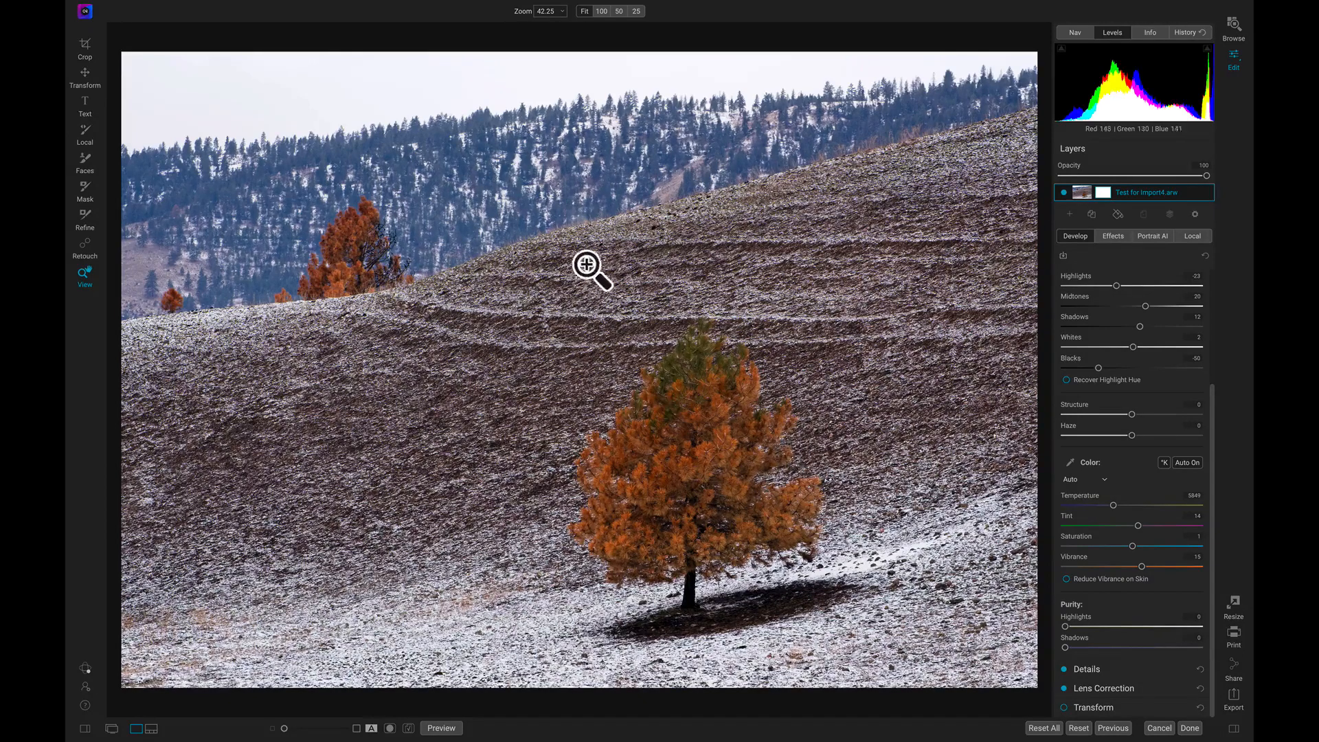
{"action": "mouse_move", "coordinate": [730, 384]}
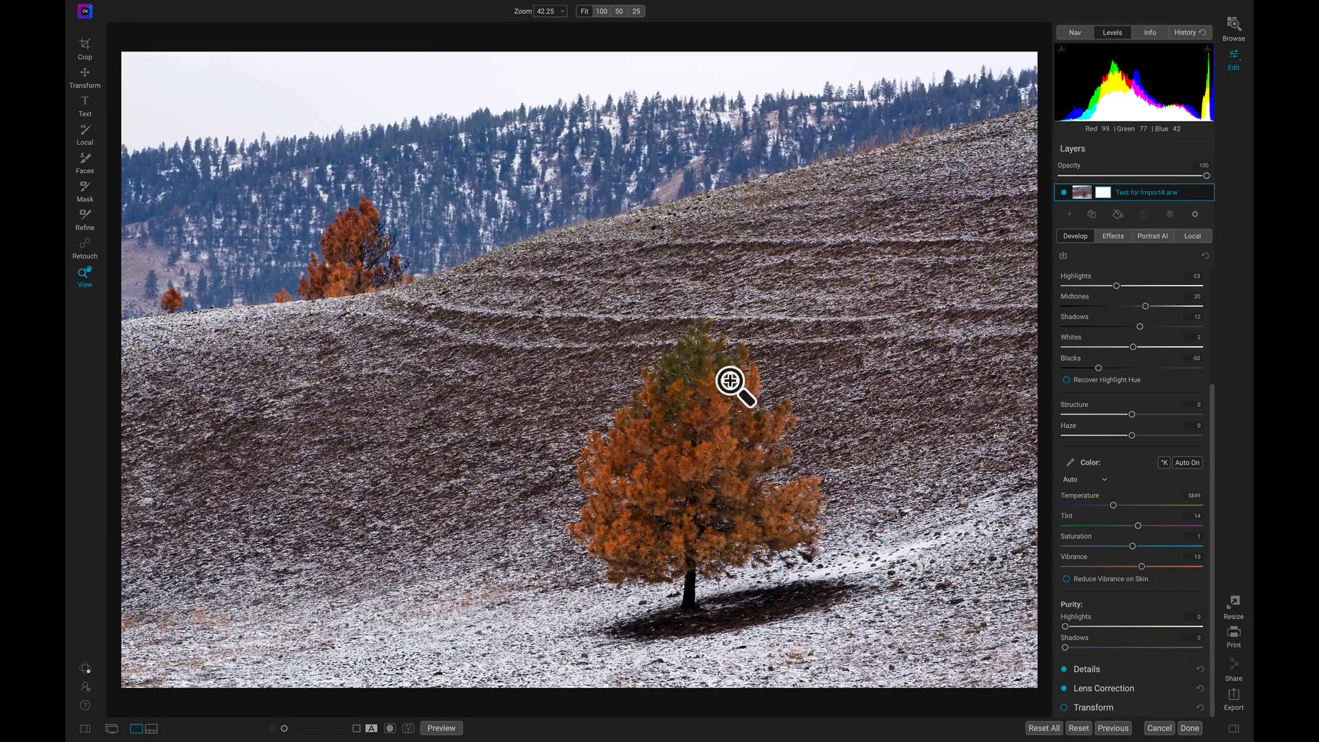
{"action": "mouse_move", "coordinate": [1013, 456]}
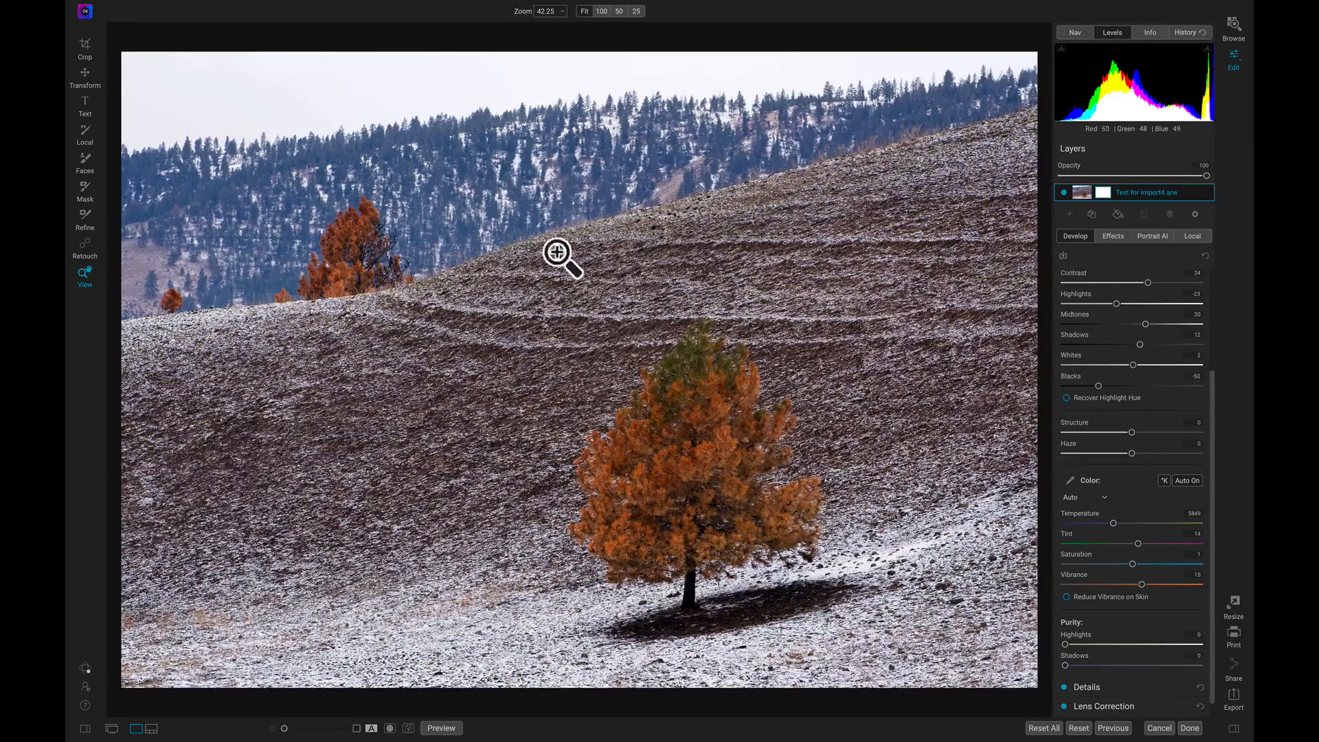
{"action": "mouse_move", "coordinate": [639, 354]}
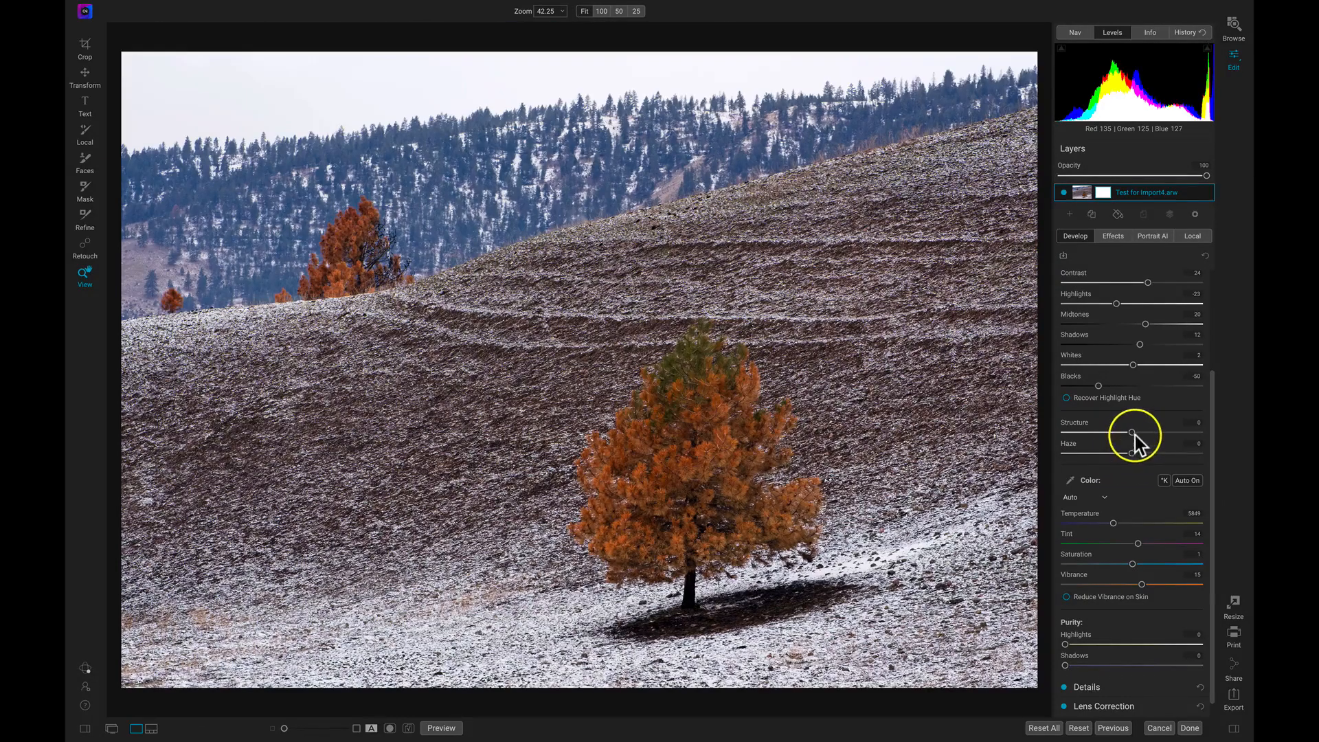
Push Structure to maximum, inspect at 100% zoom, then lower it to about 30
{"action": "left_click_drag", "start_coordinate": [1133, 434], "coordinate": [1159, 433]}
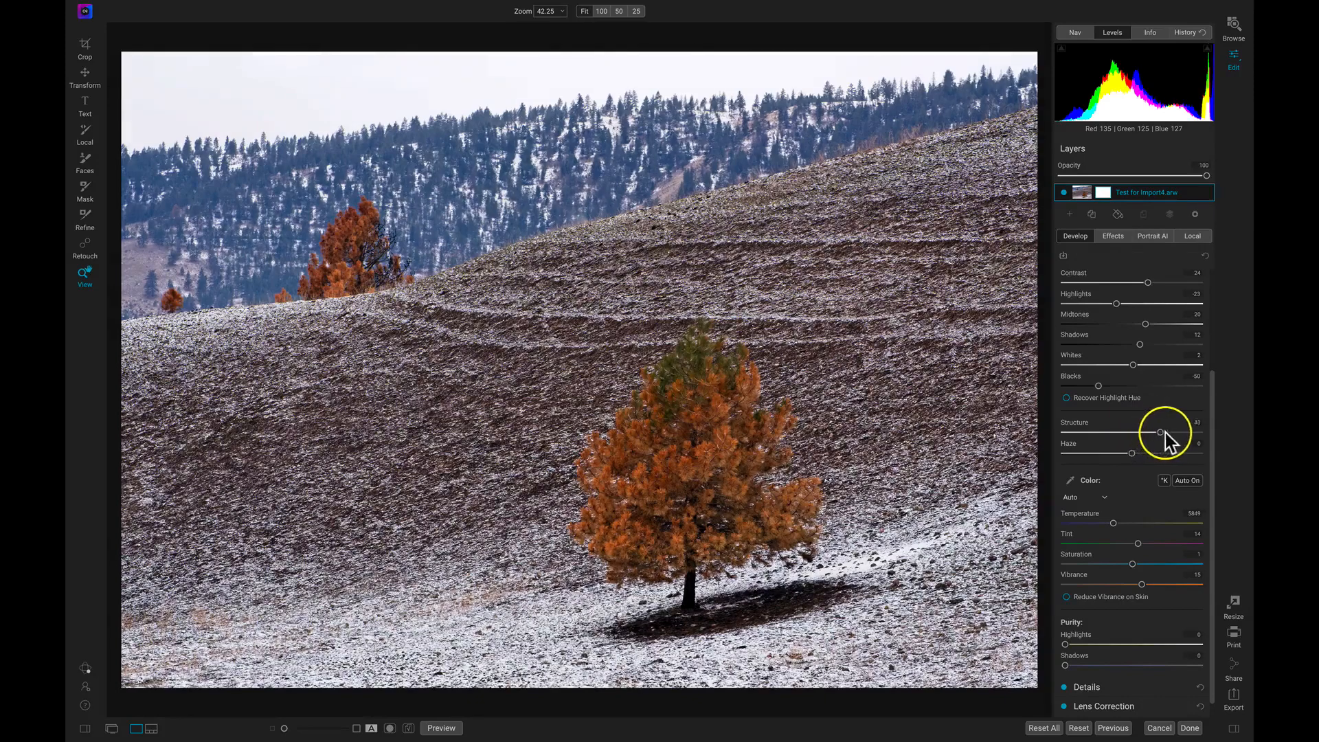
{"action": "left_click_drag", "start_coordinate": [1159, 431], "coordinate": [1206, 432]}
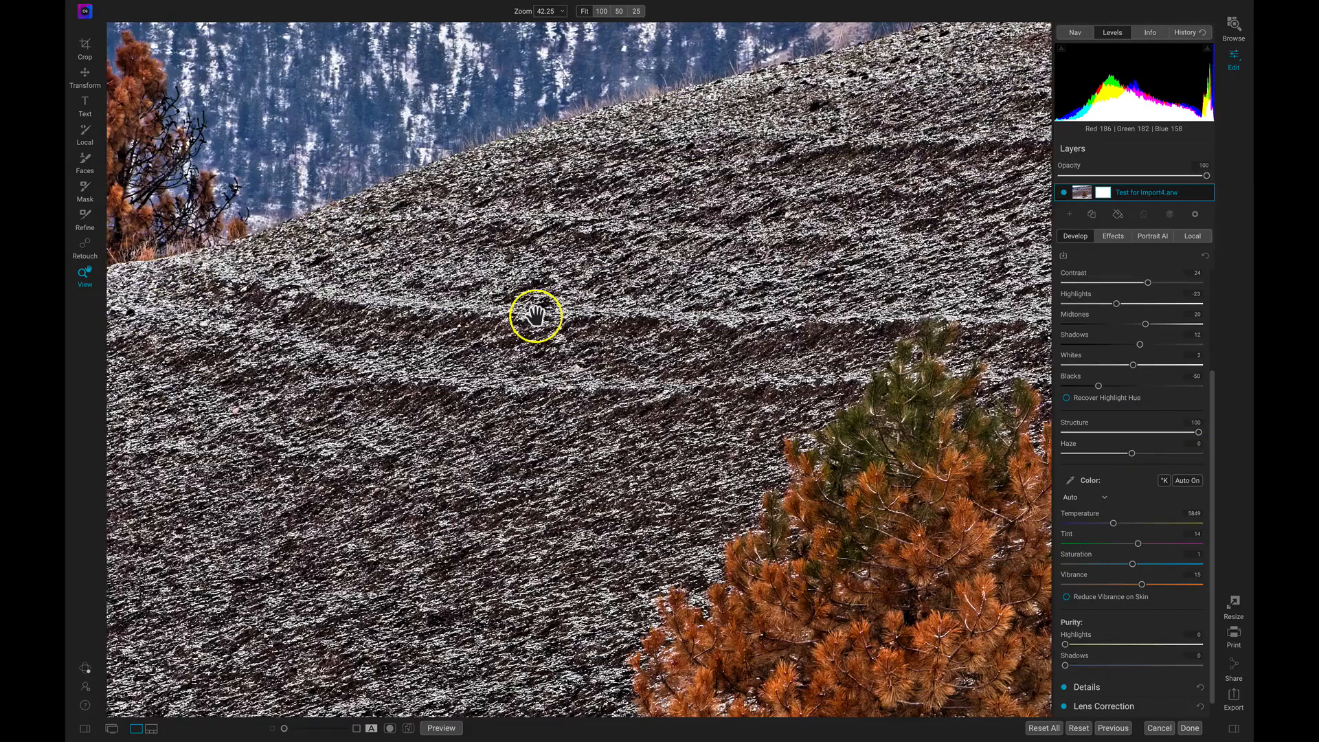
{"action": "left_click", "coordinate": [602, 10]}
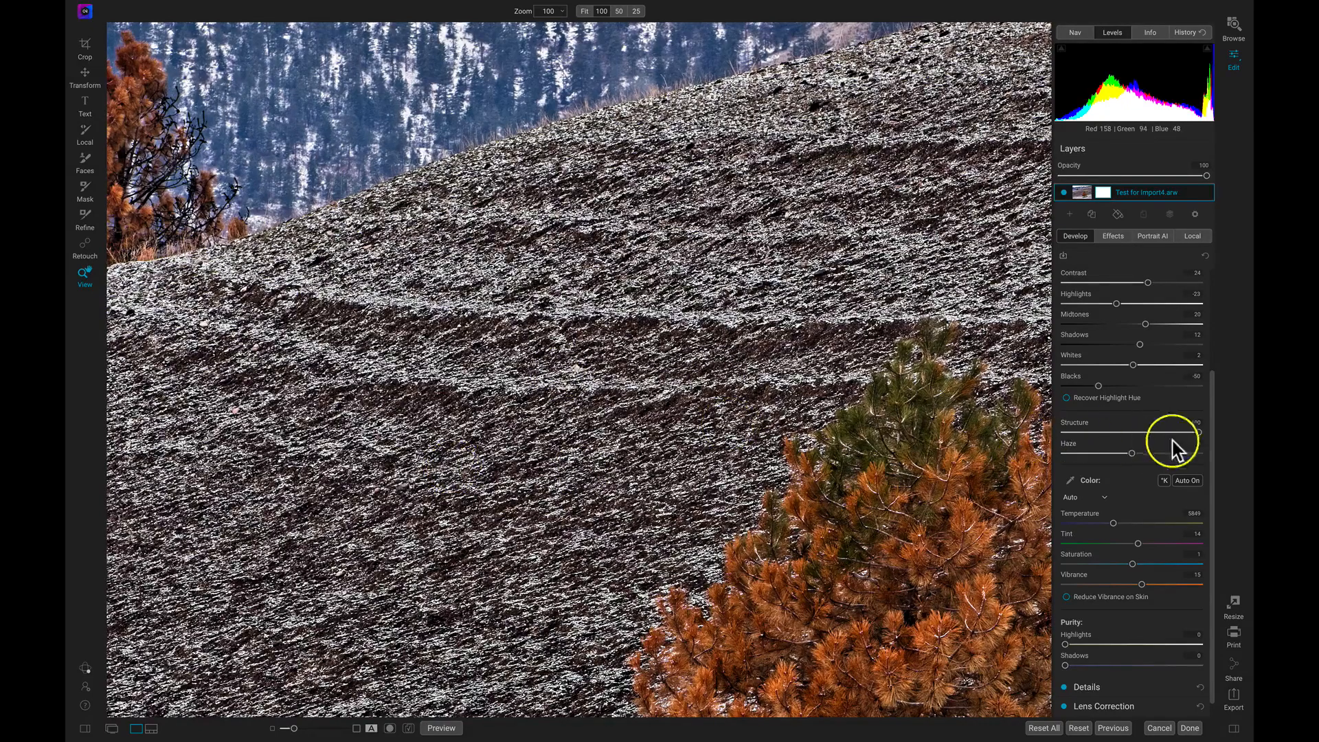
{"action": "left_click_drag", "start_coordinate": [1199, 432], "coordinate": [1173, 432]}
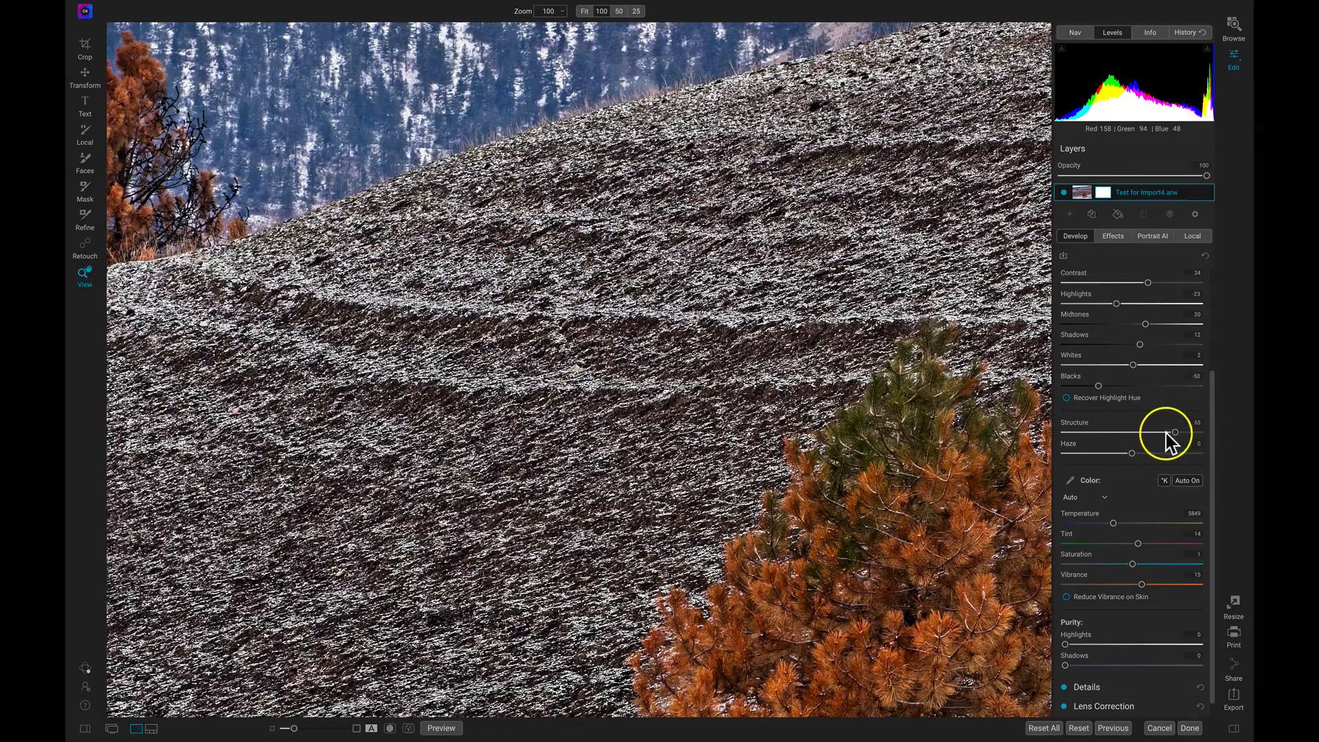
{"action": "left_click_drag", "start_coordinate": [1175, 432], "coordinate": [1067, 432]}
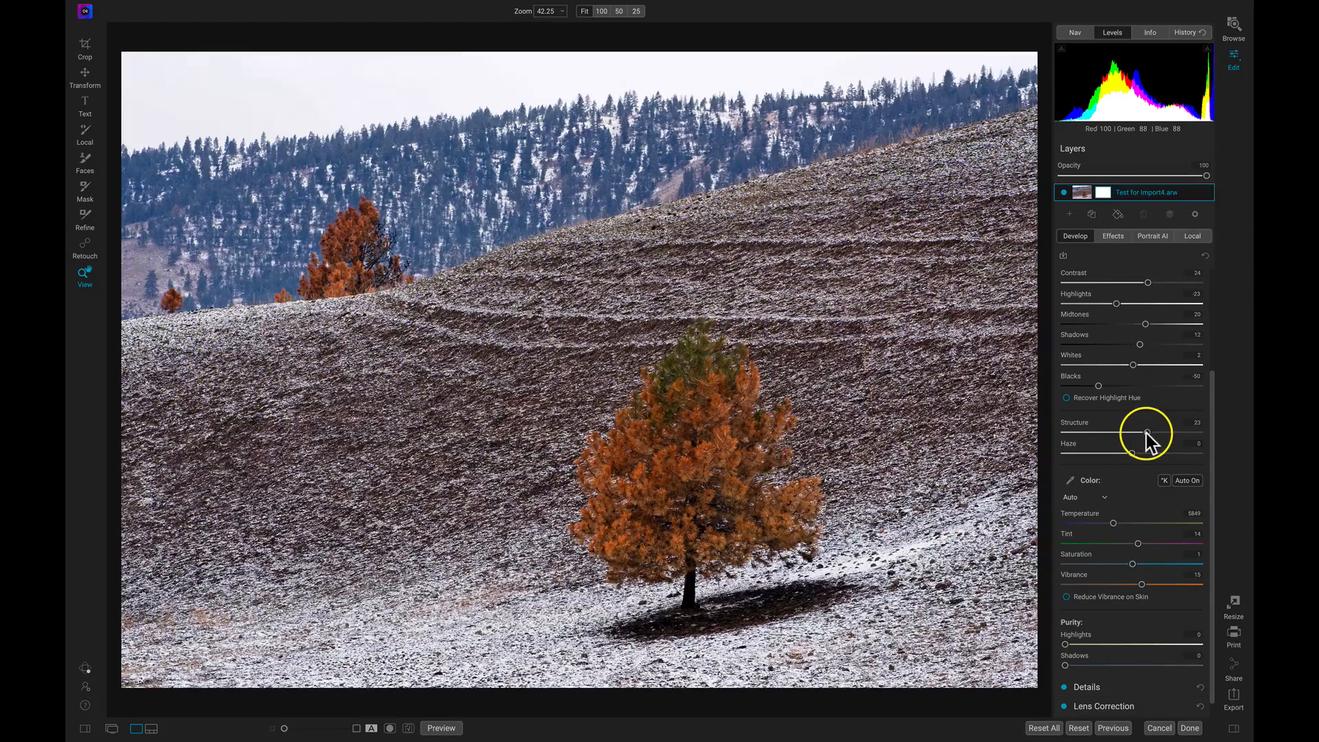
{"action": "left_click_drag", "start_coordinate": [1135, 434], "coordinate": [1150, 434]}
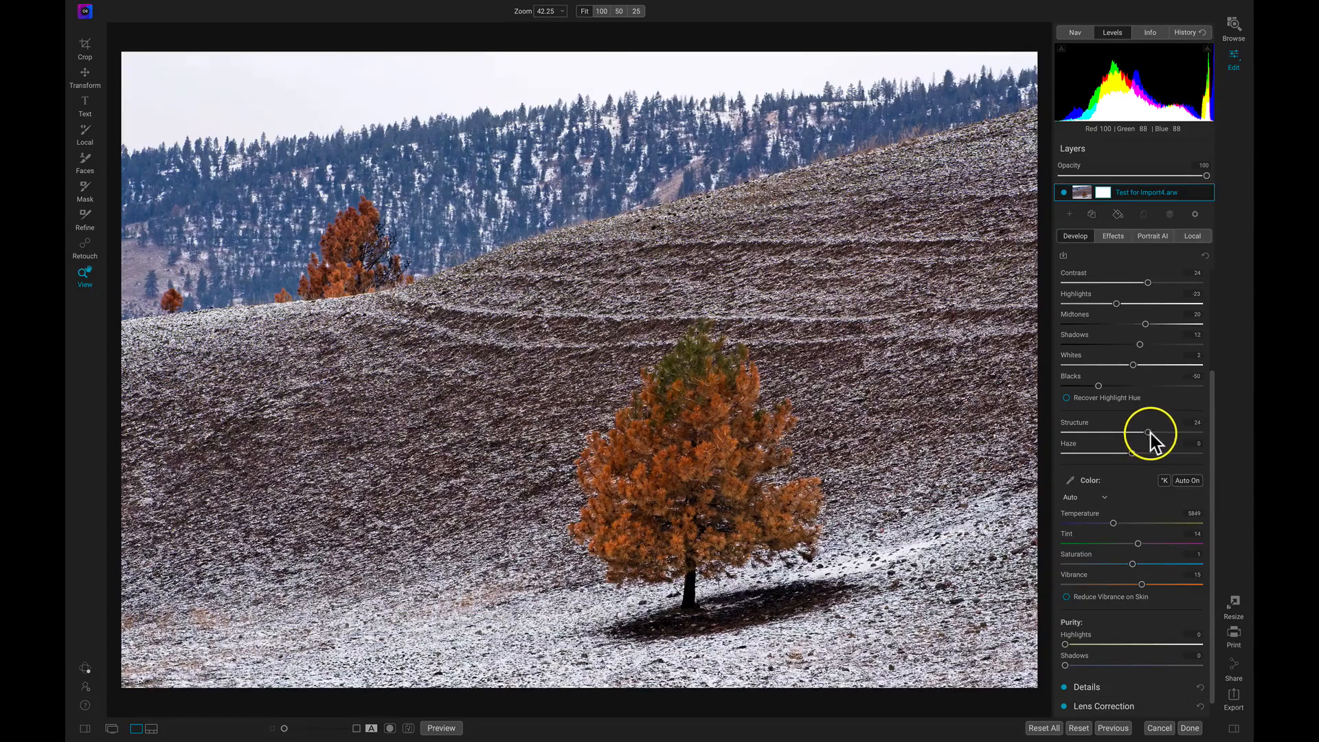
{"action": "left_click_drag", "start_coordinate": [1147, 434], "coordinate": [1154, 434]}
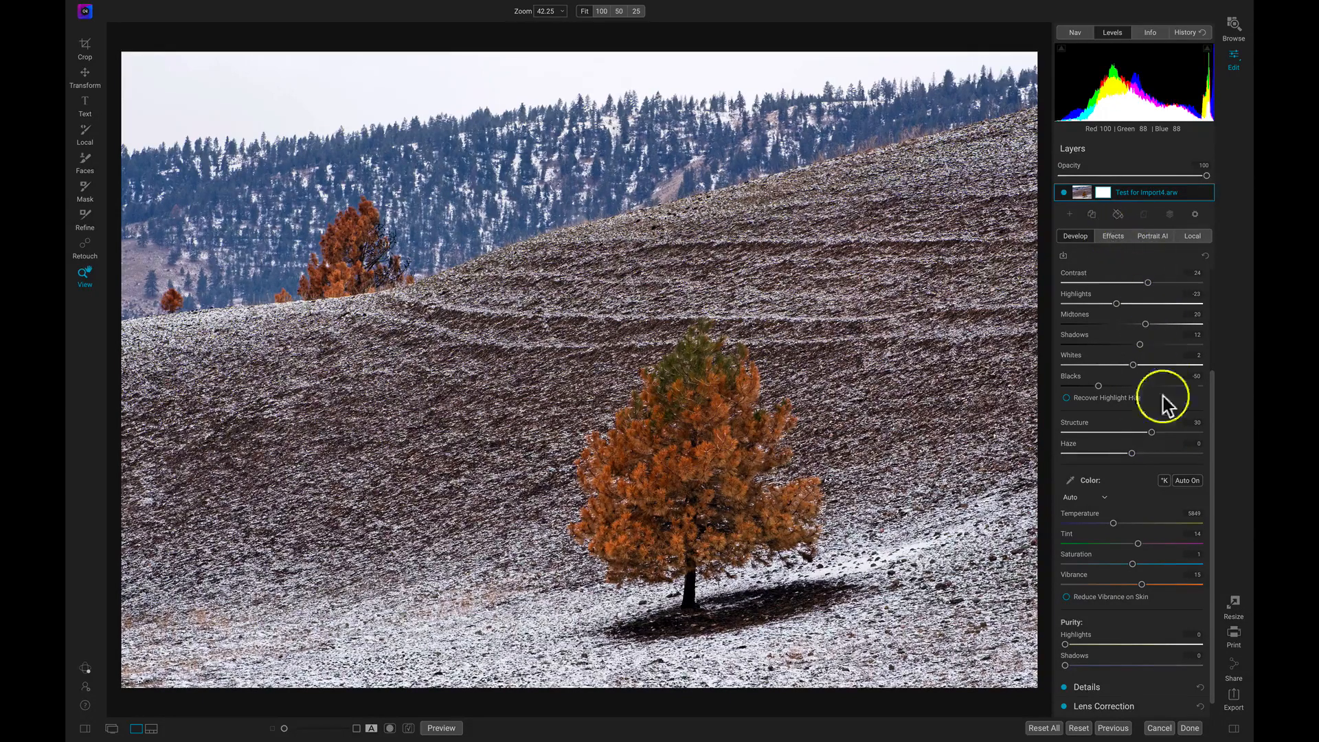
{"action": "mouse_move", "coordinate": [1089, 429]}
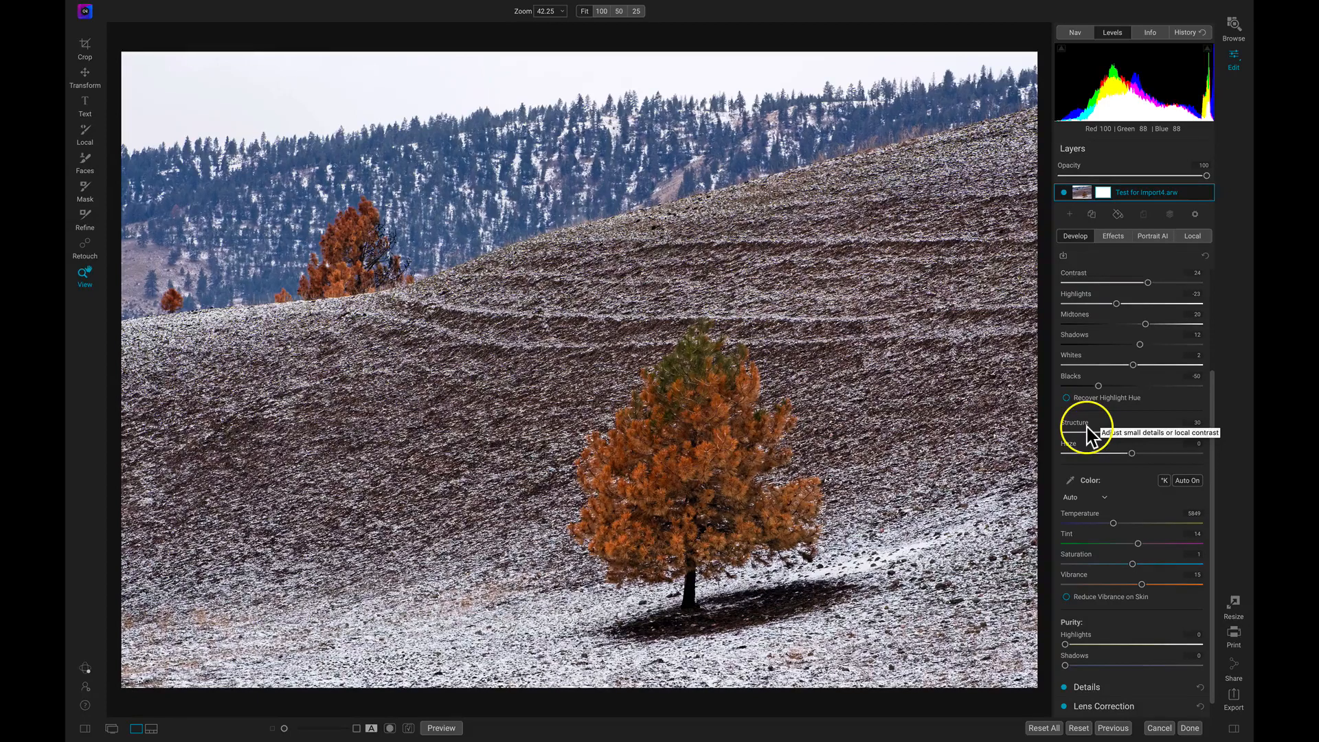
{"action": "mouse_move", "coordinate": [1075, 452]}
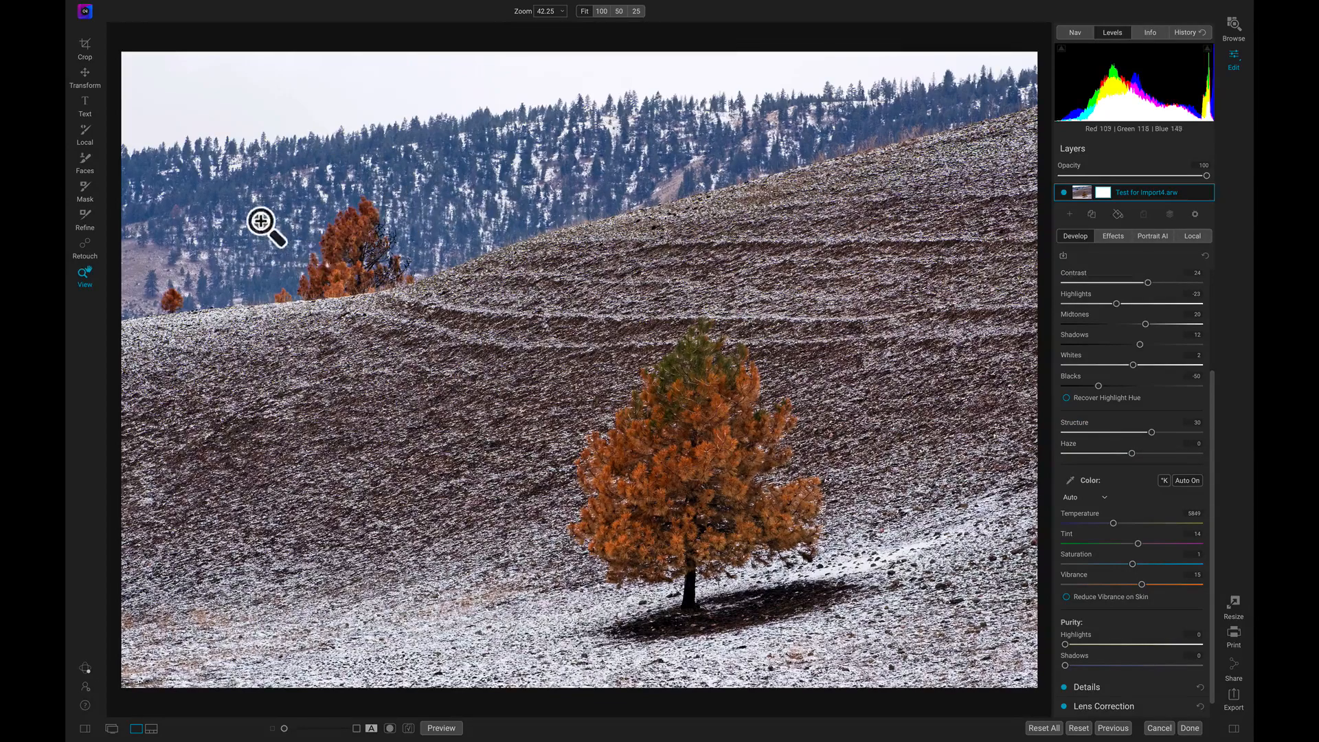
Try strongly negative and slightly positive Haze values, returning near neutral
{"action": "left_click", "coordinate": [261, 233]}
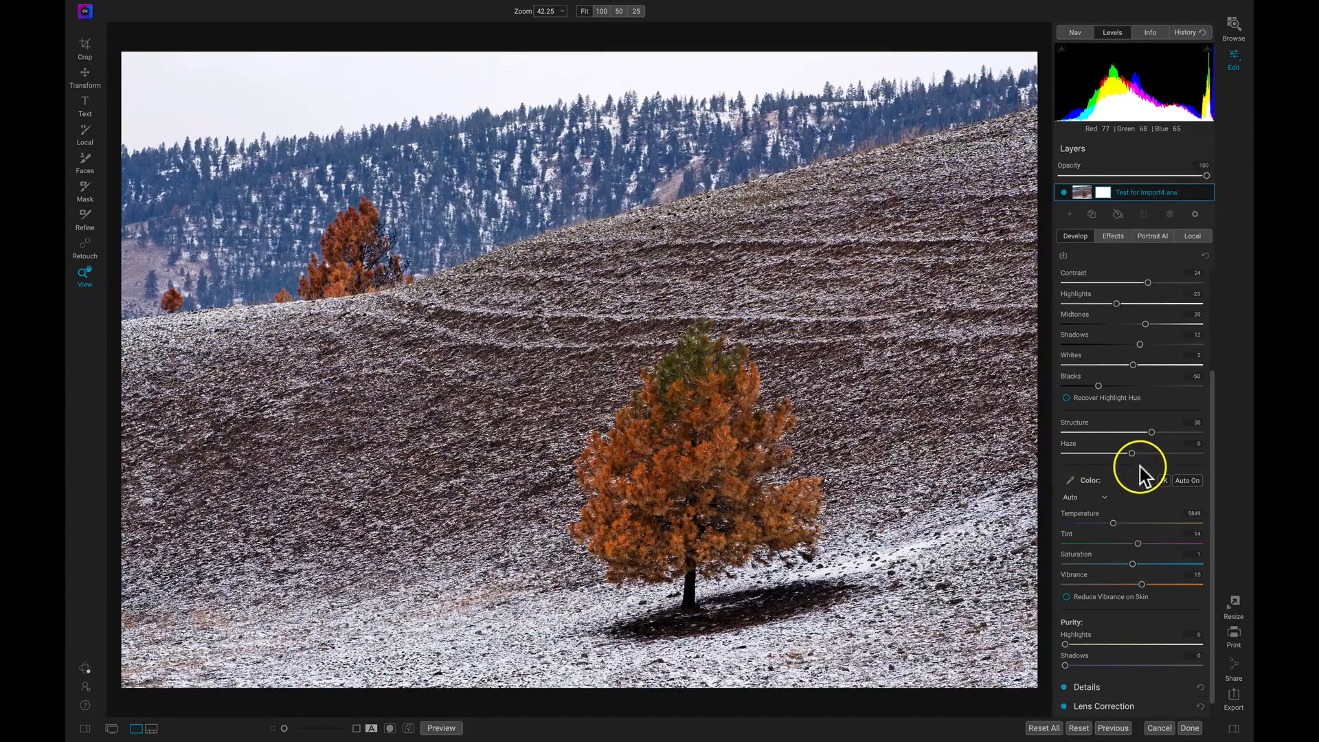
{"action": "left_click_drag", "start_coordinate": [1131, 453], "coordinate": [1126, 454]}
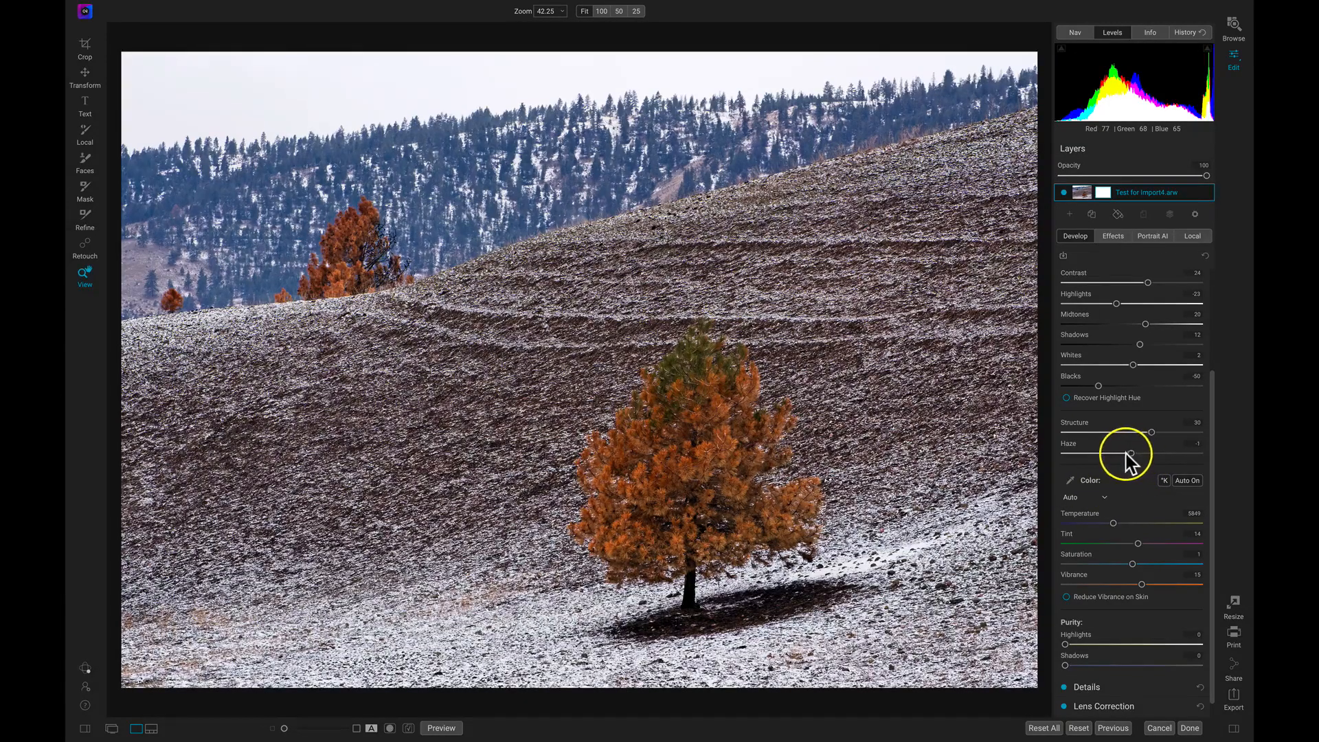
{"action": "left_click_drag", "start_coordinate": [1131, 453], "coordinate": [1087, 453]}
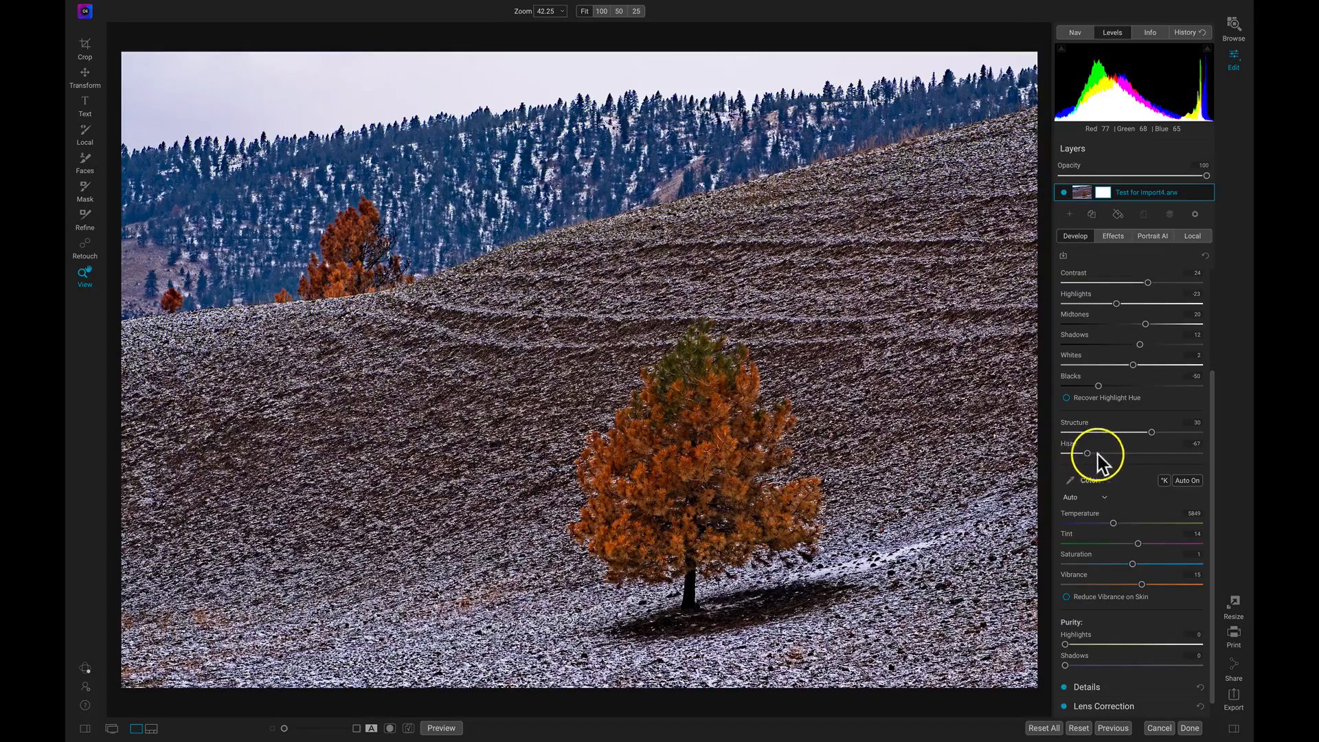
{"action": "left_click_drag", "start_coordinate": [1086, 453], "coordinate": [1144, 453]}
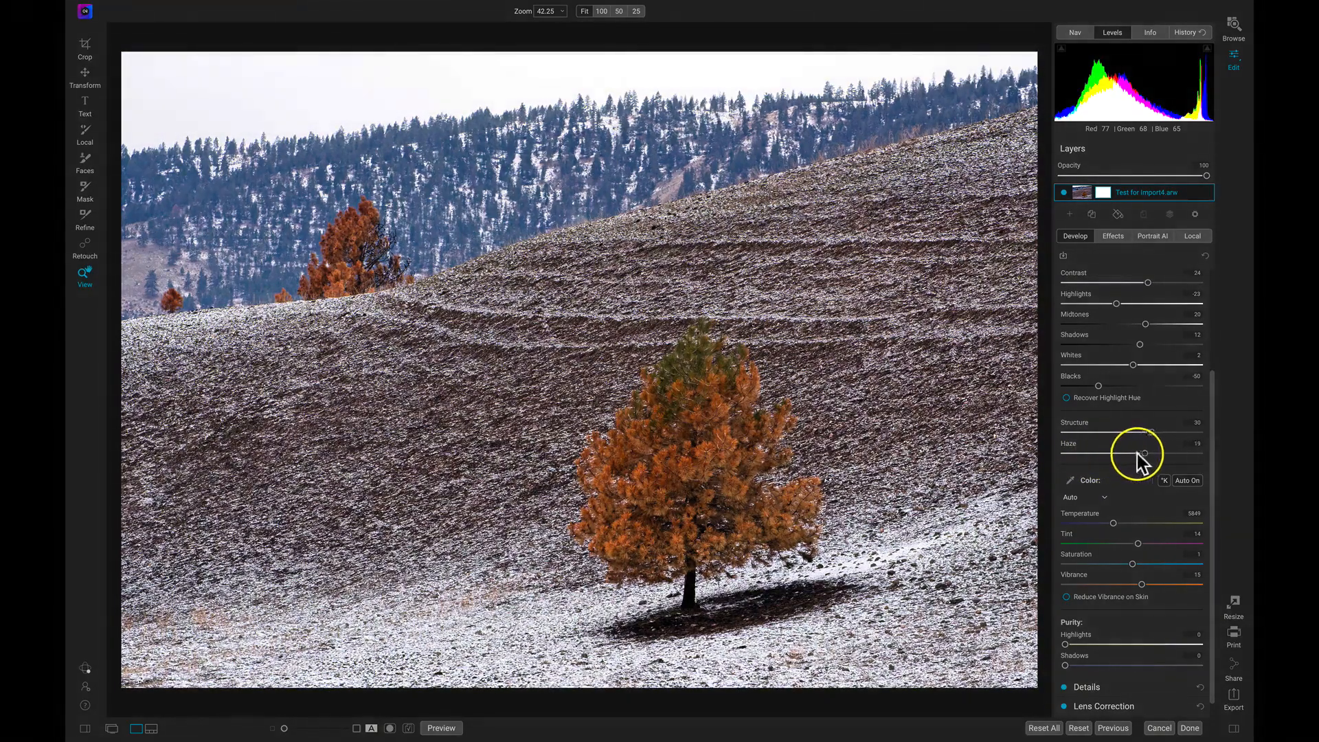
{"action": "left_click_drag", "start_coordinate": [1144, 453], "coordinate": [1135, 452]}
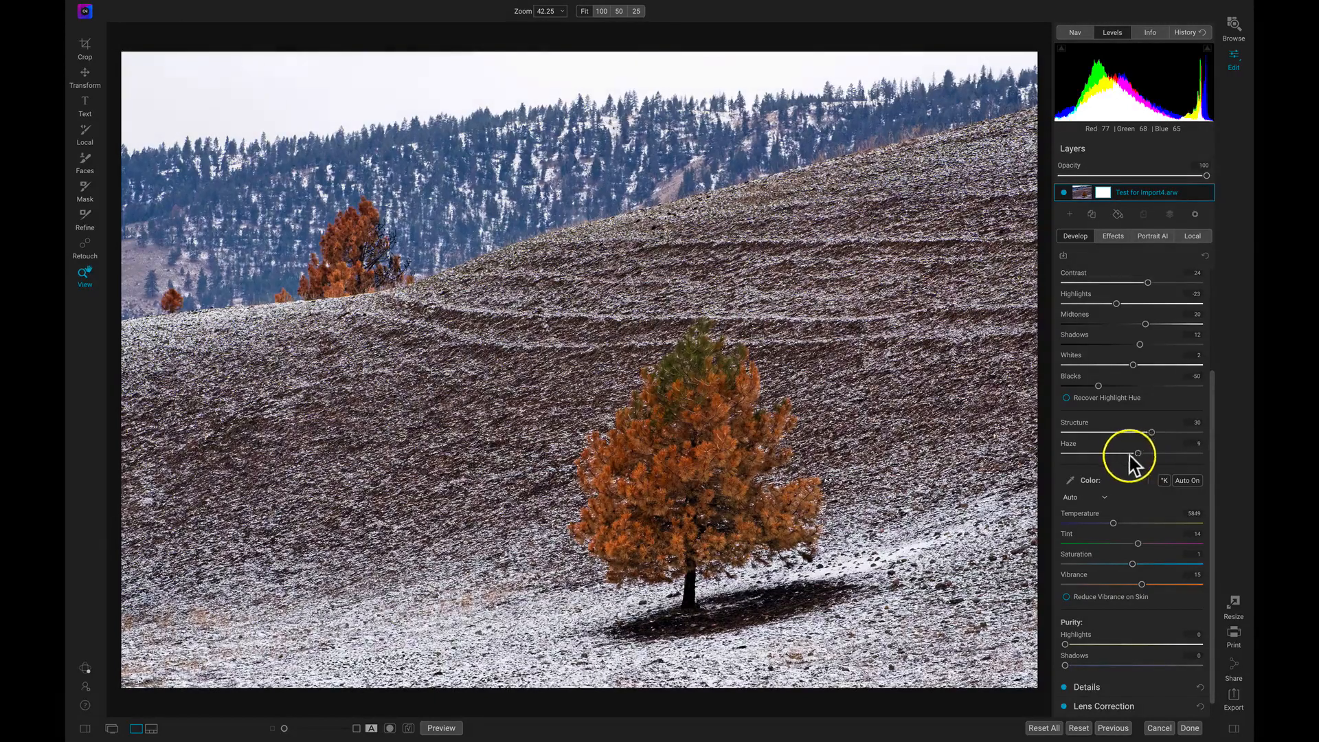
{"action": "left_click_drag", "start_coordinate": [1136, 453], "coordinate": [1101, 453]}
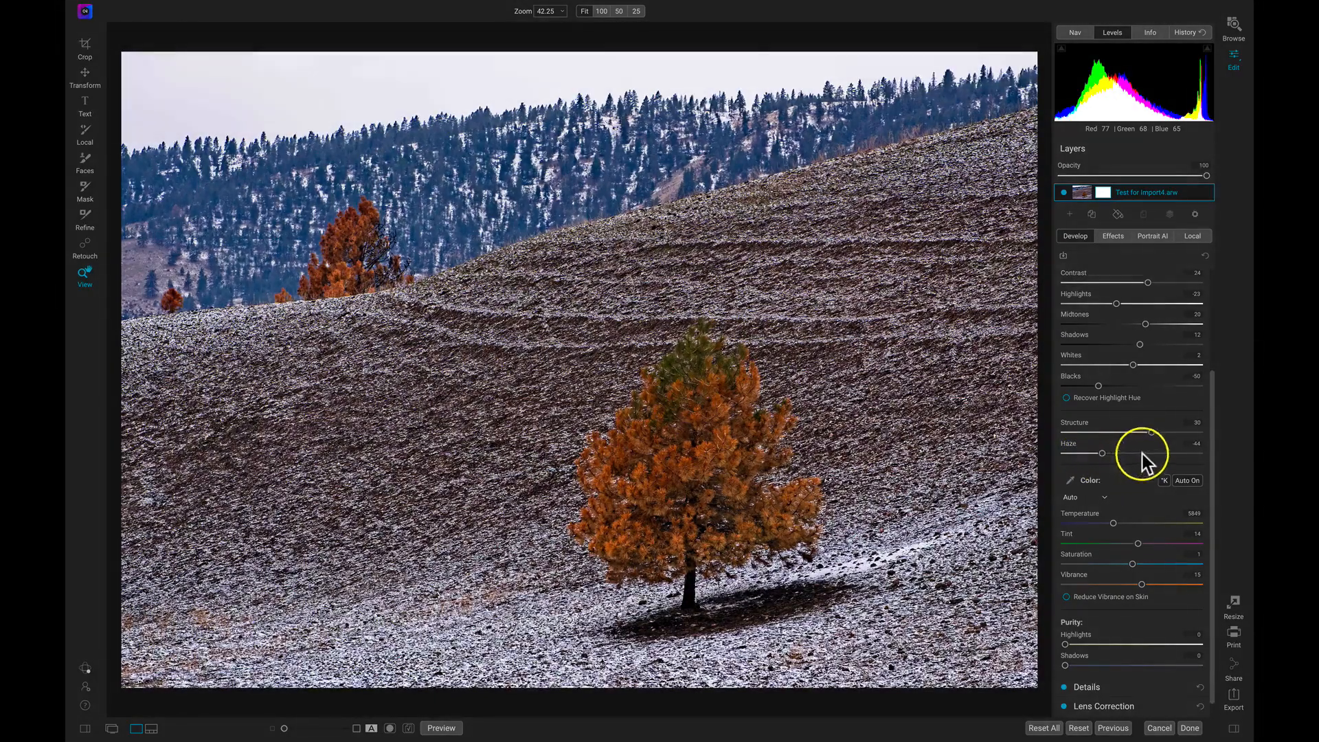
{"action": "left_click_drag", "start_coordinate": [1085, 452], "coordinate": [1150, 431]}
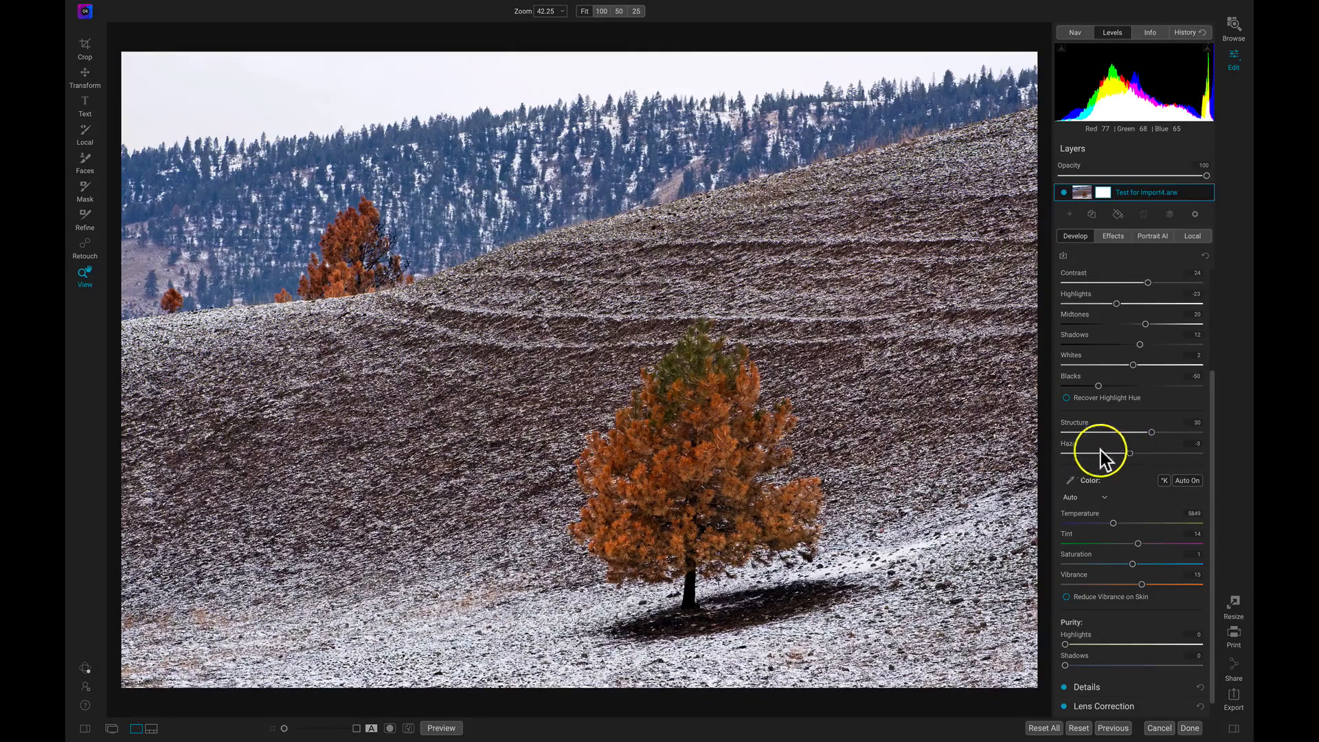
Preview strong haze removal, then ease Haze back to a moderate positive value
{"action": "left_click_drag", "start_coordinate": [1130, 453], "coordinate": [1150, 452]}
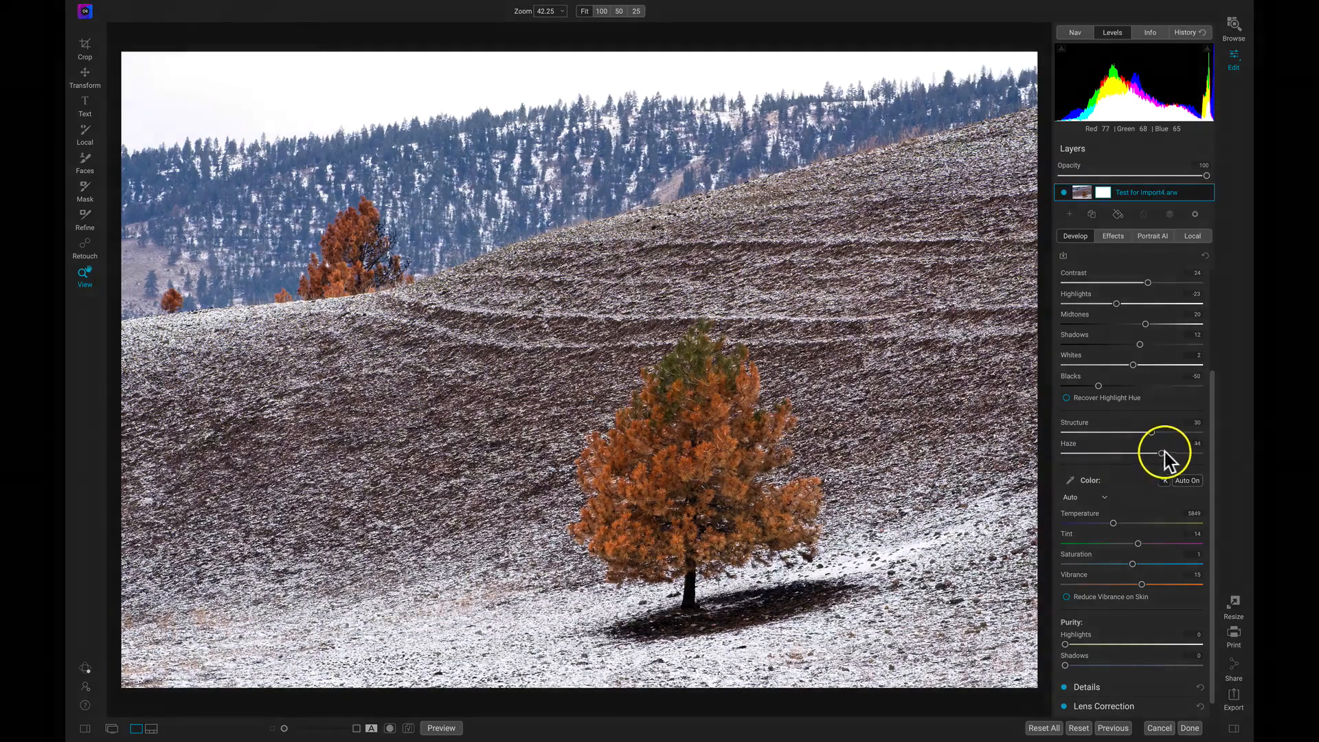
{"action": "left_click_drag", "start_coordinate": [1162, 455], "coordinate": [1173, 454]}
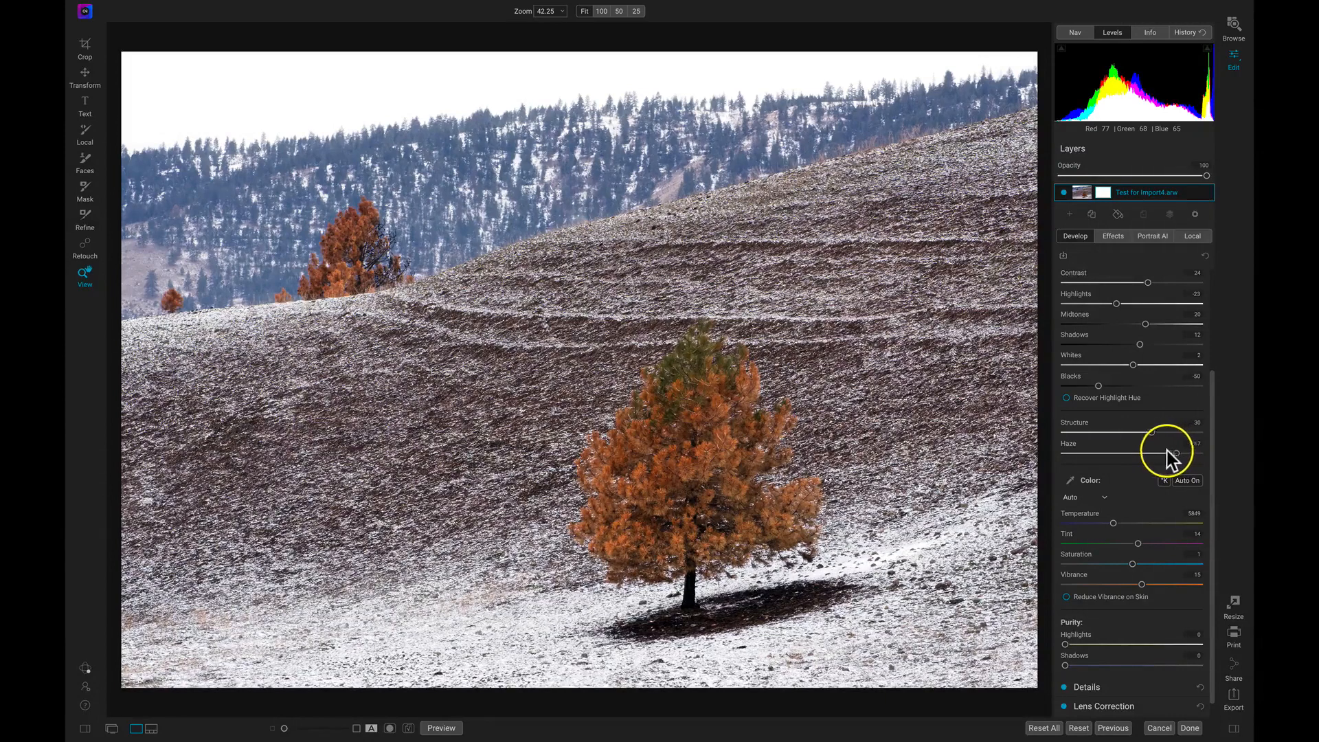
{"action": "left_click_drag", "start_coordinate": [1174, 454], "coordinate": [1161, 454]}
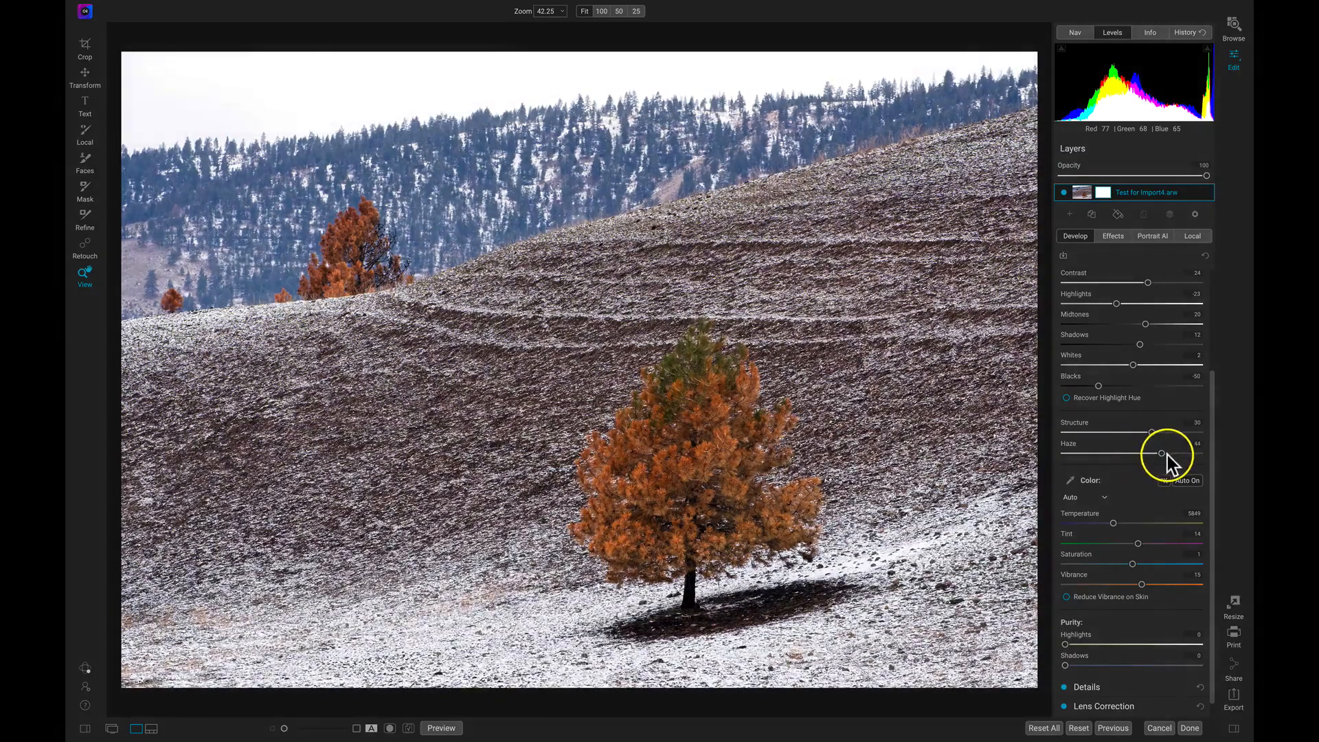
{"action": "left_click_drag", "start_coordinate": [1161, 453], "coordinate": [1167, 453]}
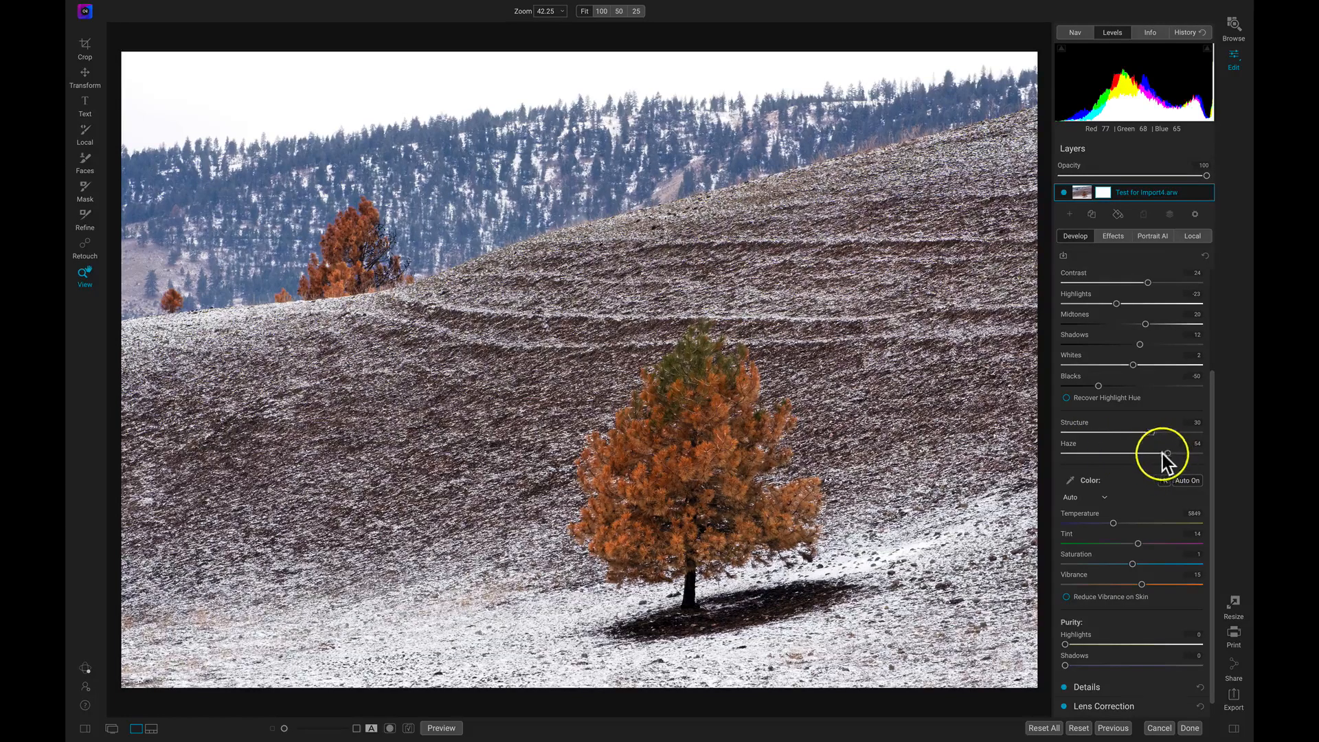
{"action": "left_click_drag", "start_coordinate": [1168, 452], "coordinate": [1151, 452]}
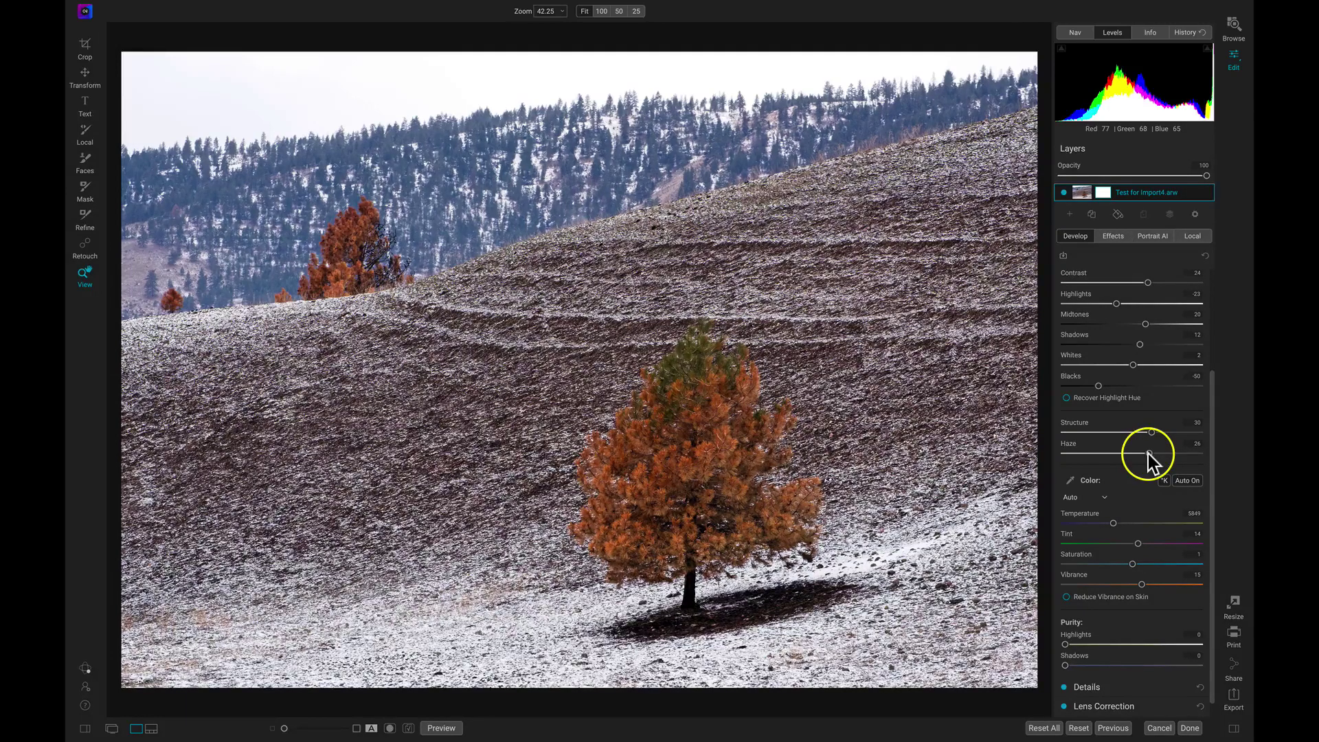
{"action": "key", "text": "/"}
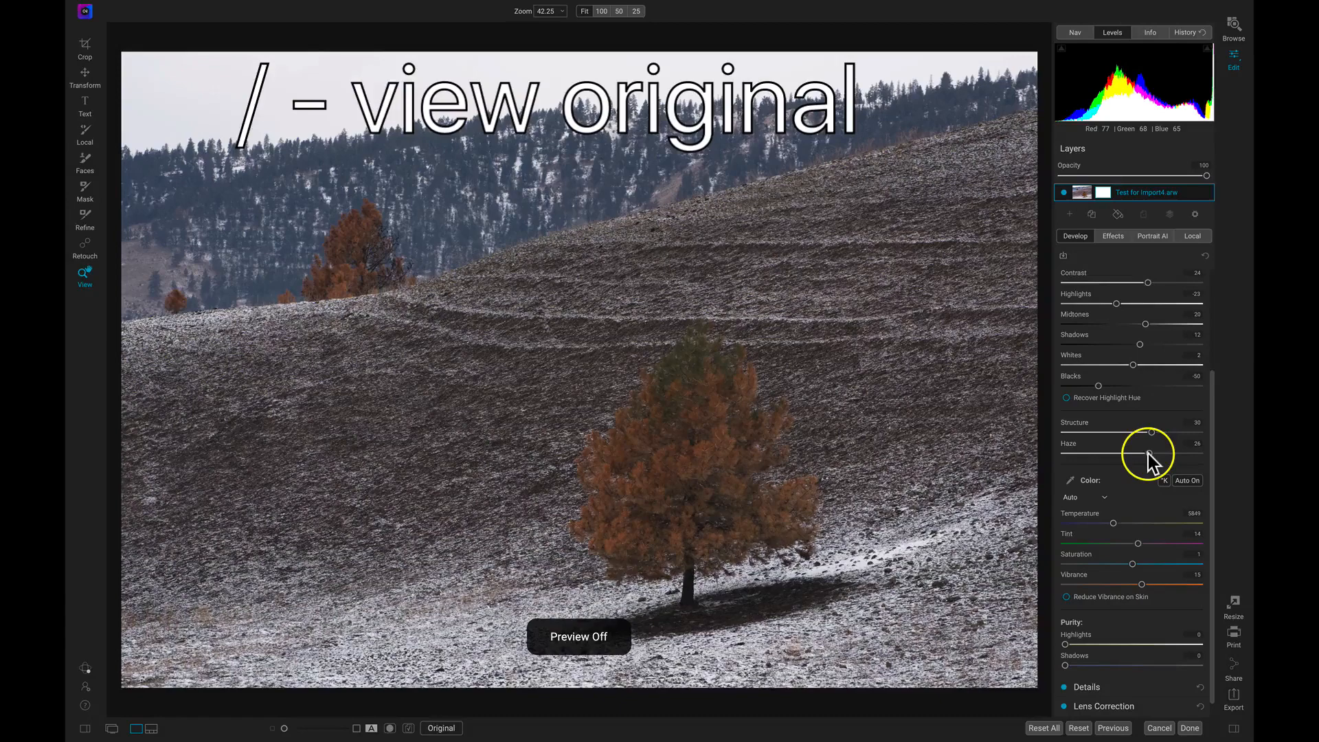
{"action": "key", "text": "/"}
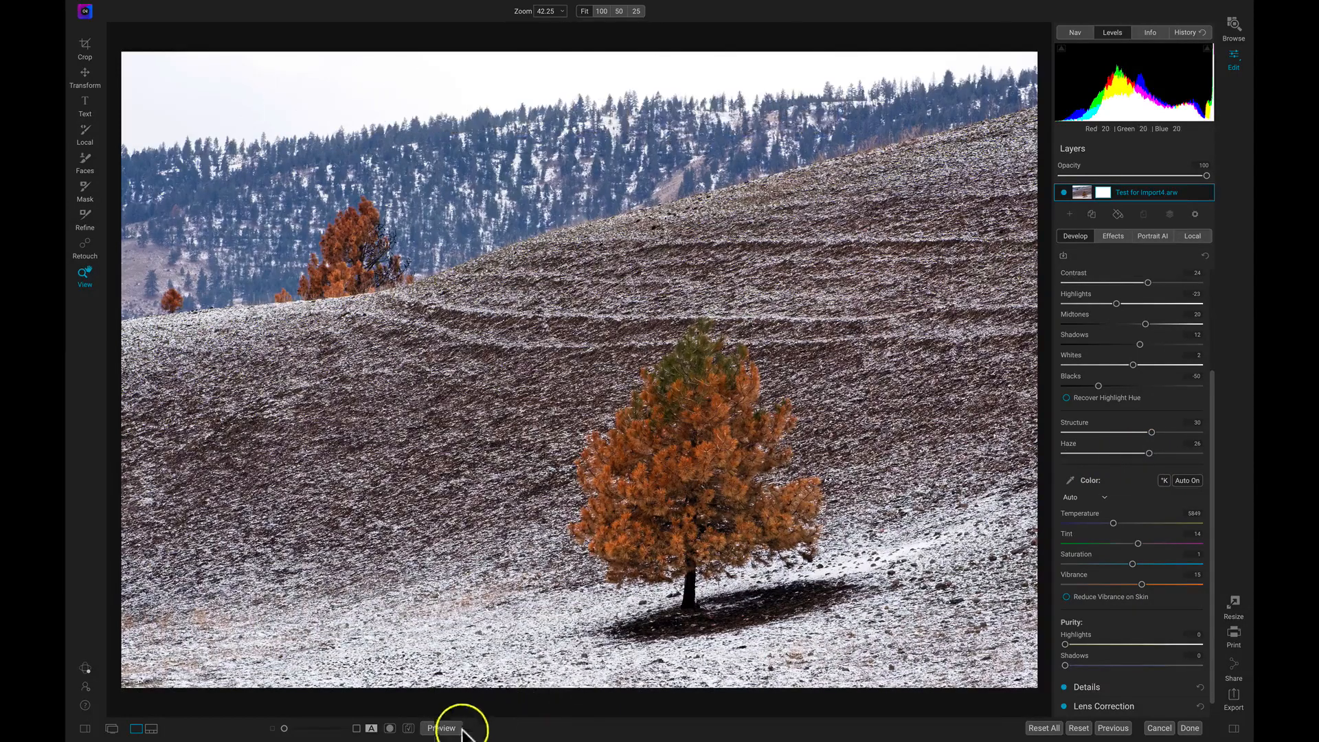
{"action": "left_click", "coordinate": [442, 728]}
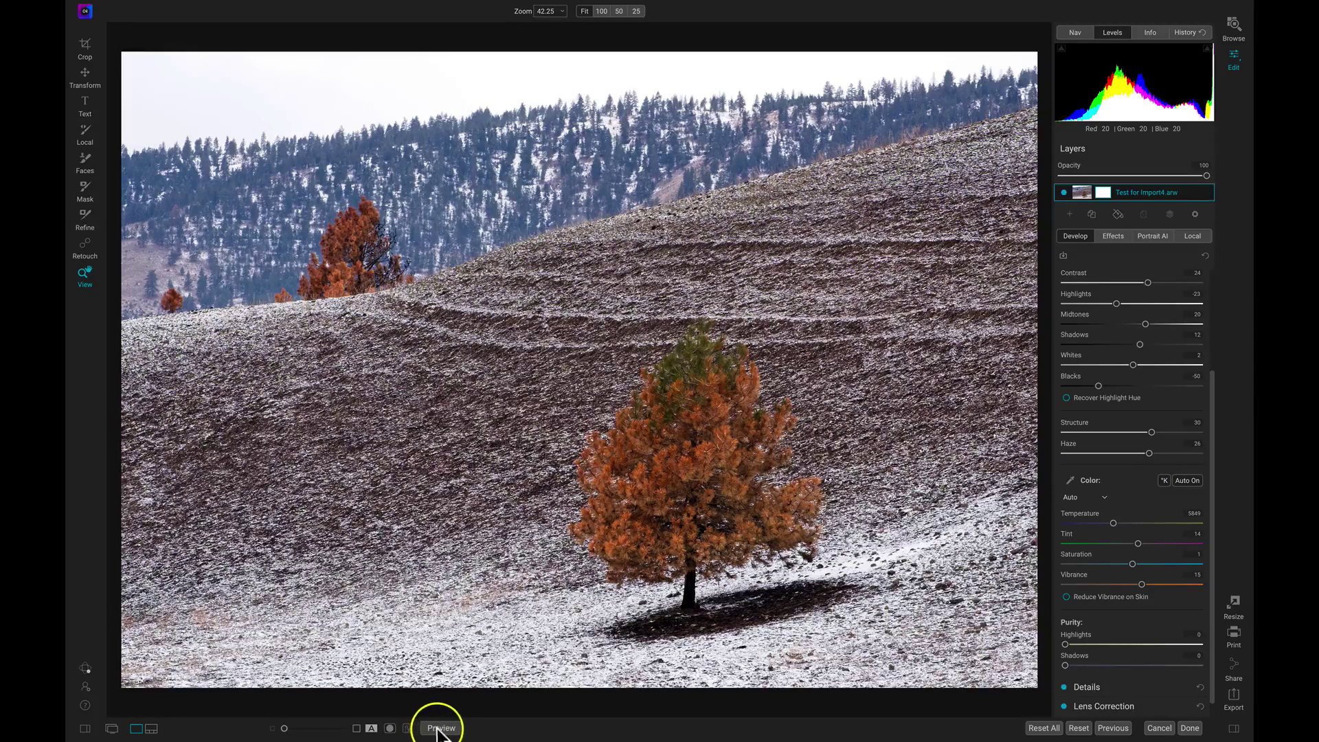
{"action": "left_click", "coordinate": [443, 728]}
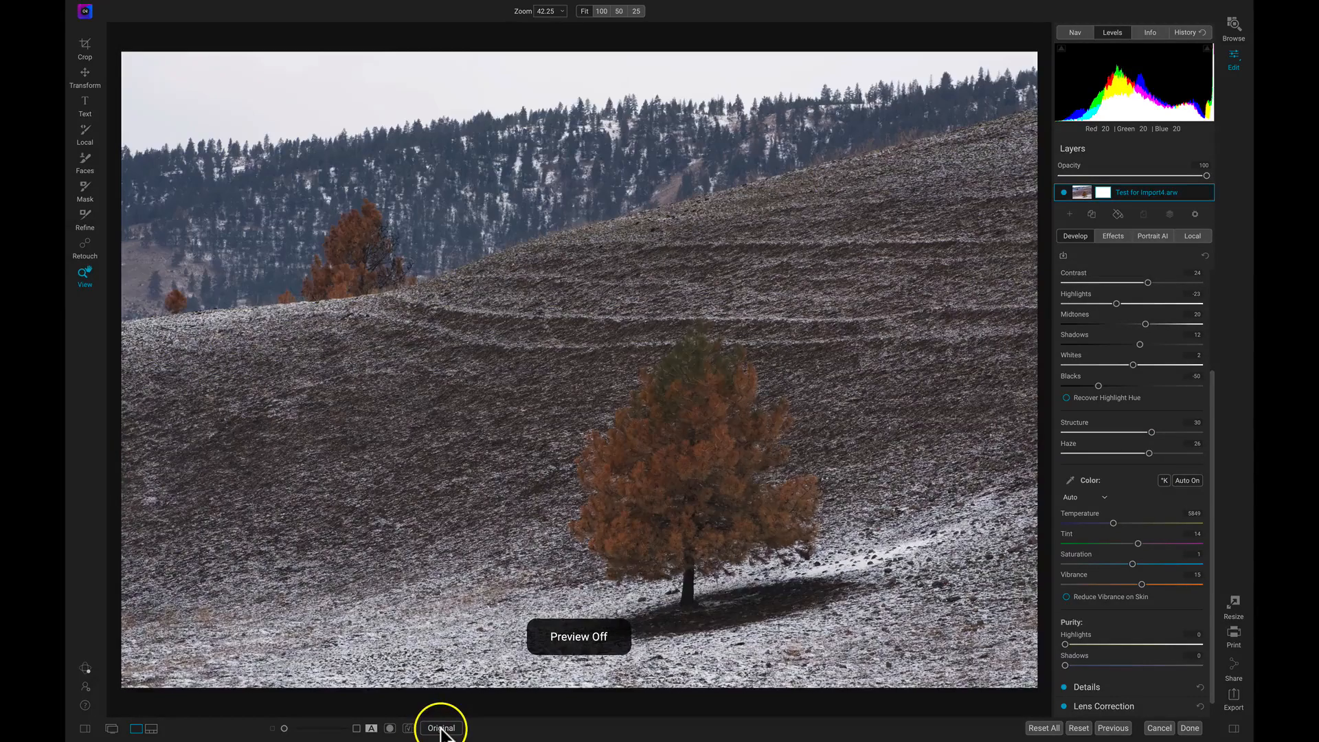
{"action": "left_click", "coordinate": [442, 728]}
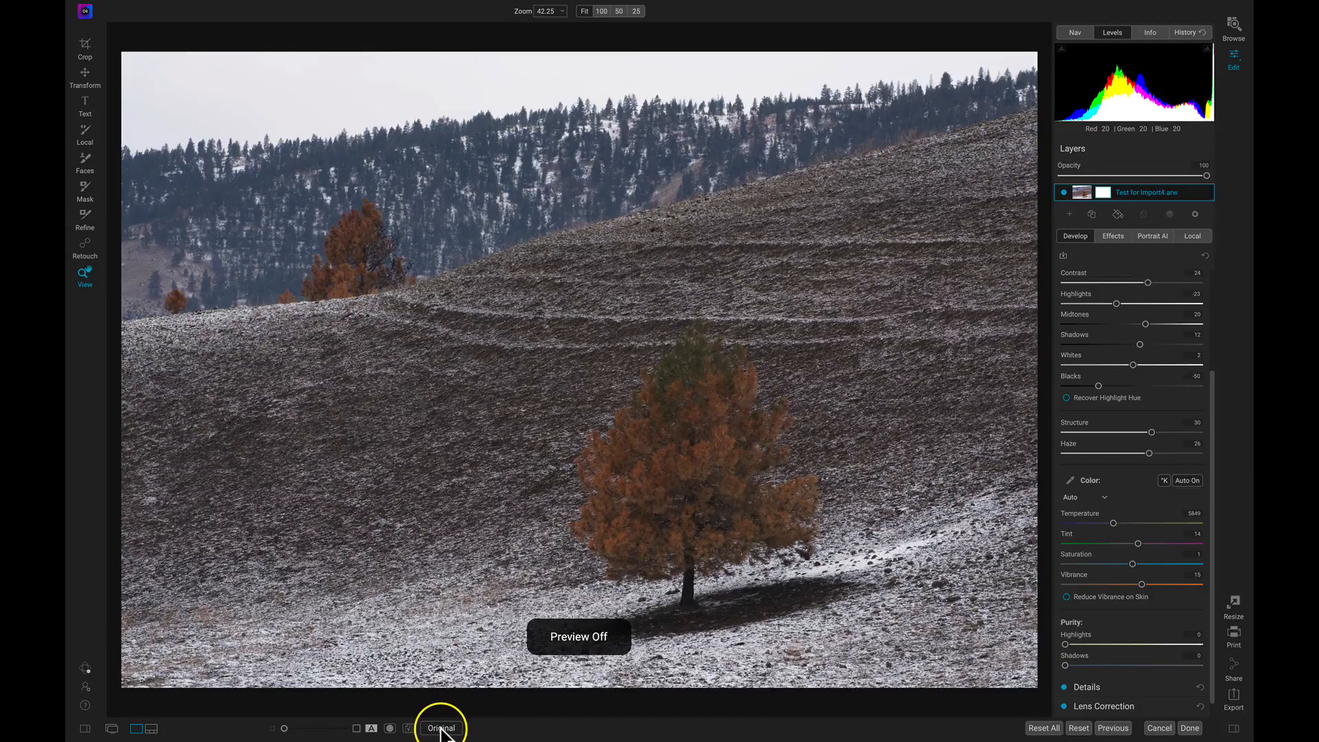
{"action": "left_click", "coordinate": [442, 729]}
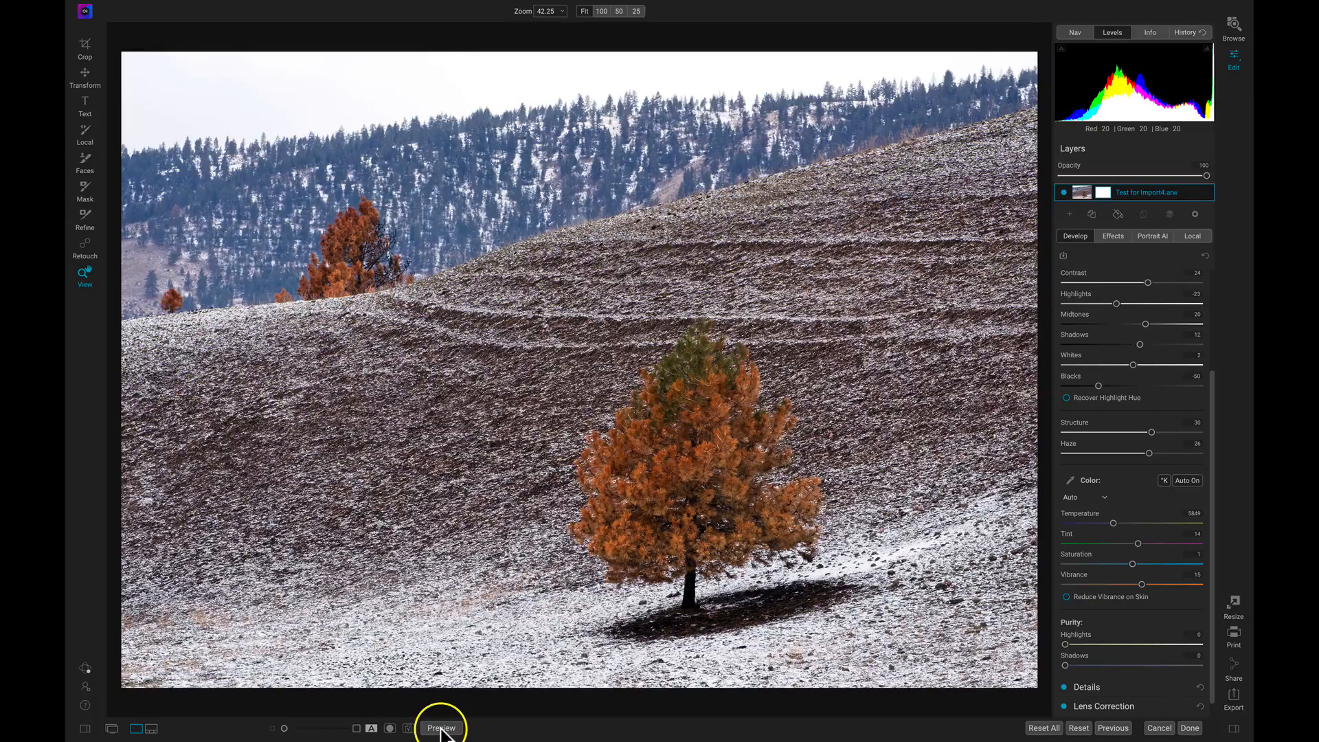
{"action": "left_click", "coordinate": [407, 728]}
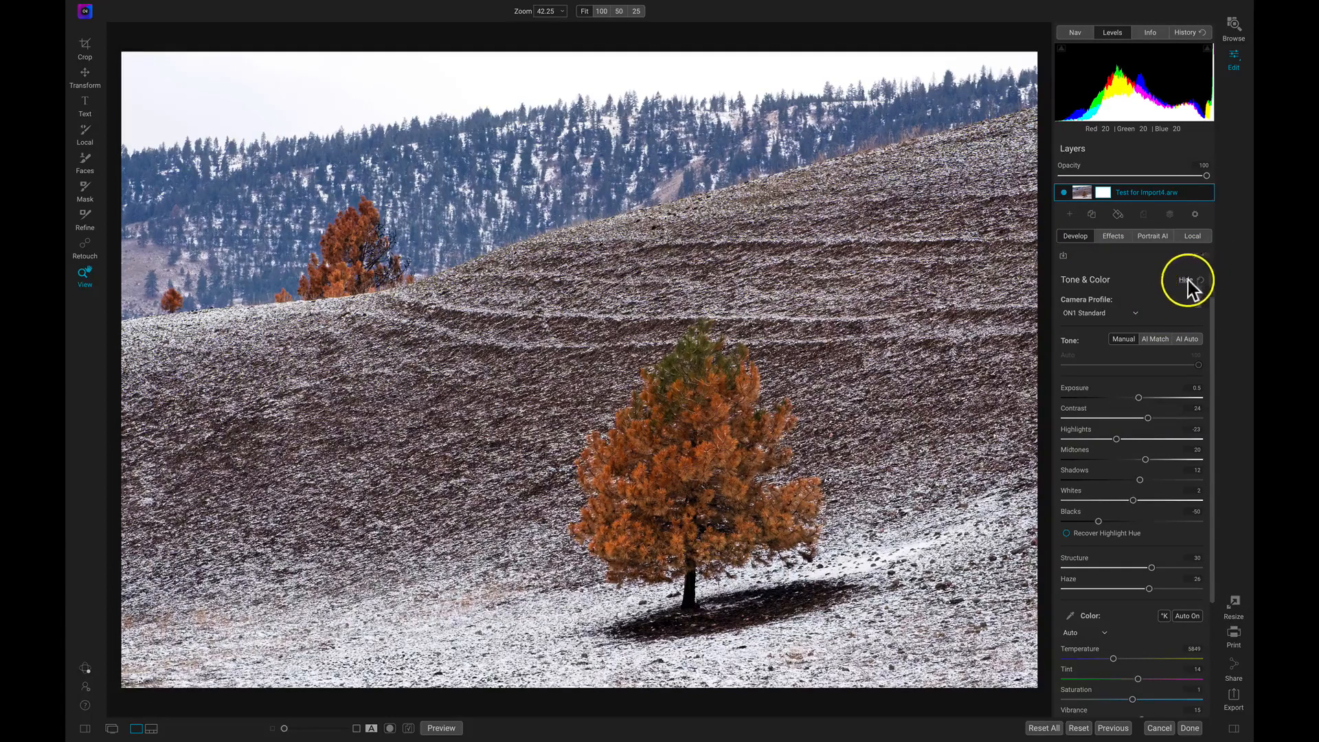
Zero all Develop adjustments with Reset, returning tone values to defaults
{"action": "left_click", "coordinate": [1186, 280]}
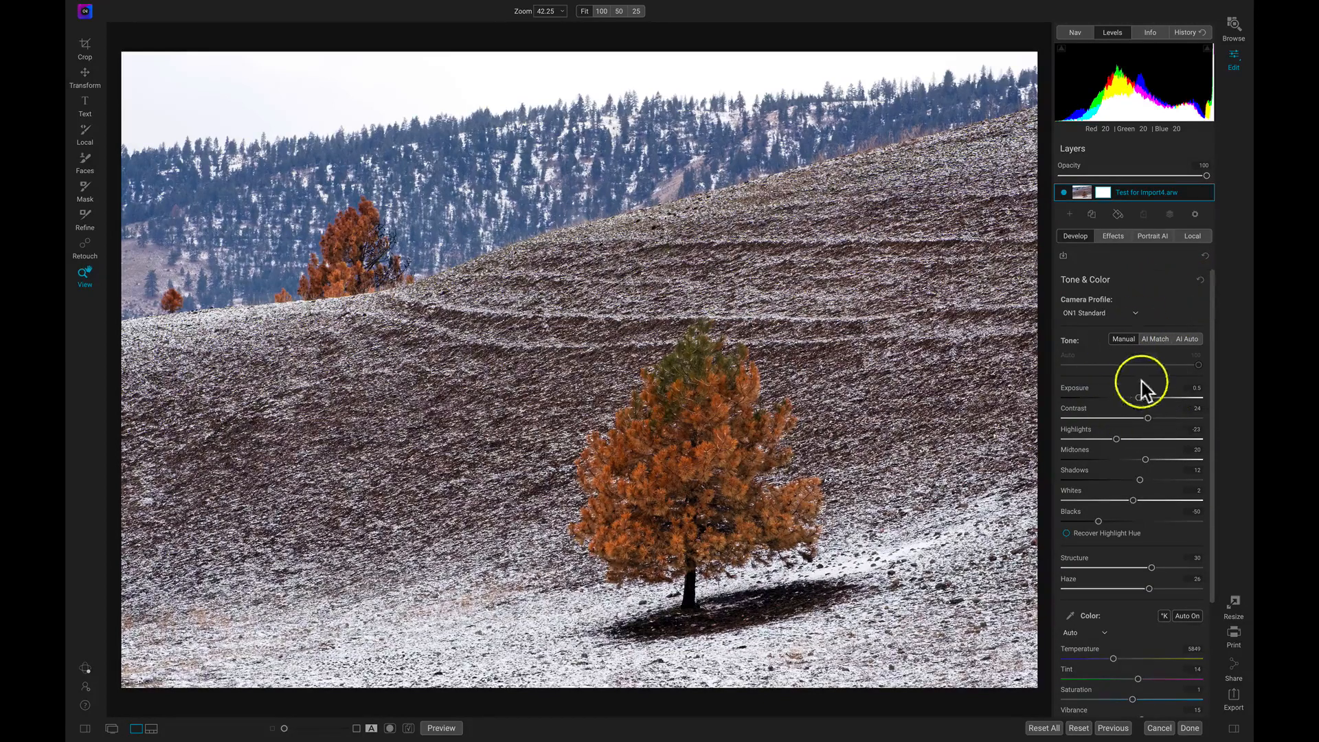
{"action": "mouse_move", "coordinate": [1198, 280]}
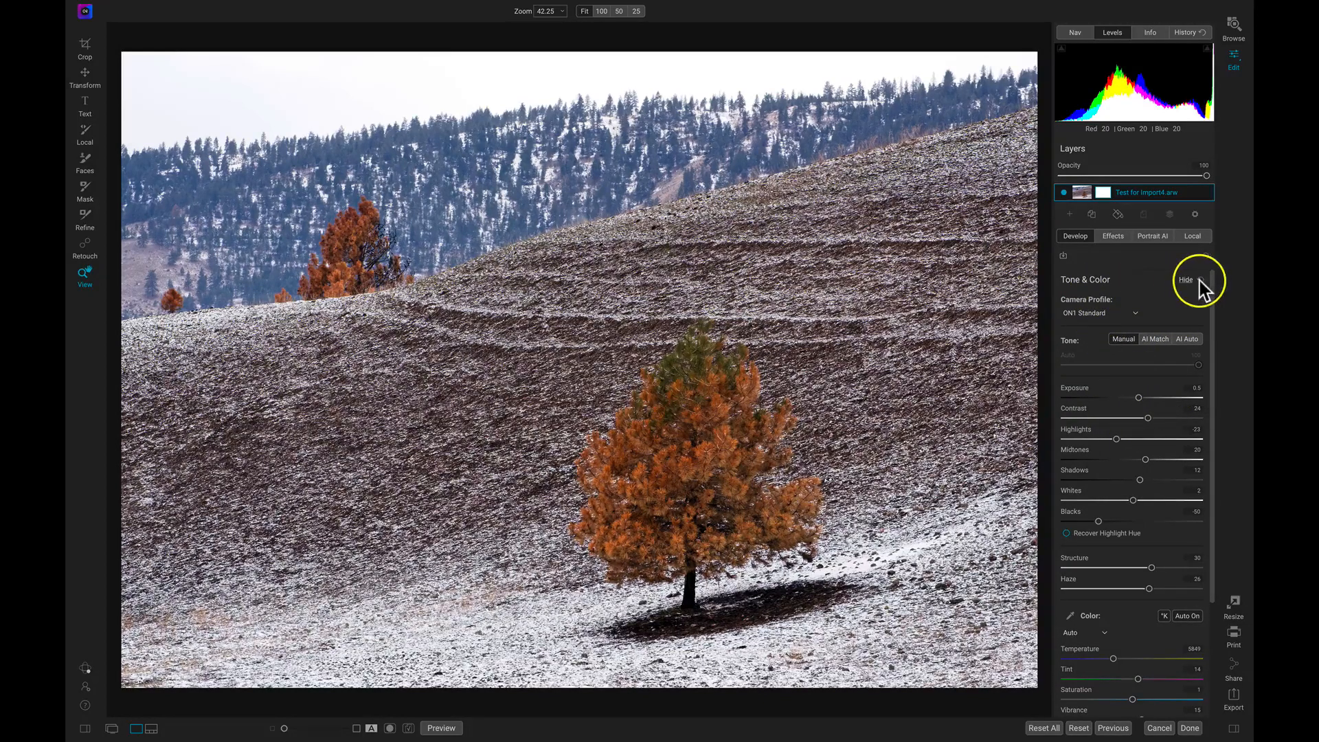
{"action": "left_click", "coordinate": [1187, 615]}
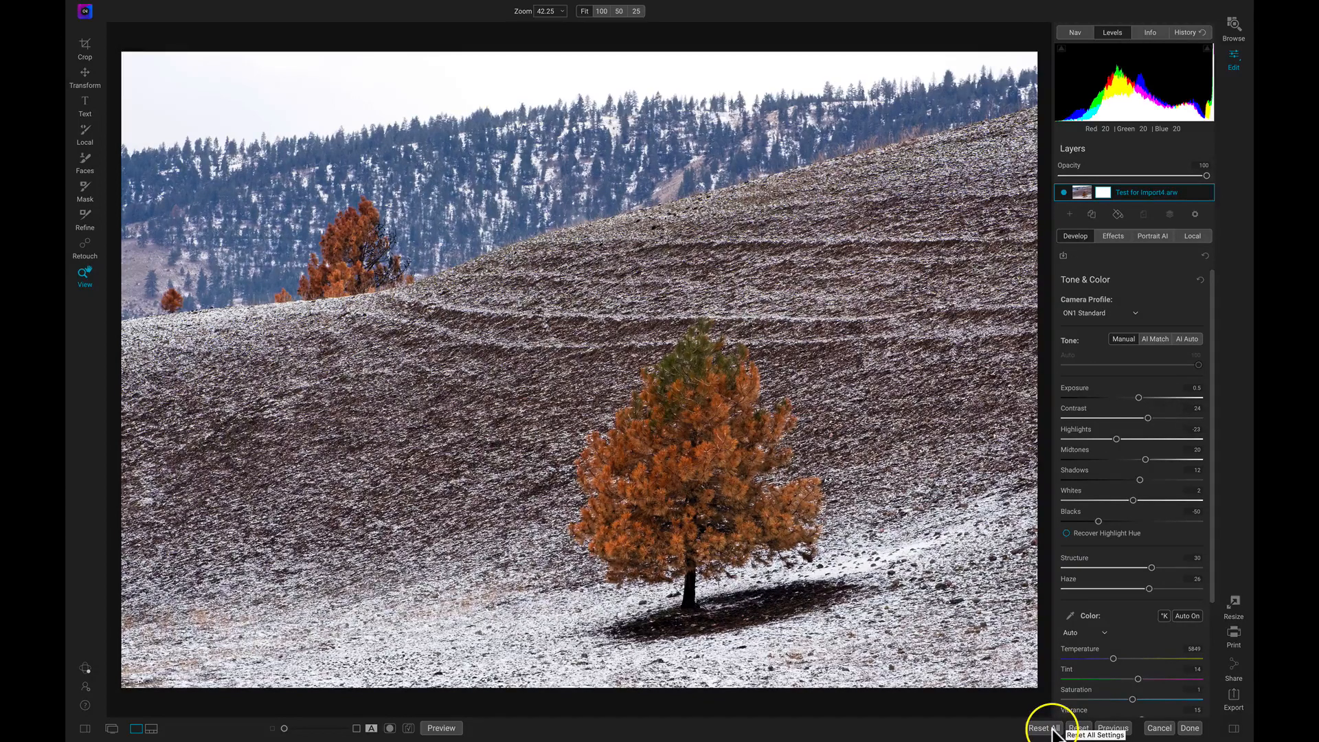
{"action": "mouse_move", "coordinate": [1082, 738]}
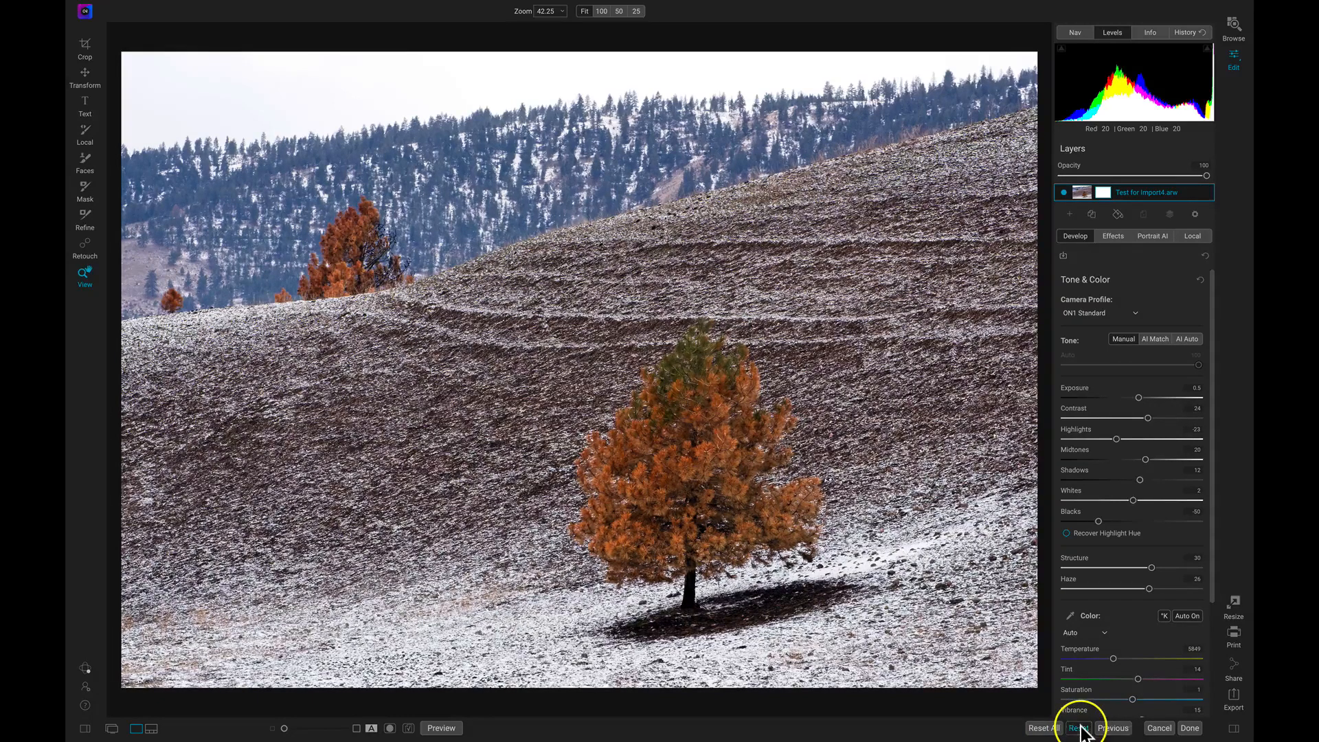
{"action": "left_click", "coordinate": [1079, 728]}
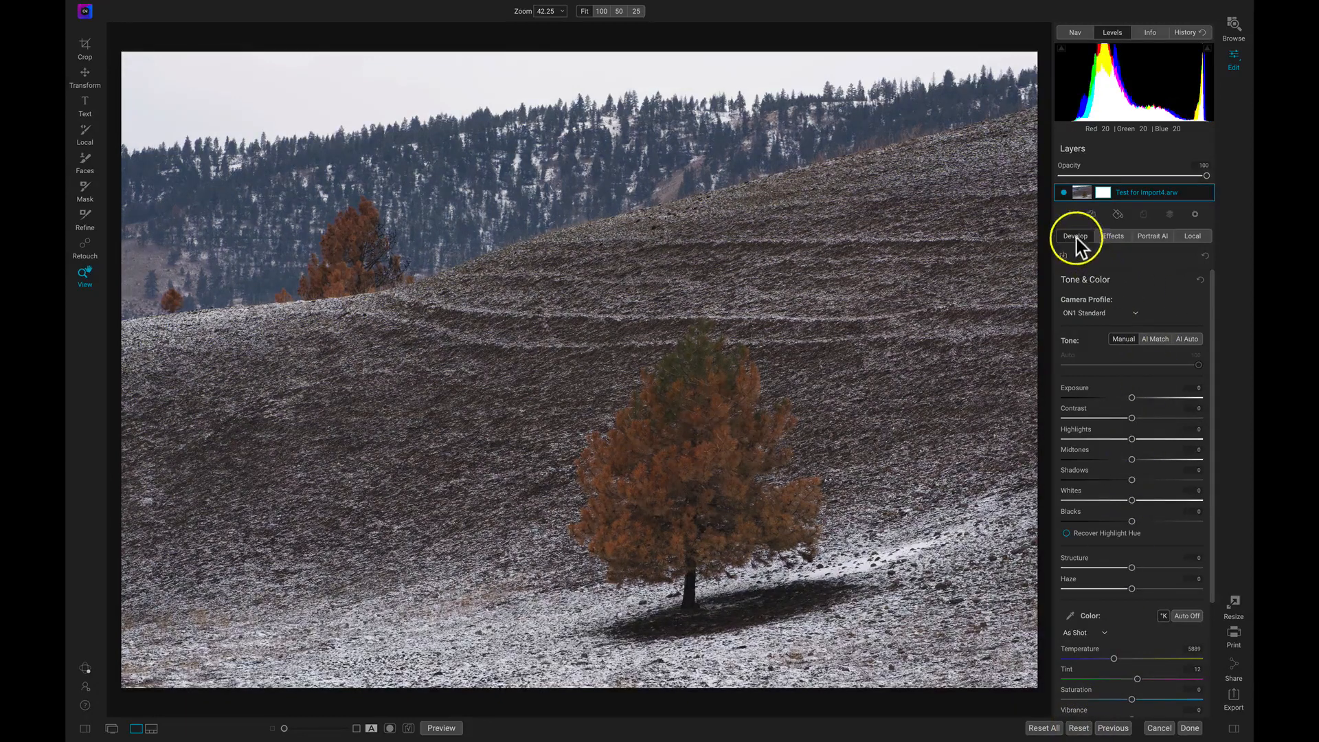